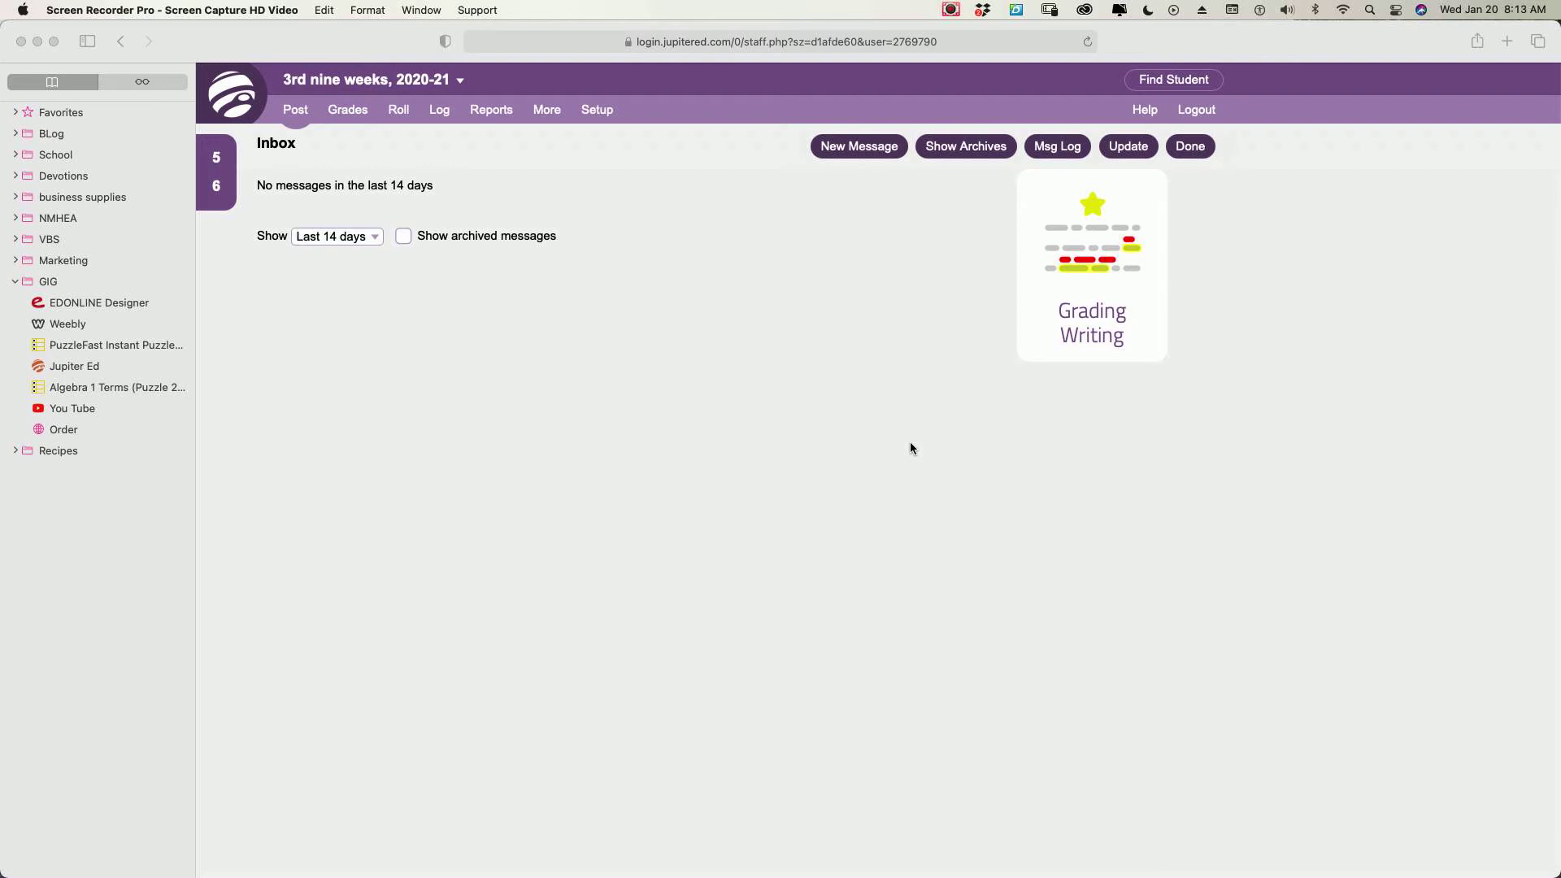
{"action": "mouse_move", "coordinate": [790, 429]}
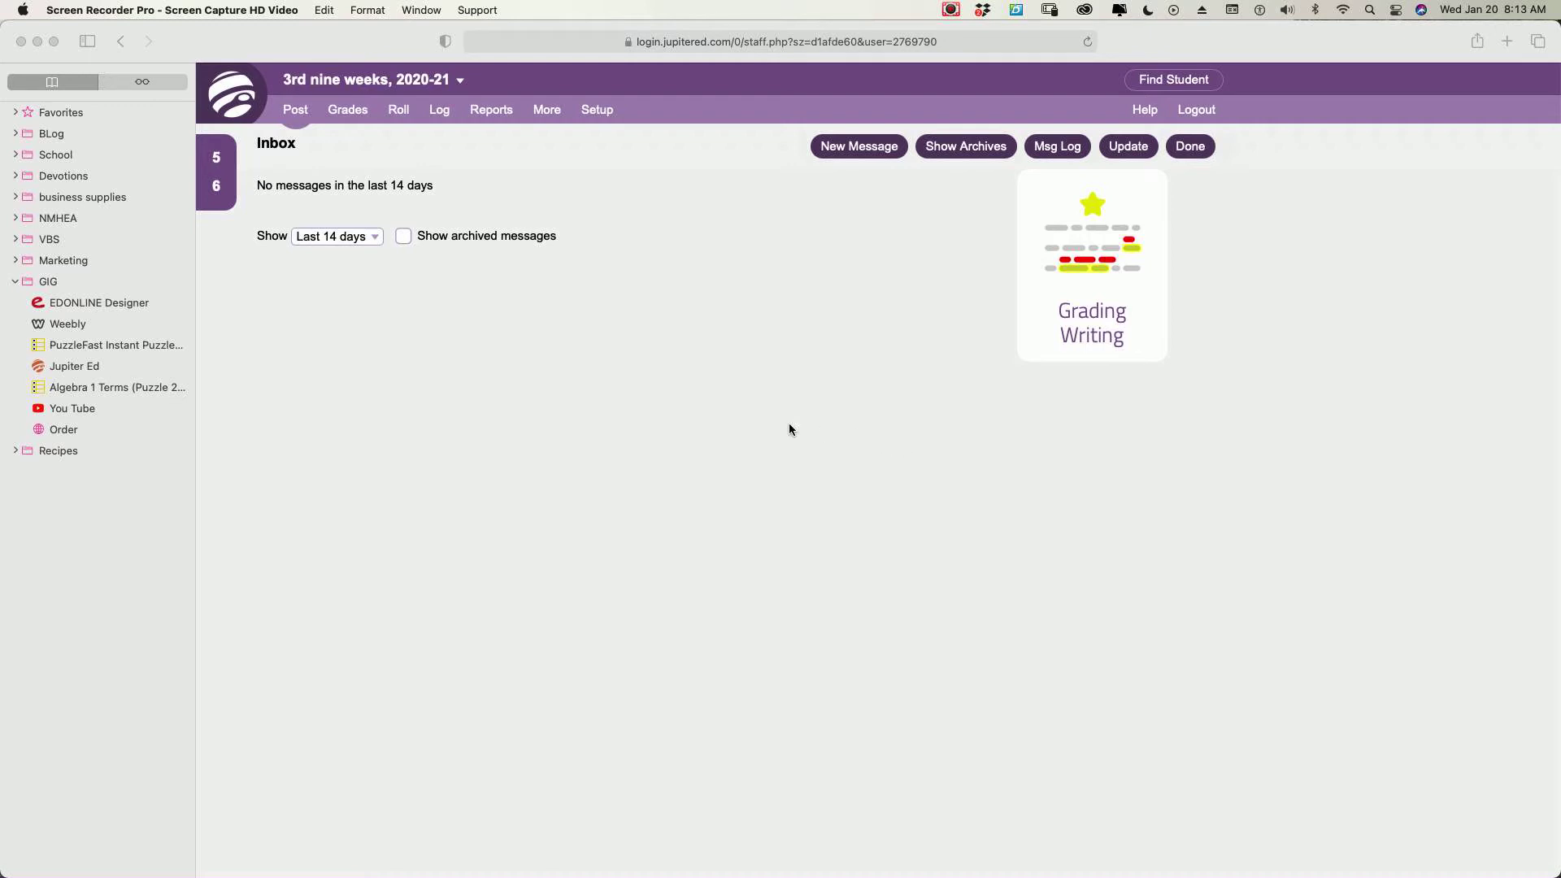
{"action": "mouse_move", "coordinate": [561, 395]}
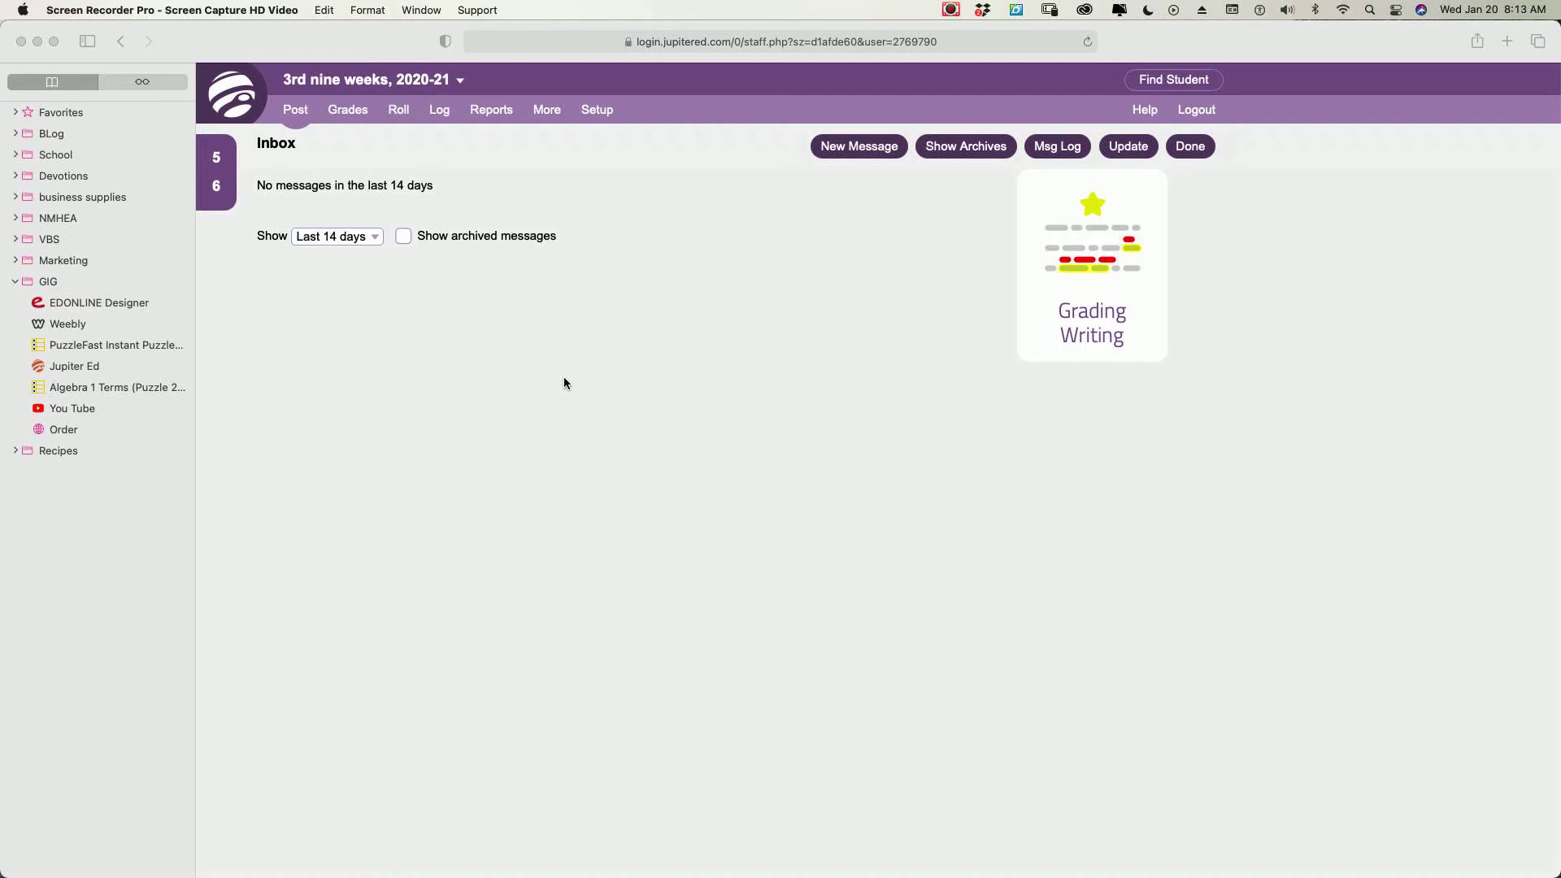
{"action": "mouse_move", "coordinate": [272, 142]}
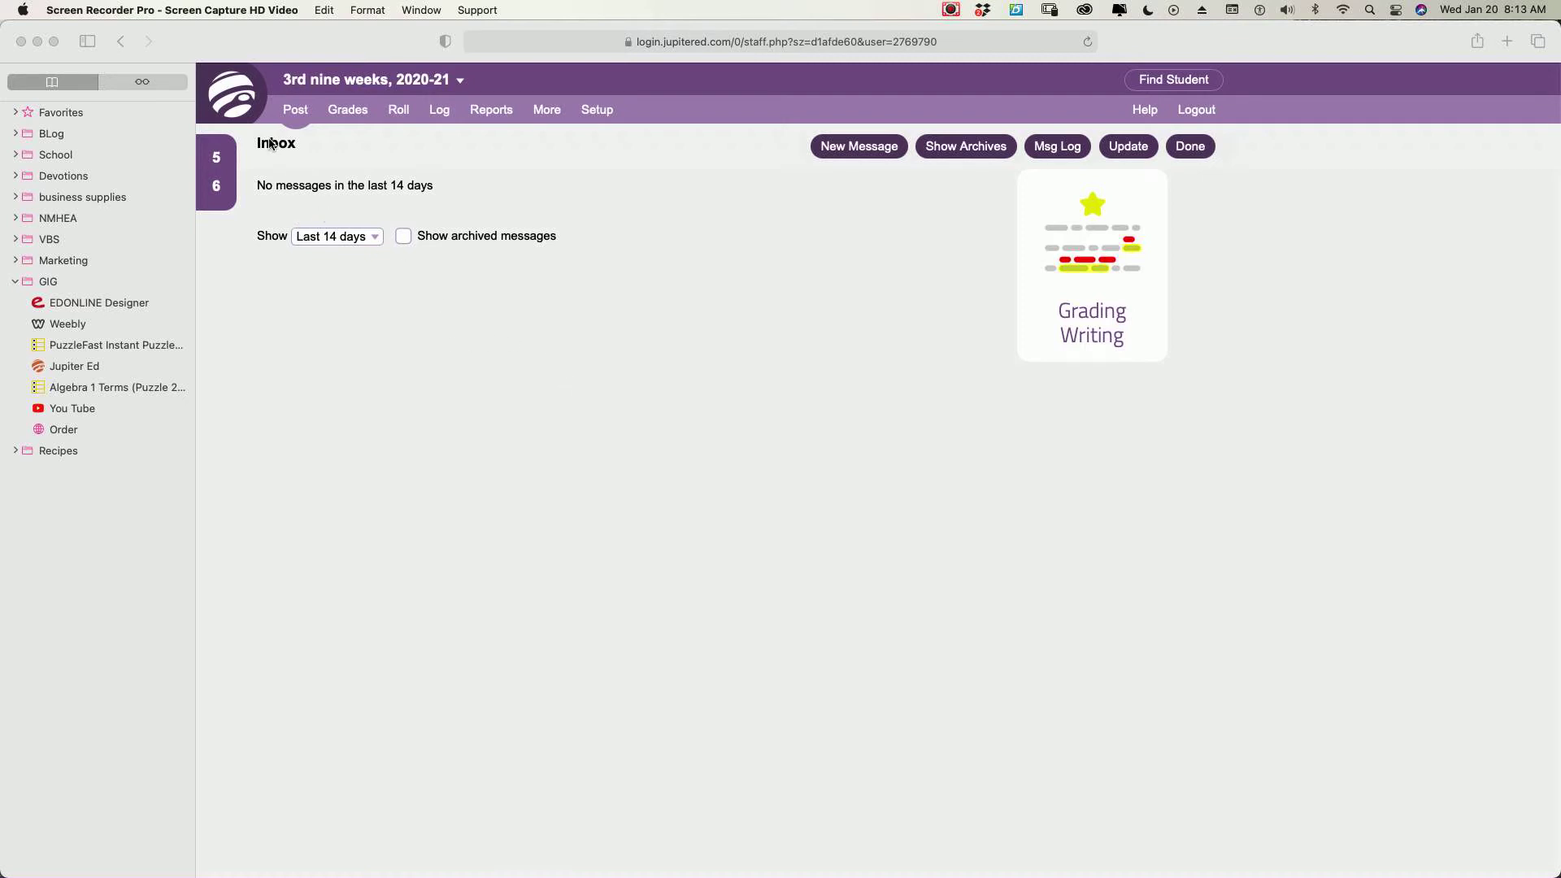
{"action": "mouse_move", "coordinate": [310, 160]}
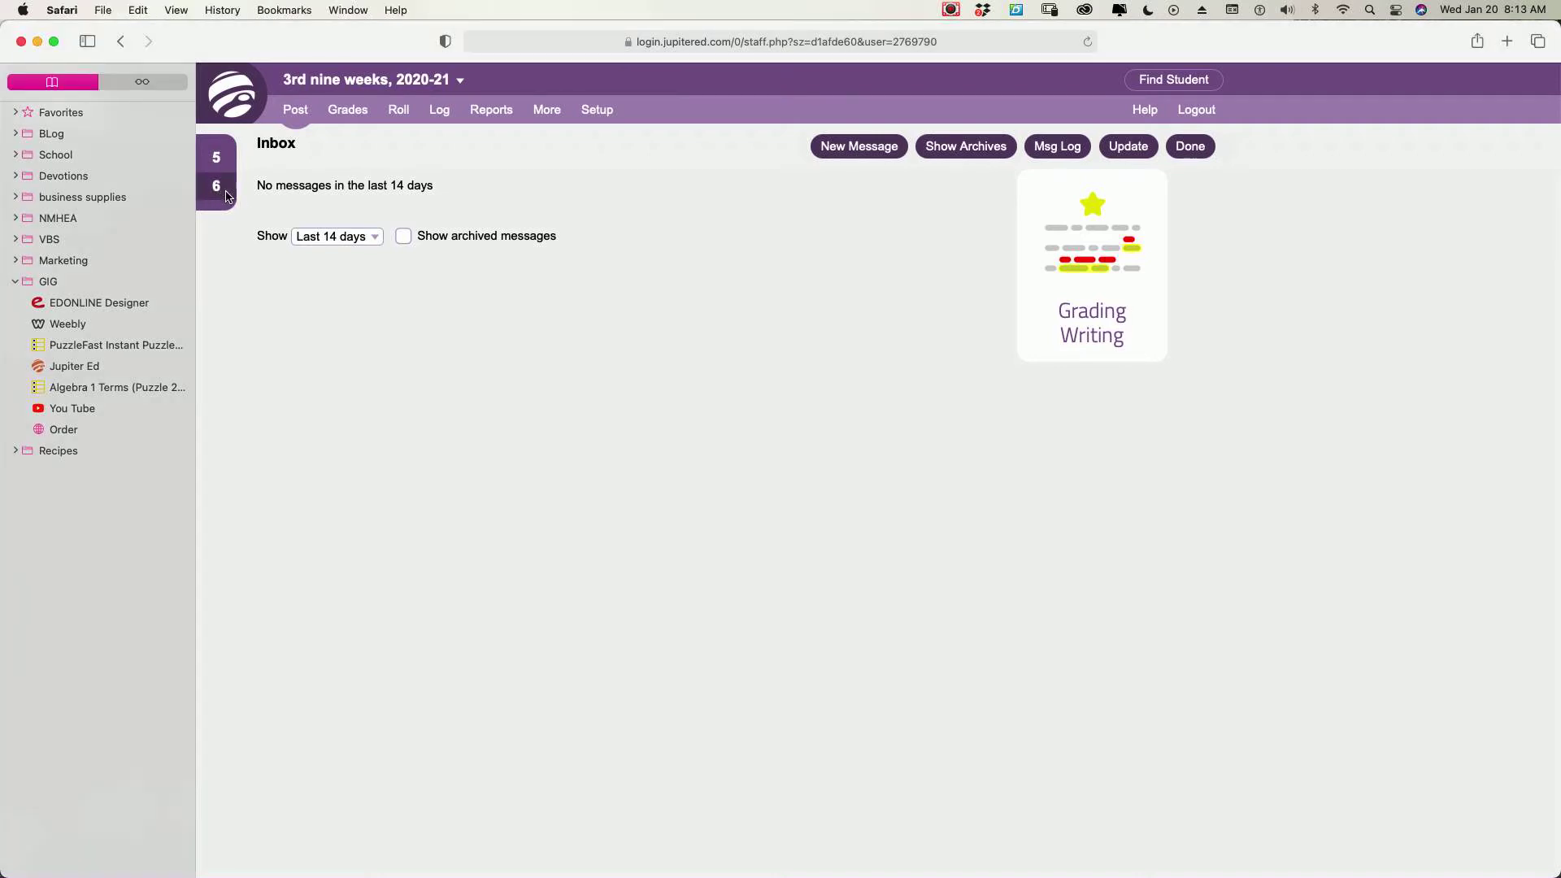
From period 6 Algebra I, bring up the Print Master view of the Lesson 39-40 Juno Pod
{"action": "left_click", "coordinate": [346, 110]}
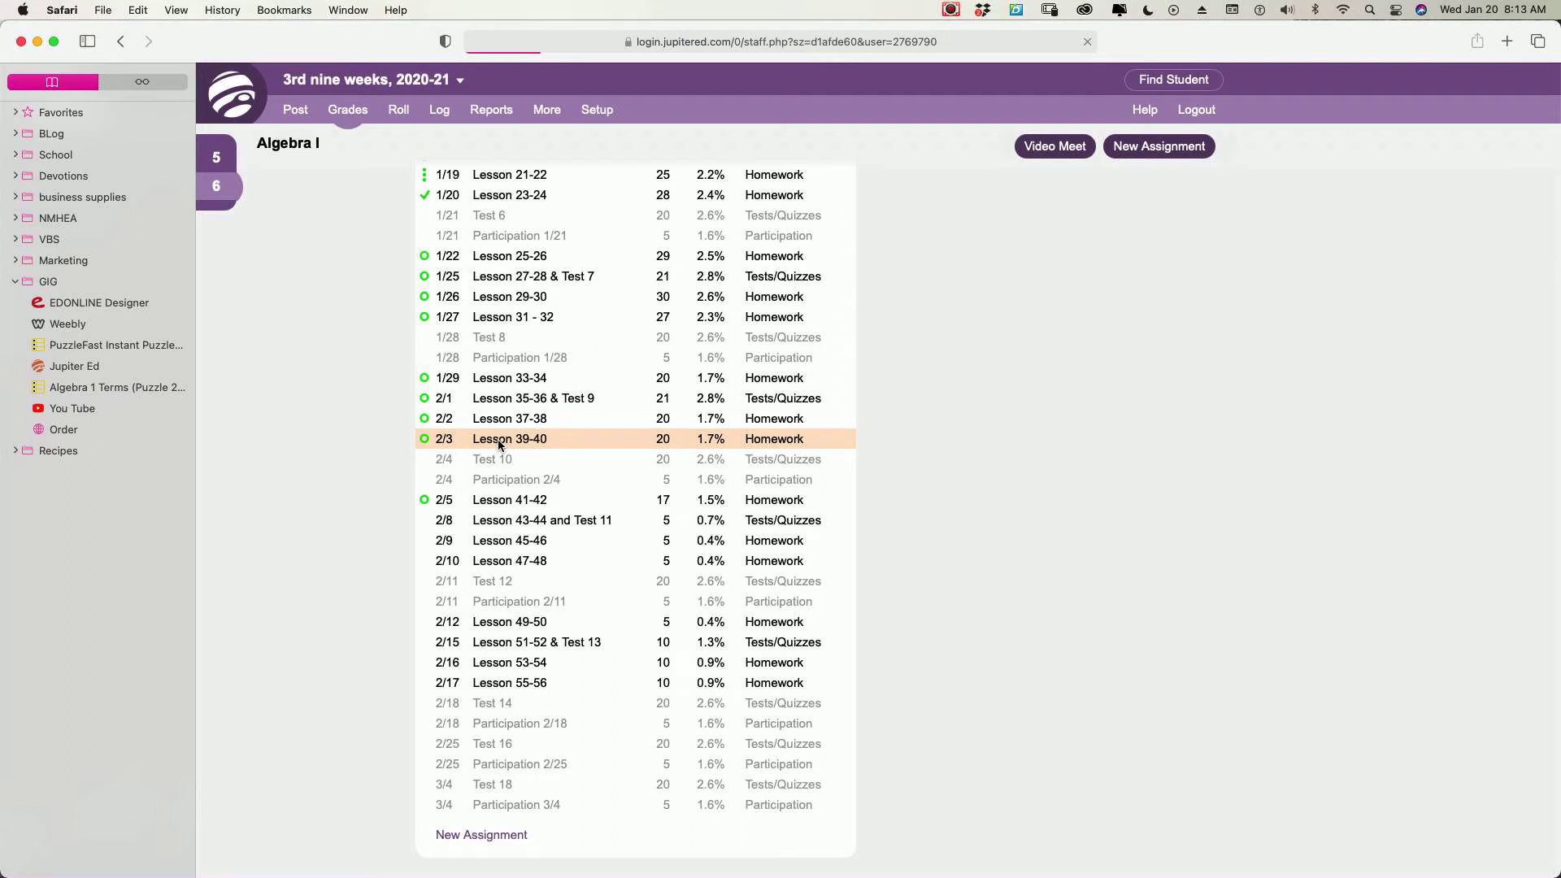
{"action": "left_click", "coordinate": [509, 439]}
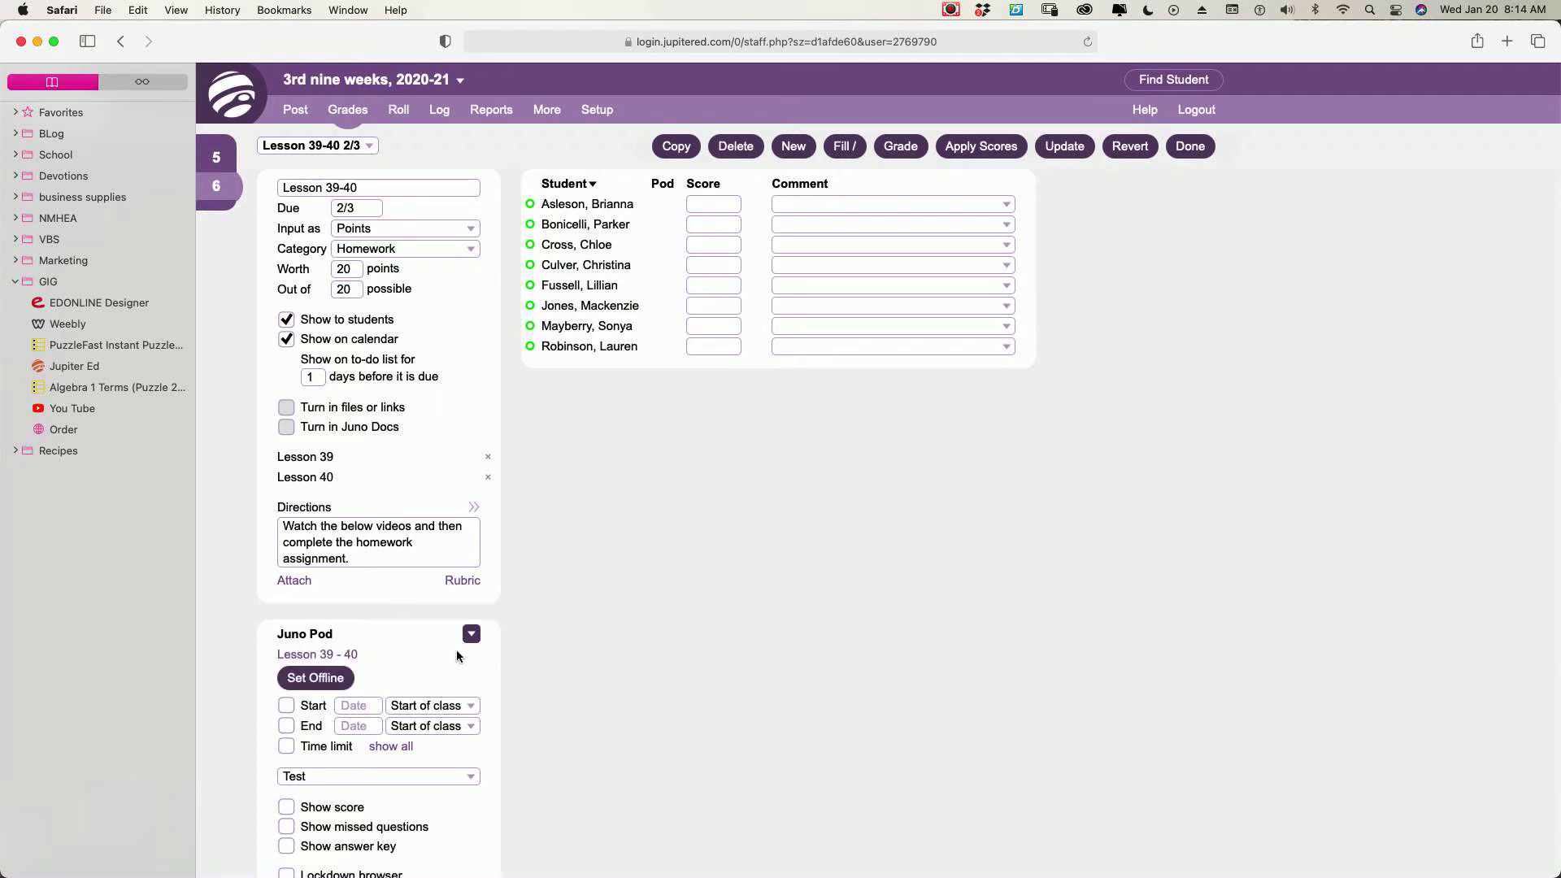
{"action": "left_click", "coordinate": [471, 634]}
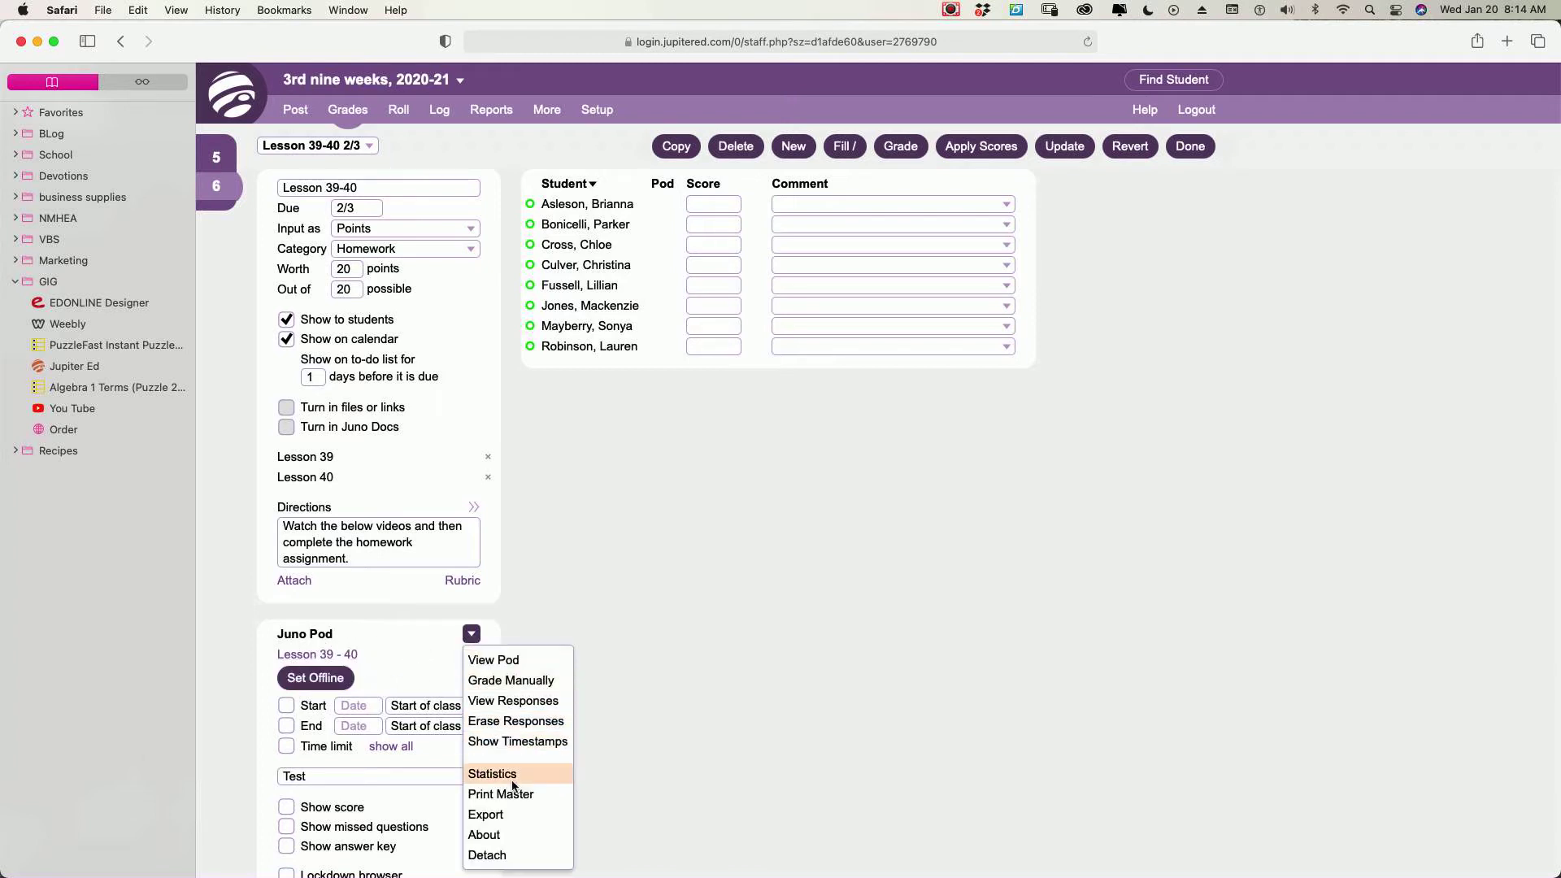
{"action": "left_click", "coordinate": [492, 773]}
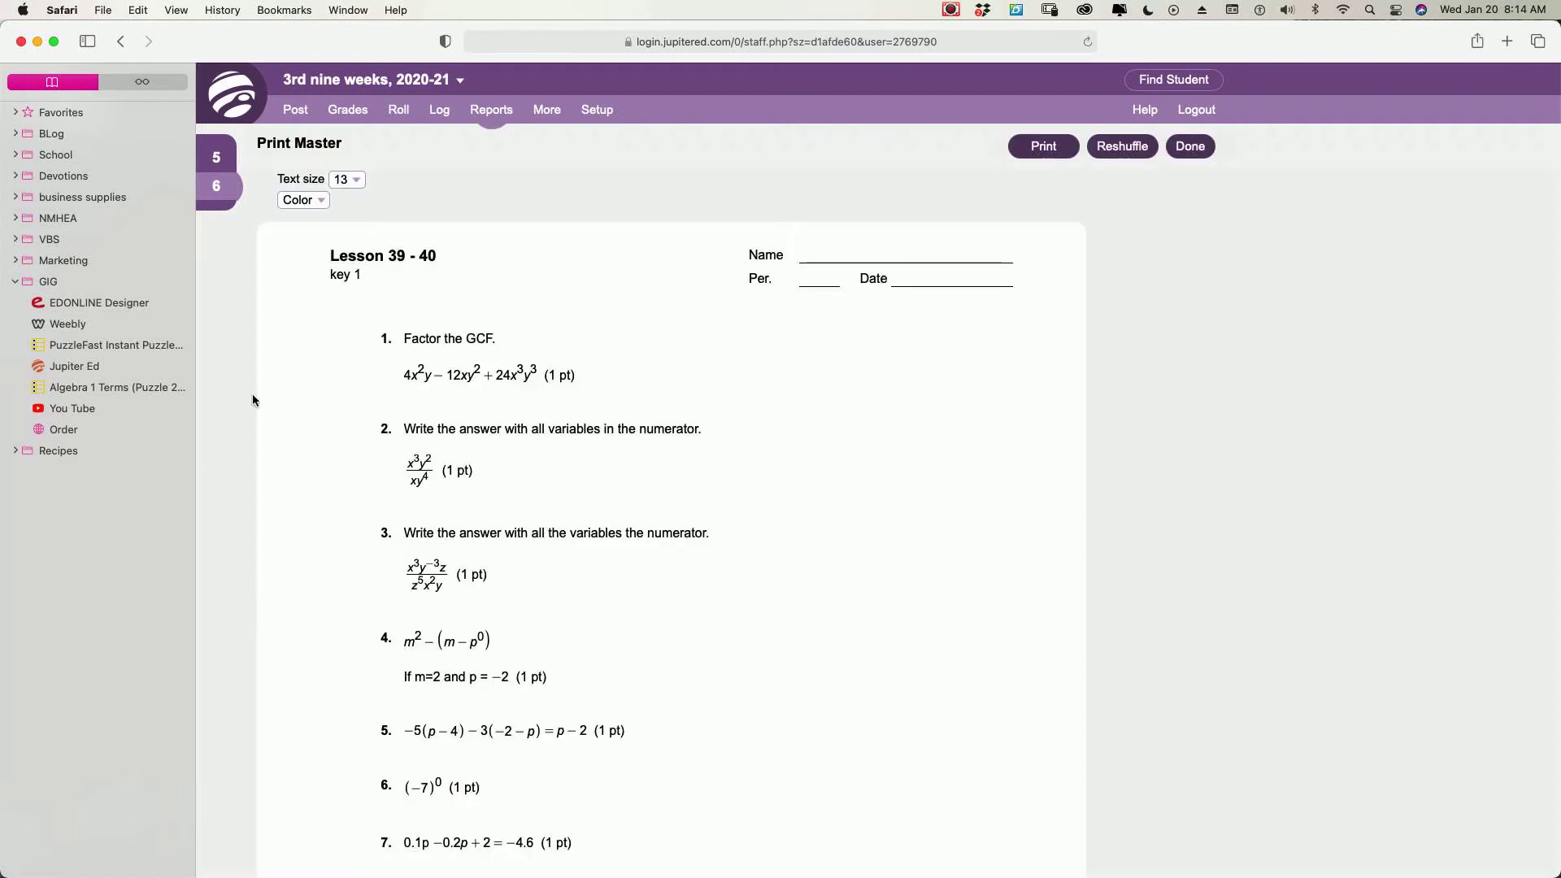
{"action": "mouse_move", "coordinate": [595, 655]}
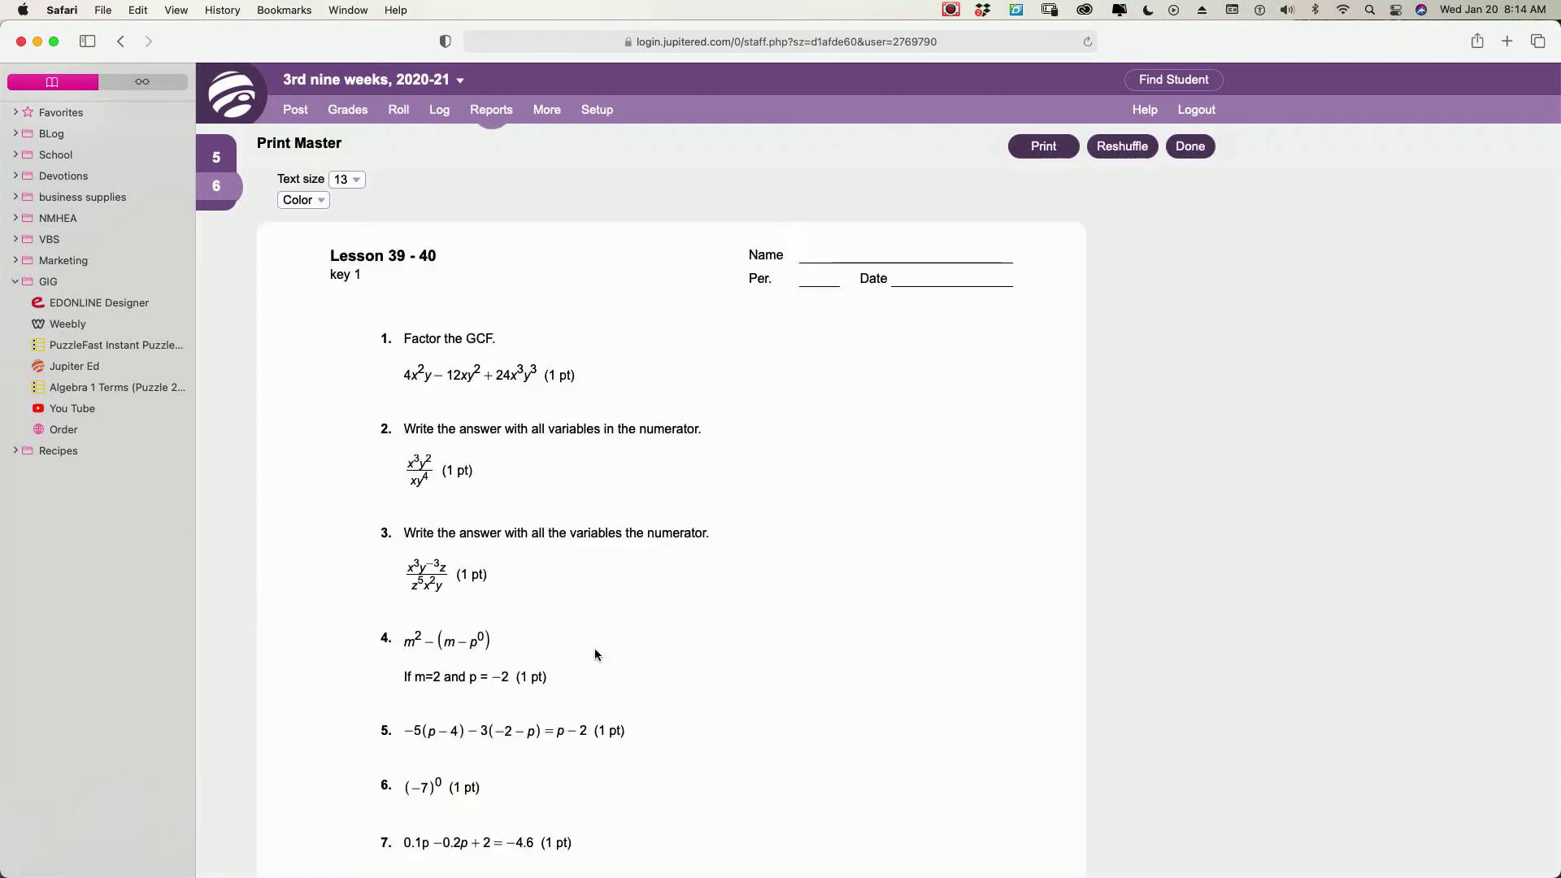
{"action": "scroll", "scroll_direction": "down", "scroll_amount": 3}
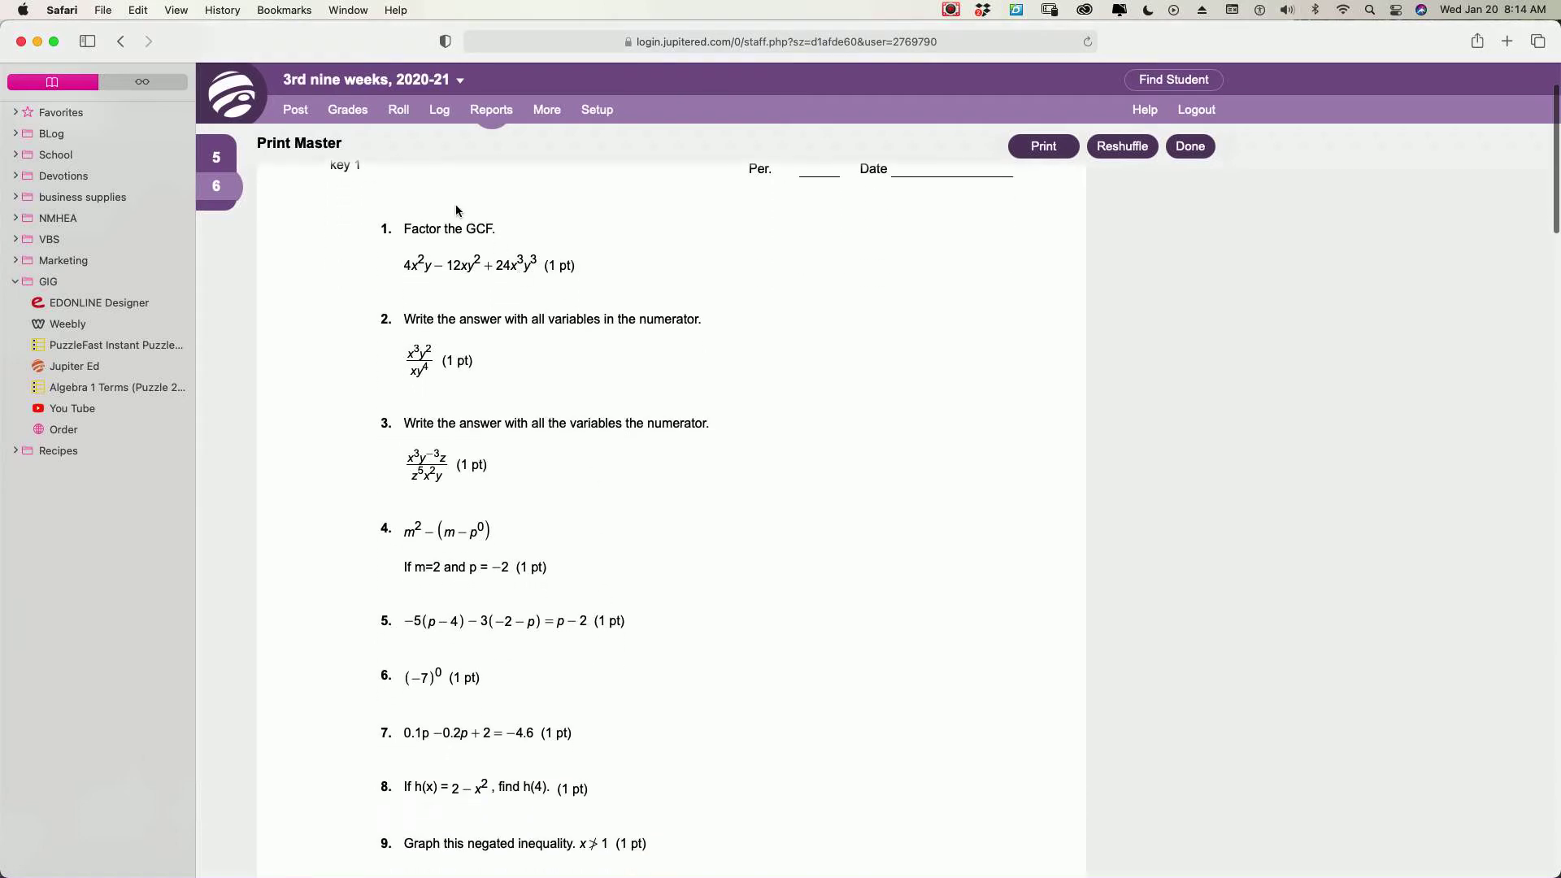
{"action": "scroll", "scroll_direction": "down", "scroll_amount": 3}
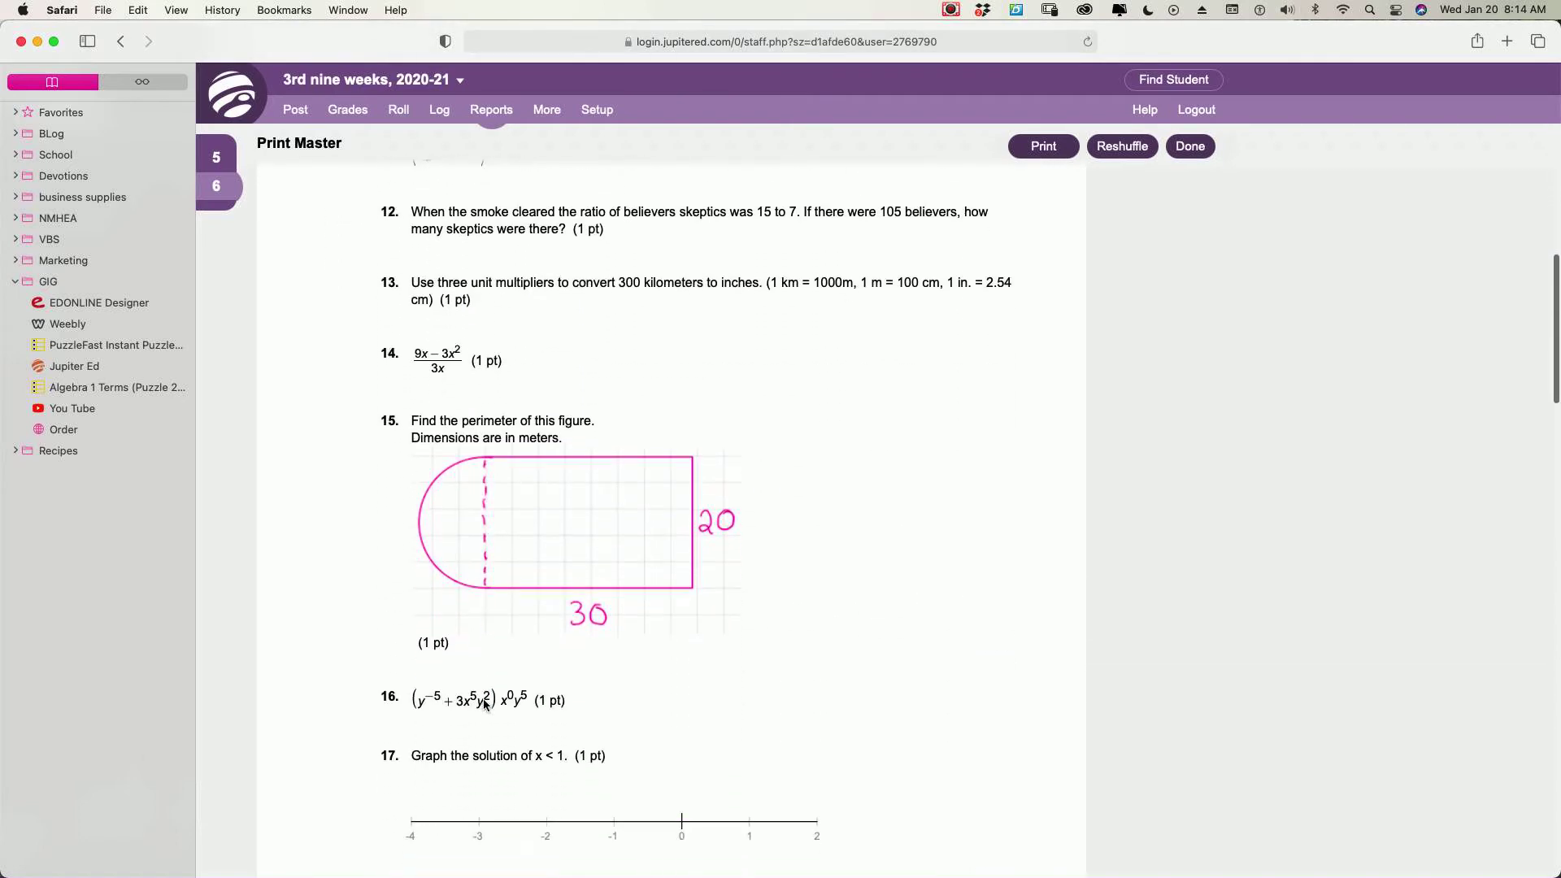
{"action": "scroll", "scroll_direction": "down", "scroll_amount": 3}
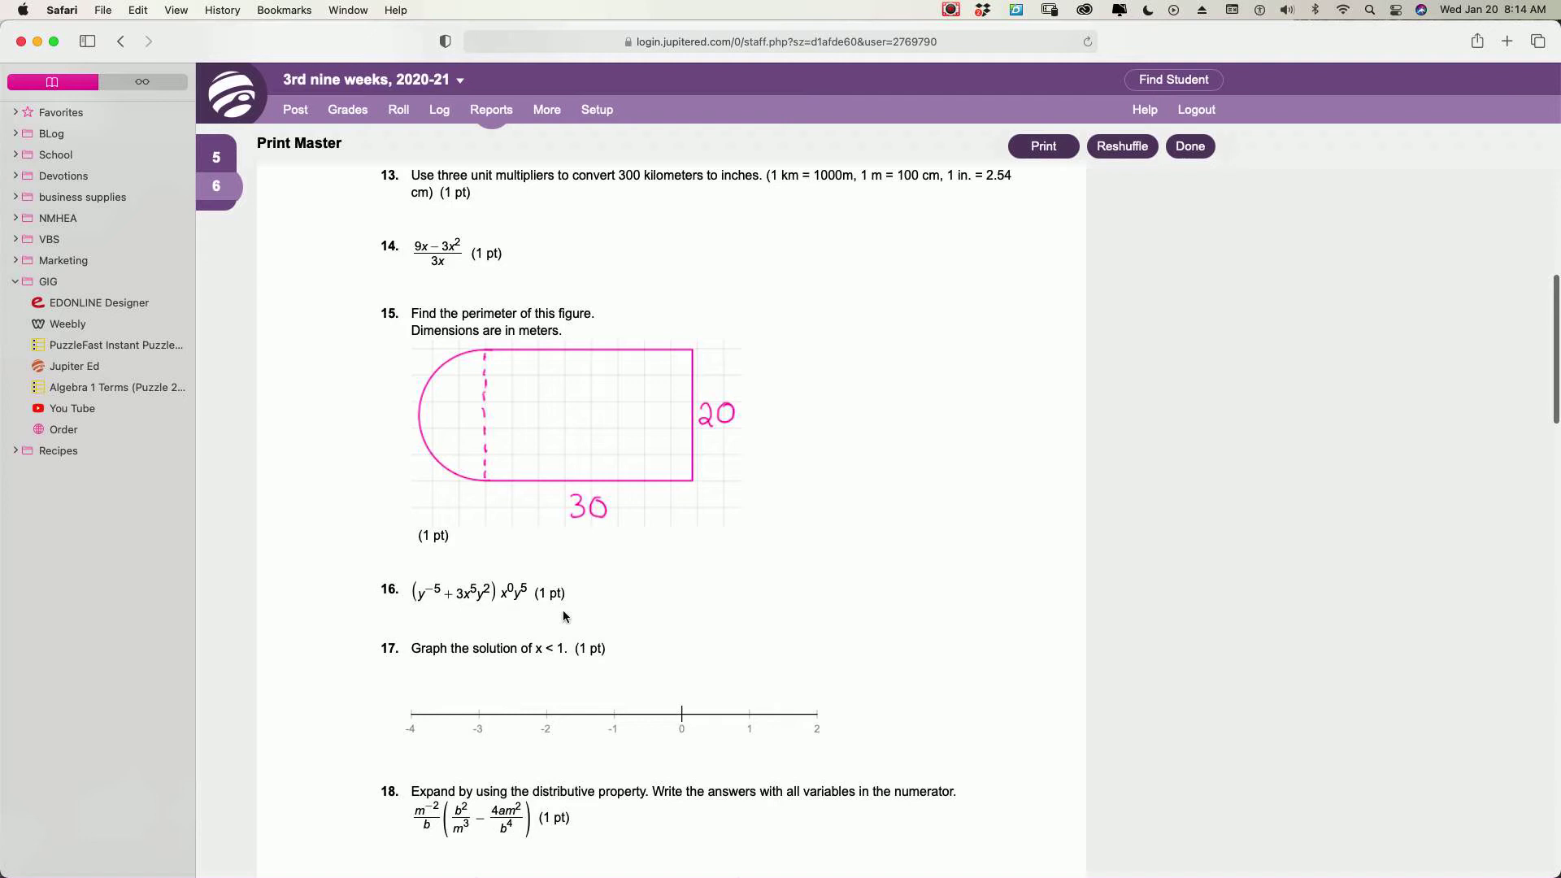
{"action": "scroll", "scroll_direction": "down", "scroll_amount": 3}
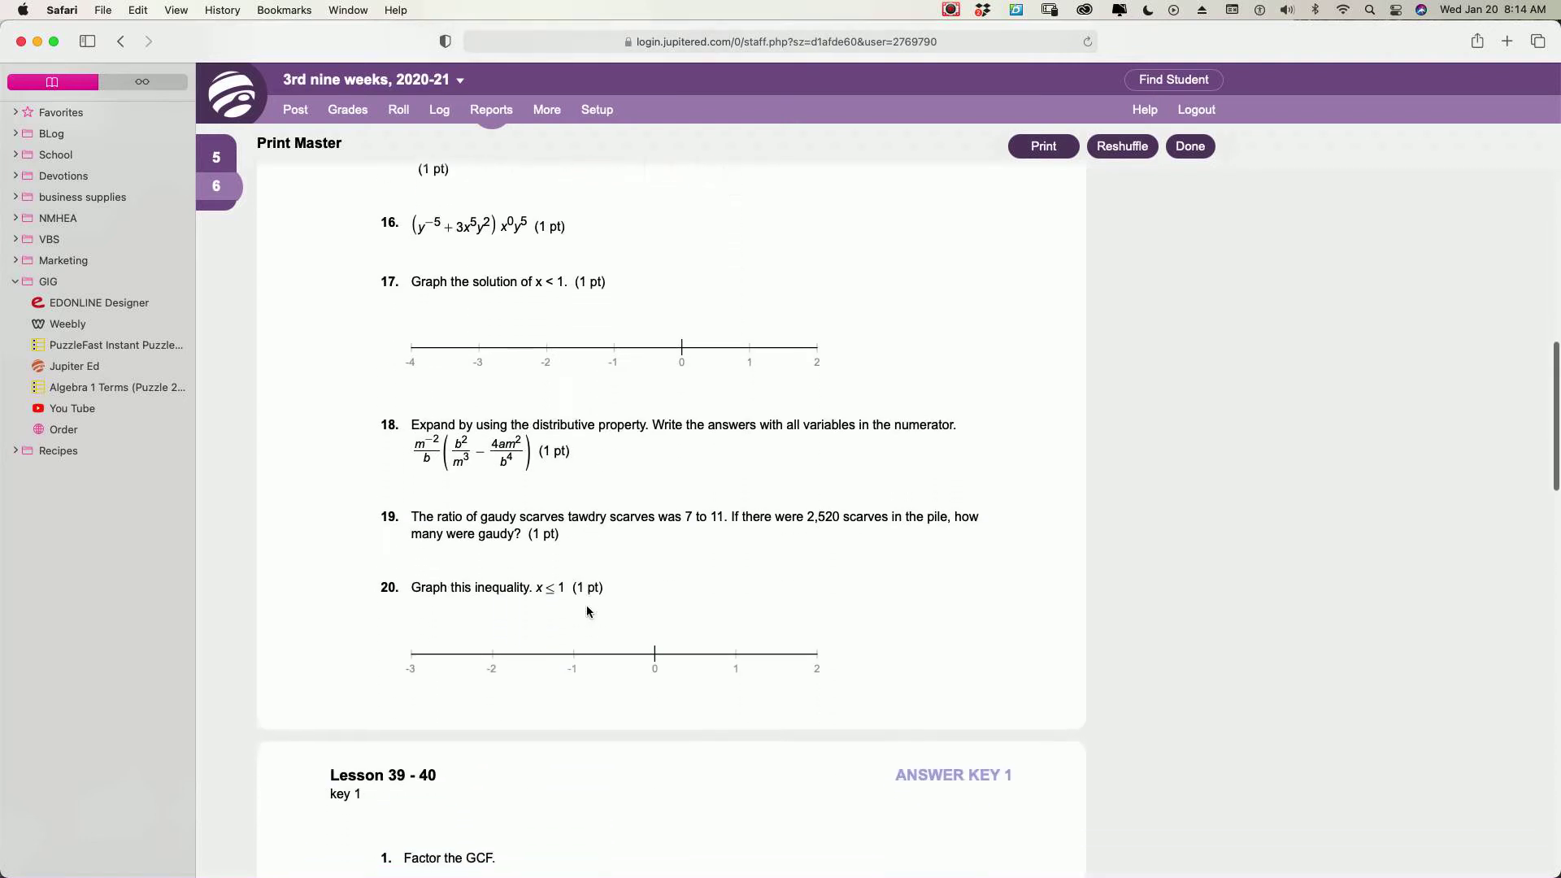
{"action": "scroll", "scroll_direction": "down", "scroll_amount": 3}
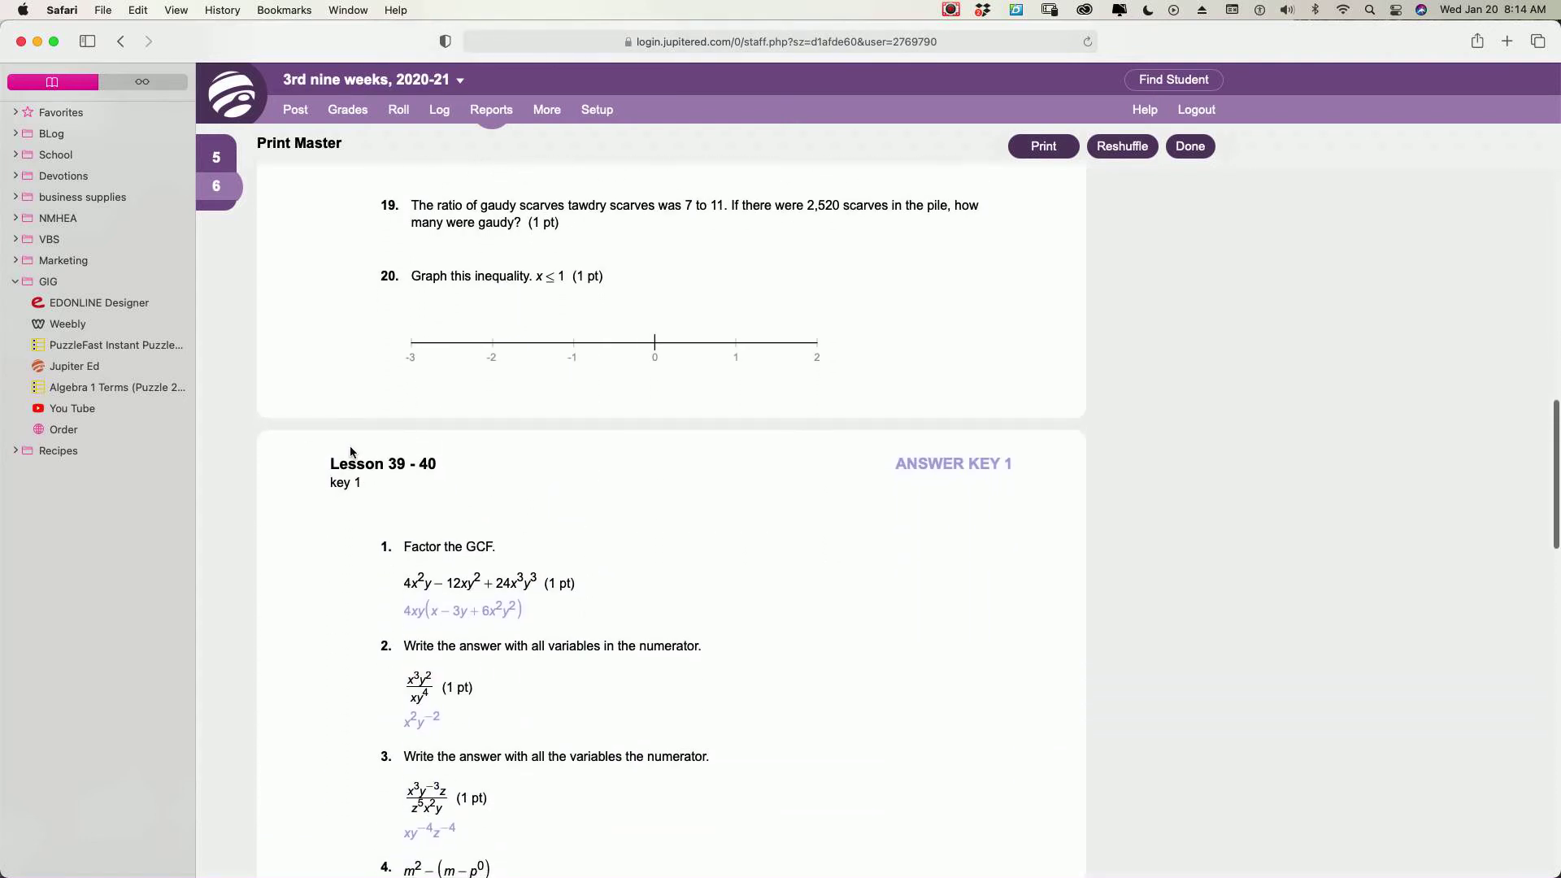
{"action": "scroll", "scroll_direction": "down", "scroll_amount": 3}
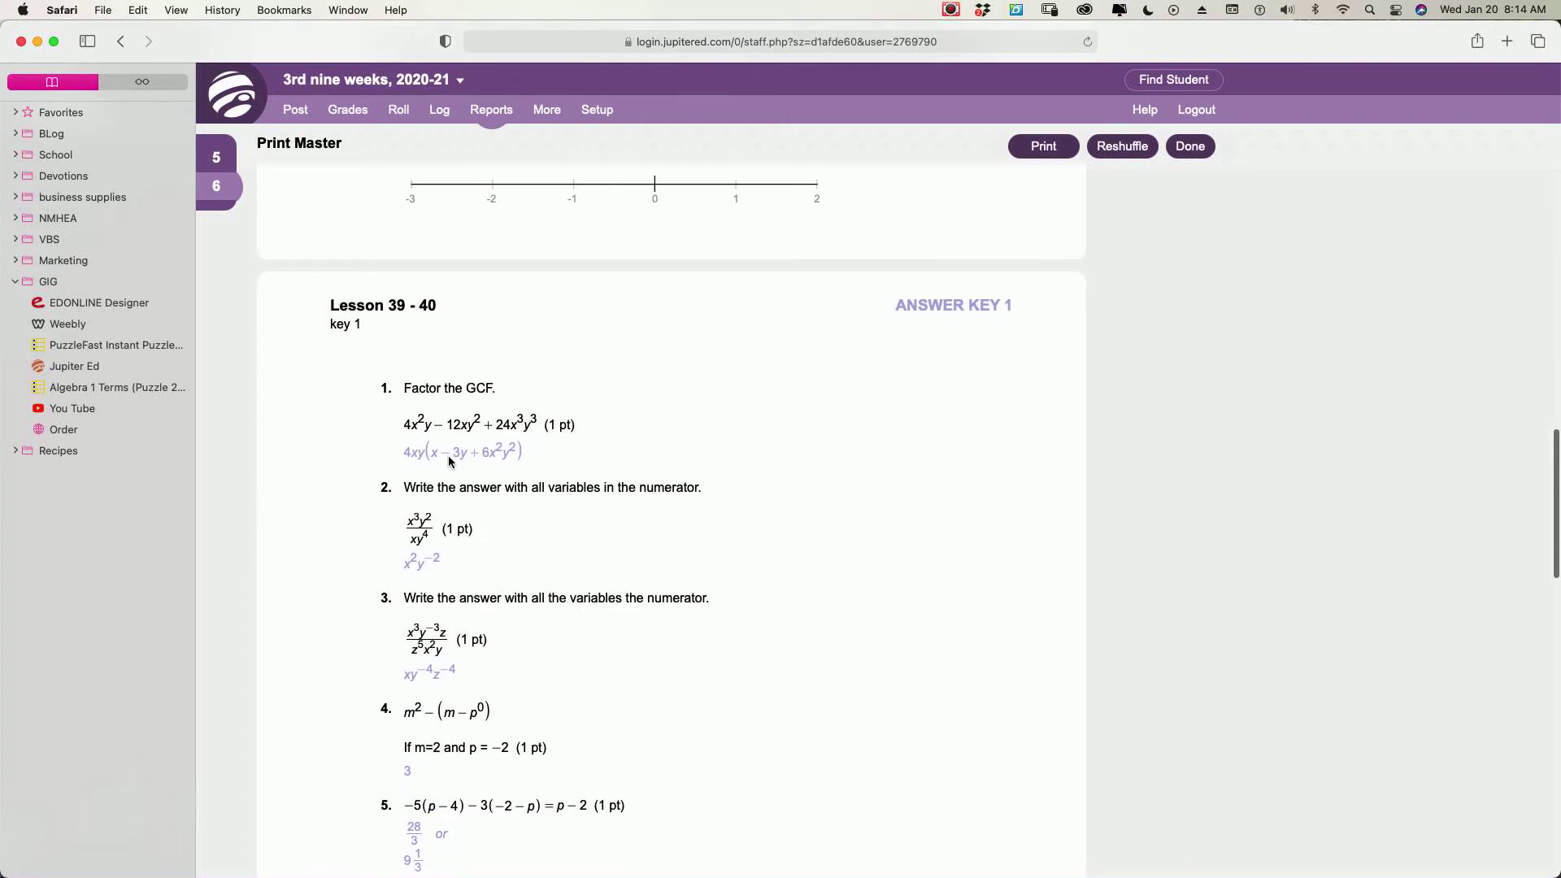
{"action": "scroll", "scroll_direction": "down", "scroll_amount": 3}
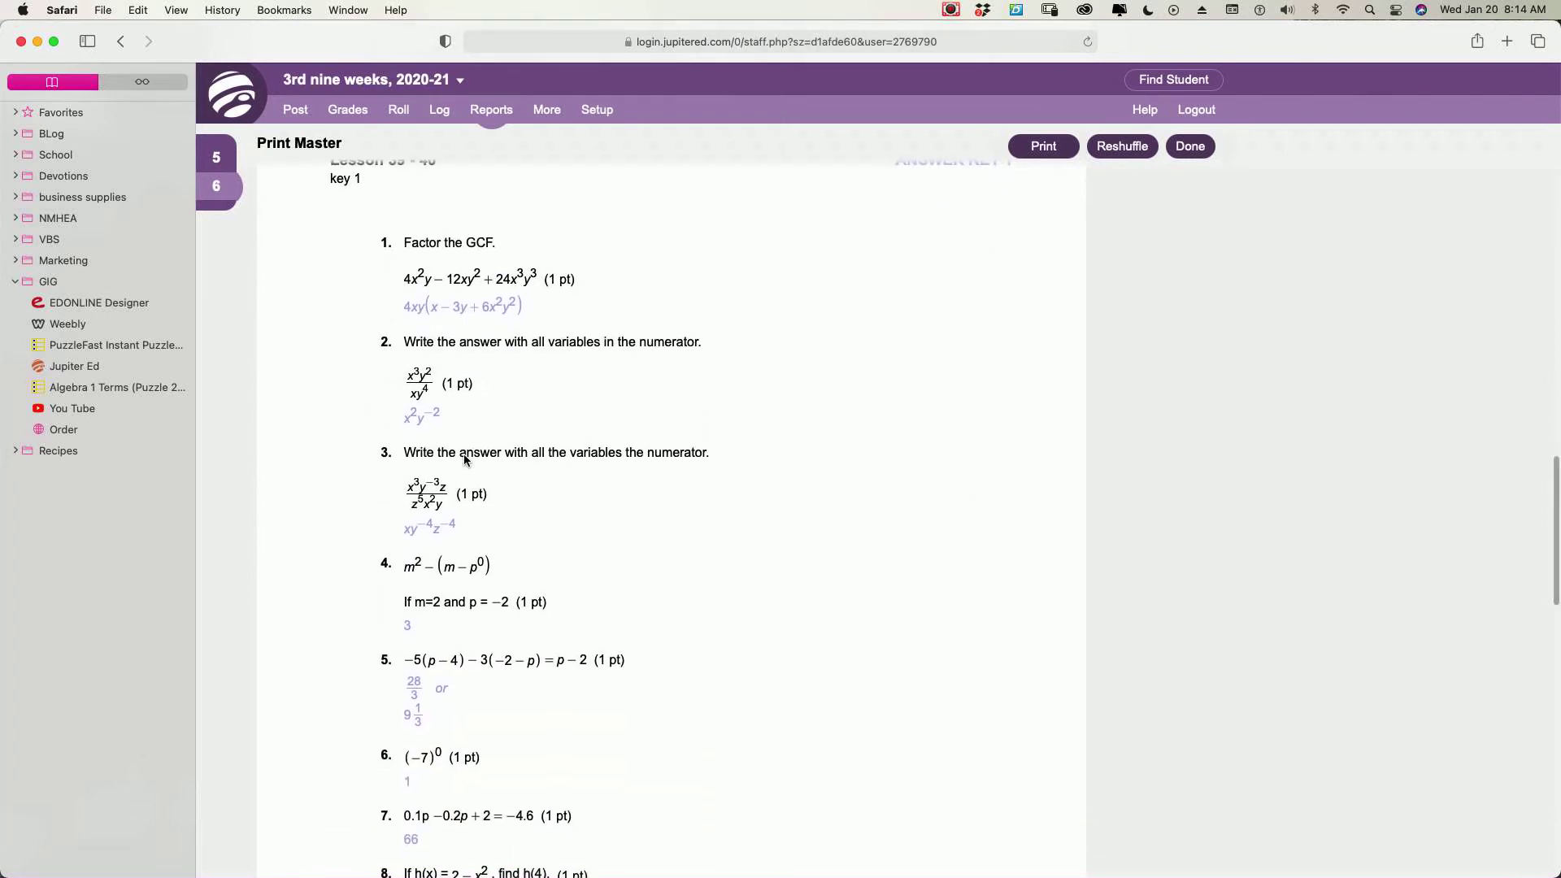
{"action": "scroll", "scroll_direction": "down", "scroll_amount": 3}
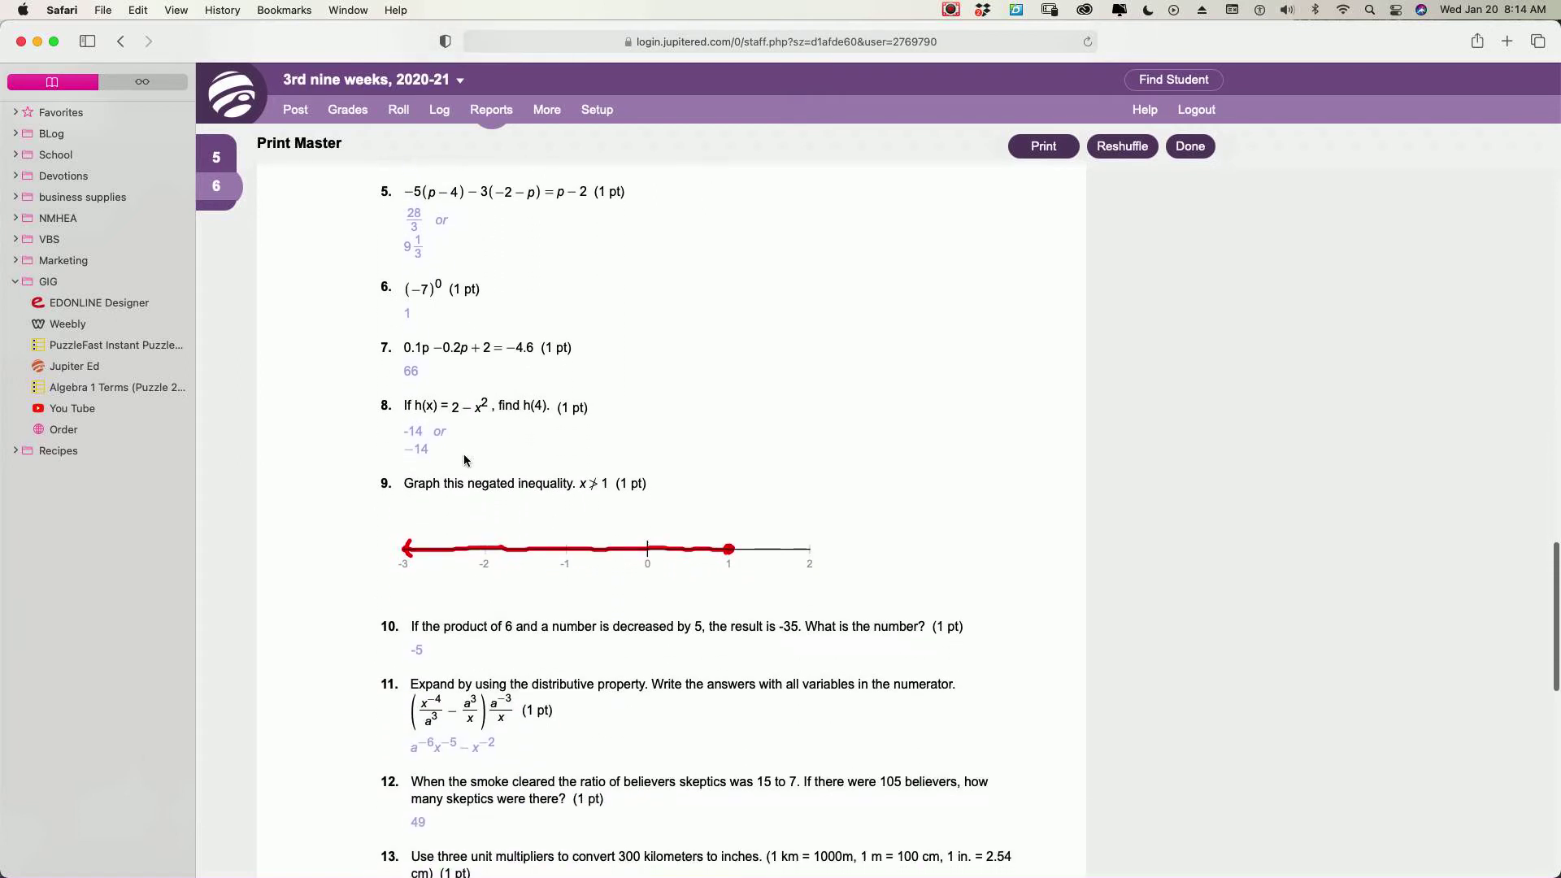
{"action": "scroll", "scroll_direction": "down", "scroll_amount": 3}
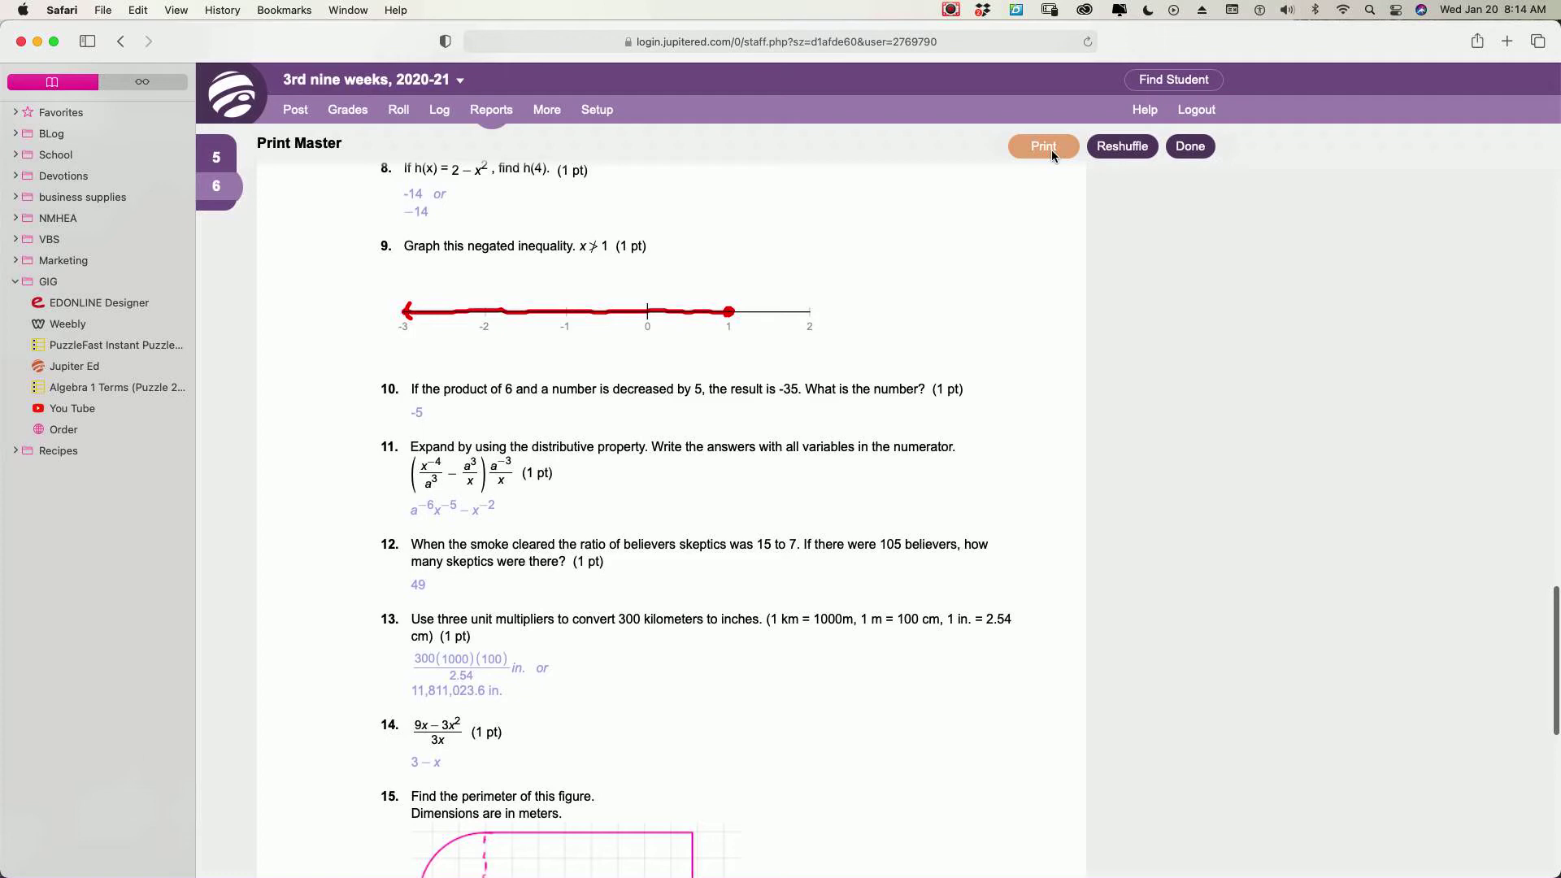
Page through the five-page print preview of the Lesson 39-40 key and send it to the printer
{"action": "left_click", "coordinate": [1042, 146]}
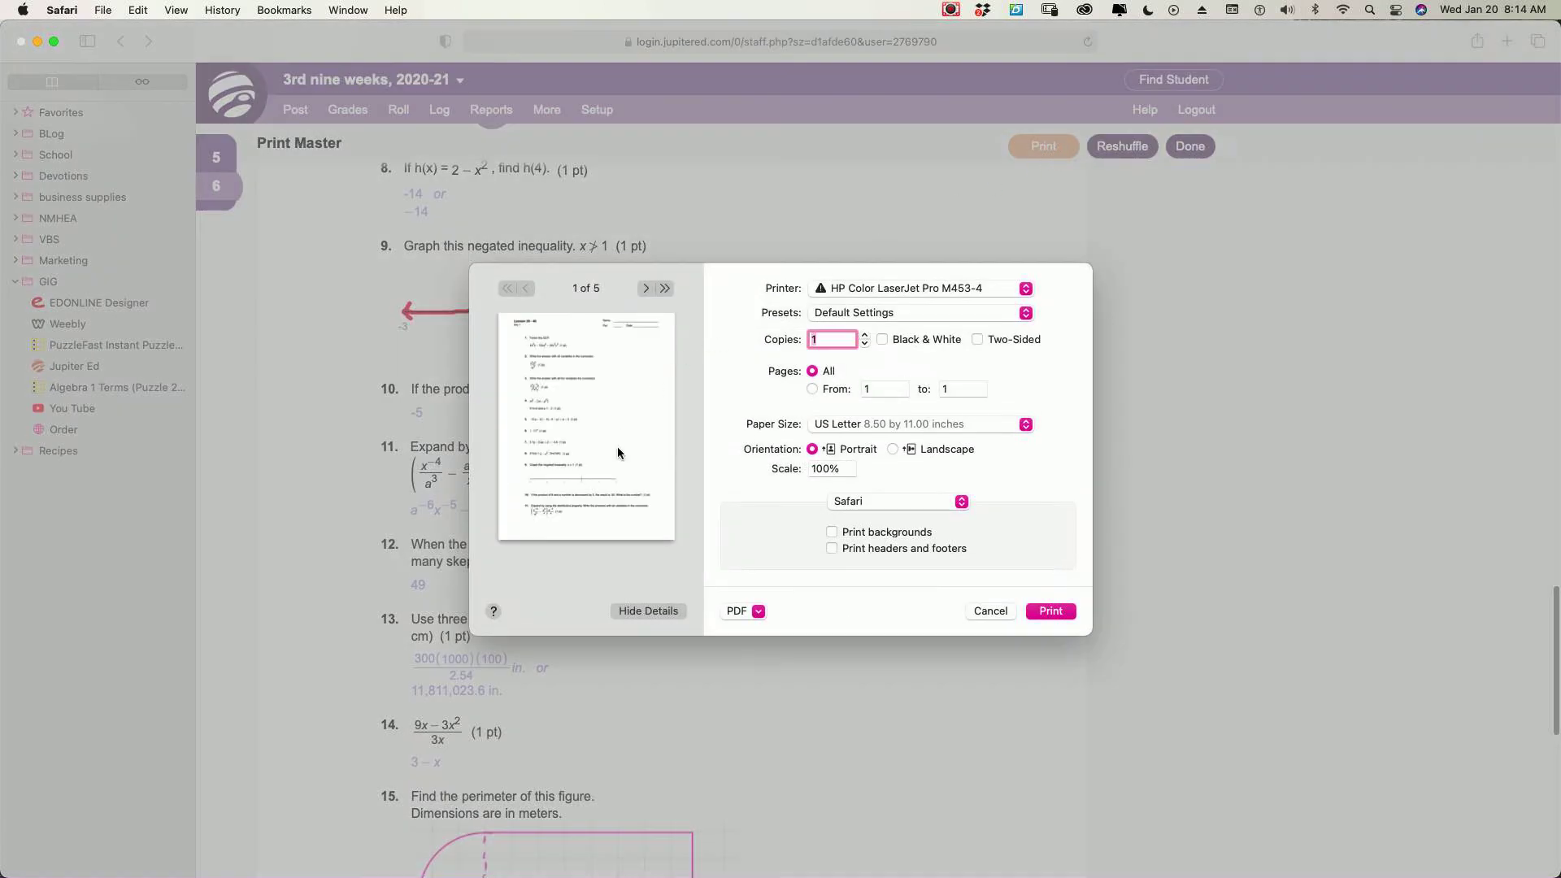
{"action": "left_click", "coordinate": [645, 288]}
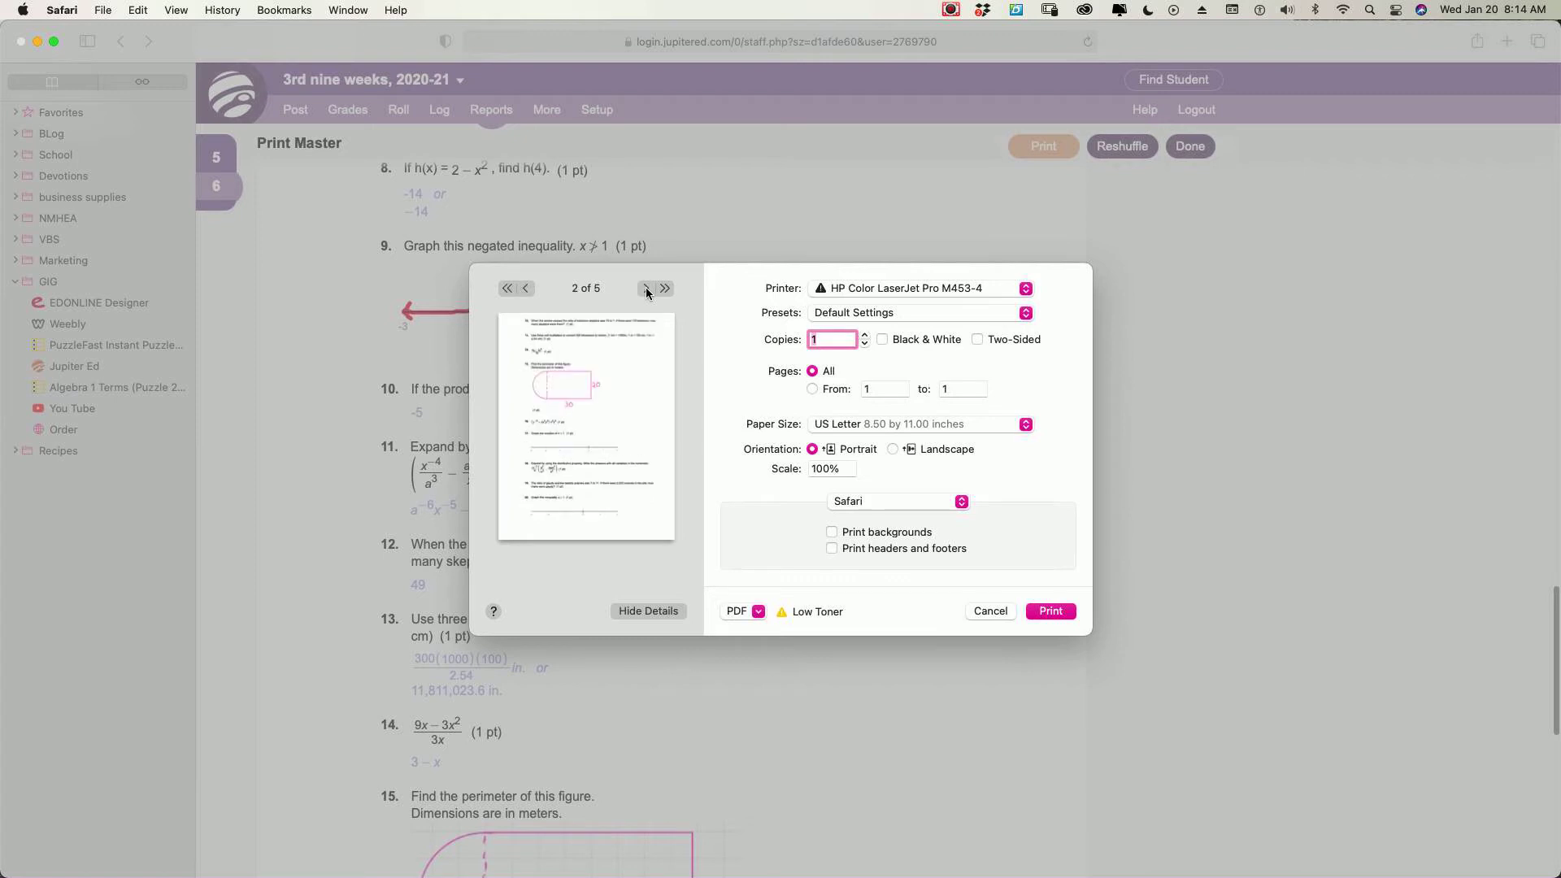
{"action": "left_click", "coordinate": [645, 289]}
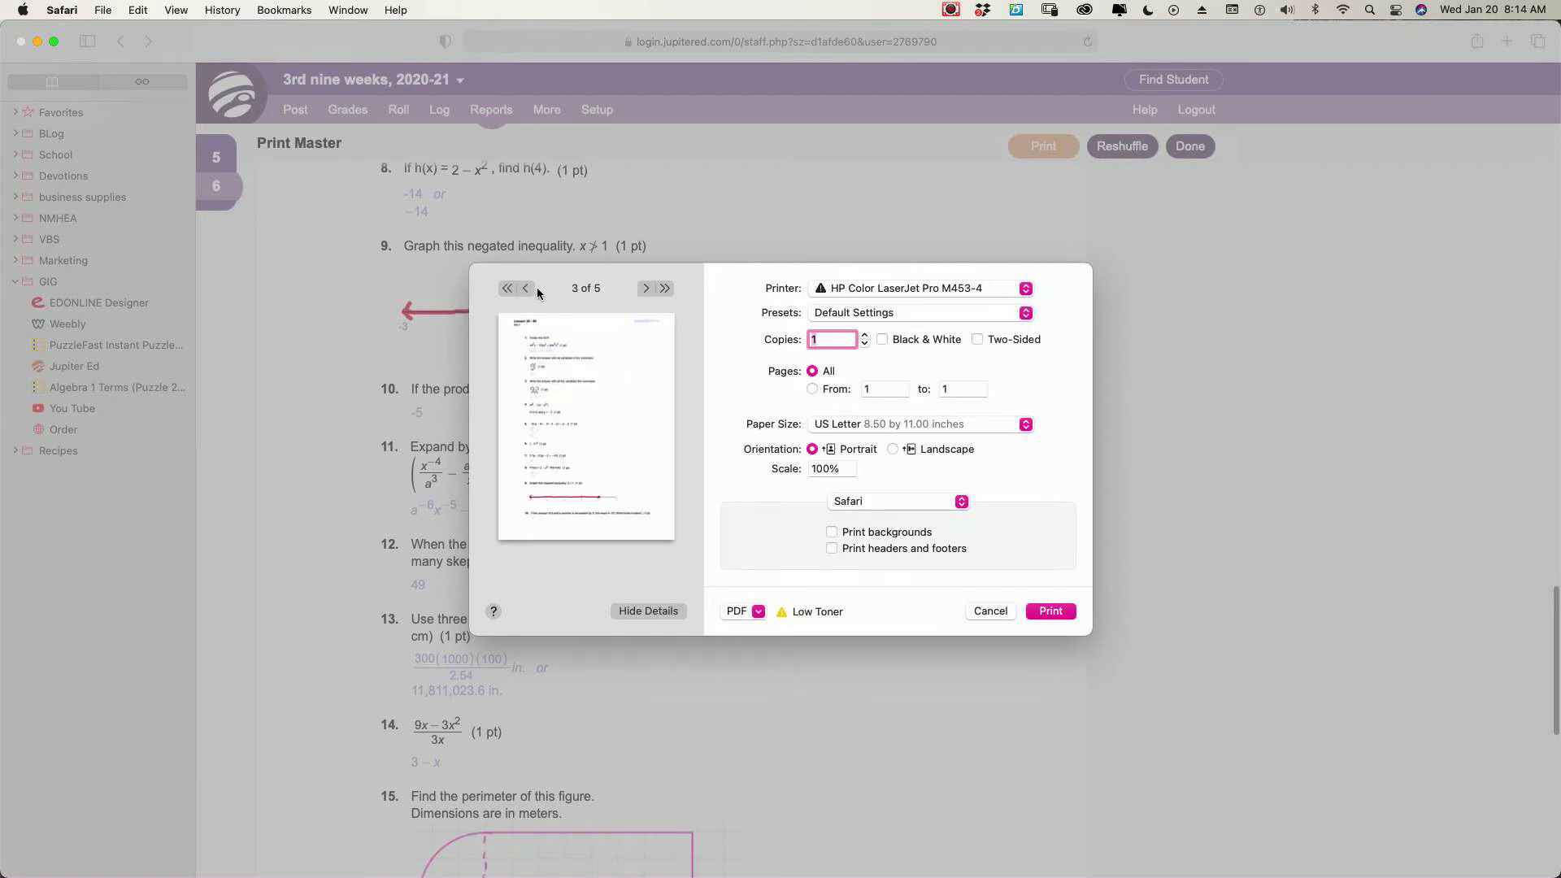
{"action": "left_click", "coordinate": [526, 288]}
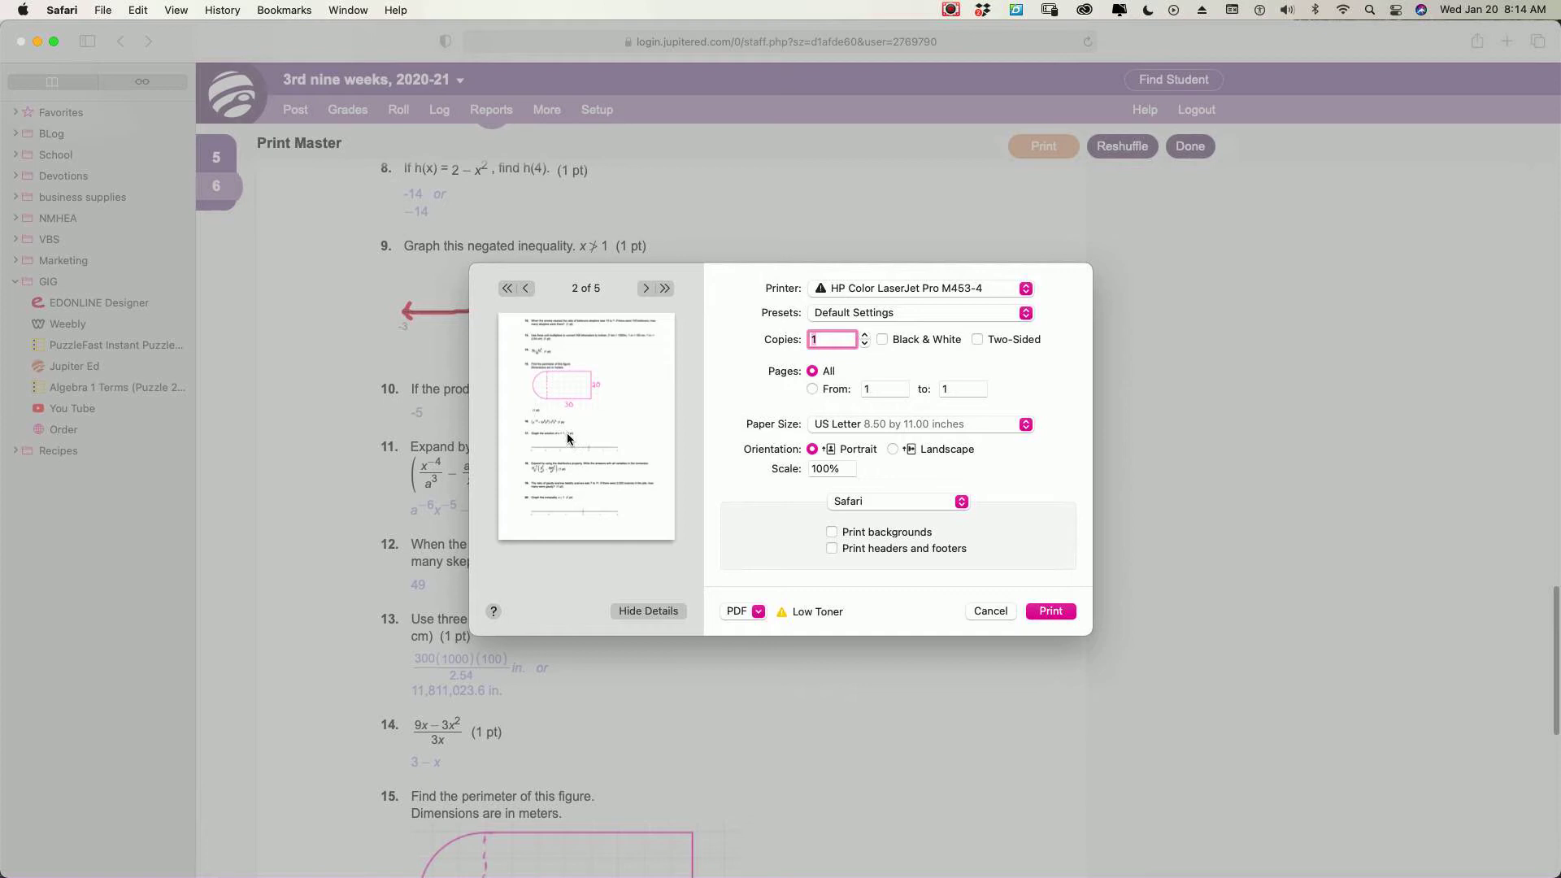
{"action": "left_click", "coordinate": [645, 288]}
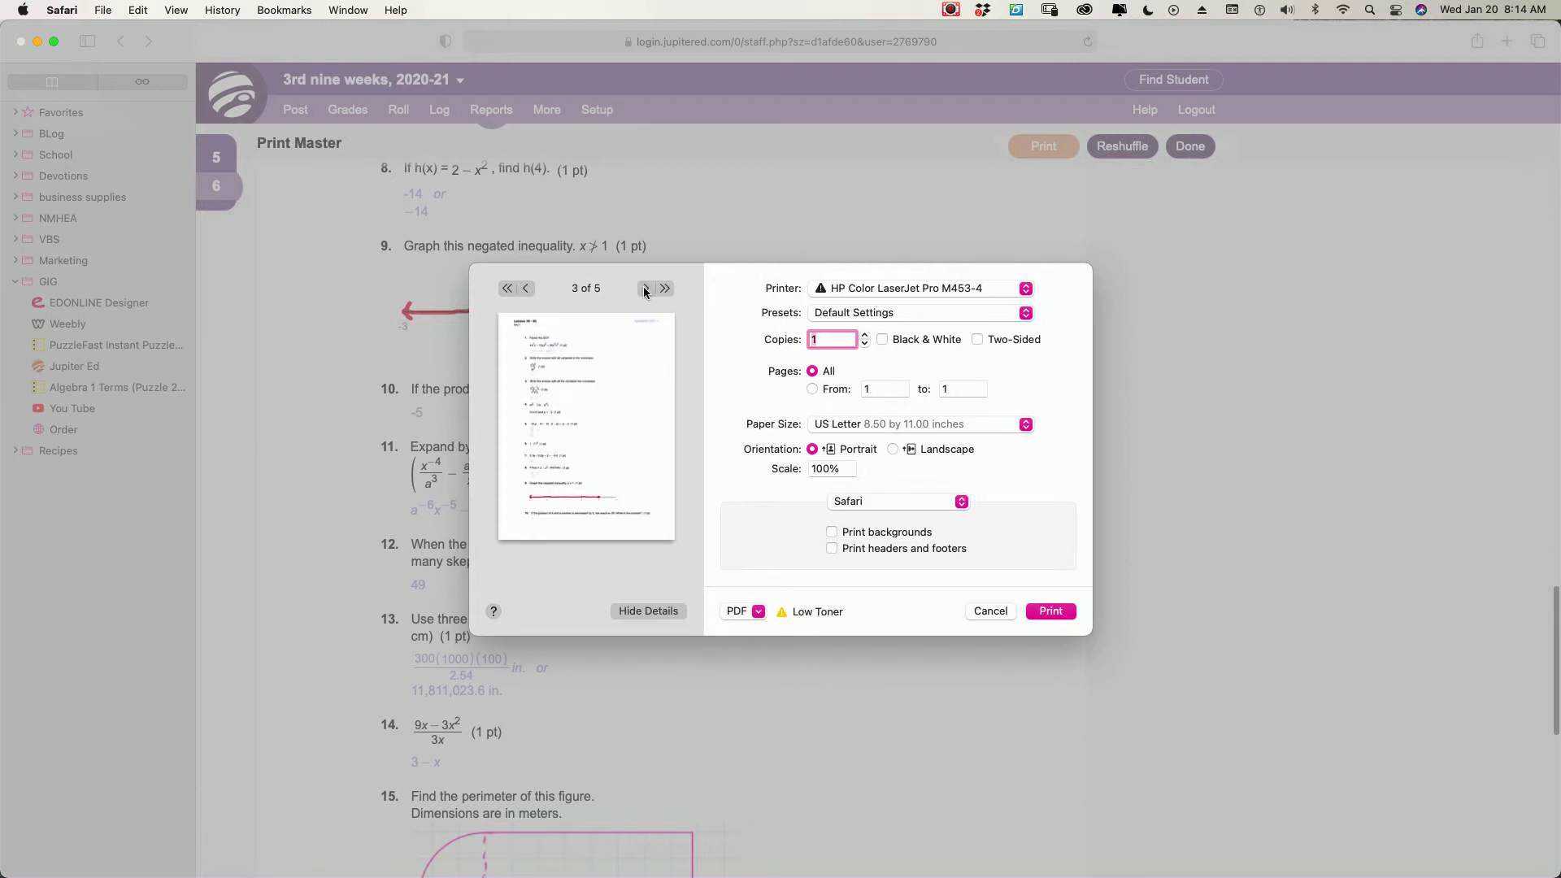
{"action": "left_click", "coordinate": [644, 288]}
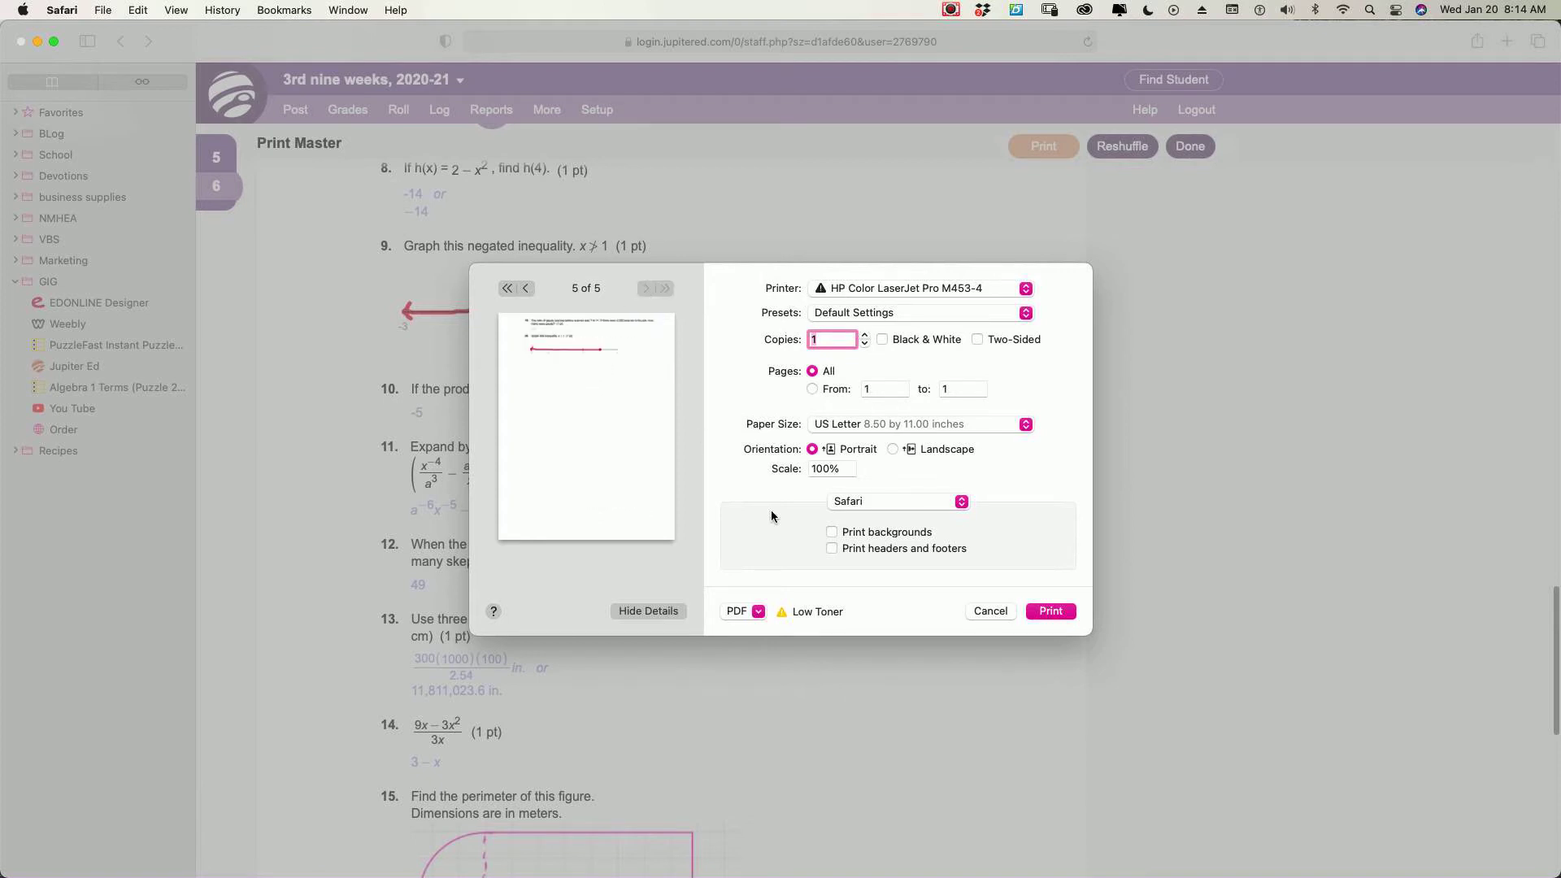
{"action": "left_click", "coordinate": [988, 610]}
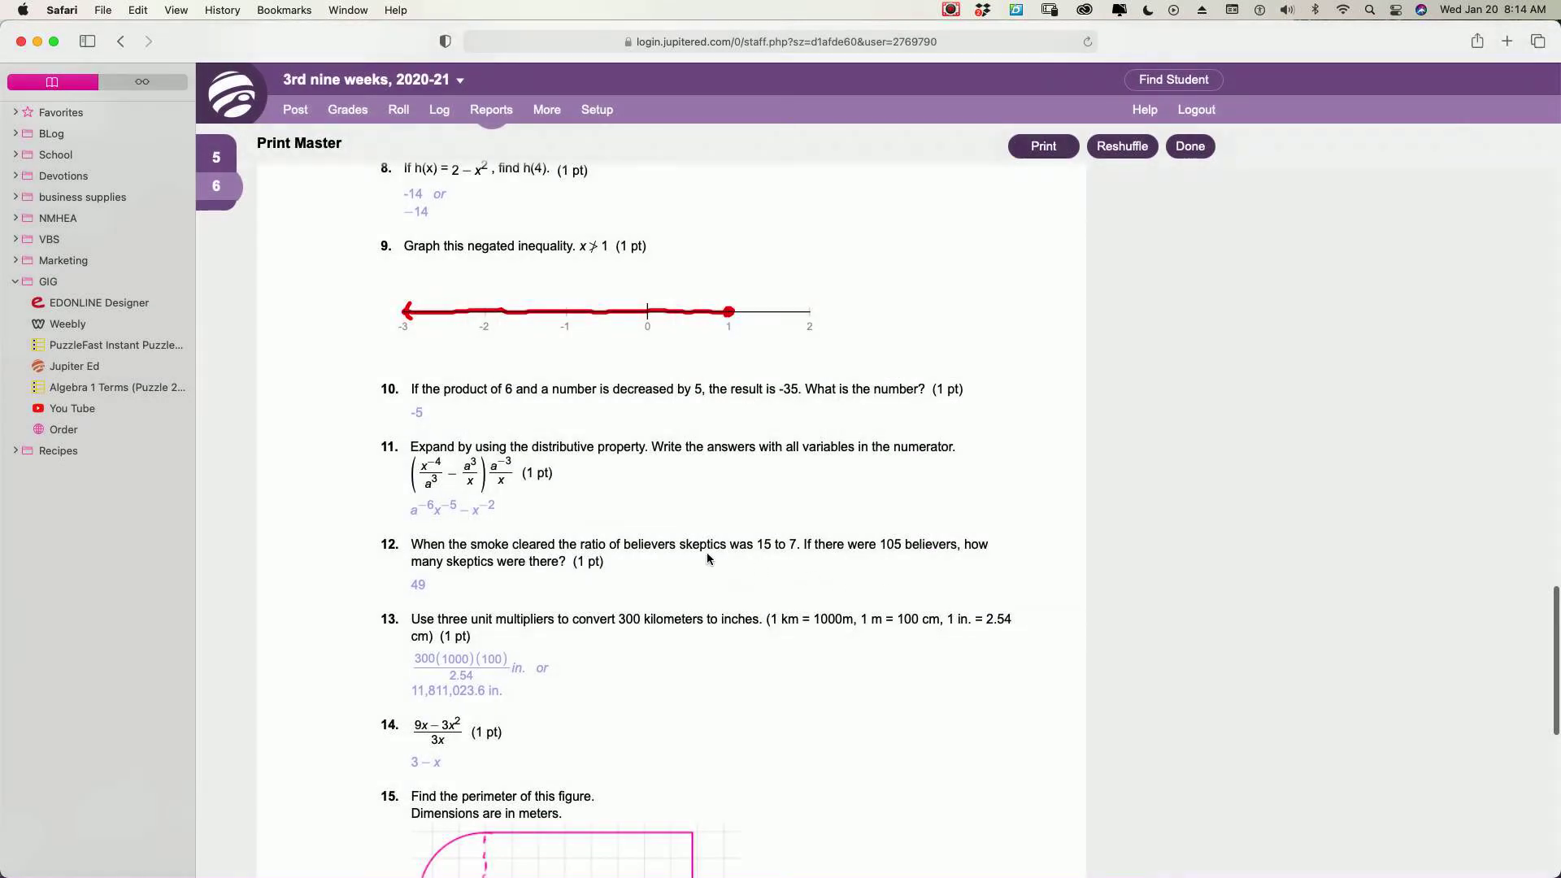
Scroll the Key 1 master copy of Lesson 39-40 to review its questions through number 9
{"action": "scroll", "scroll_direction": "down", "scroll_amount": 3}
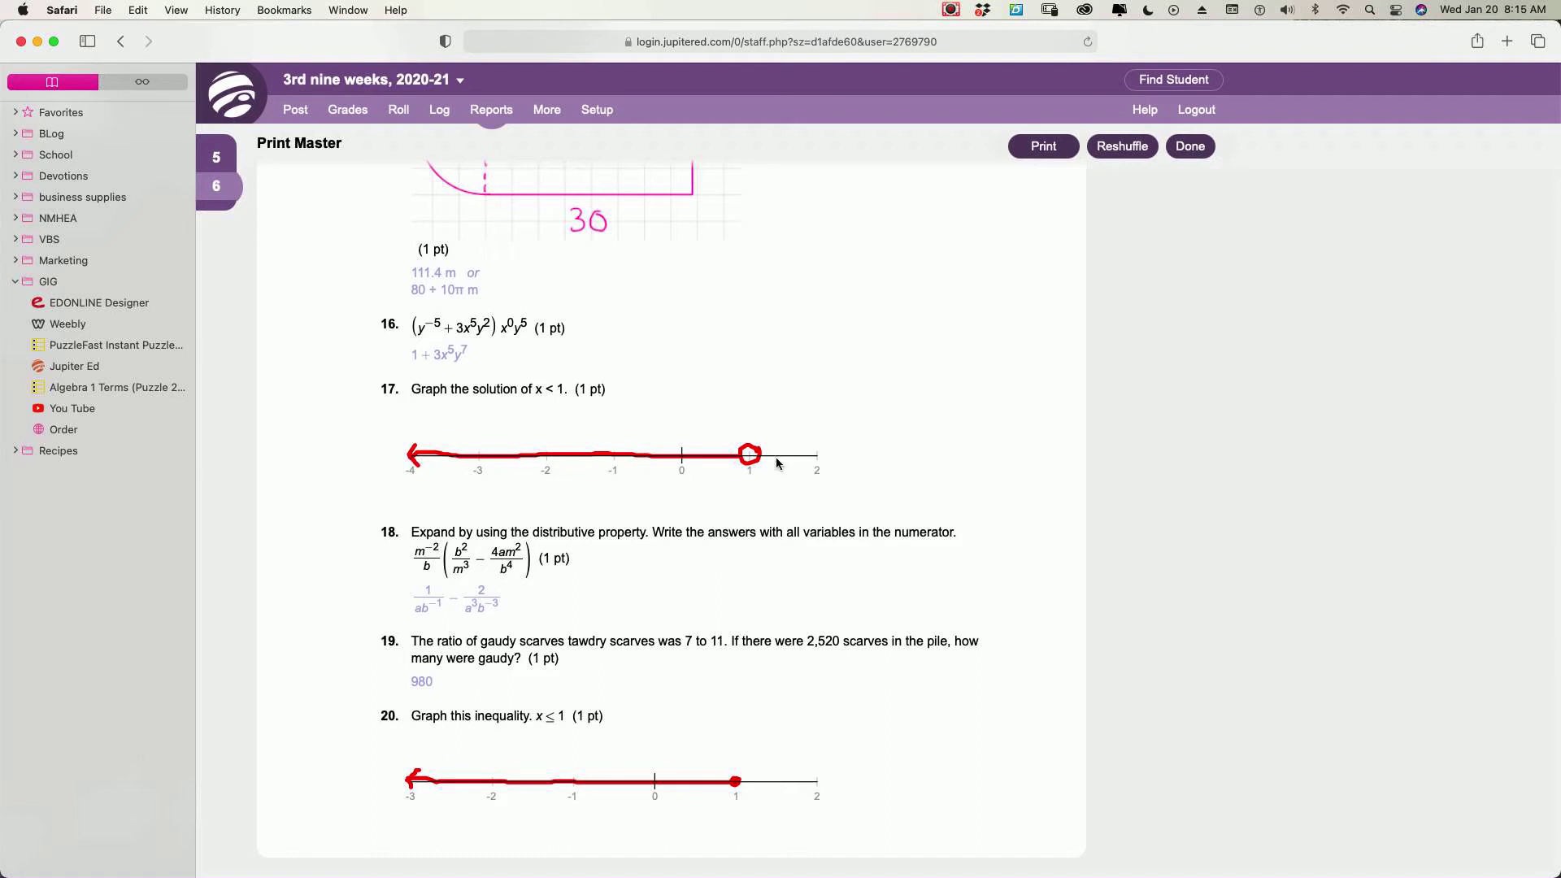
{"action": "mouse_move", "coordinate": [578, 482]}
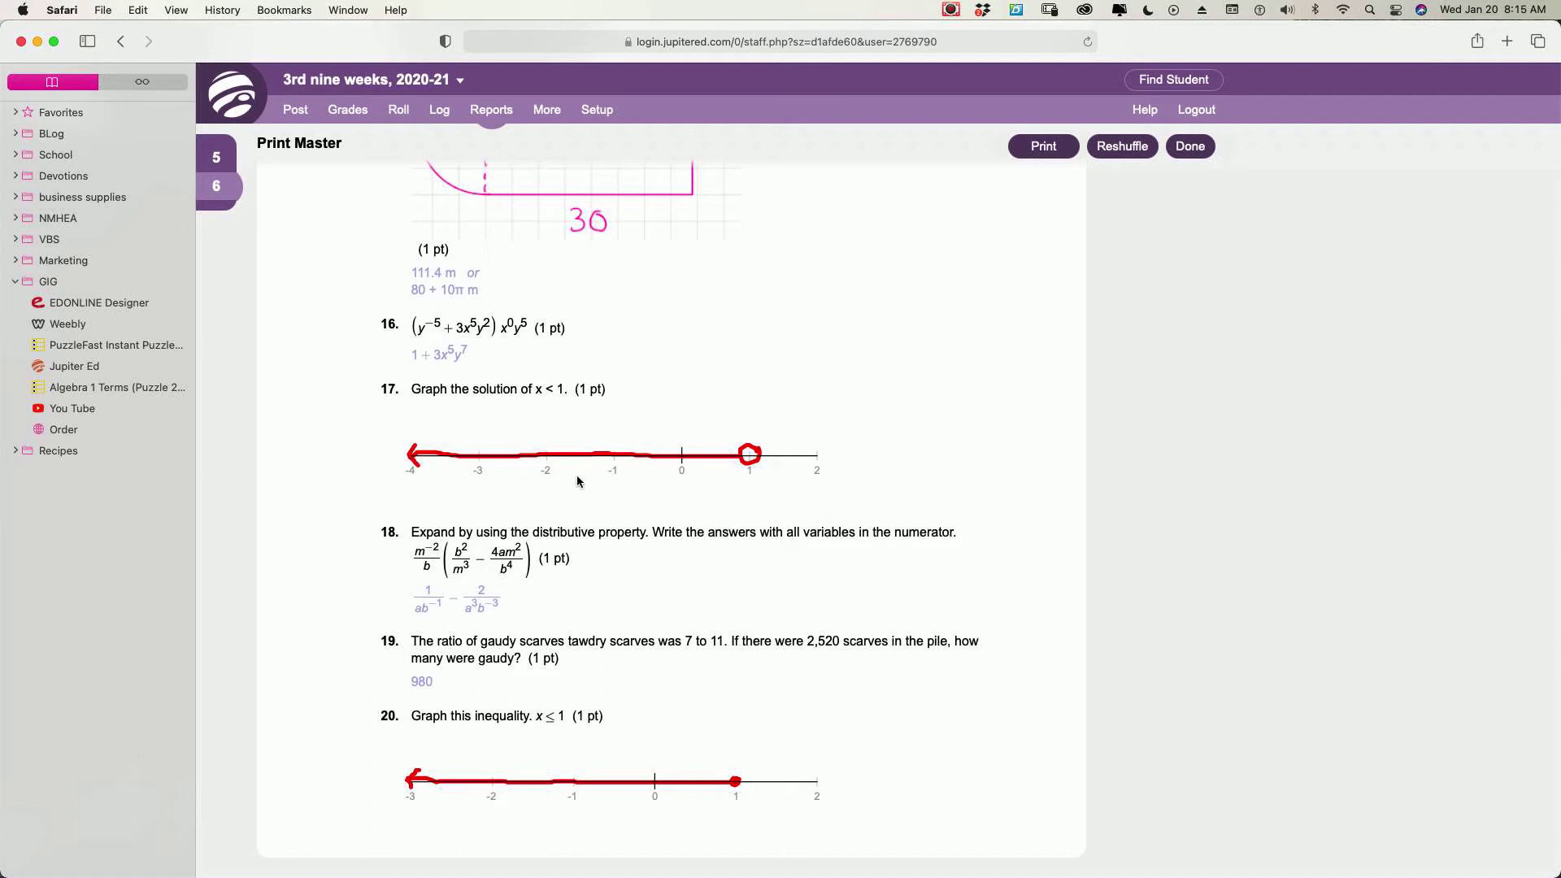
{"action": "mouse_move", "coordinate": [448, 485]}
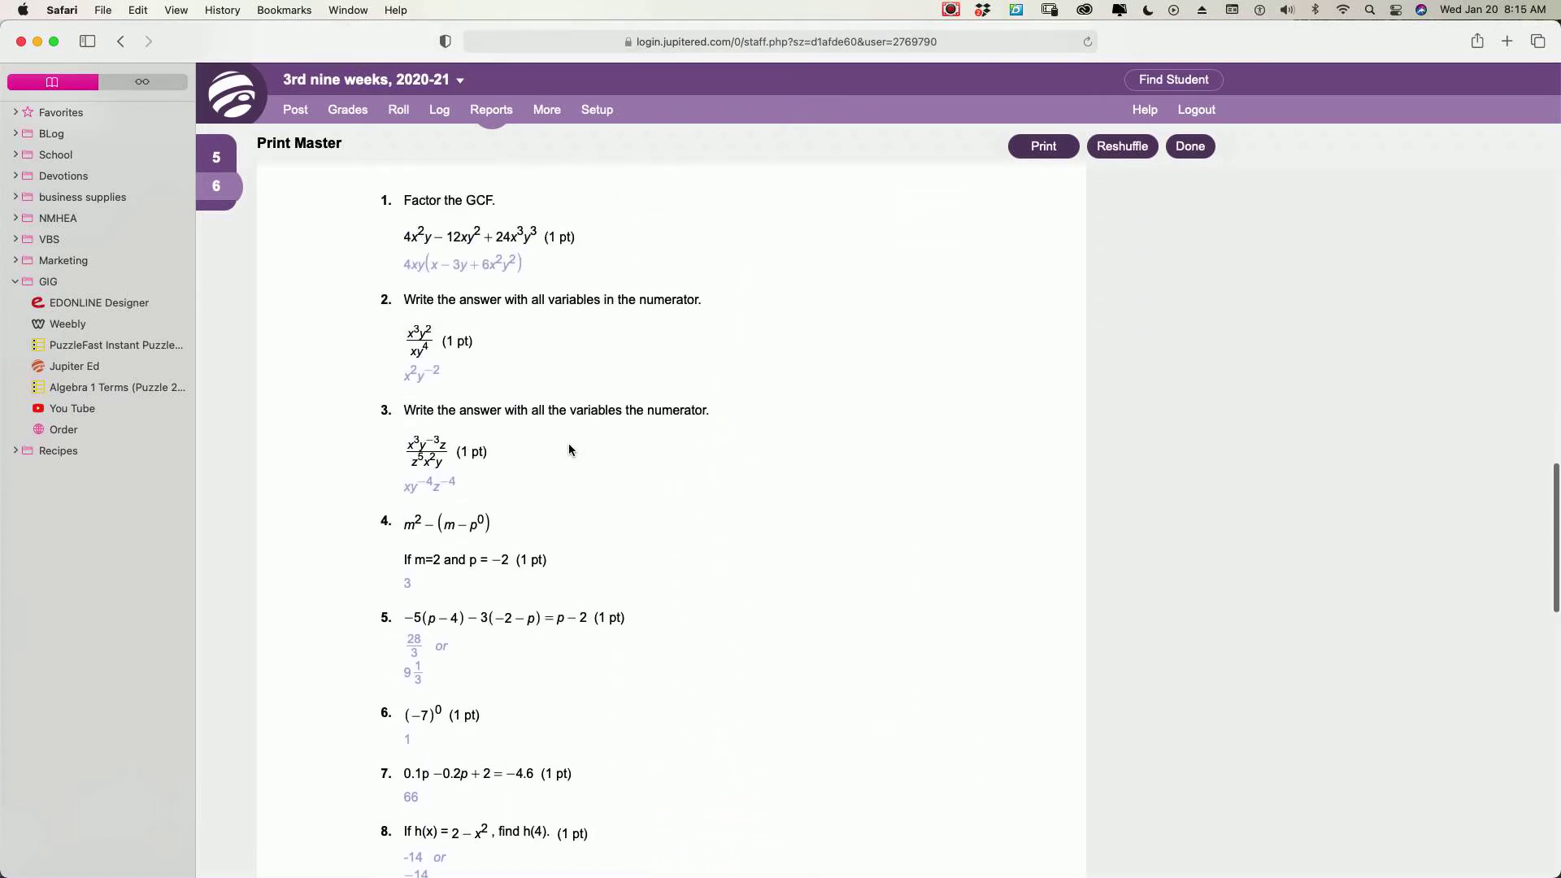
{"action": "scroll", "scroll_direction": "down", "scroll_amount": 3}
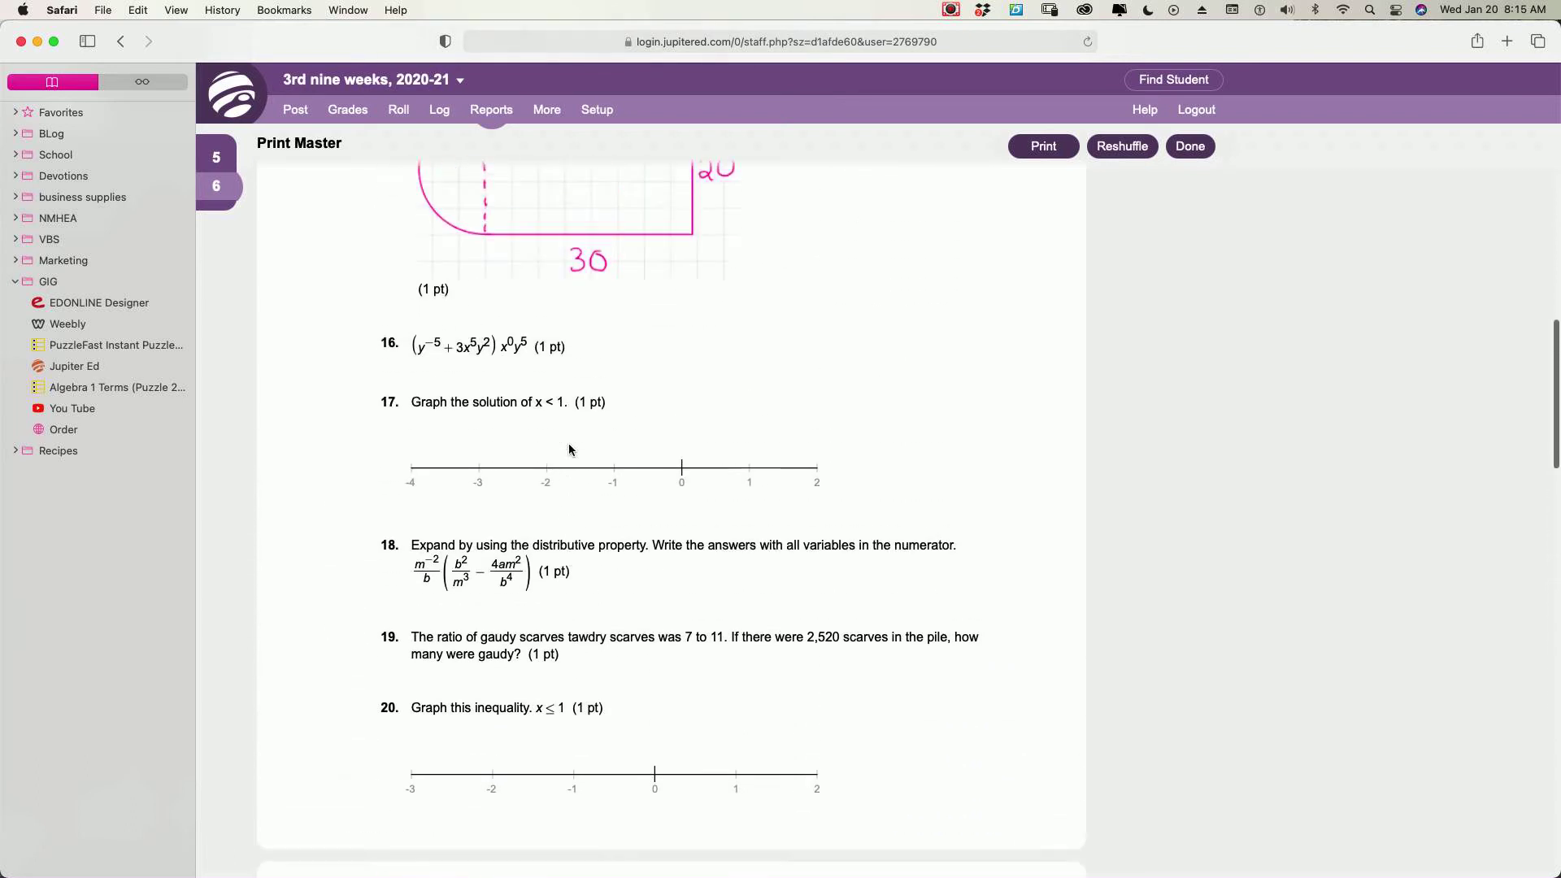
{"action": "scroll", "scroll_direction": "up", "scroll_amount": 3}
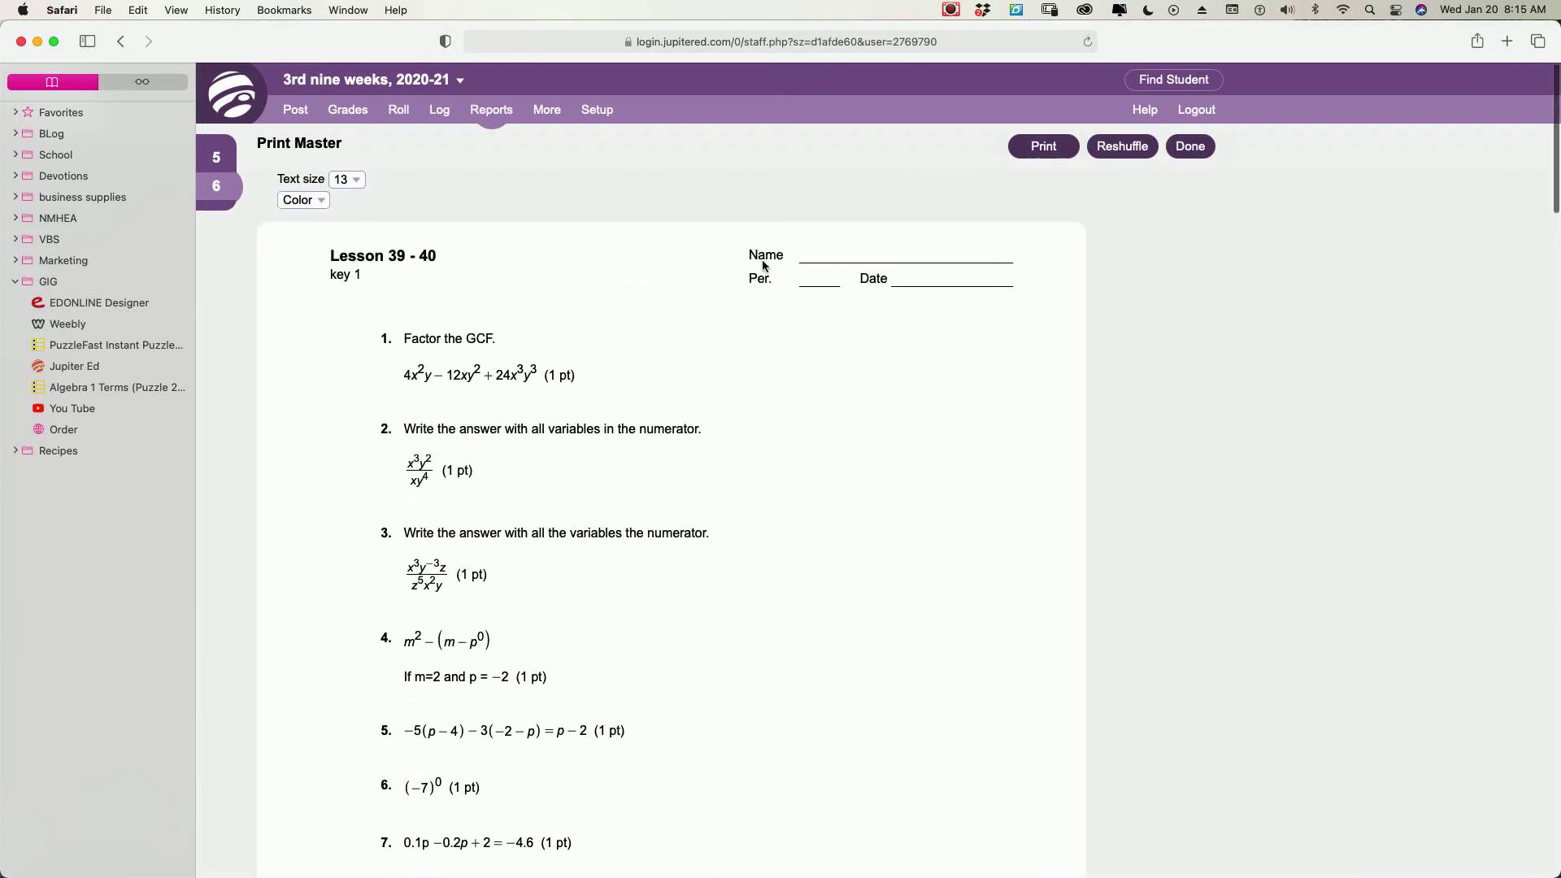
{"action": "mouse_move", "coordinate": [772, 269]}
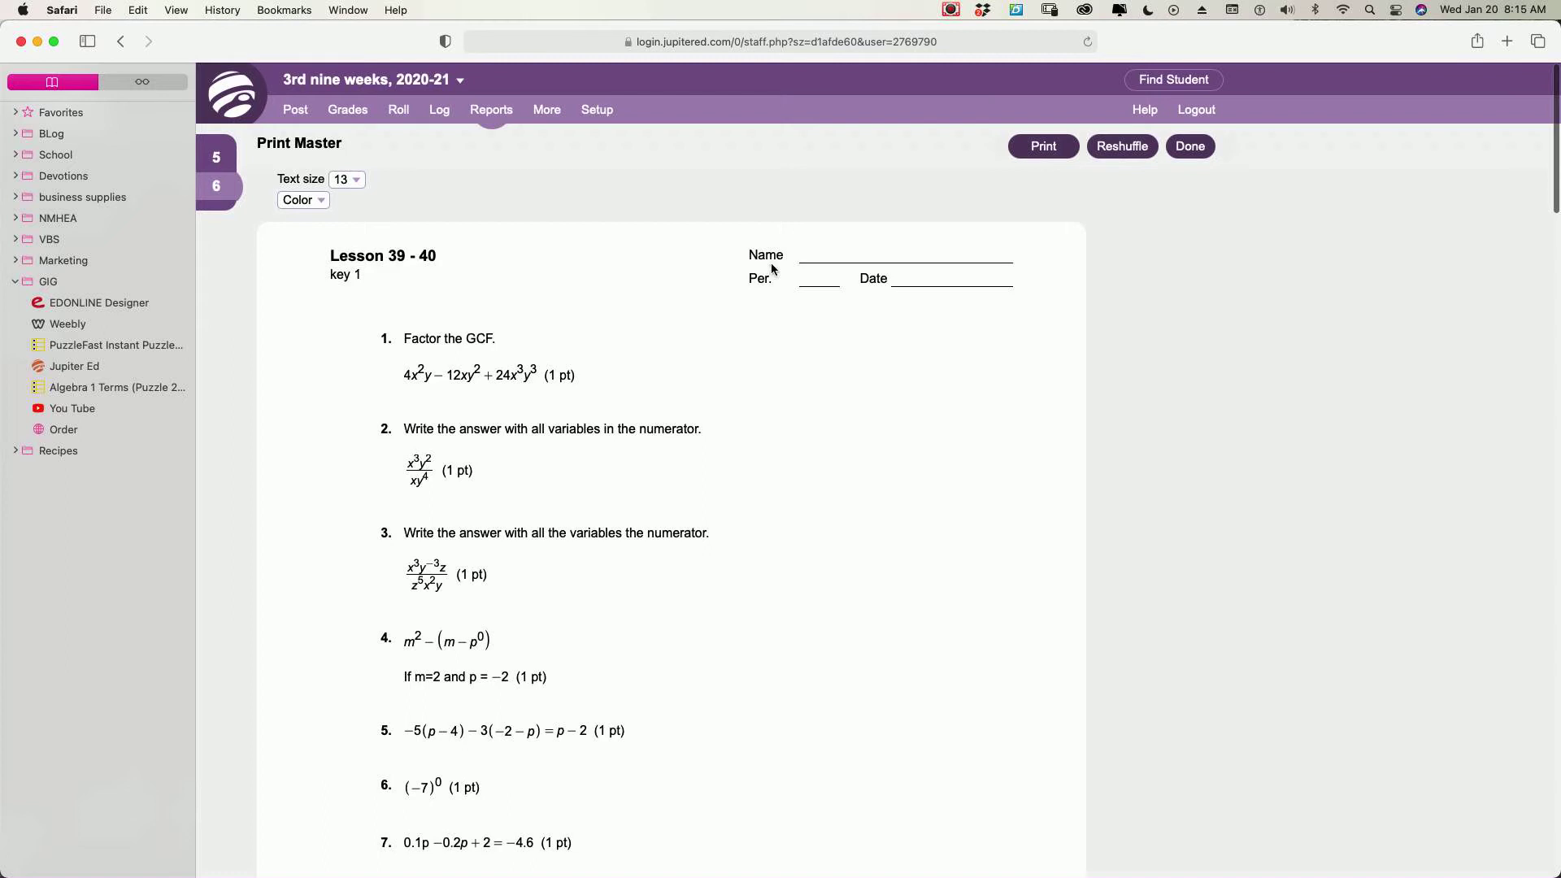
{"action": "mouse_move", "coordinate": [813, 292]}
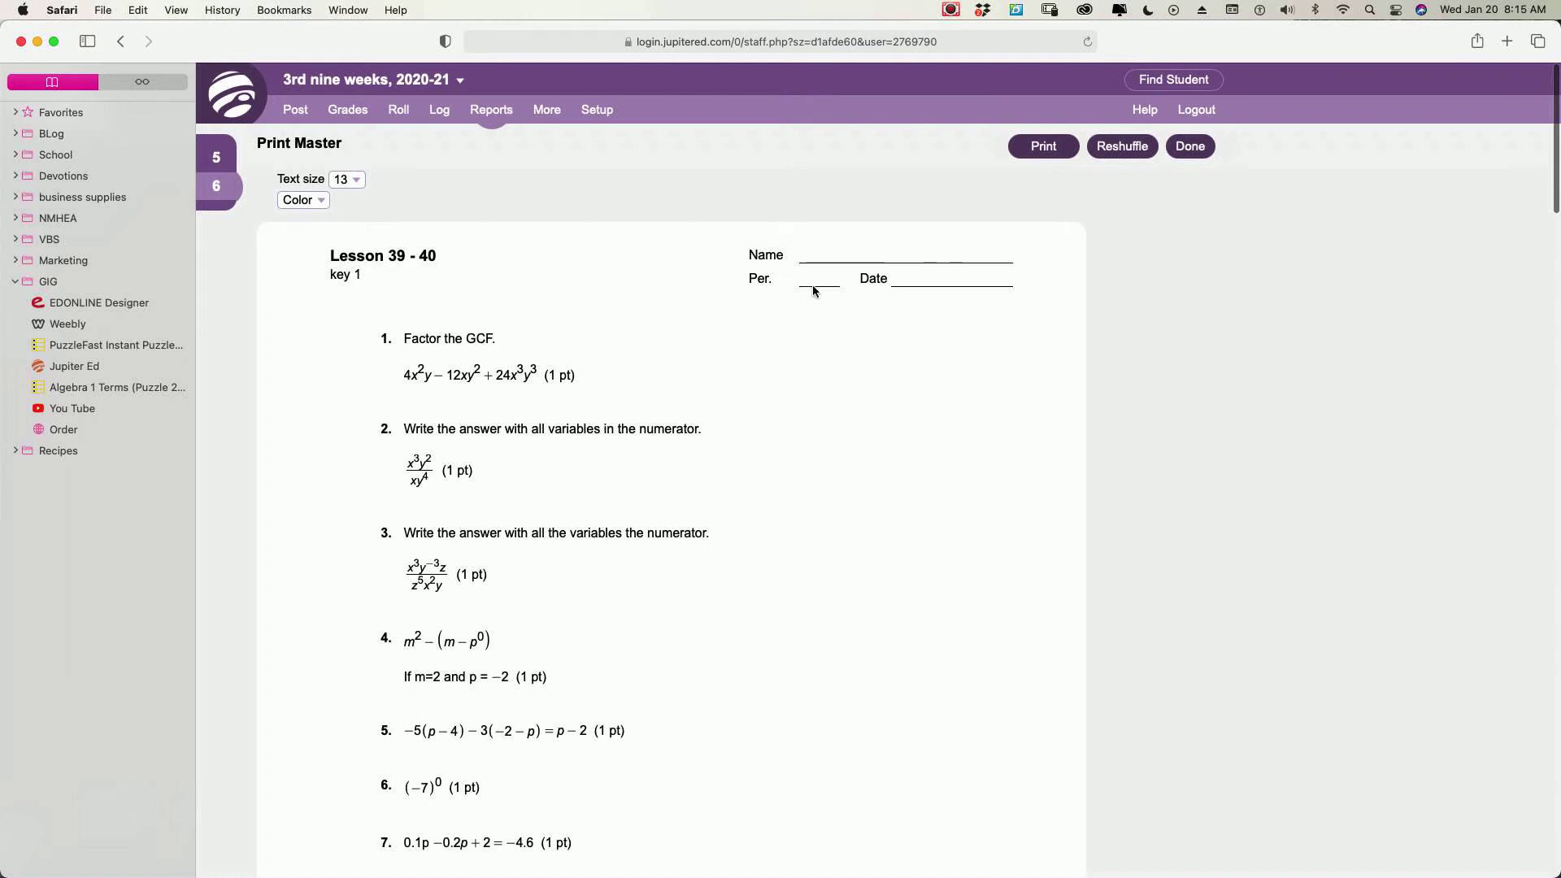
{"action": "mouse_move", "coordinate": [819, 299]}
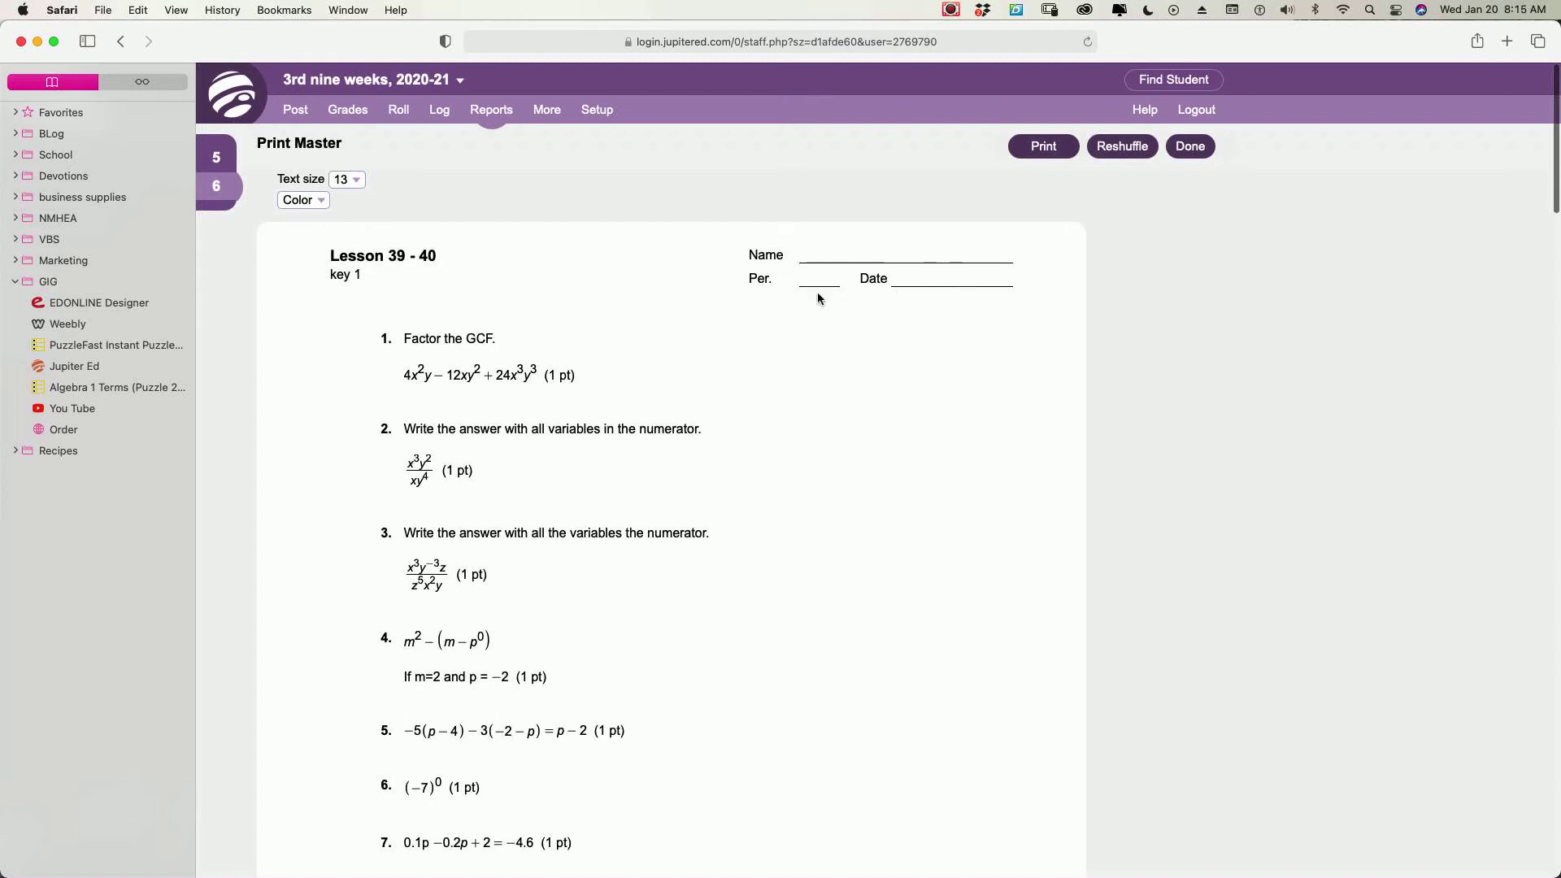
{"action": "mouse_move", "coordinate": [861, 297]}
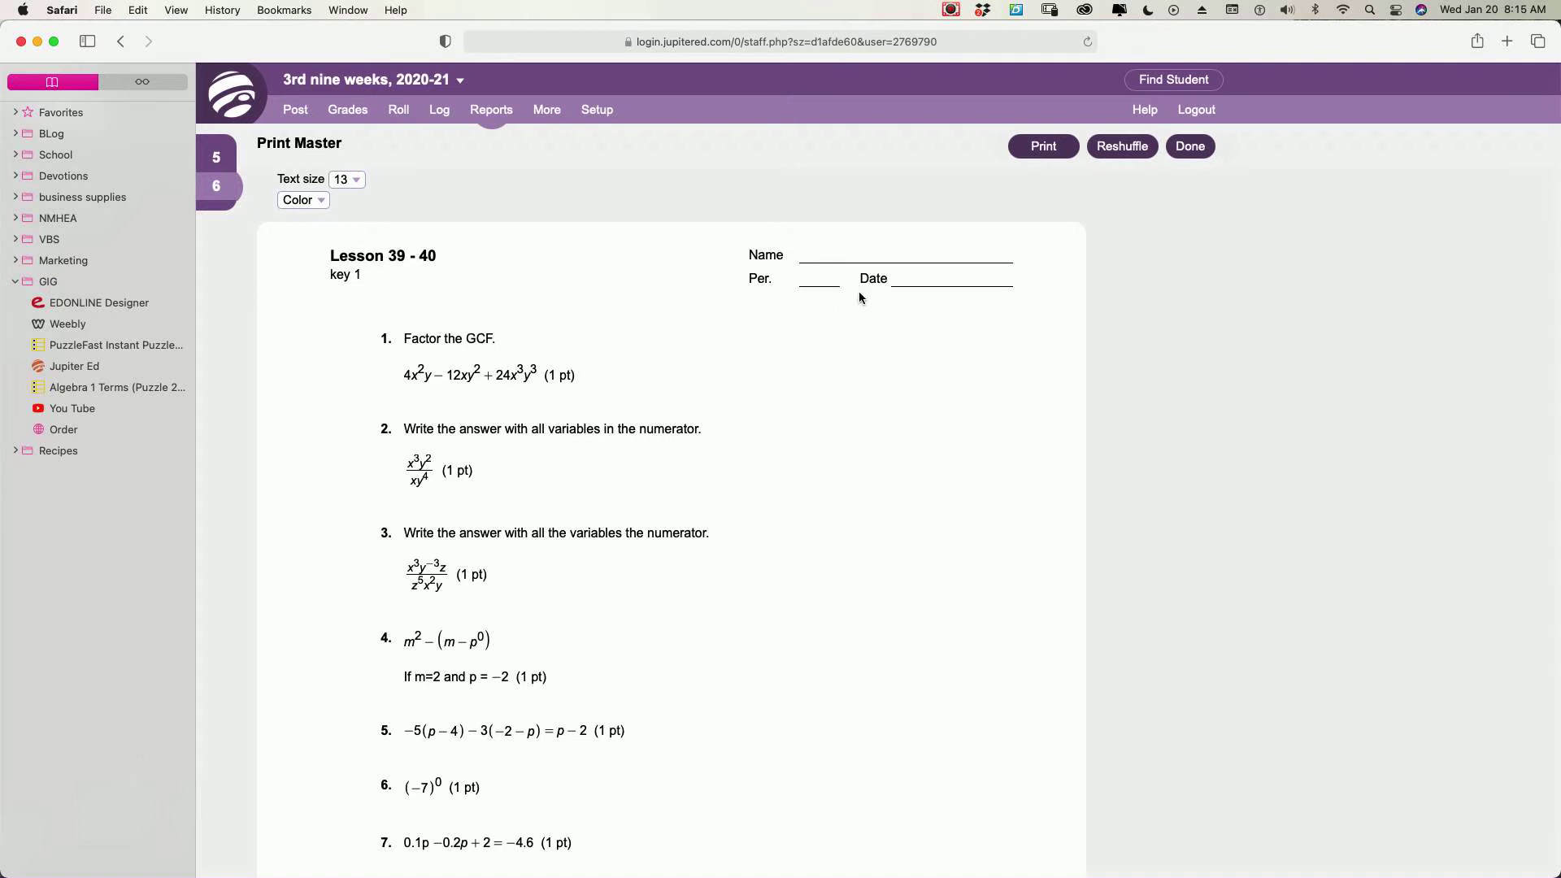
{"action": "mouse_move", "coordinate": [902, 302]}
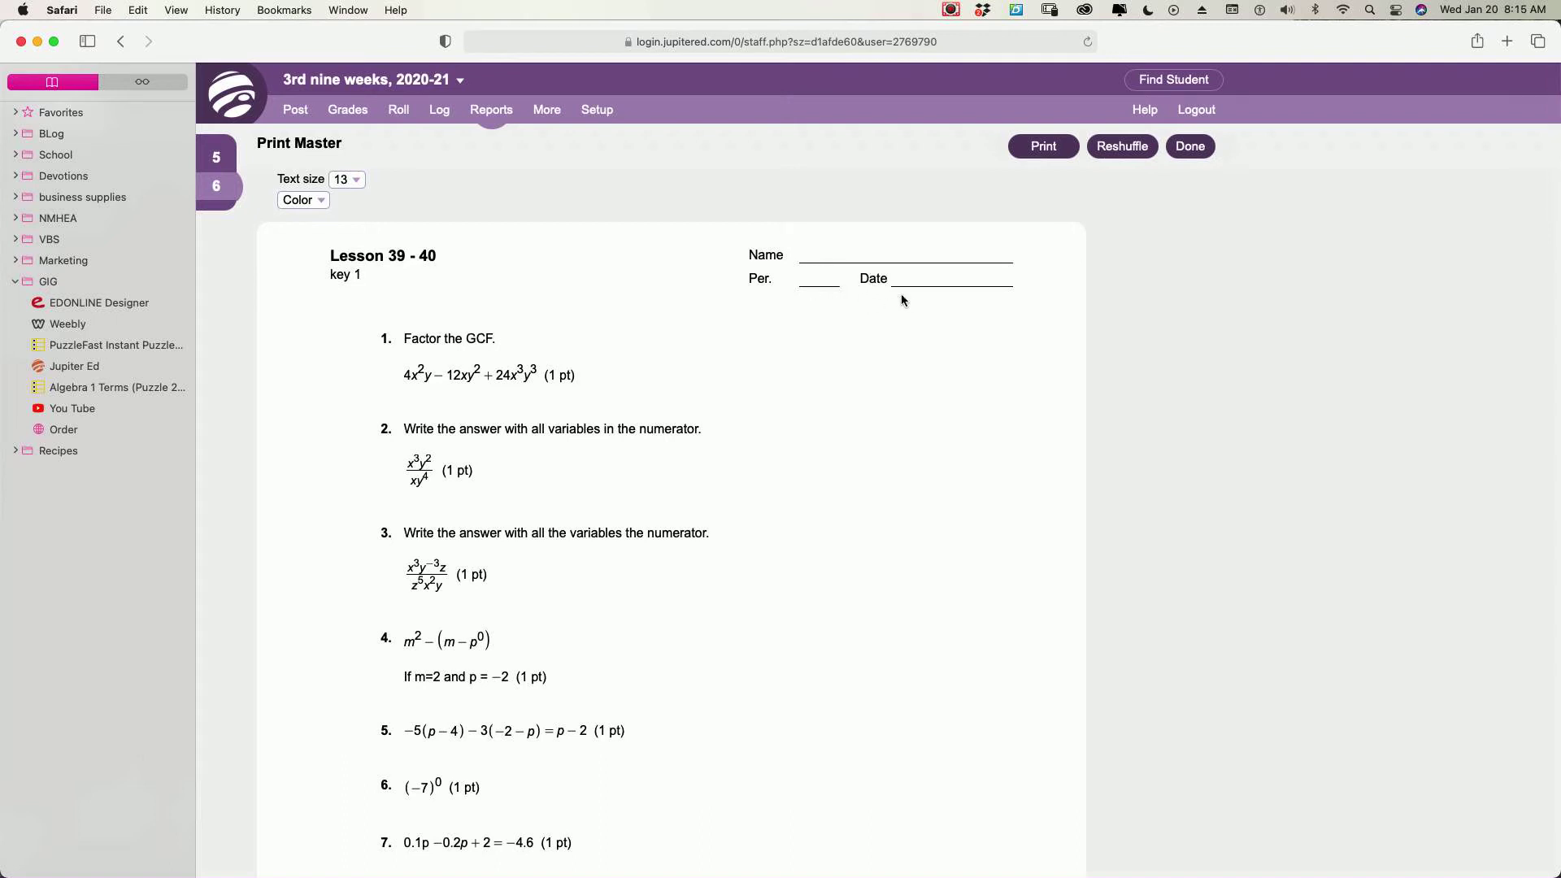
{"action": "mouse_move", "coordinate": [861, 365]}
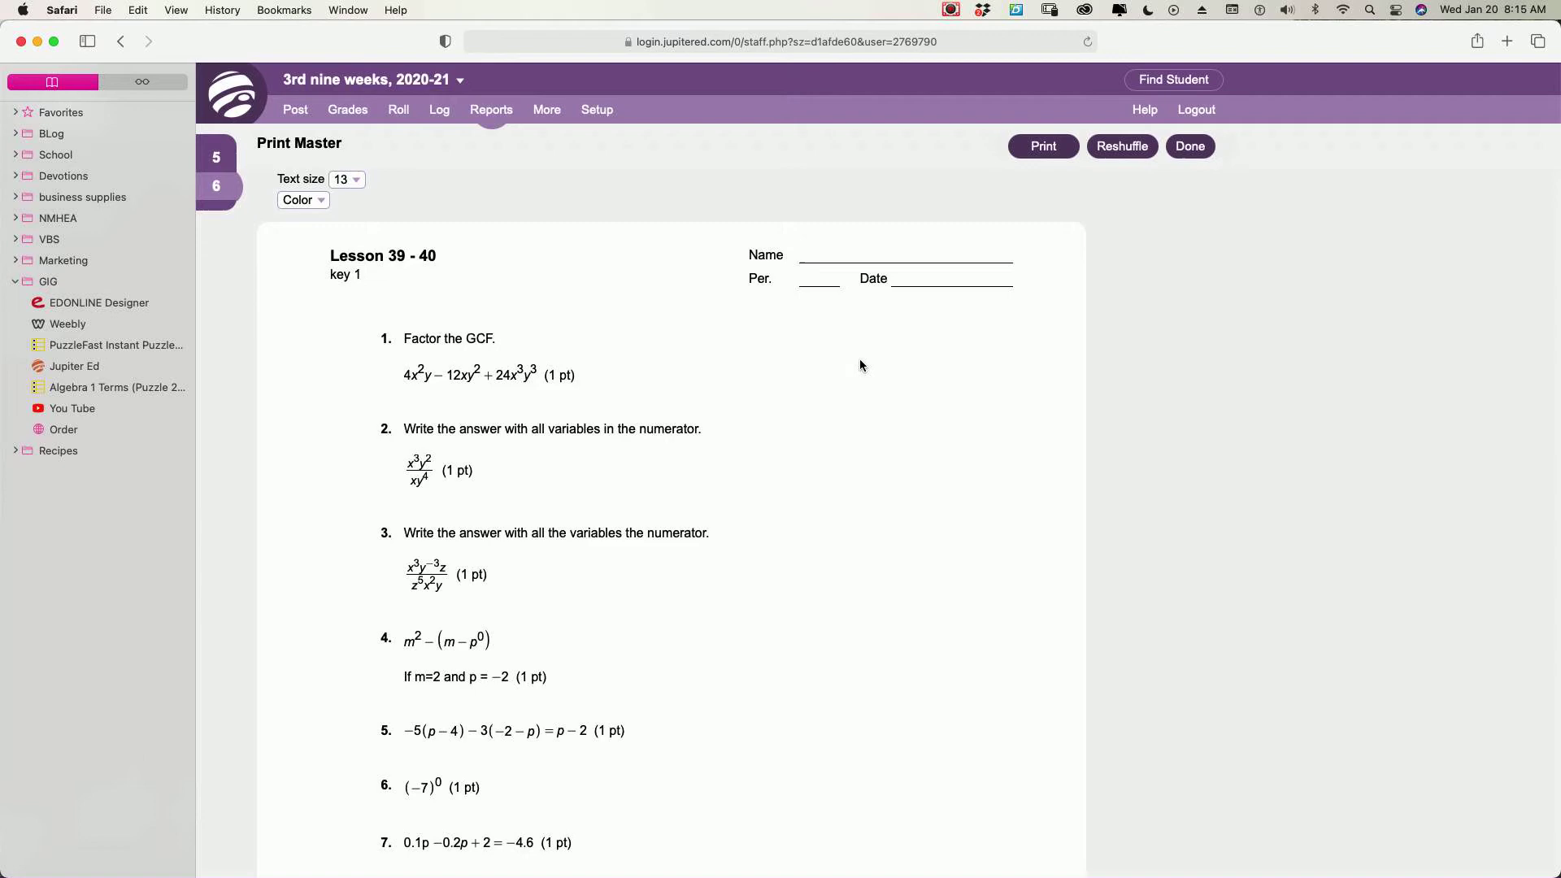
{"action": "scroll", "scroll_direction": "down", "scroll_amount": 3}
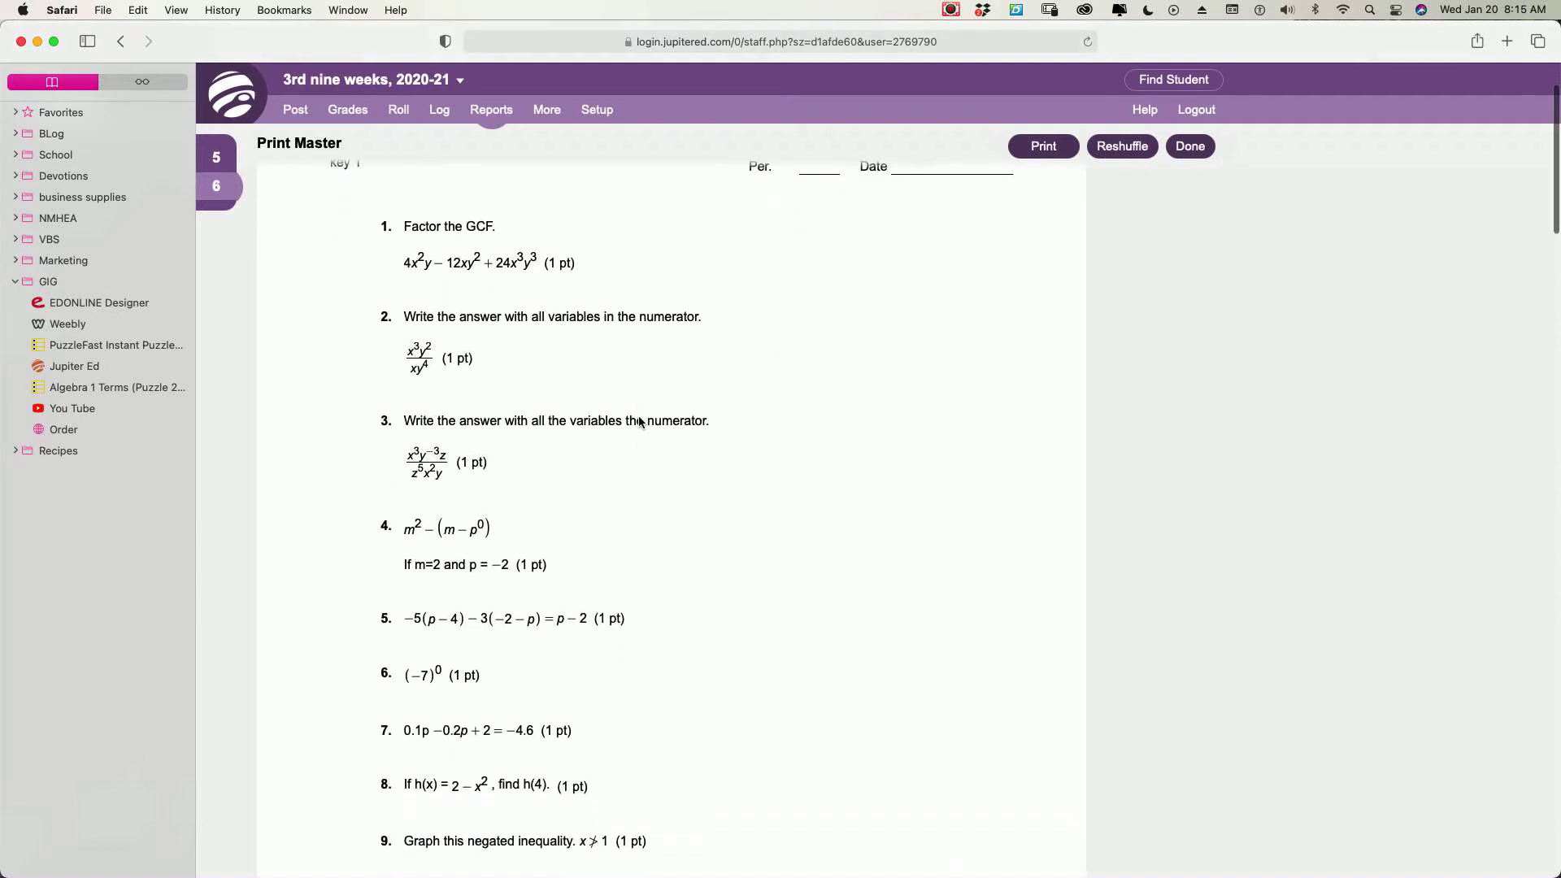
{"action": "scroll", "scroll_direction": "down", "scroll_amount": 3}
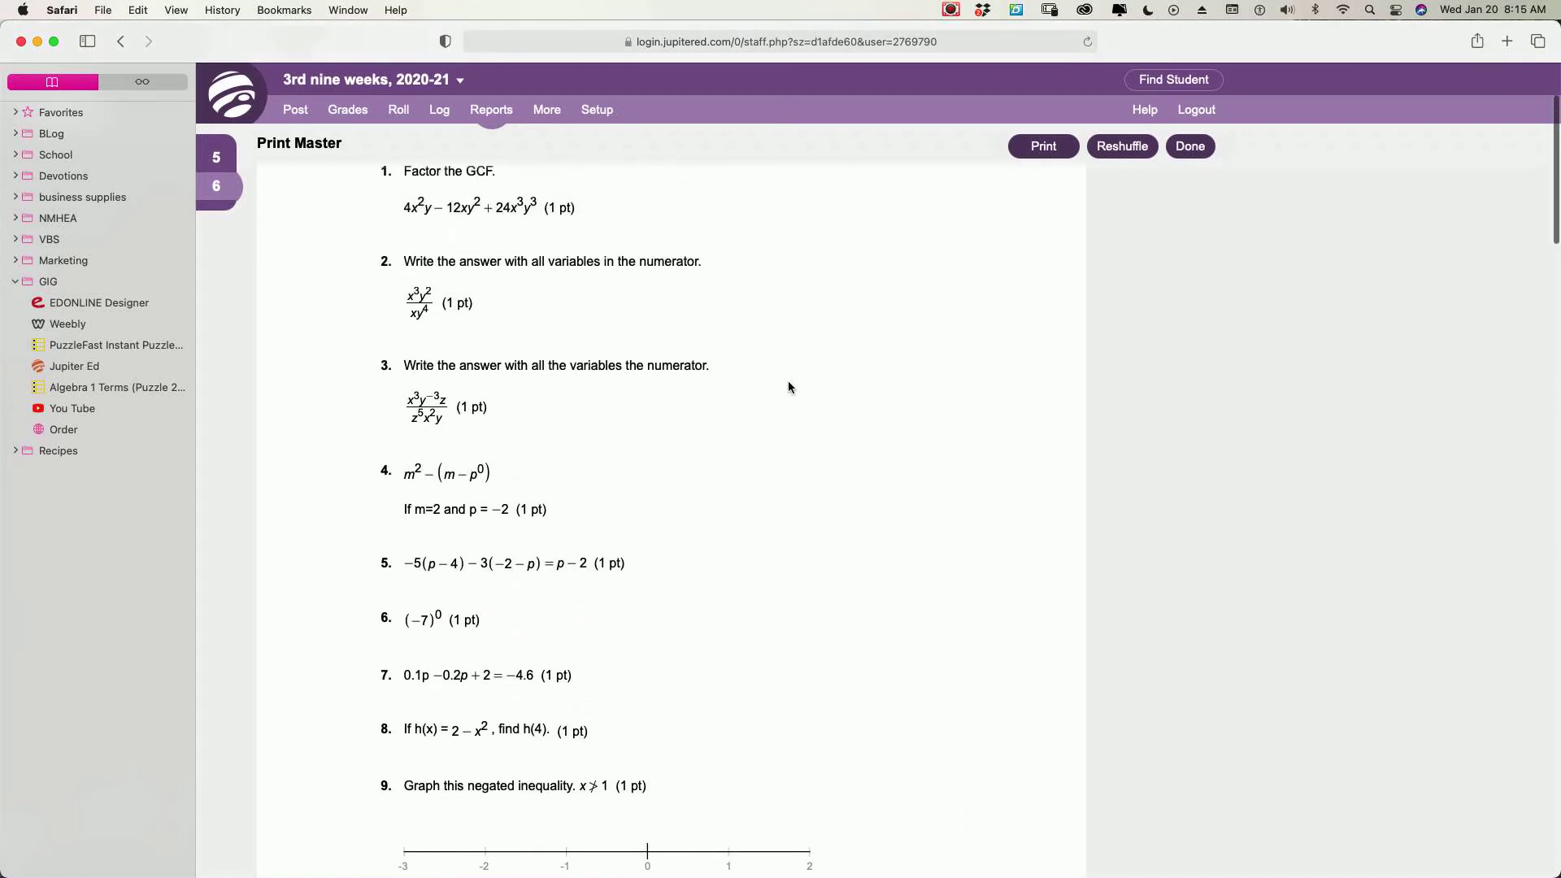
Reshuffle the Lesson 39-40 questions into Key 2 and scroll through it and its answer key
{"action": "left_click", "coordinate": [1122, 146]}
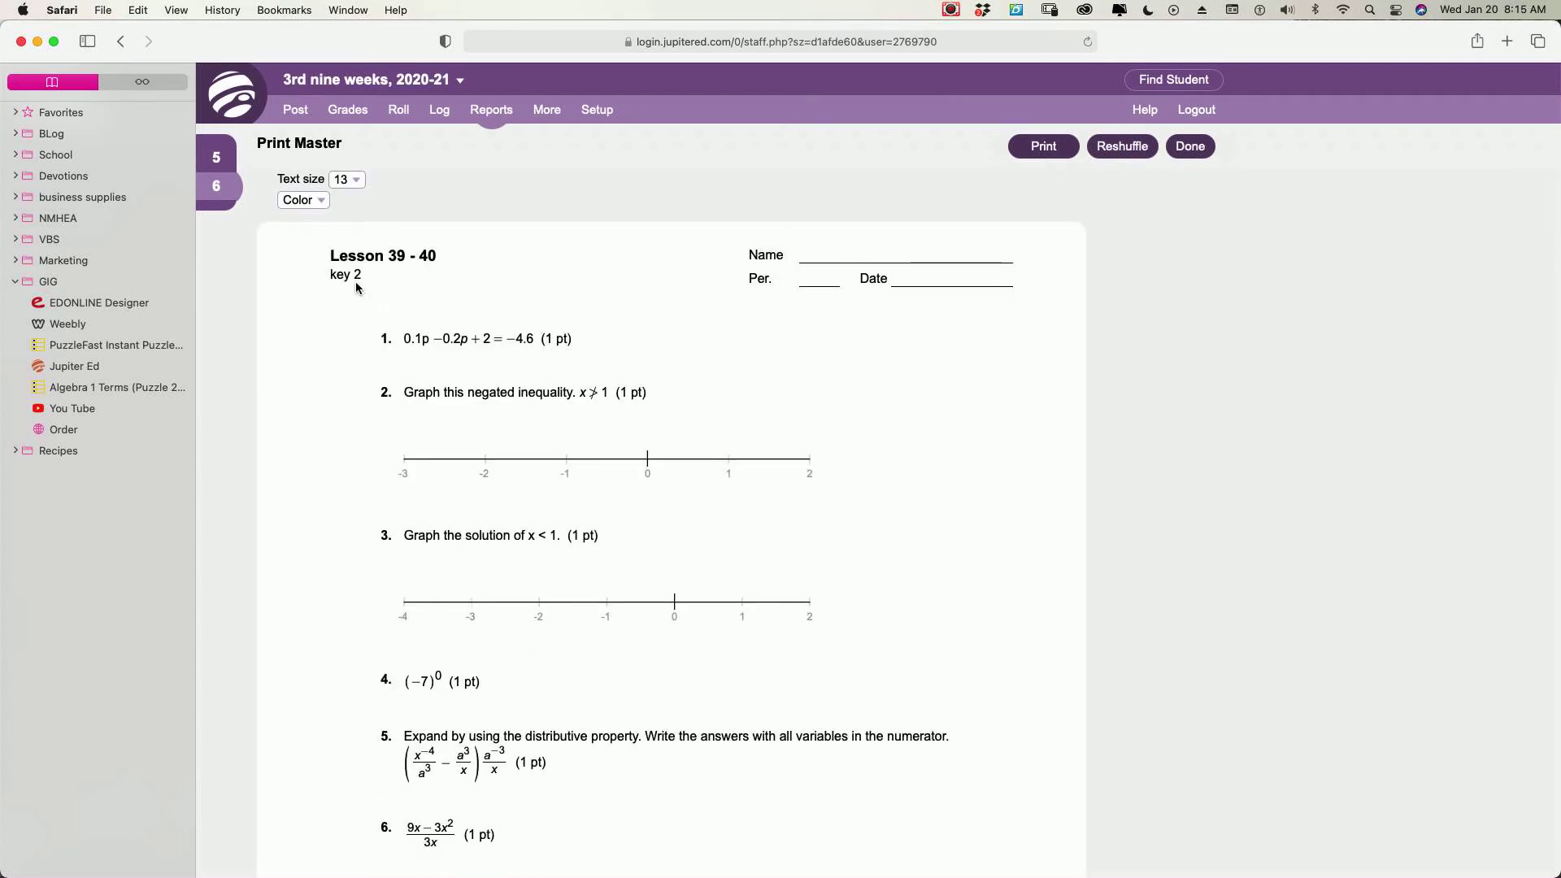
{"action": "scroll", "scroll_direction": "down", "scroll_amount": 3}
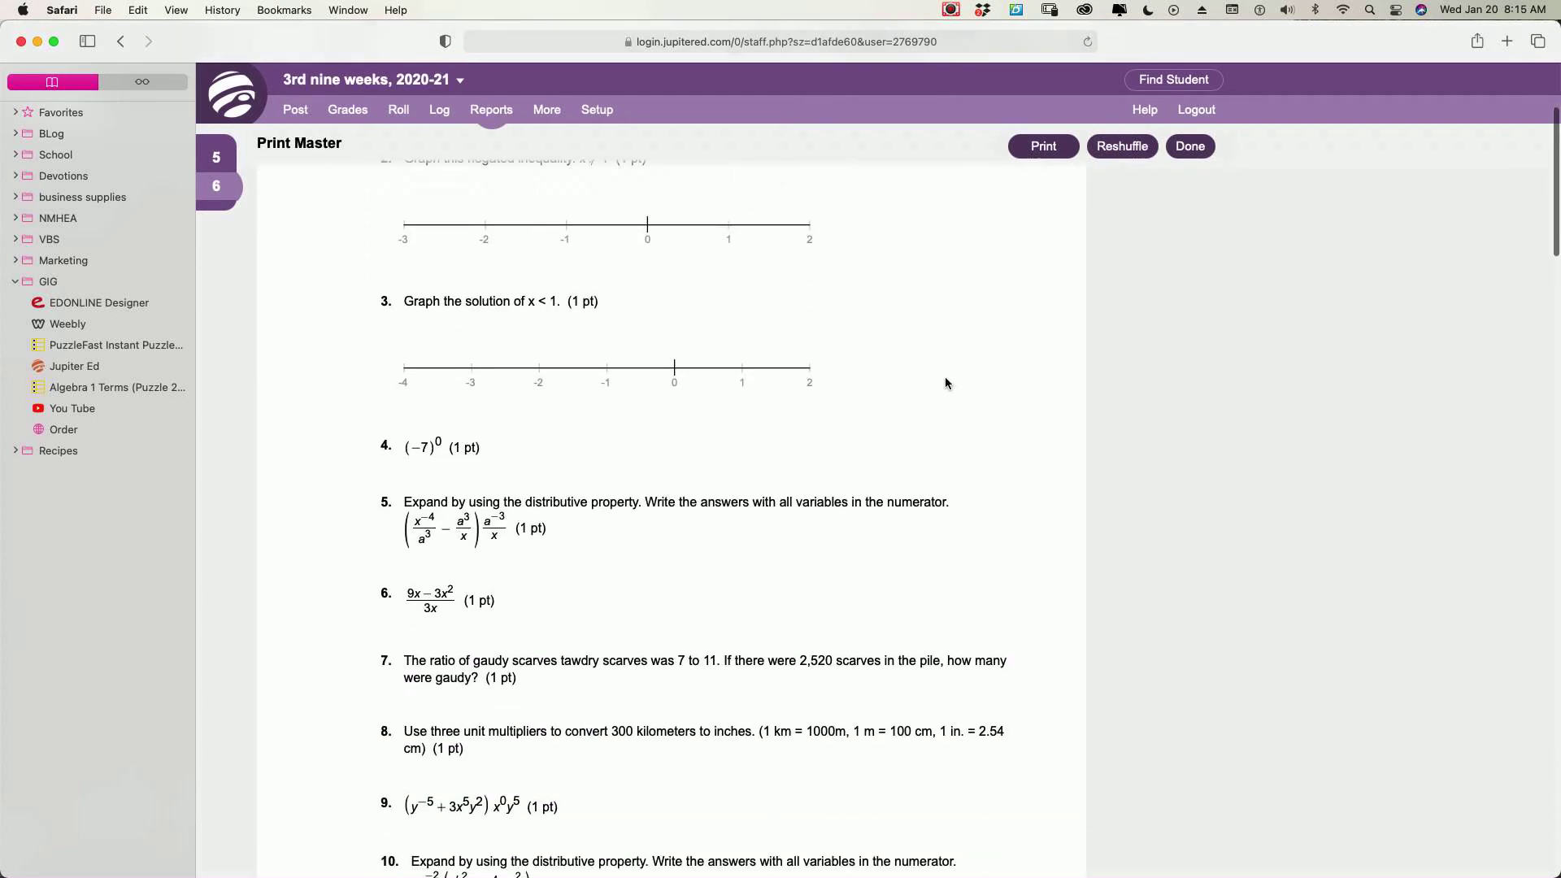
{"action": "scroll", "scroll_direction": "down", "scroll_amount": 3}
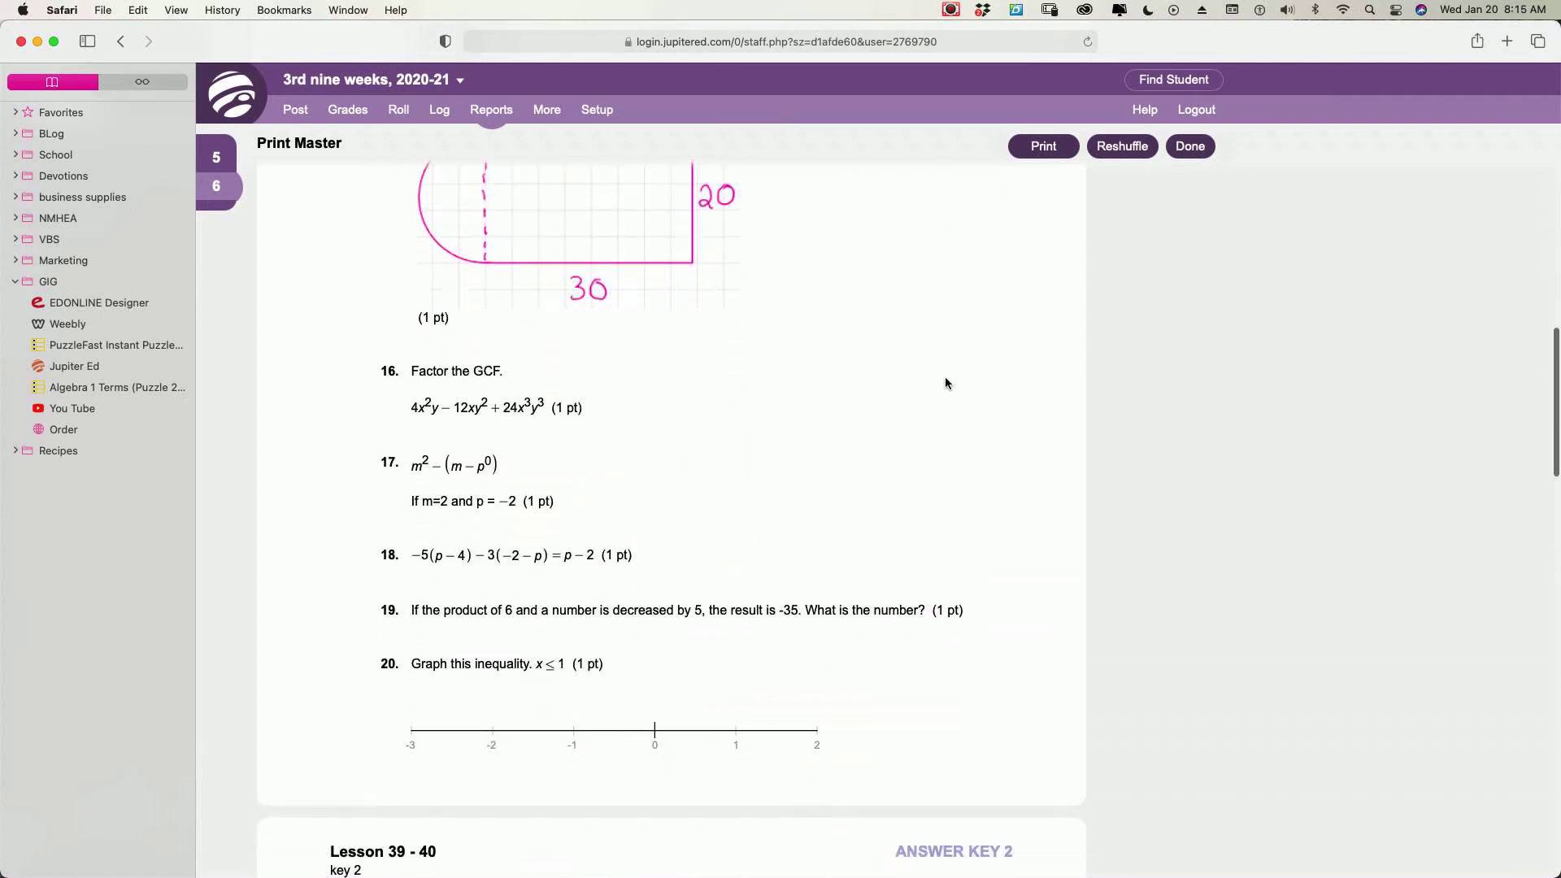
{"action": "scroll", "scroll_direction": "down", "scroll_amount": 3}
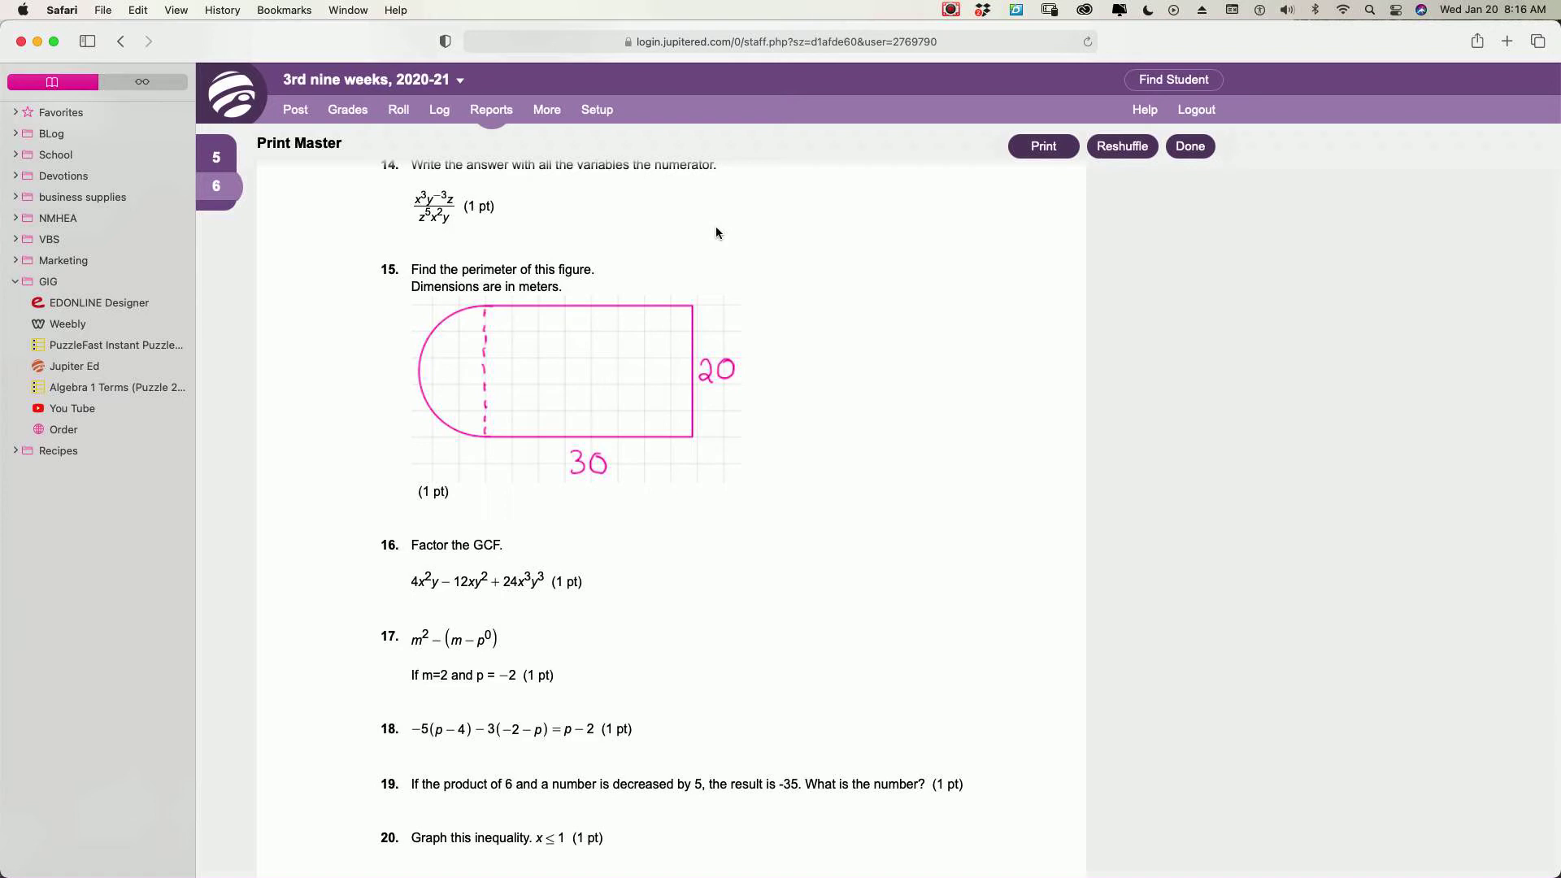
{"action": "mouse_move", "coordinate": [746, 343]}
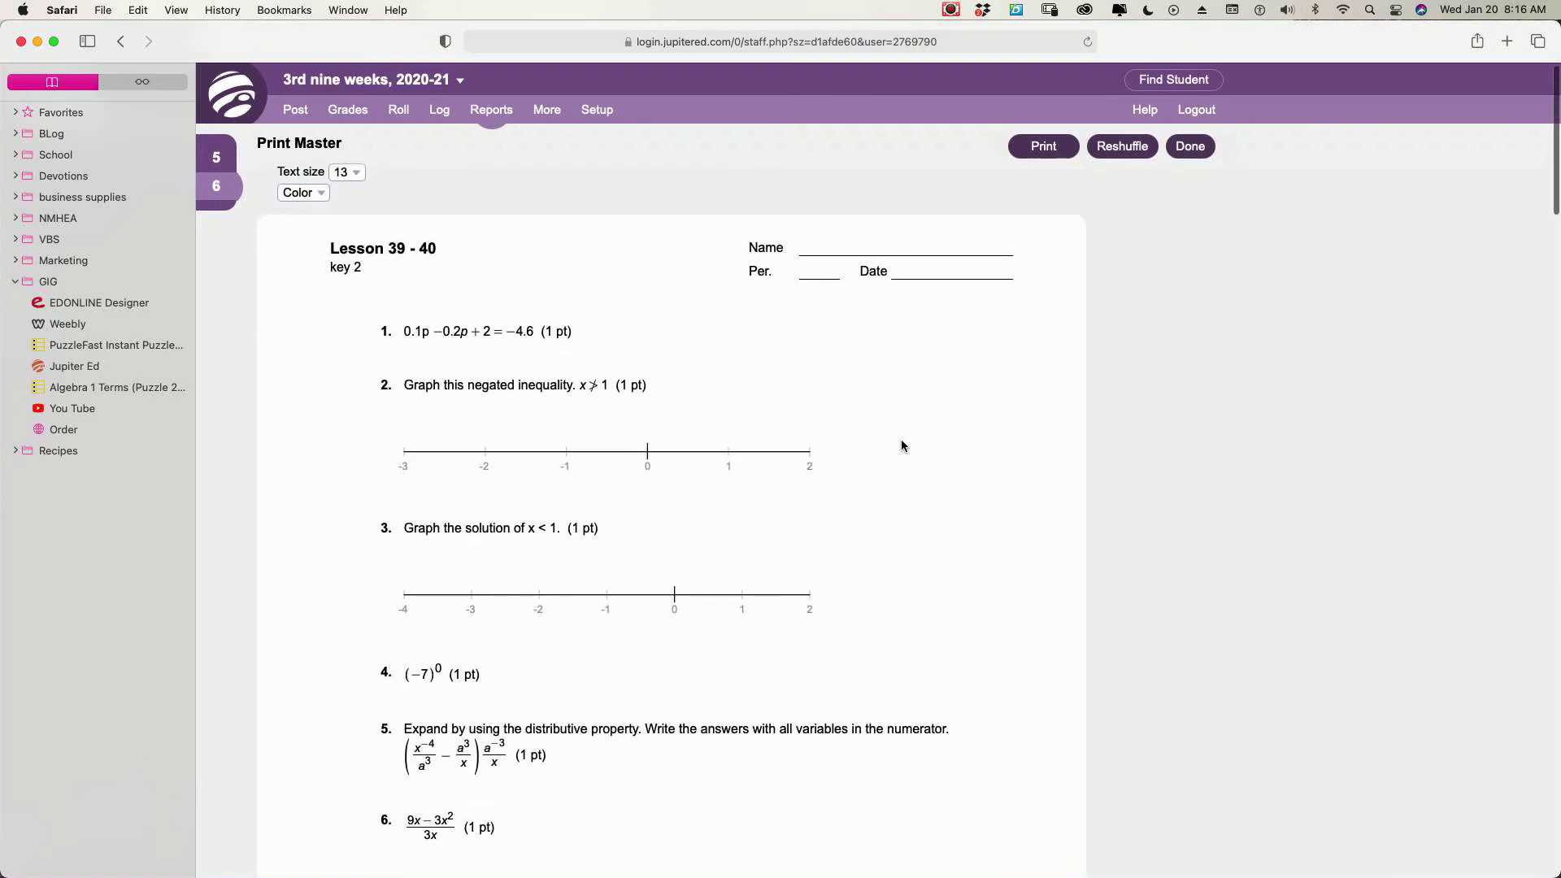
Reshuffle again into Key 3 and scroll through the new question order
{"action": "left_click", "coordinate": [1122, 145]}
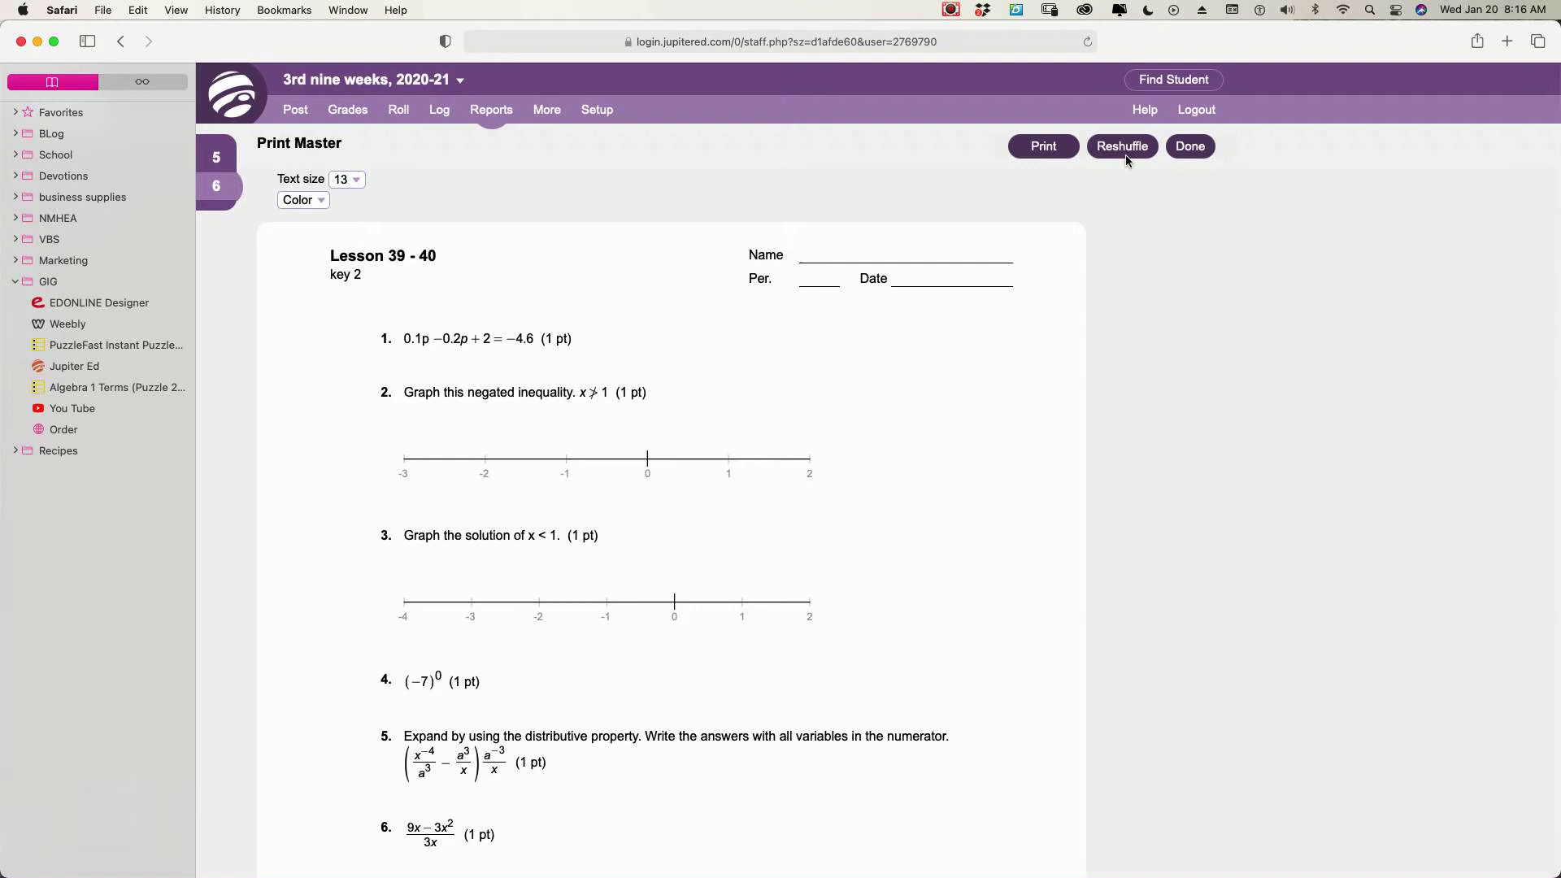
{"action": "left_click", "coordinate": [1123, 146]}
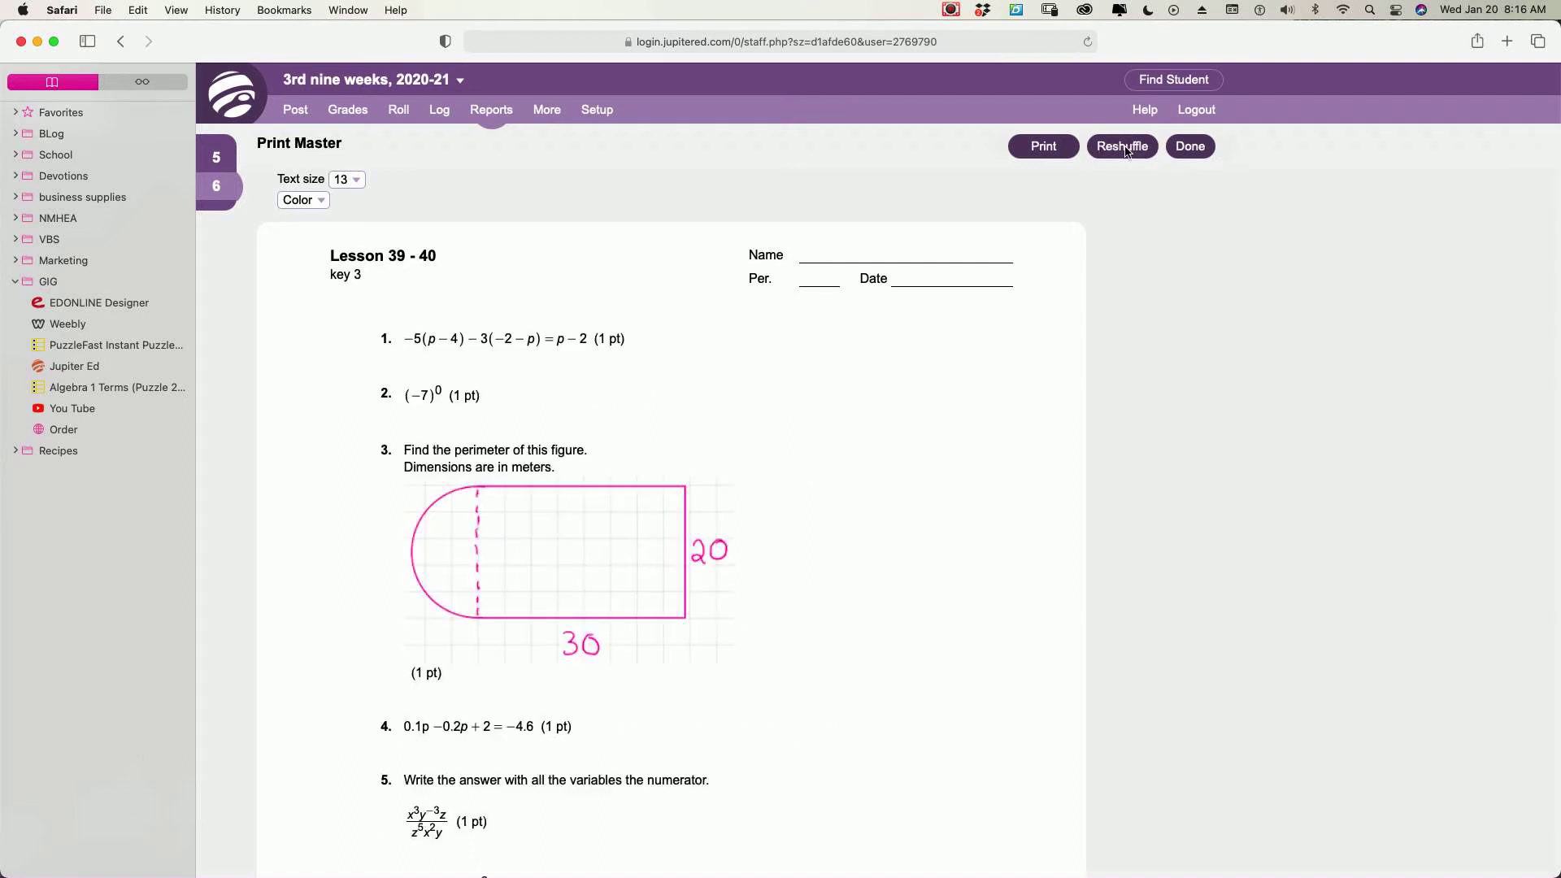
{"action": "mouse_move", "coordinate": [819, 492]}
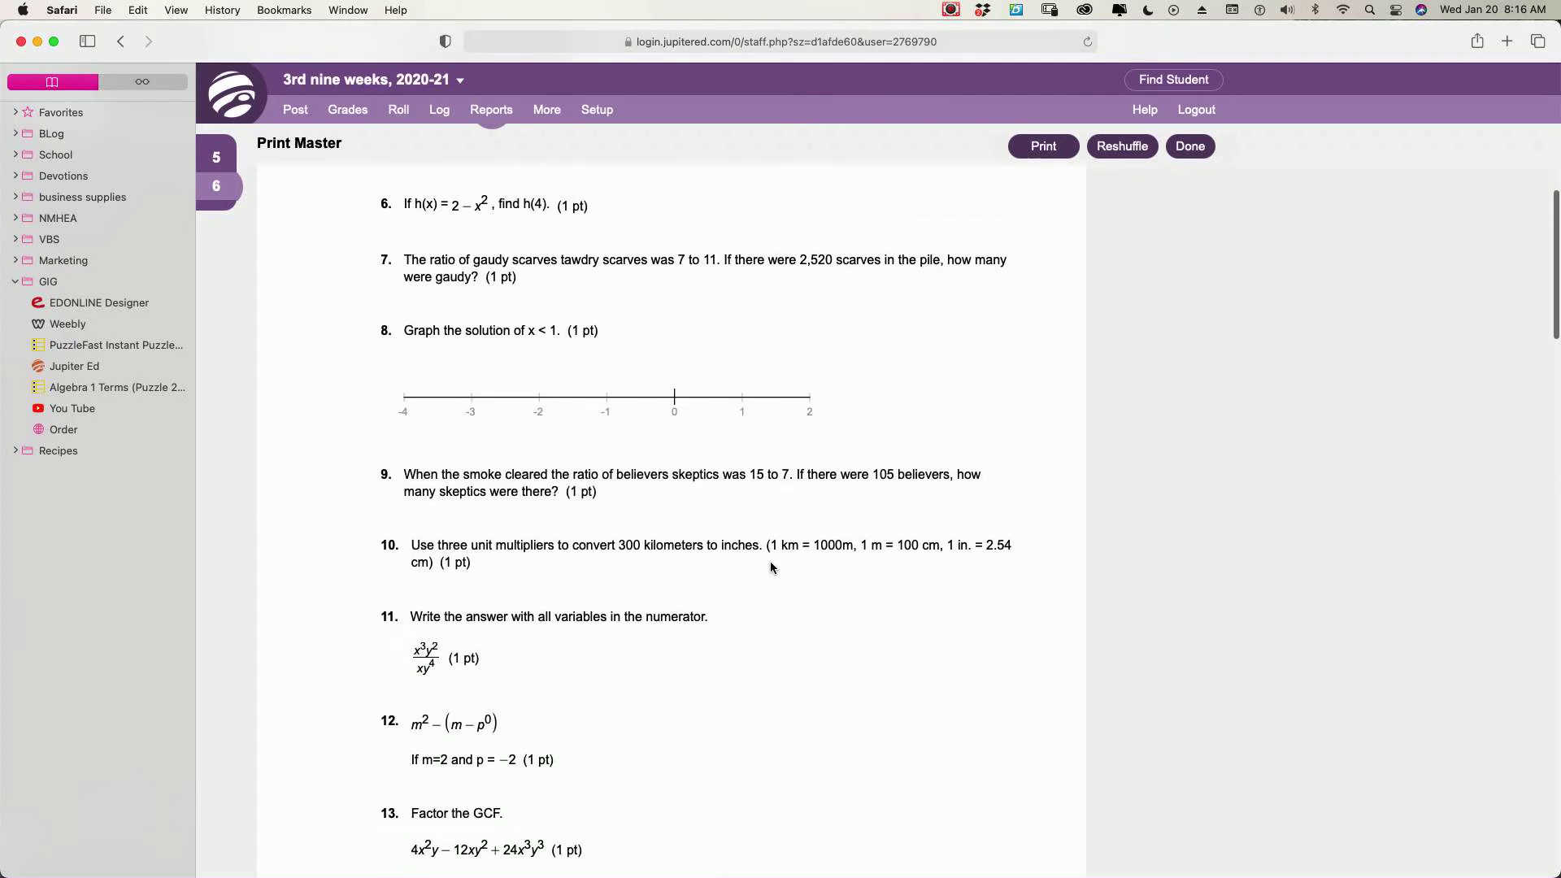
{"action": "scroll", "scroll_direction": "down", "scroll_amount": 3}
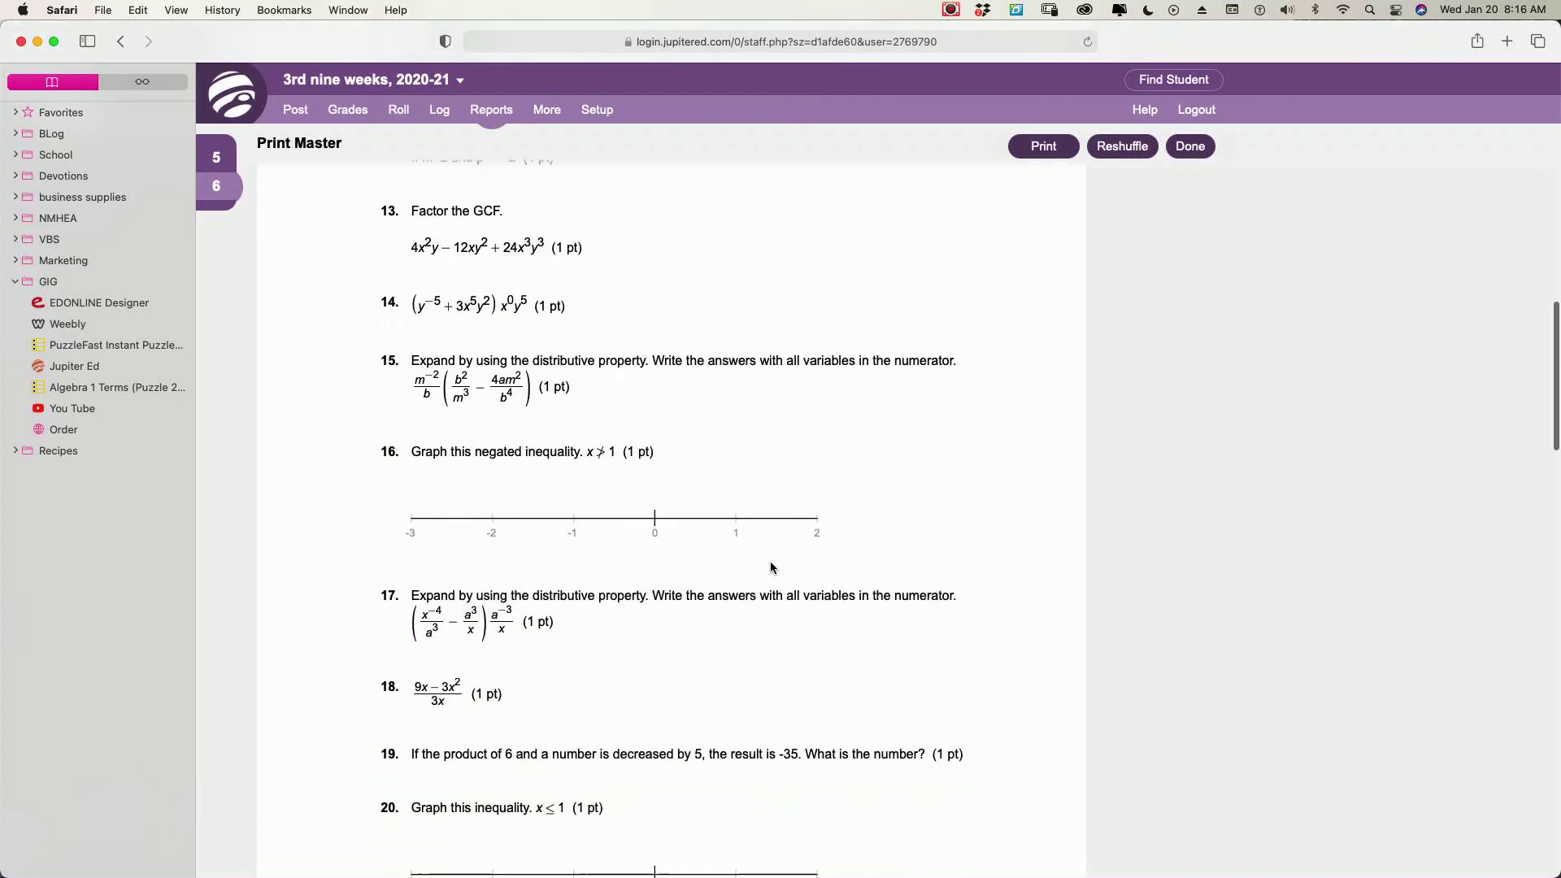
{"action": "scroll", "scroll_direction": "down", "scroll_amount": 3}
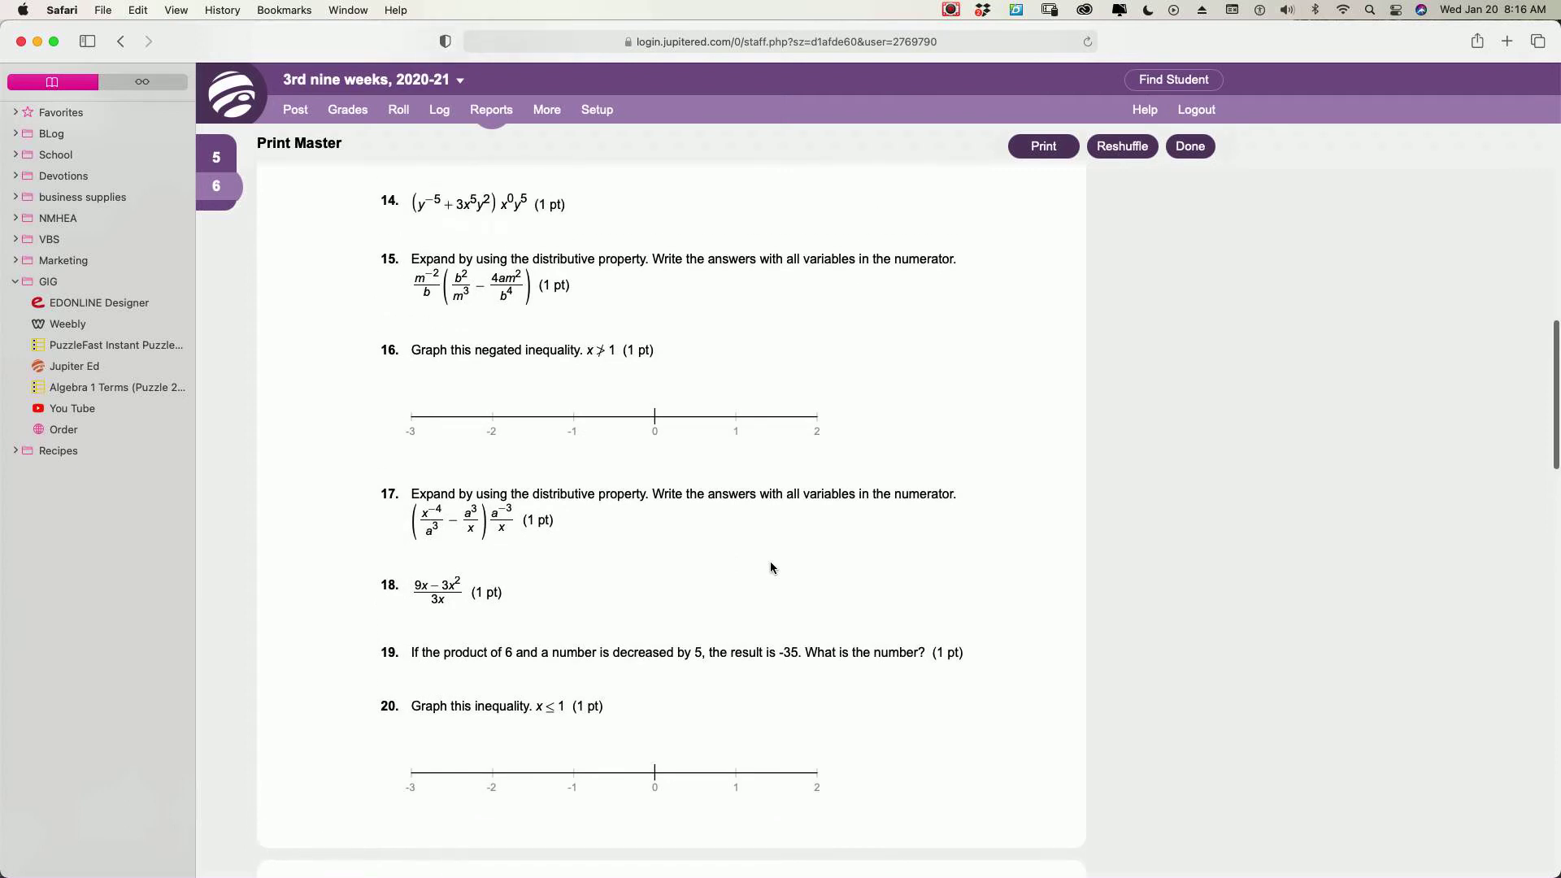
{"action": "scroll", "scroll_direction": "down", "scroll_amount": 3}
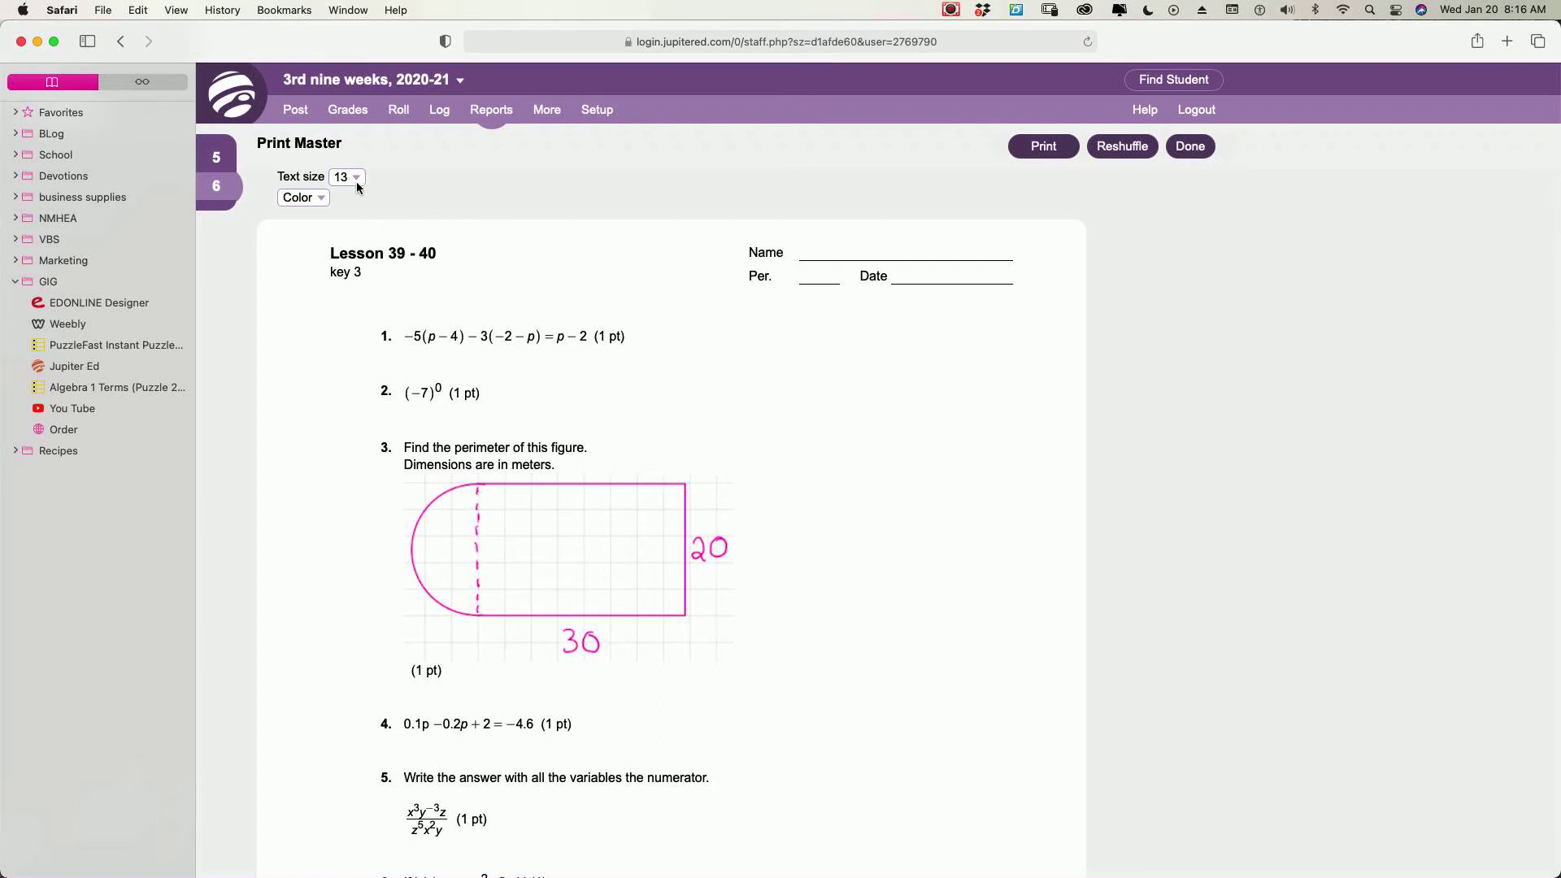
Set the Key 3 printout to Color instead of Grayscale with text size 18
{"action": "left_click", "coordinate": [347, 178]}
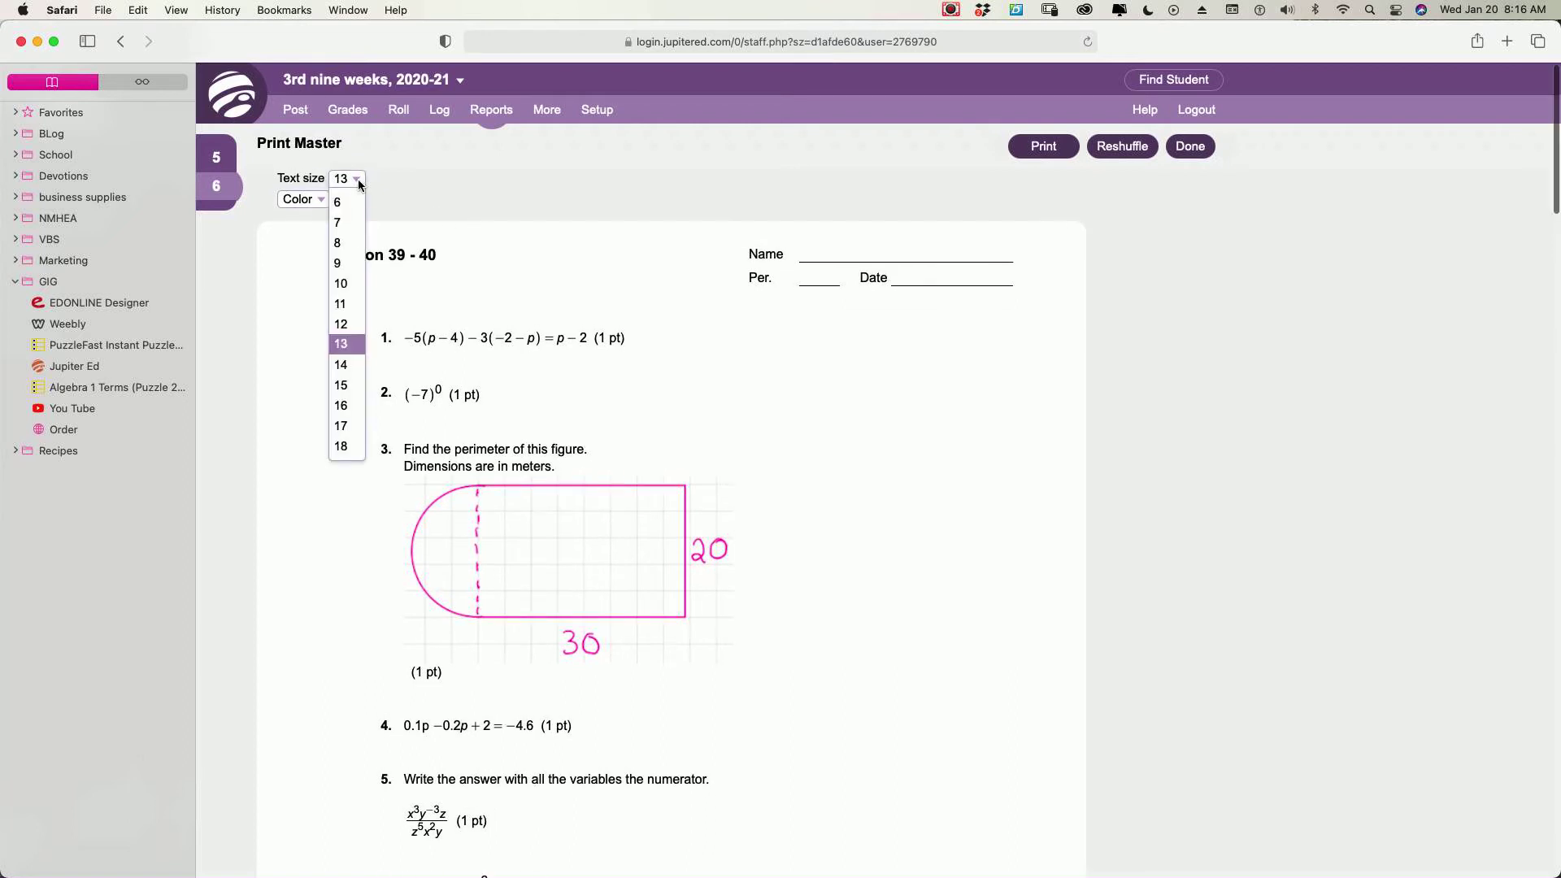
{"action": "left_click", "coordinate": [340, 385]}
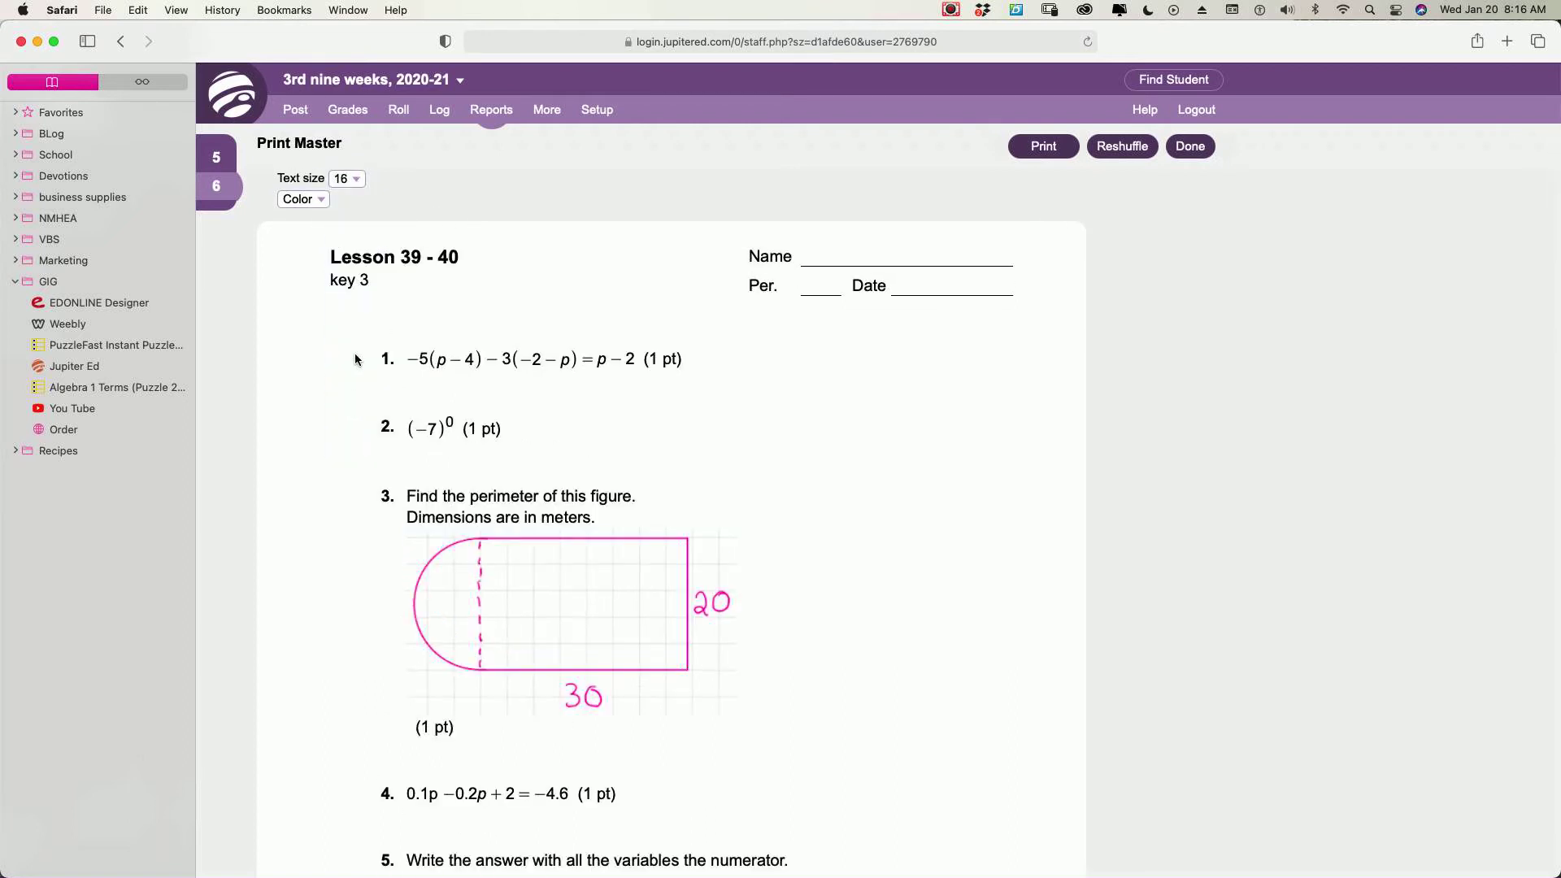
{"action": "left_click", "coordinate": [304, 200]}
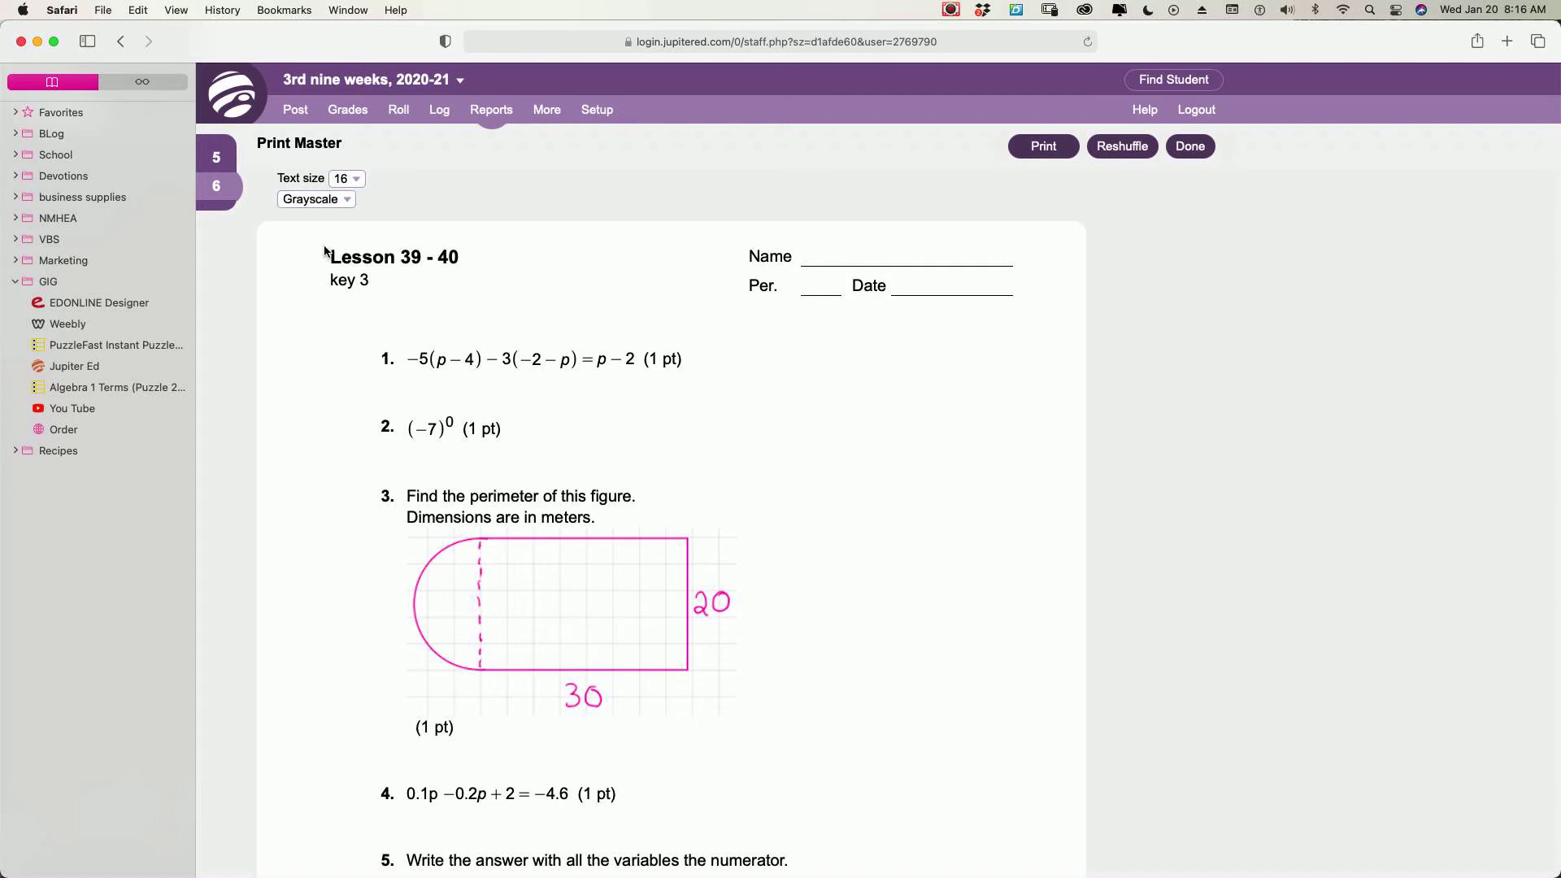
{"action": "left_click", "coordinate": [316, 199]}
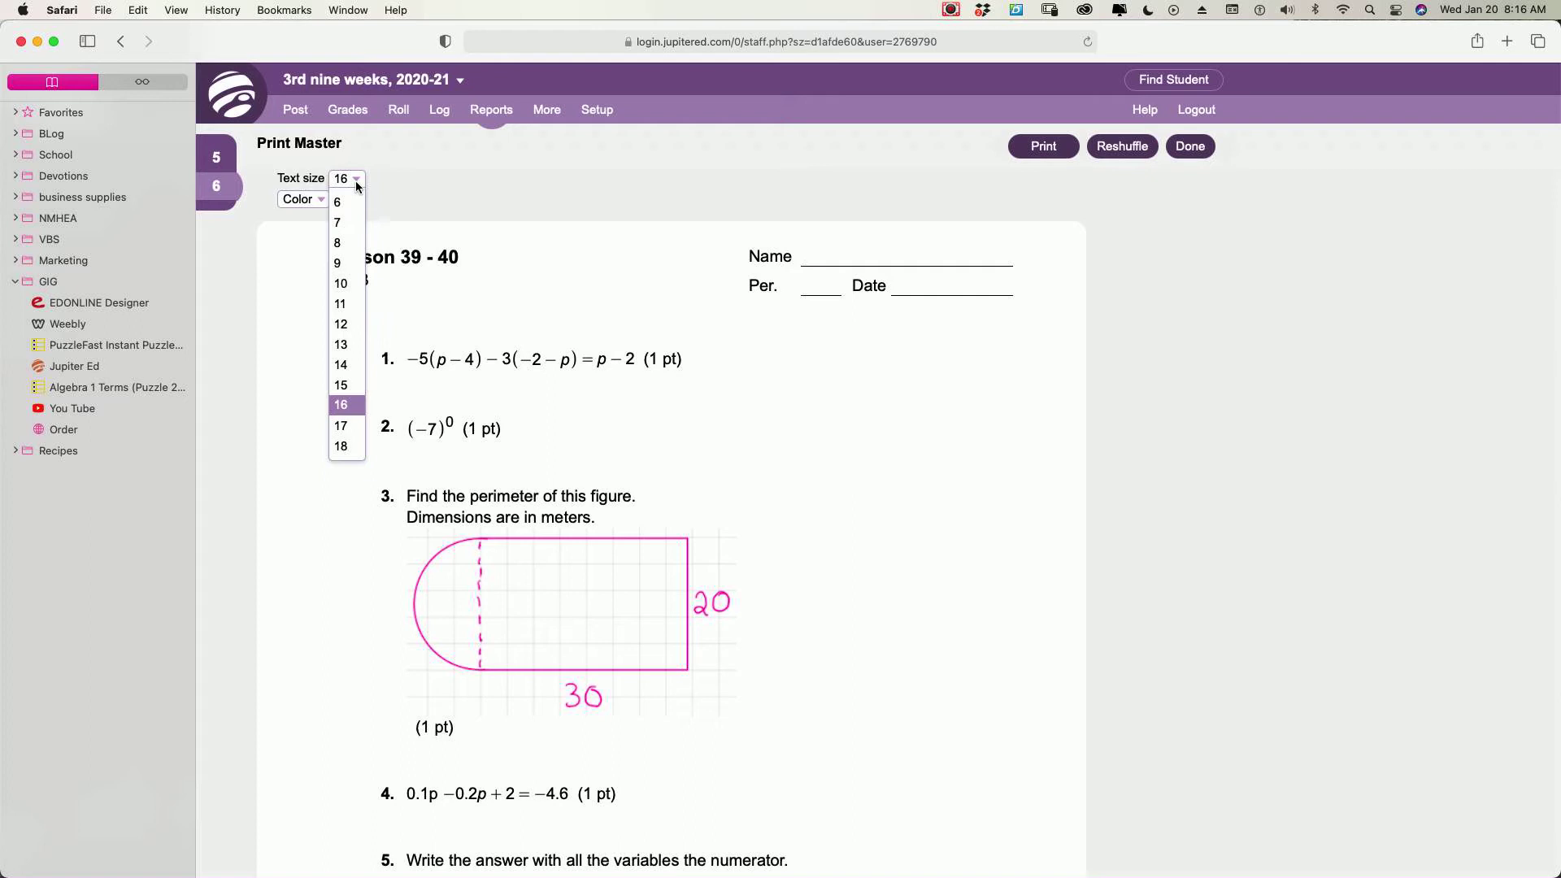
{"action": "left_click", "coordinate": [341, 446]}
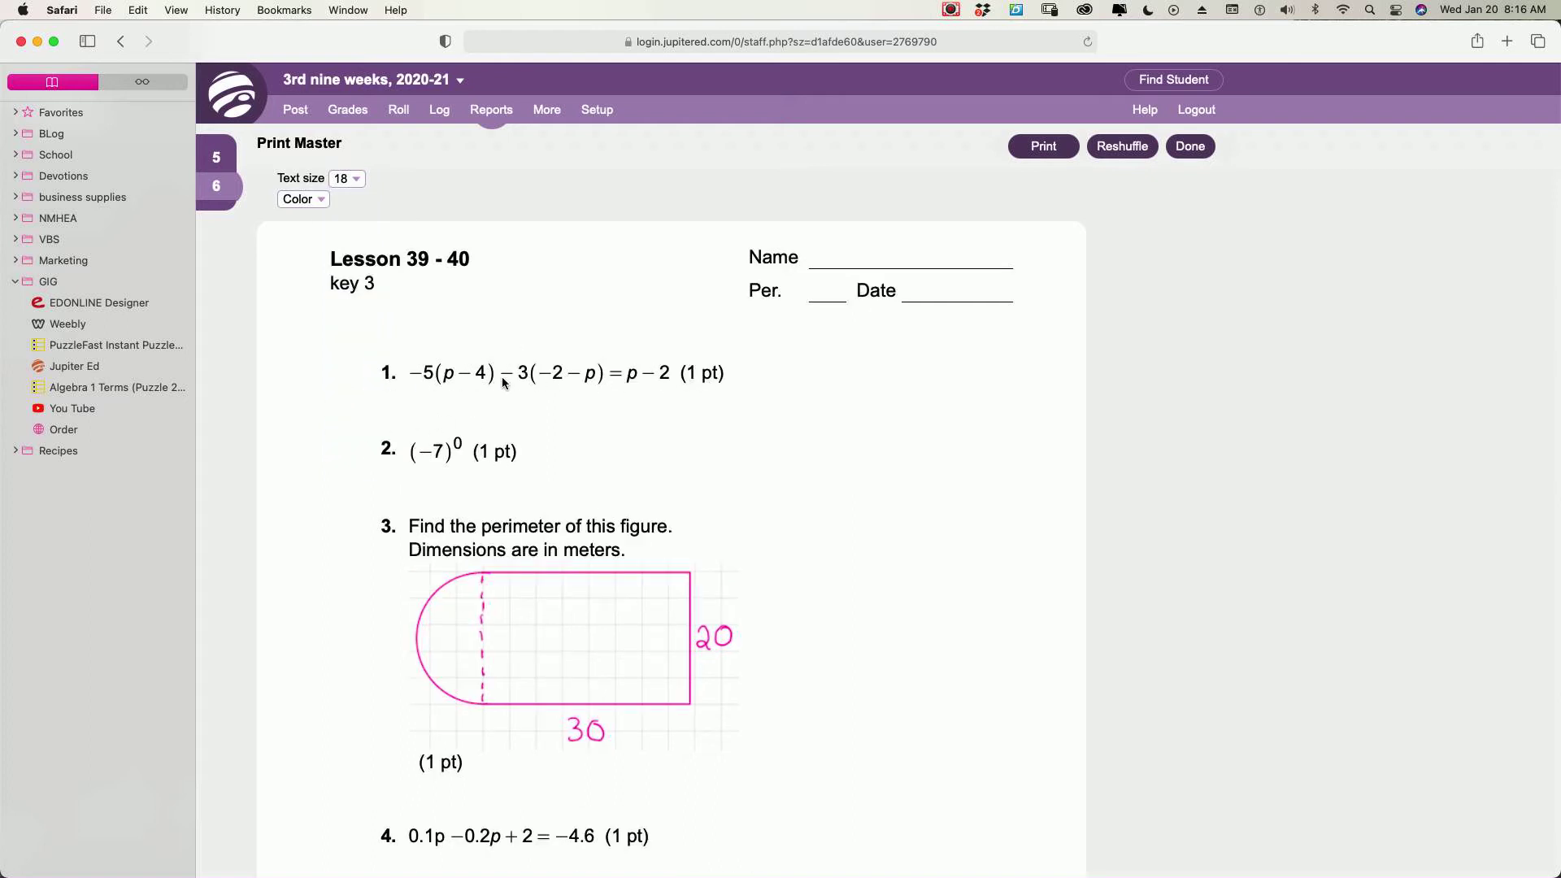
Scroll through the answer key to review the accepted answer formats for each question
{"action": "scroll", "scroll_direction": "down", "scroll_amount": 3}
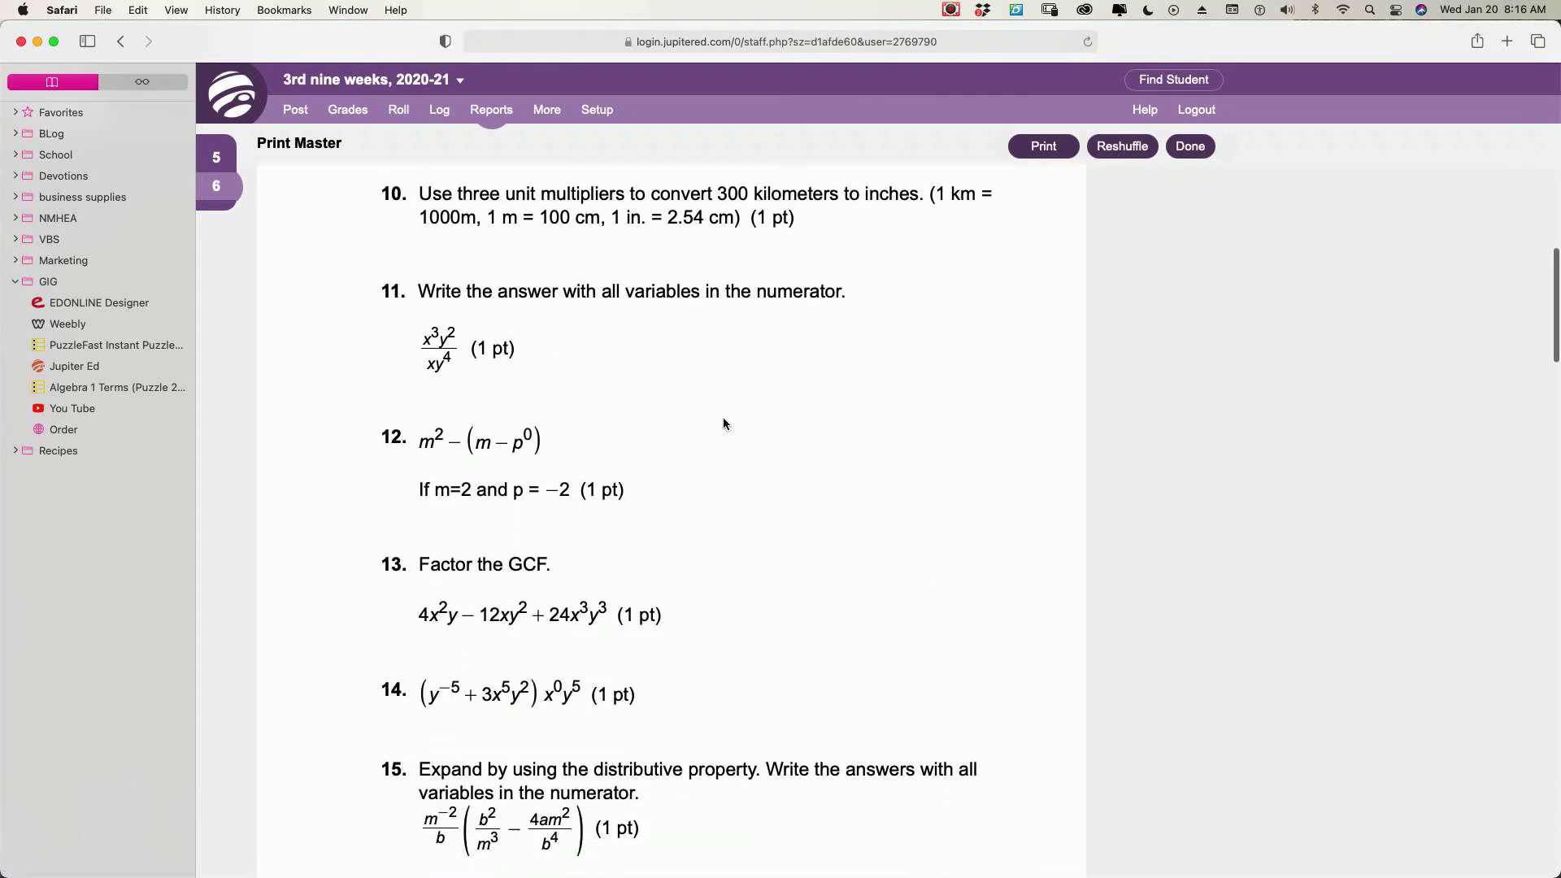
{"action": "scroll", "scroll_direction": "down", "scroll_amount": 3}
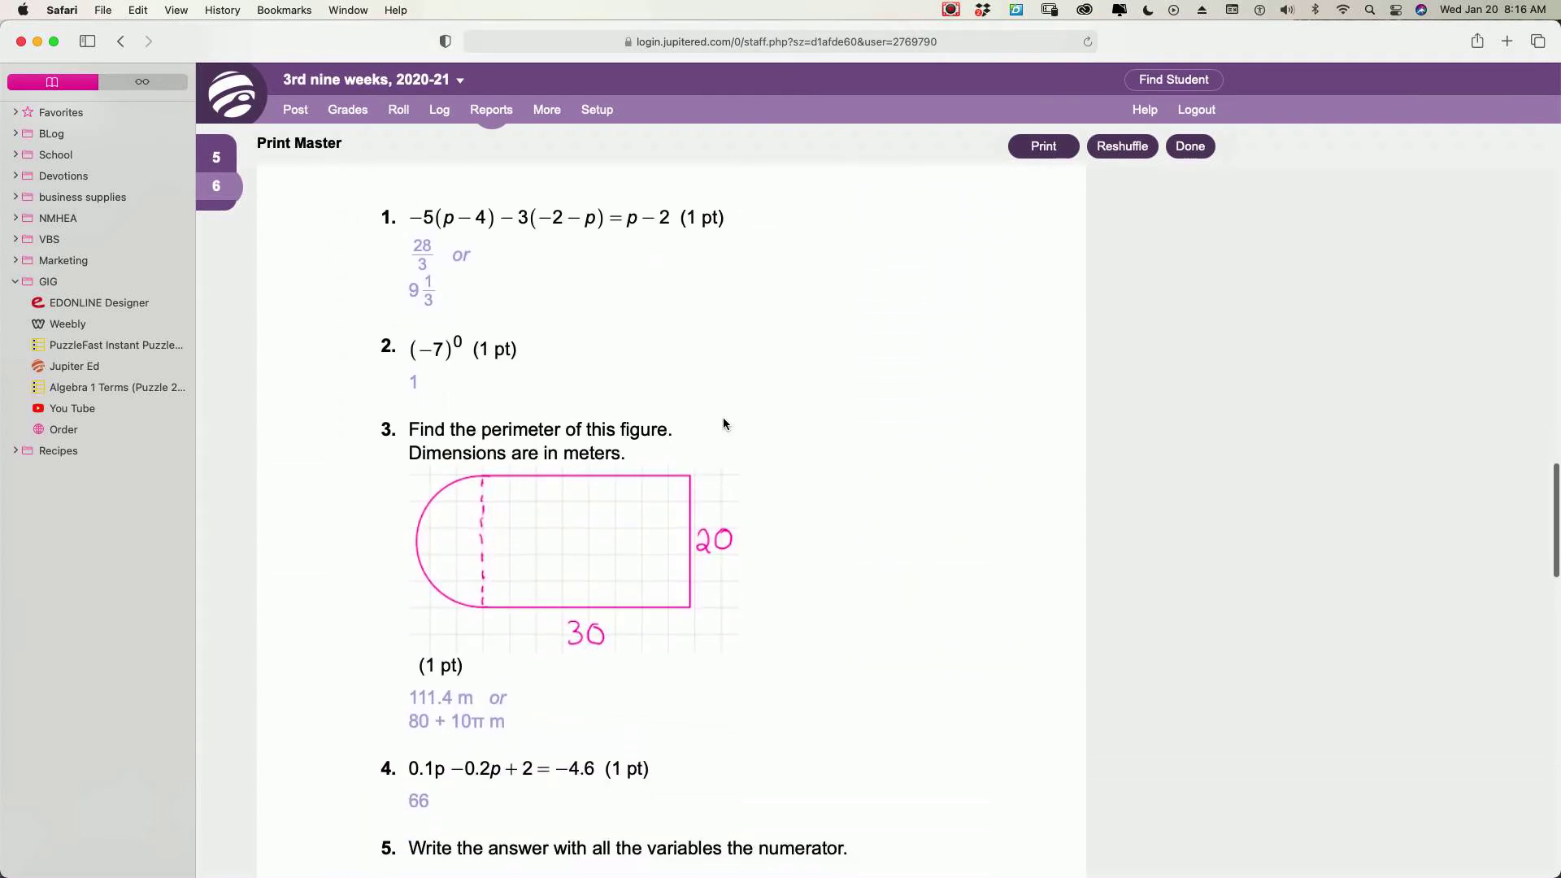
{"action": "scroll", "scroll_direction": "down", "scroll_amount": 3}
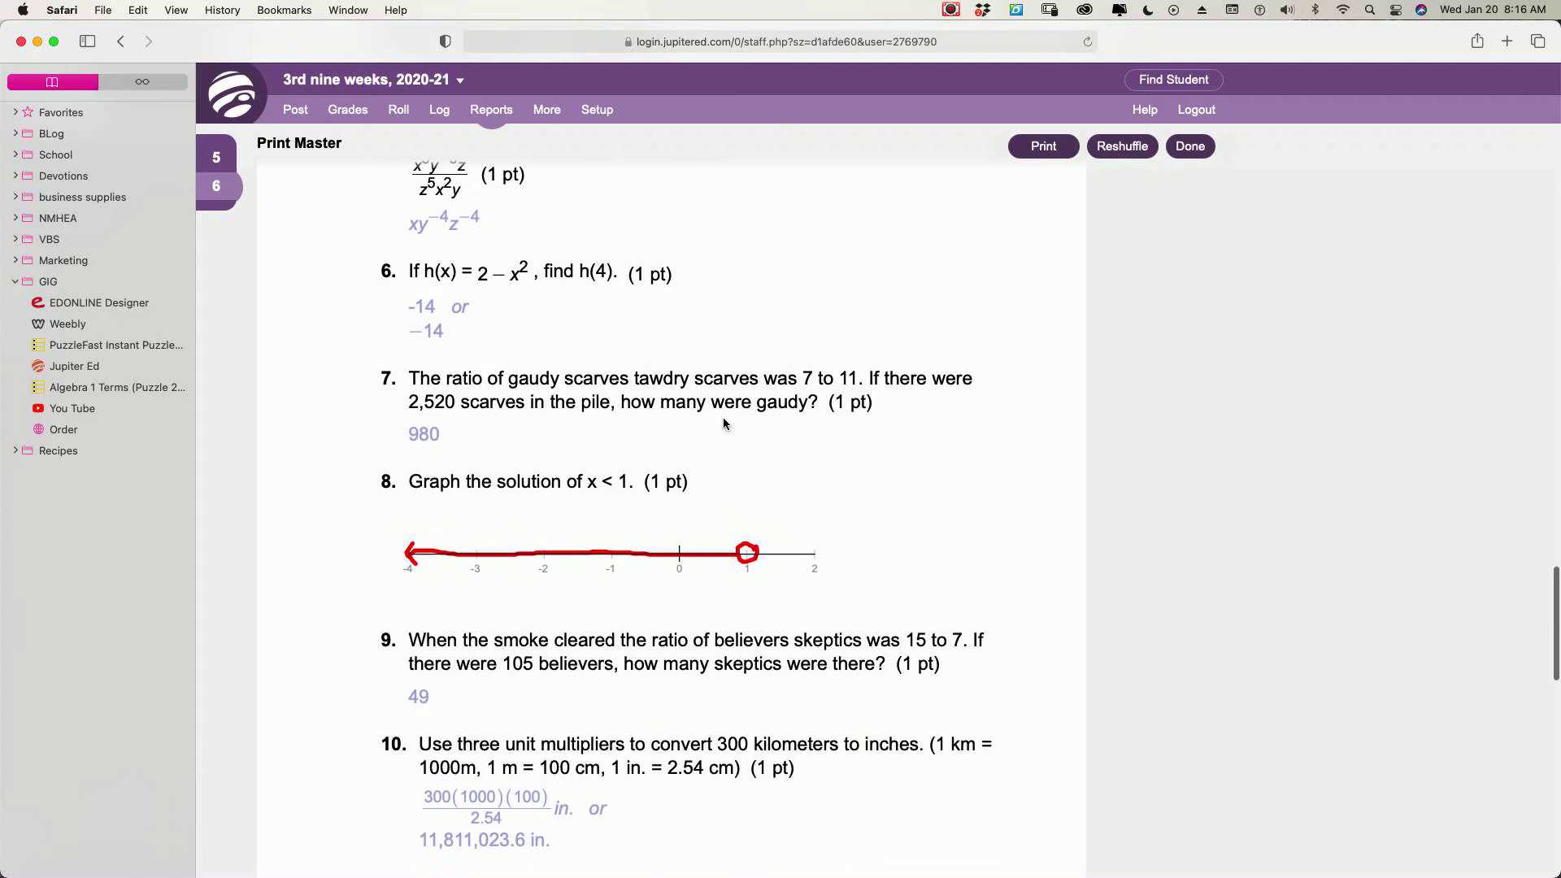
{"action": "scroll", "scroll_direction": "down", "scroll_amount": 3}
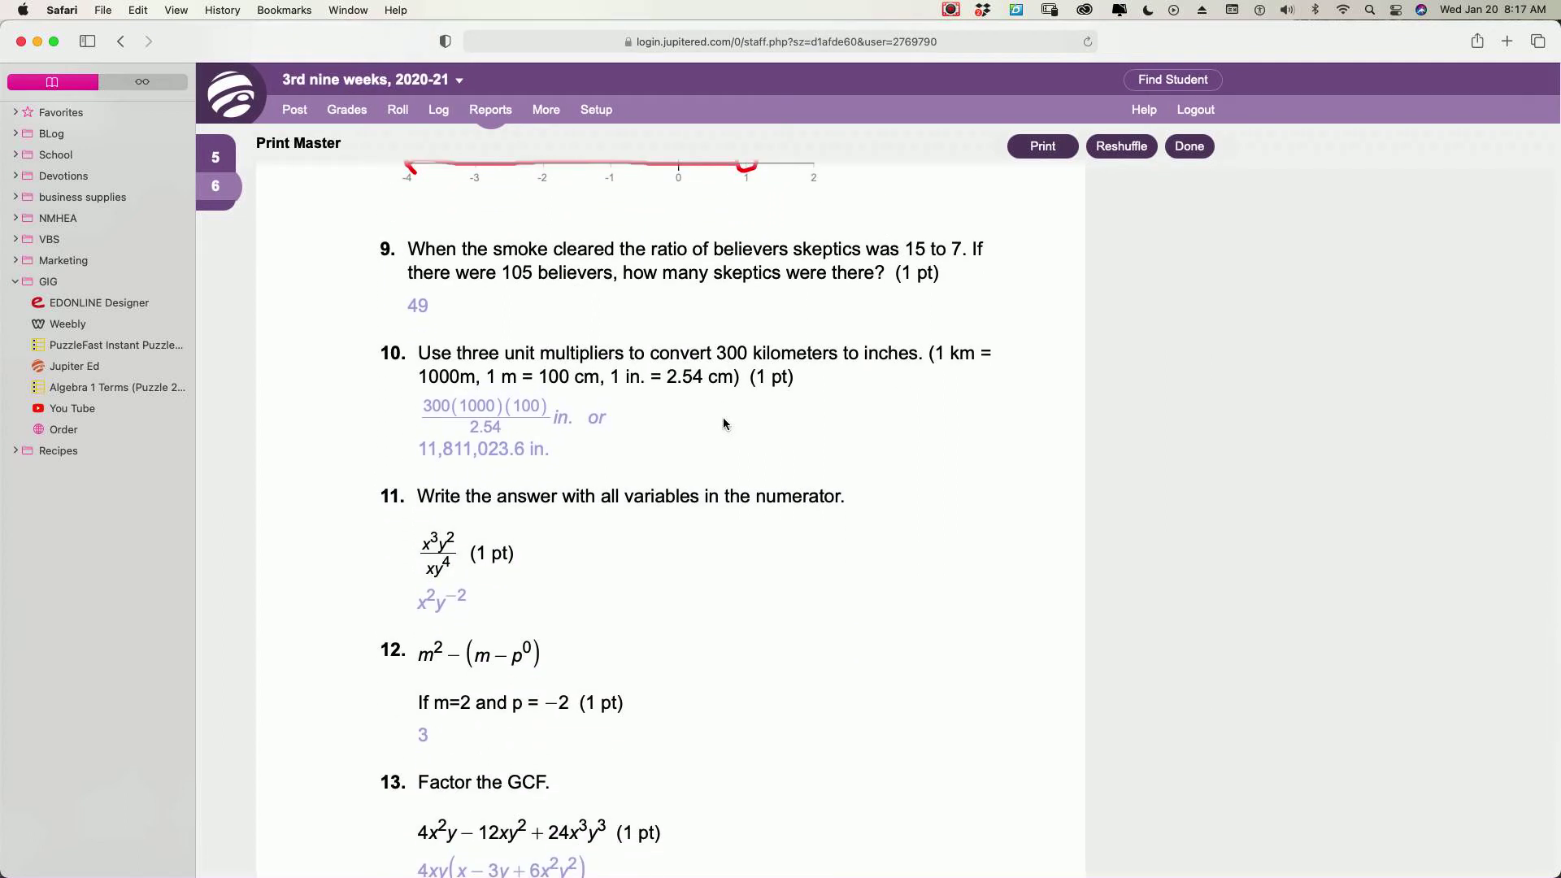
{"action": "scroll", "scroll_direction": "down", "scroll_amount": 3}
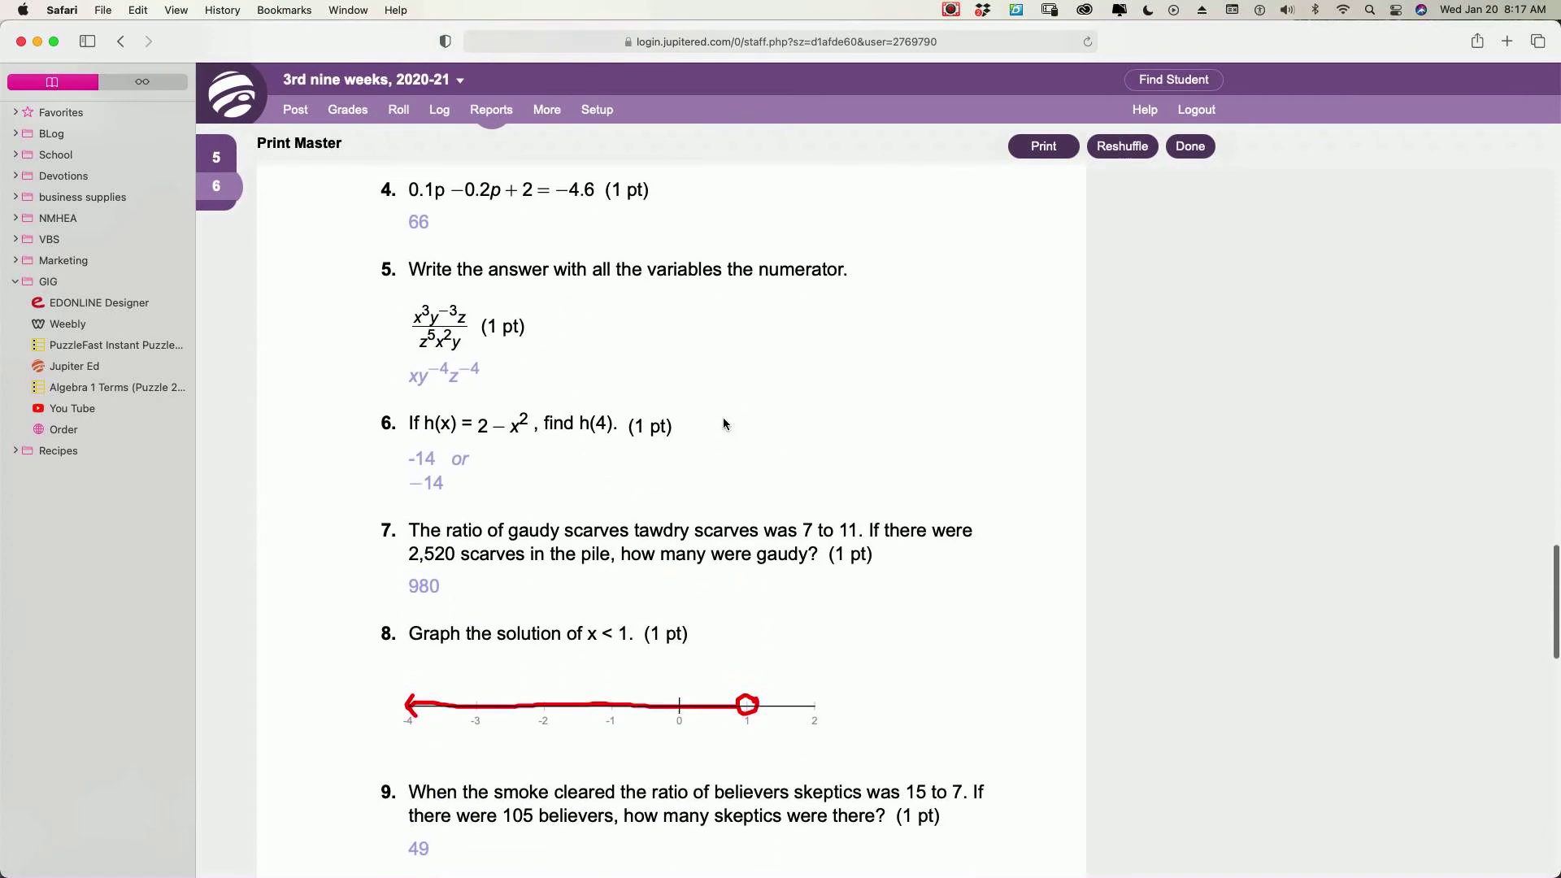
{"action": "scroll", "scroll_direction": "down", "scroll_amount": 3}
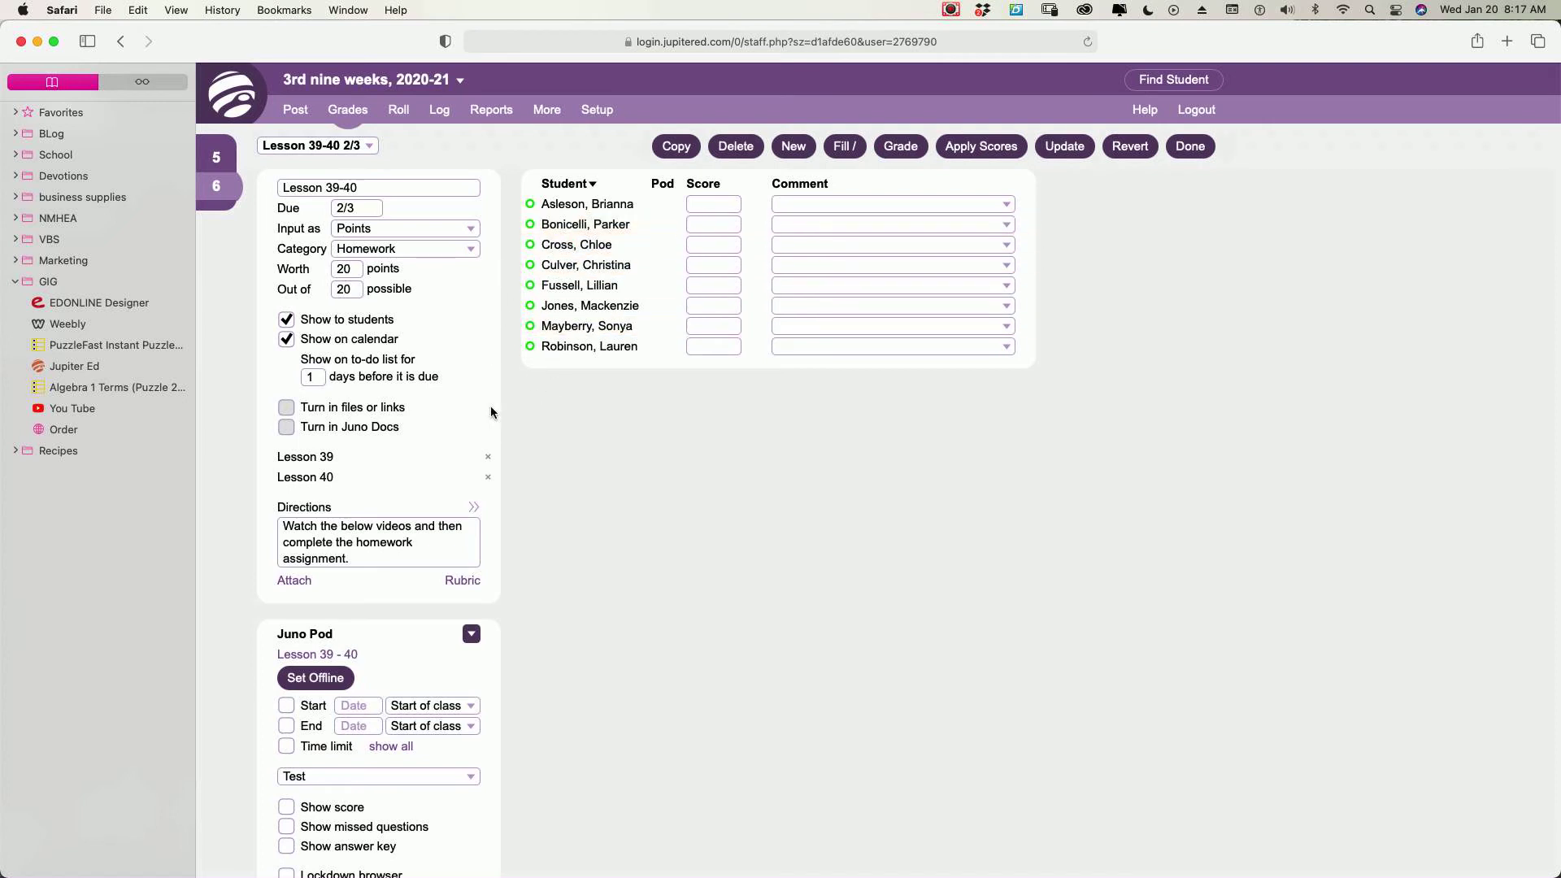
View the Lesson 39-40 Juno Pod statistics, which show no scores, then leave the empty page
{"action": "scroll", "scroll_direction": "down", "scroll_amount": 3}
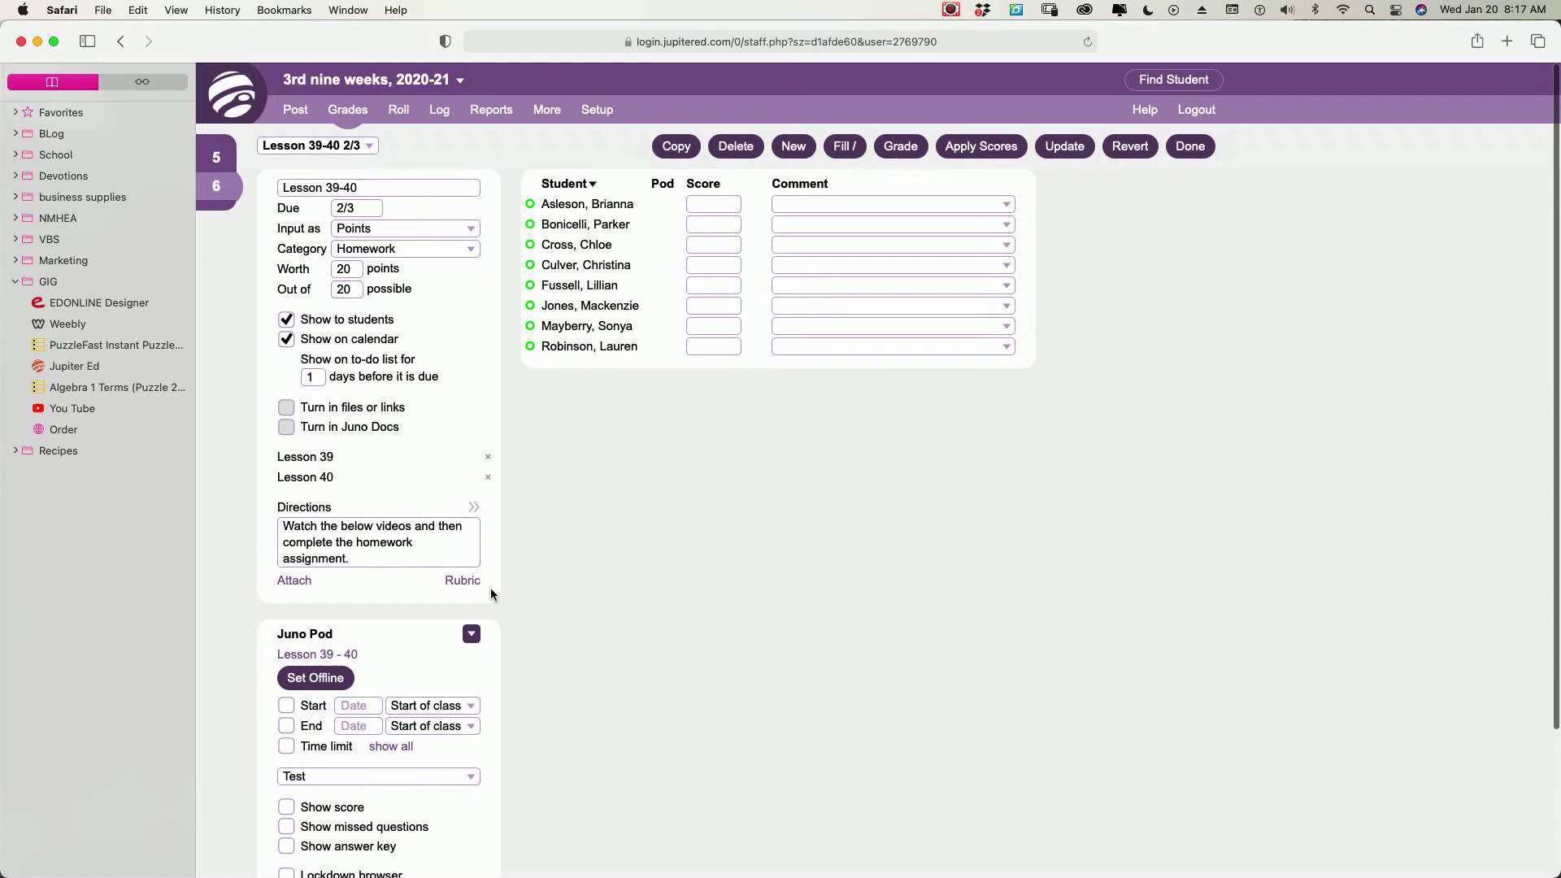
{"action": "left_click", "coordinate": [471, 634]}
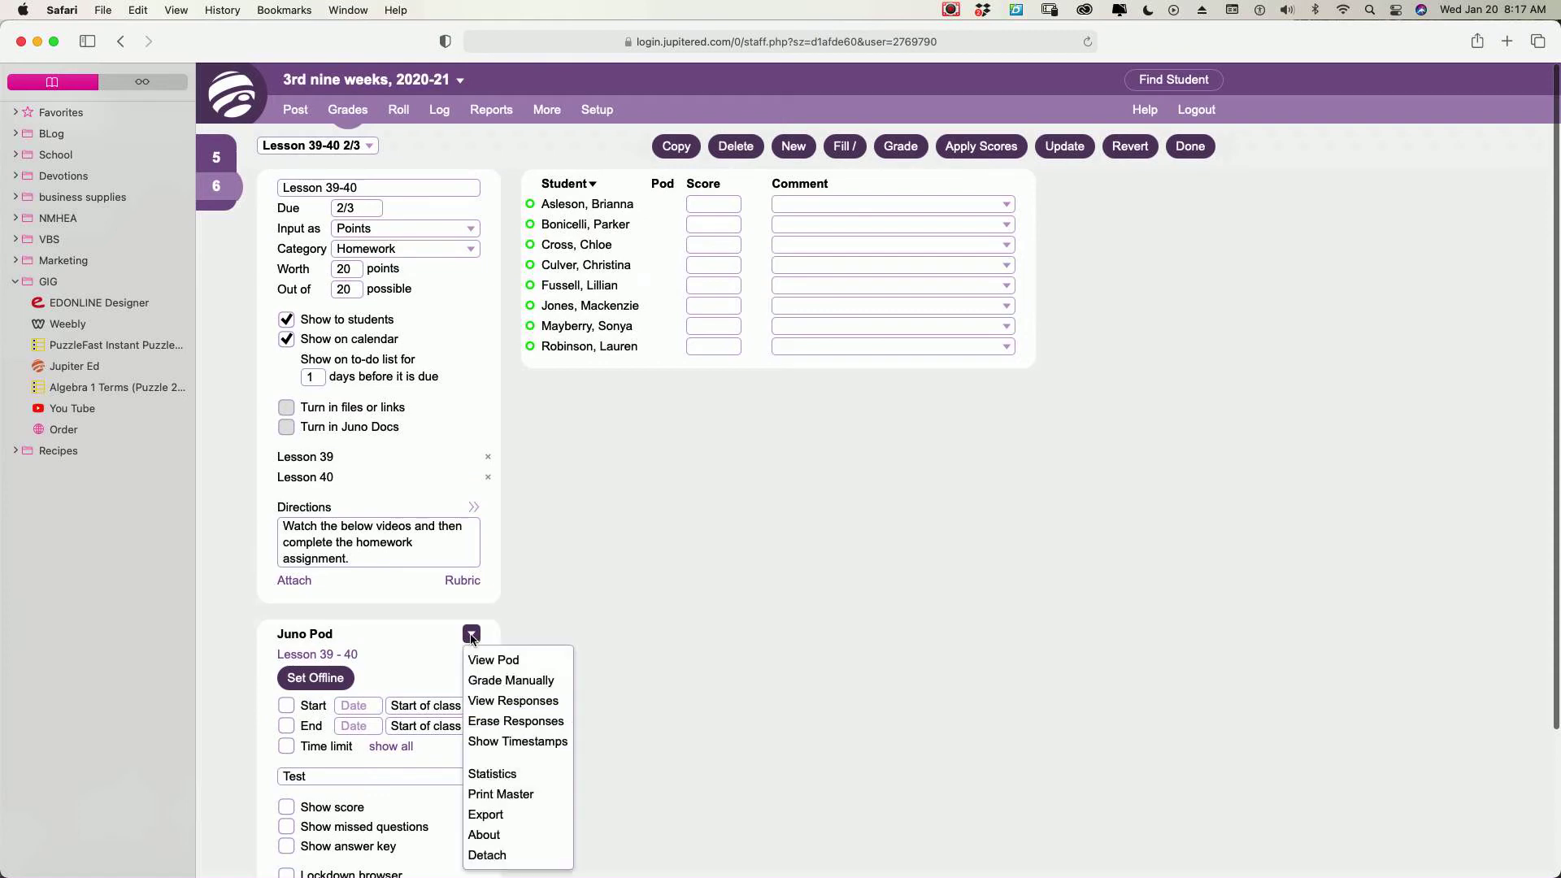
{"action": "mouse_move", "coordinate": [492, 773]}
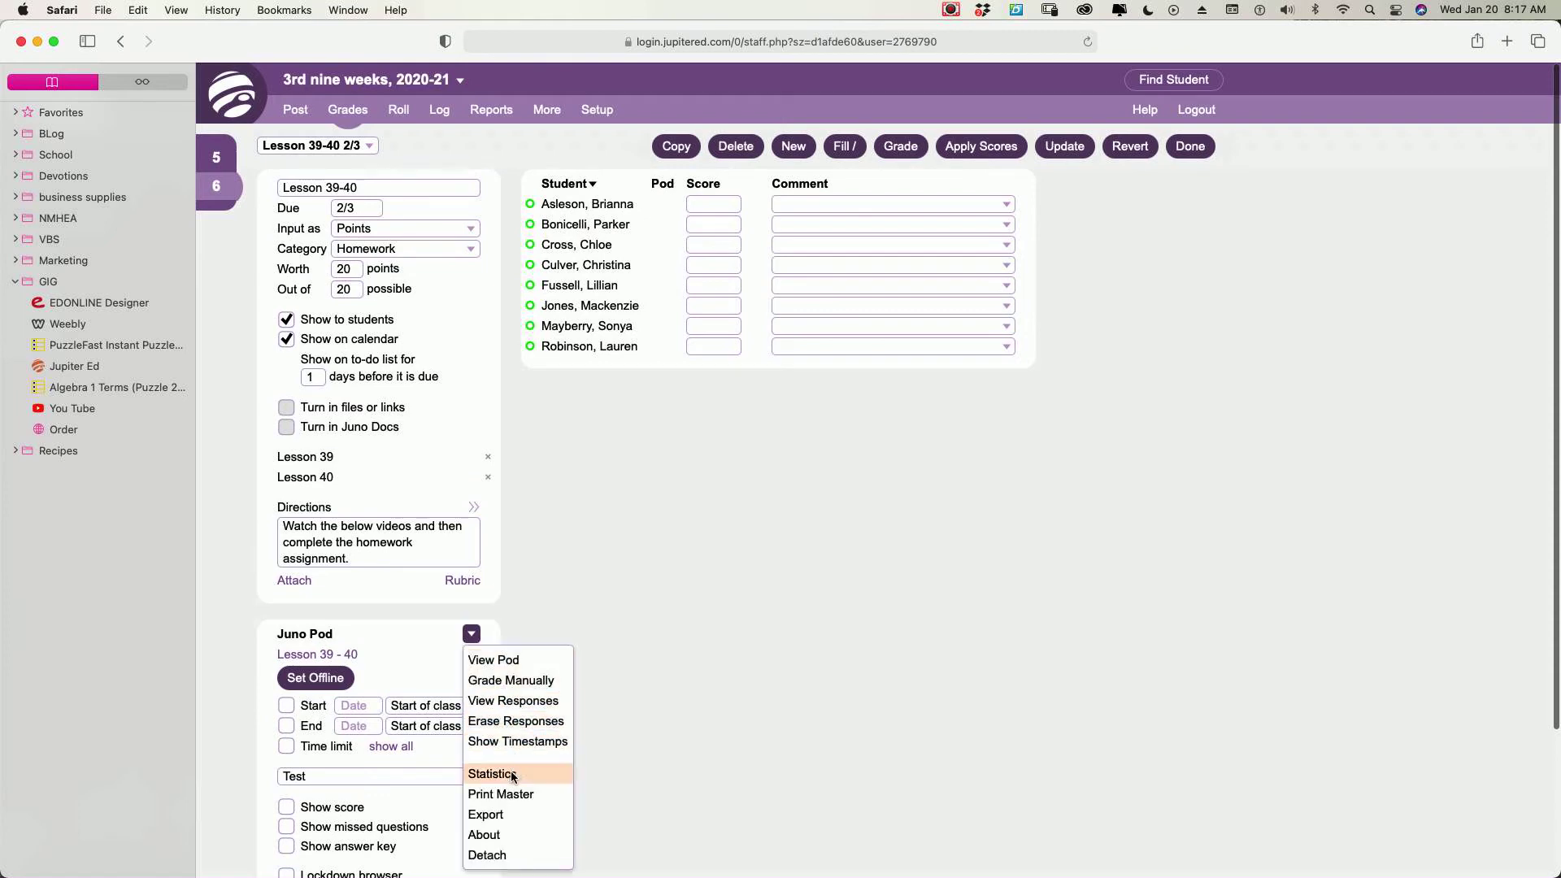
{"action": "left_click", "coordinate": [495, 774]}
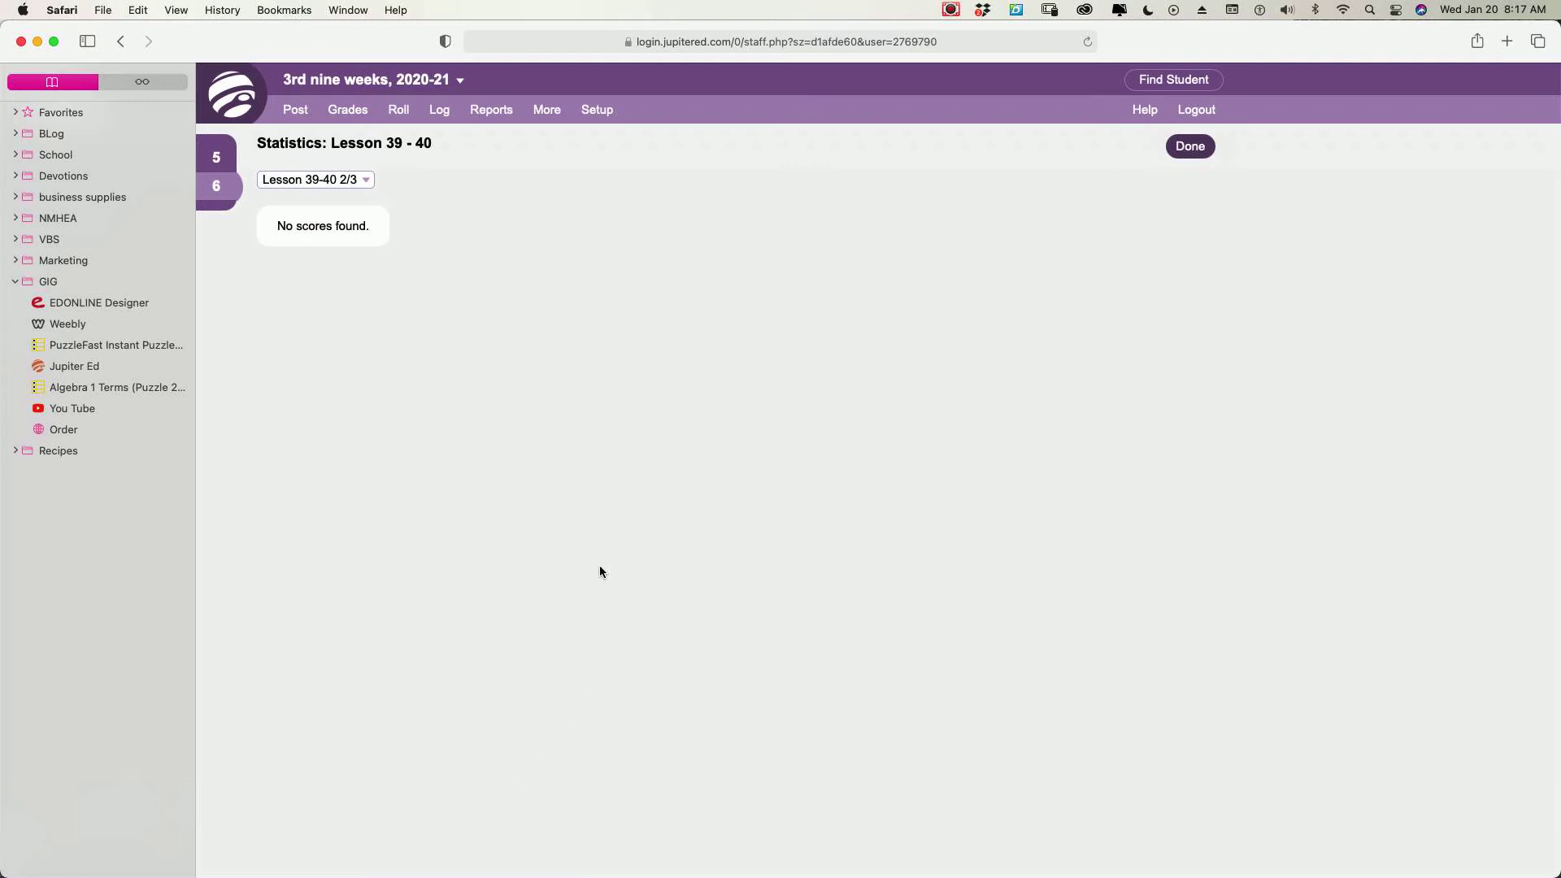
{"action": "left_click", "coordinate": [1190, 146]}
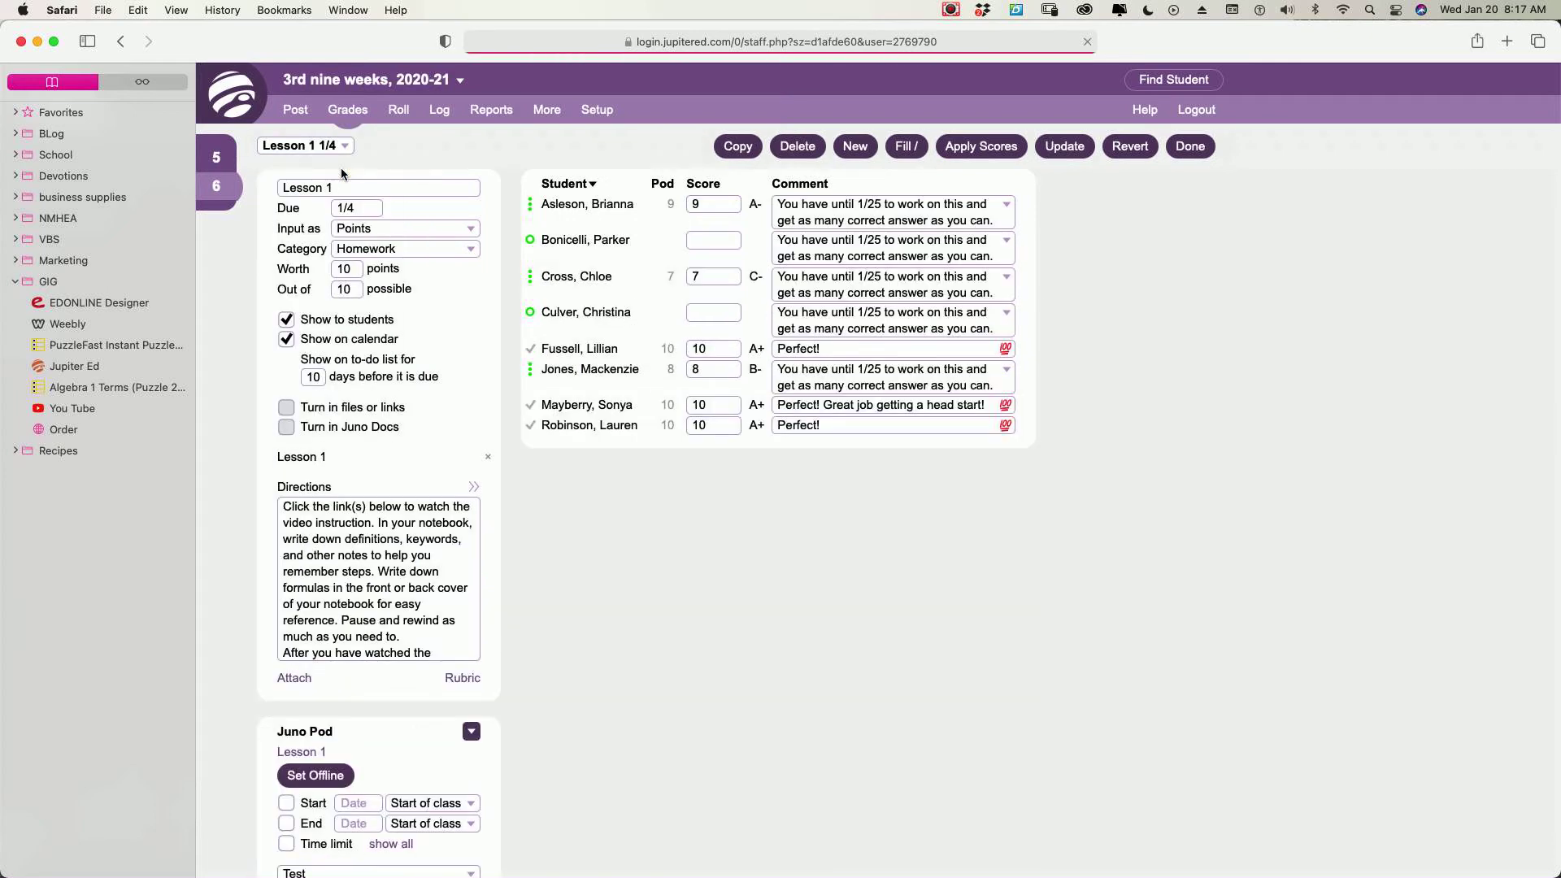
View Lesson 1's Juno Pod statistics and scroll through the answer tallies for all ten questions
{"action": "left_click", "coordinate": [471, 731]}
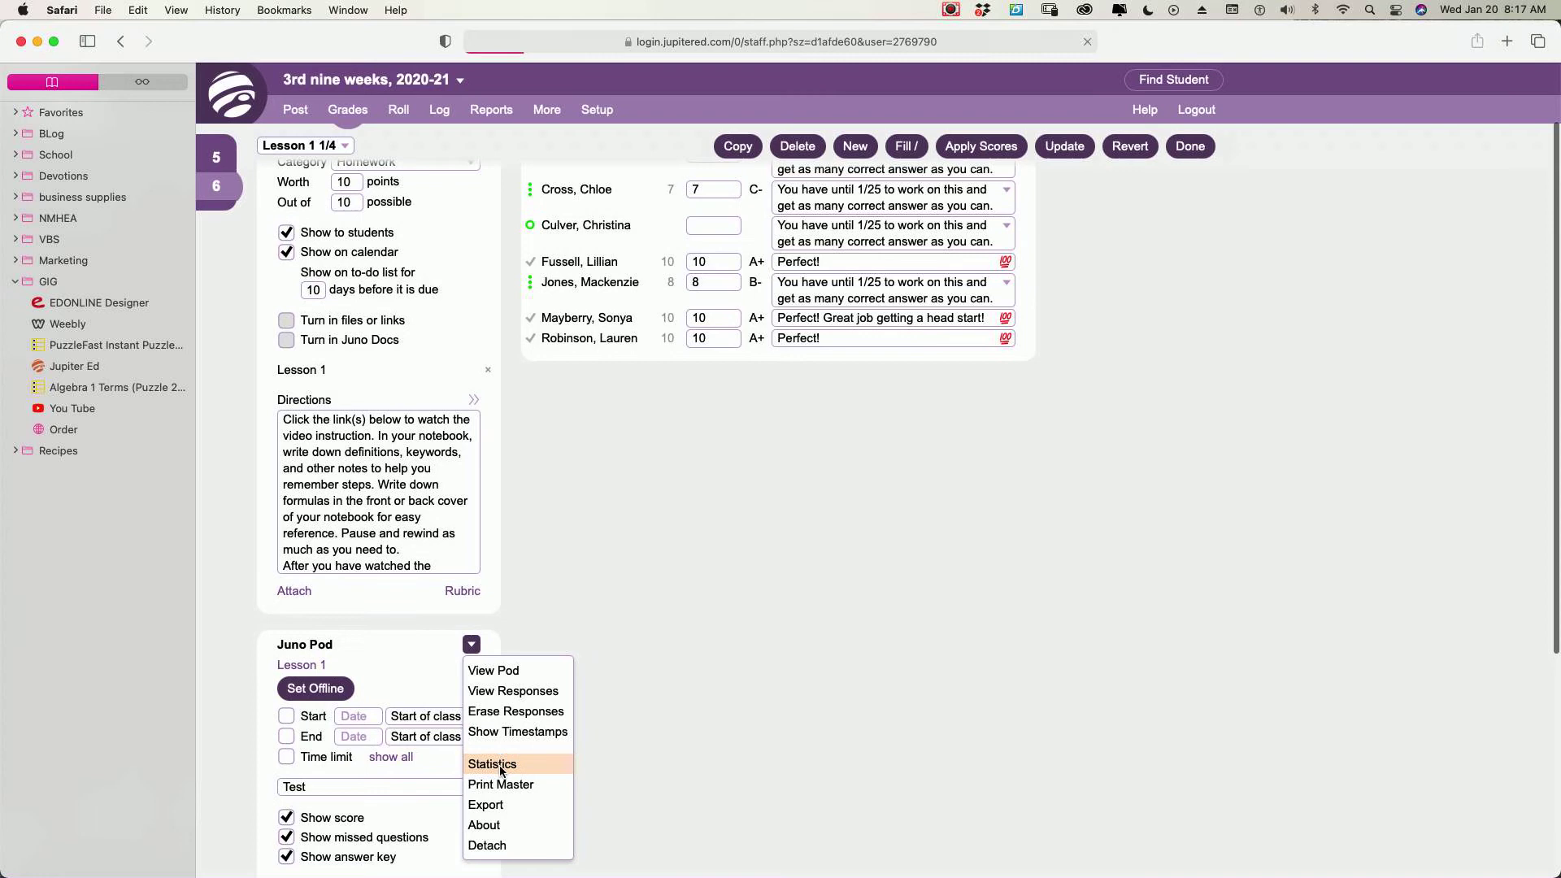
{"action": "left_click", "coordinate": [492, 764]}
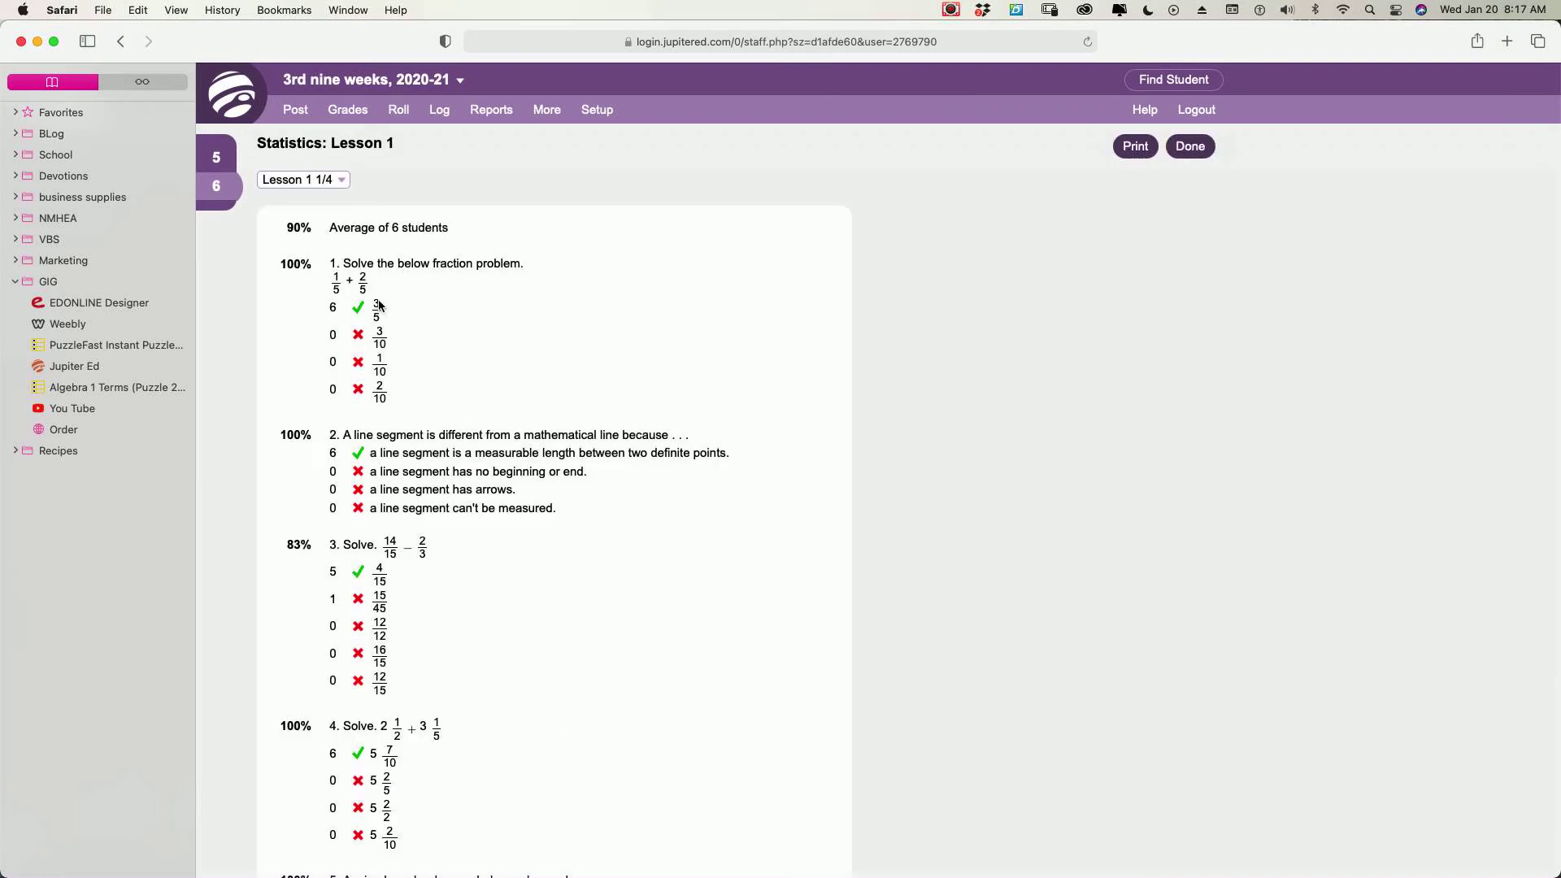
{"action": "mouse_move", "coordinate": [408, 237]}
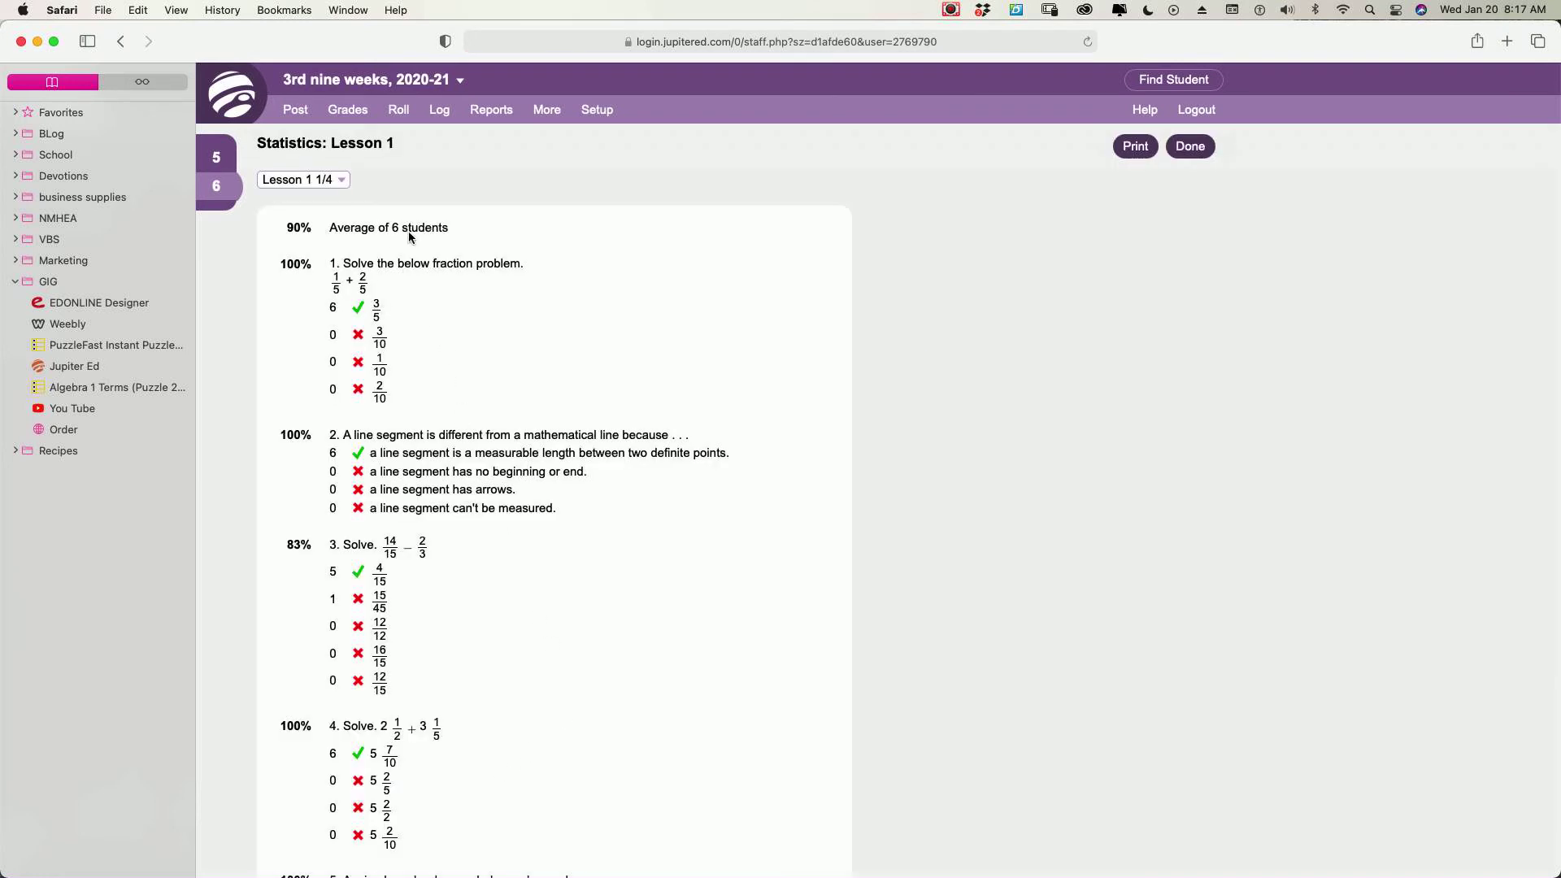
{"action": "mouse_move", "coordinate": [336, 320]}
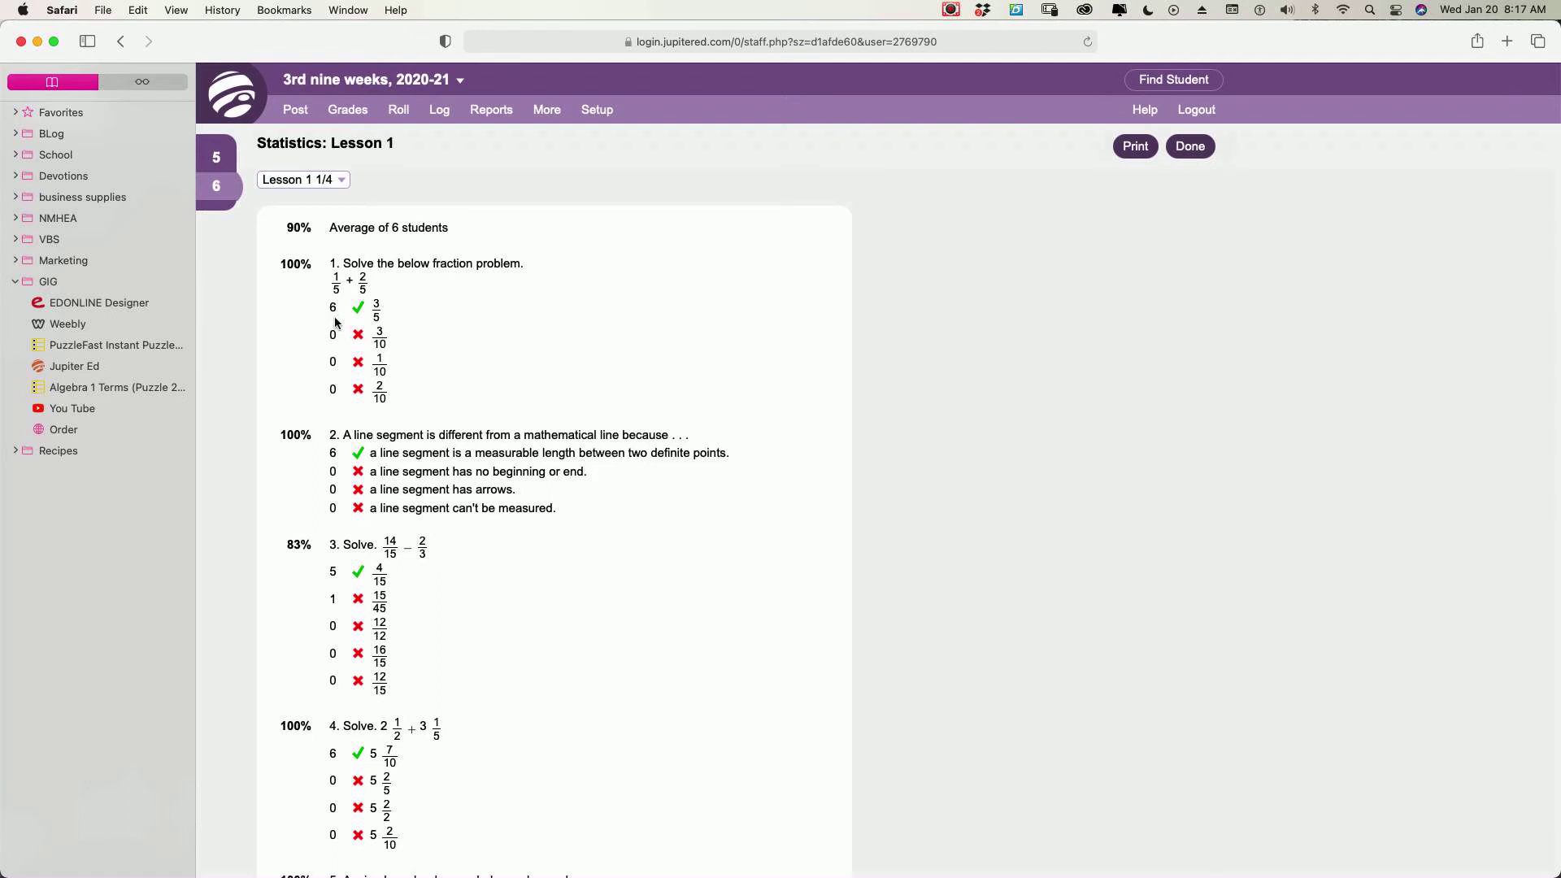
{"action": "mouse_move", "coordinate": [392, 319]}
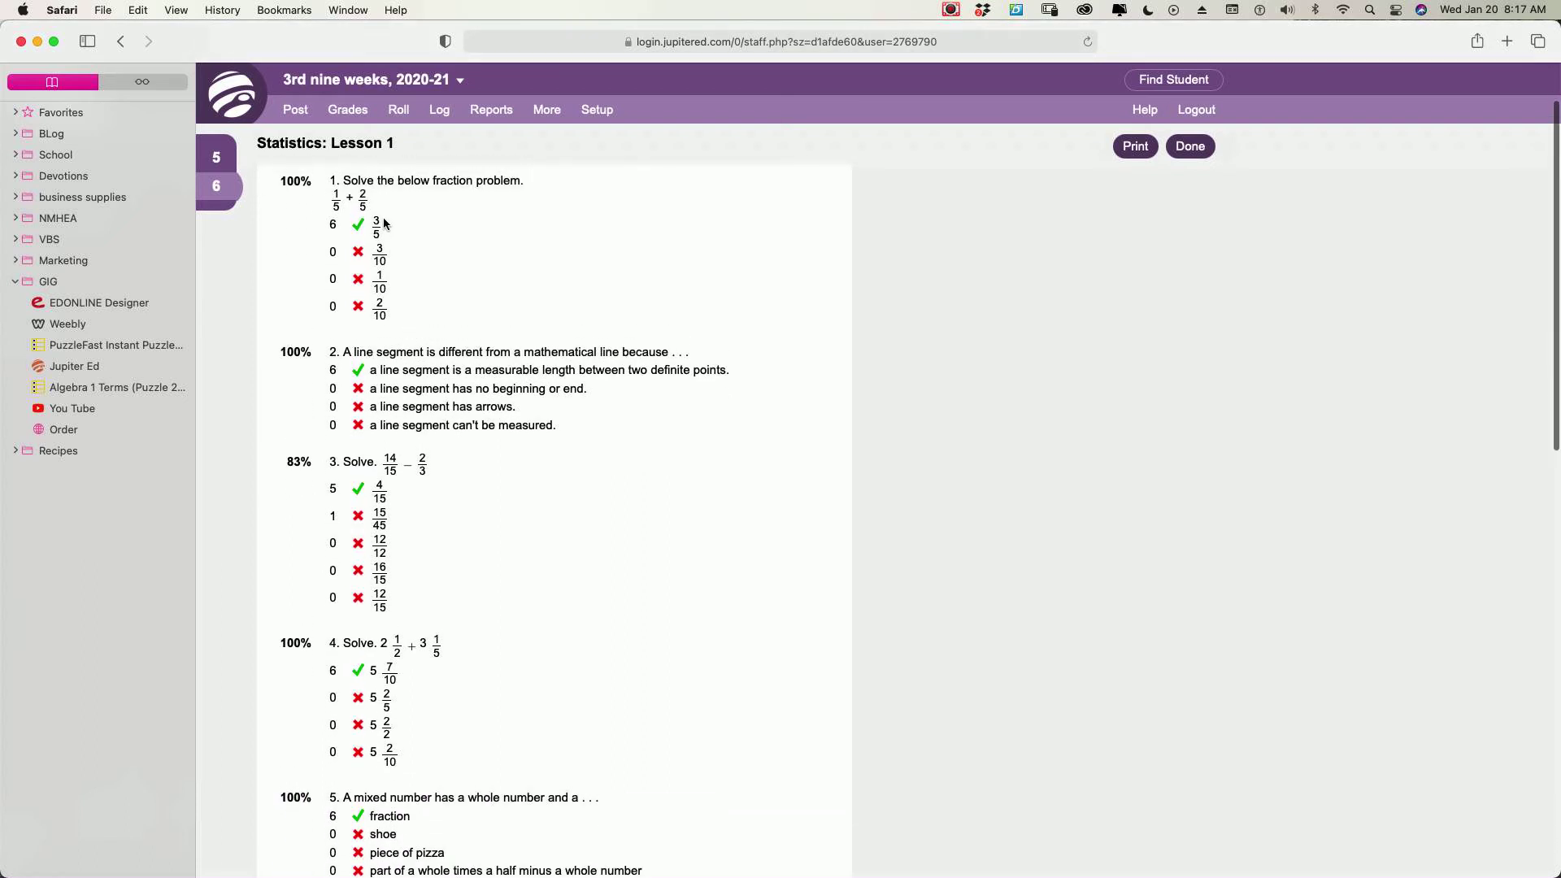
{"action": "mouse_move", "coordinate": [383, 251]}
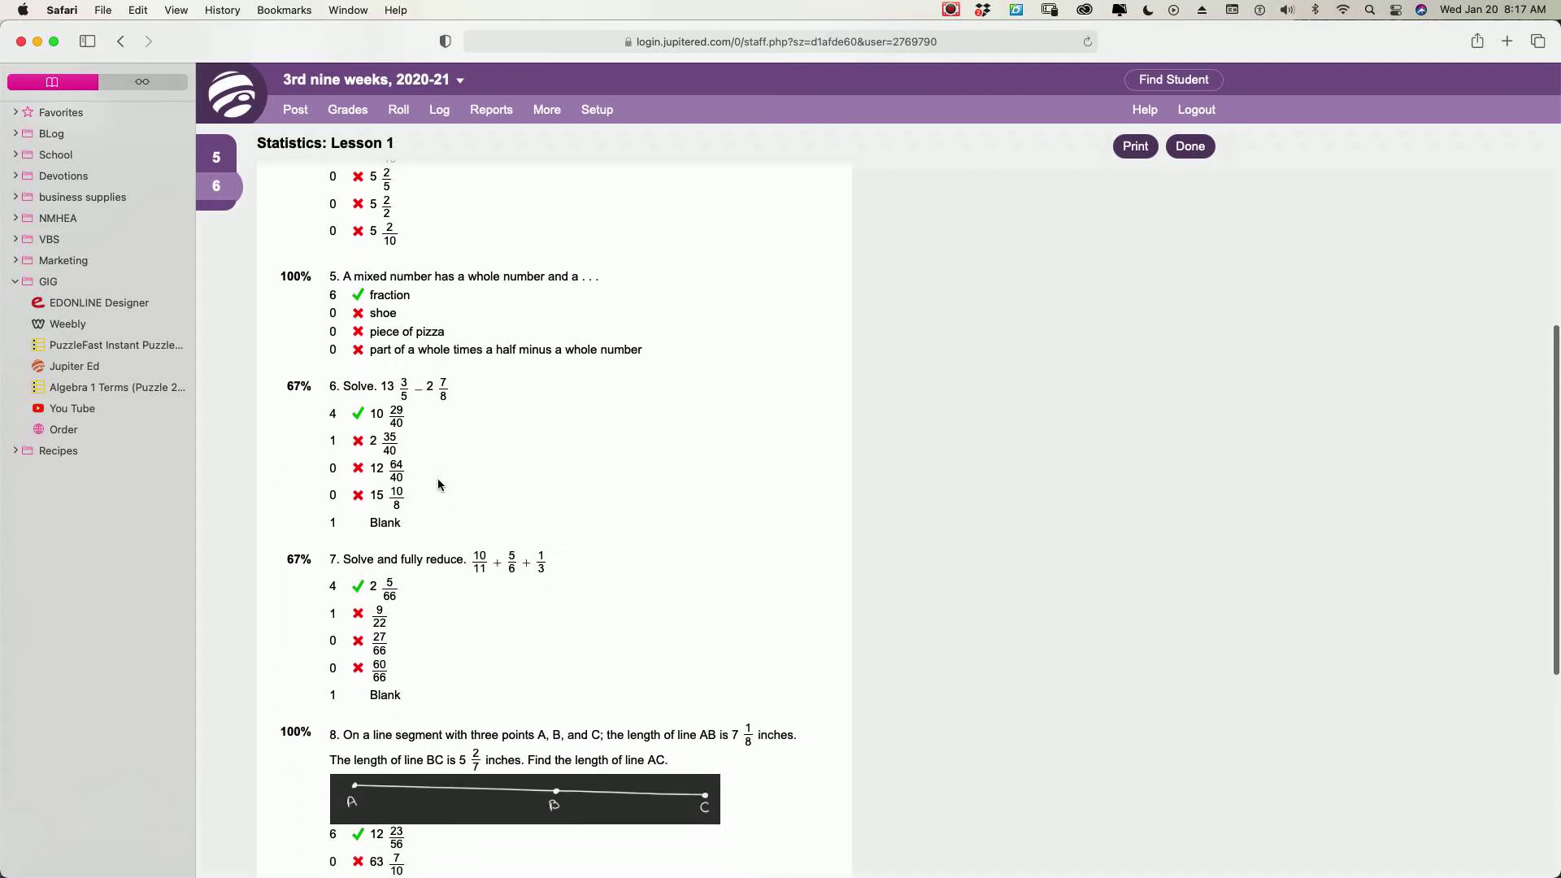
{"action": "scroll", "scroll_direction": "down", "scroll_amount": 3}
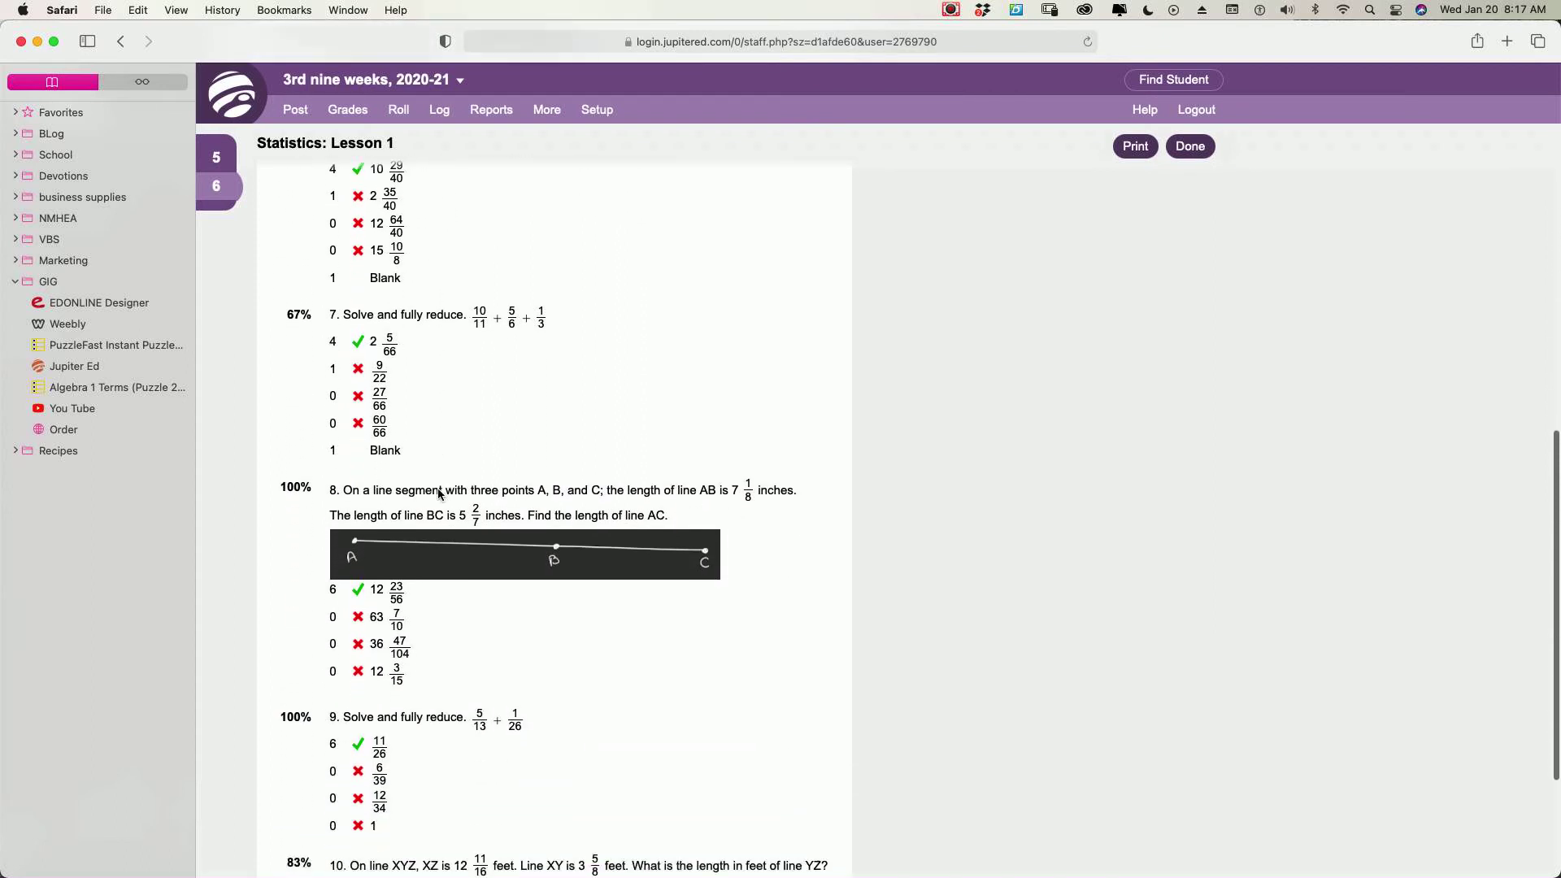
{"action": "scroll", "scroll_direction": "down", "scroll_amount": 3}
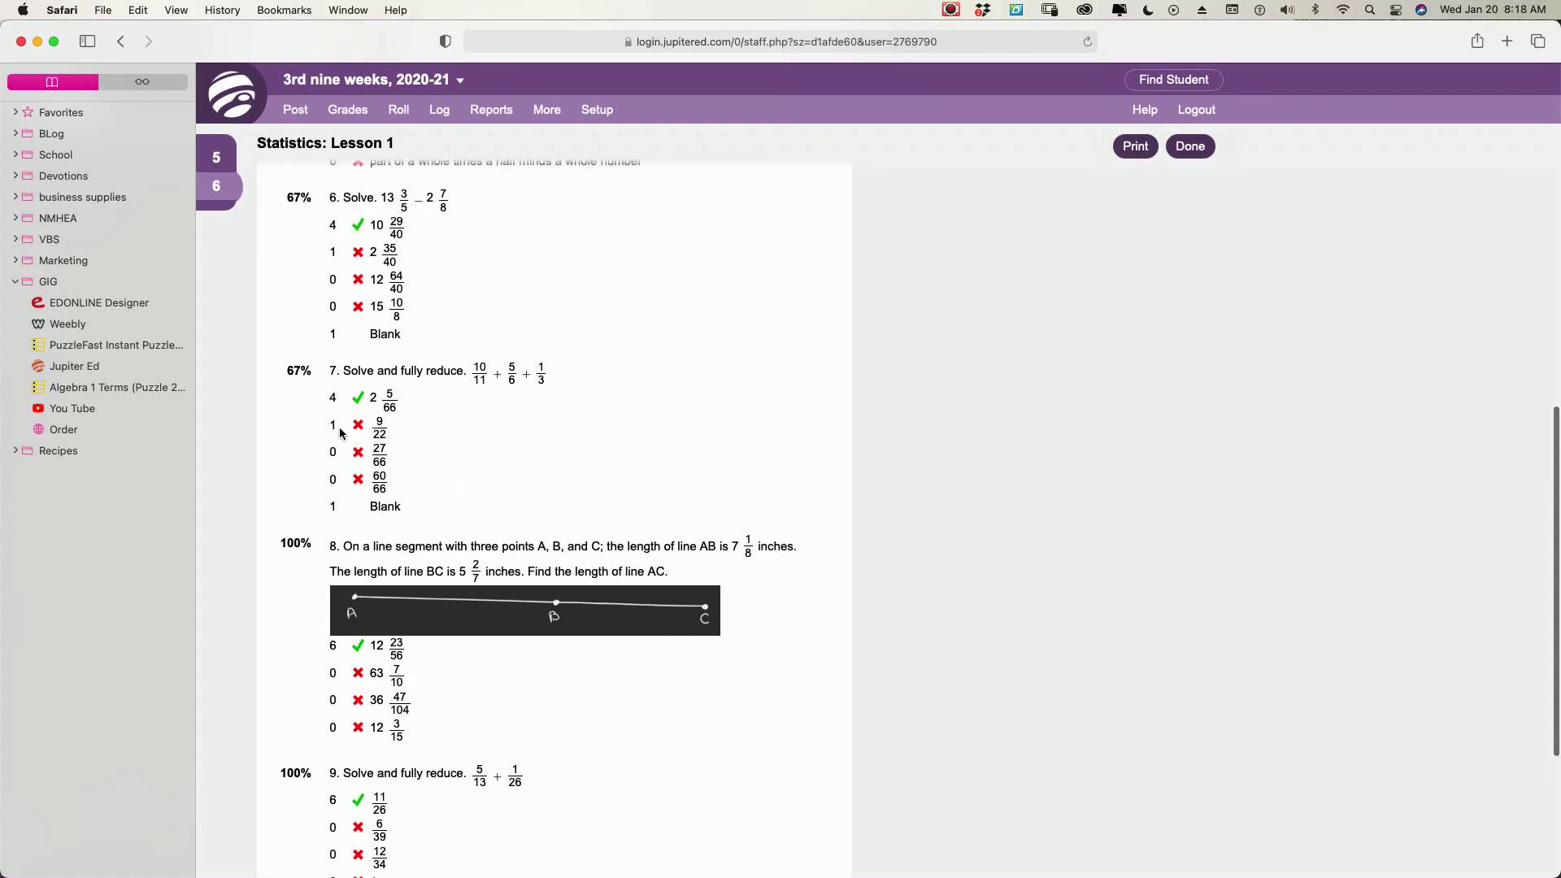
{"action": "mouse_move", "coordinate": [418, 444]}
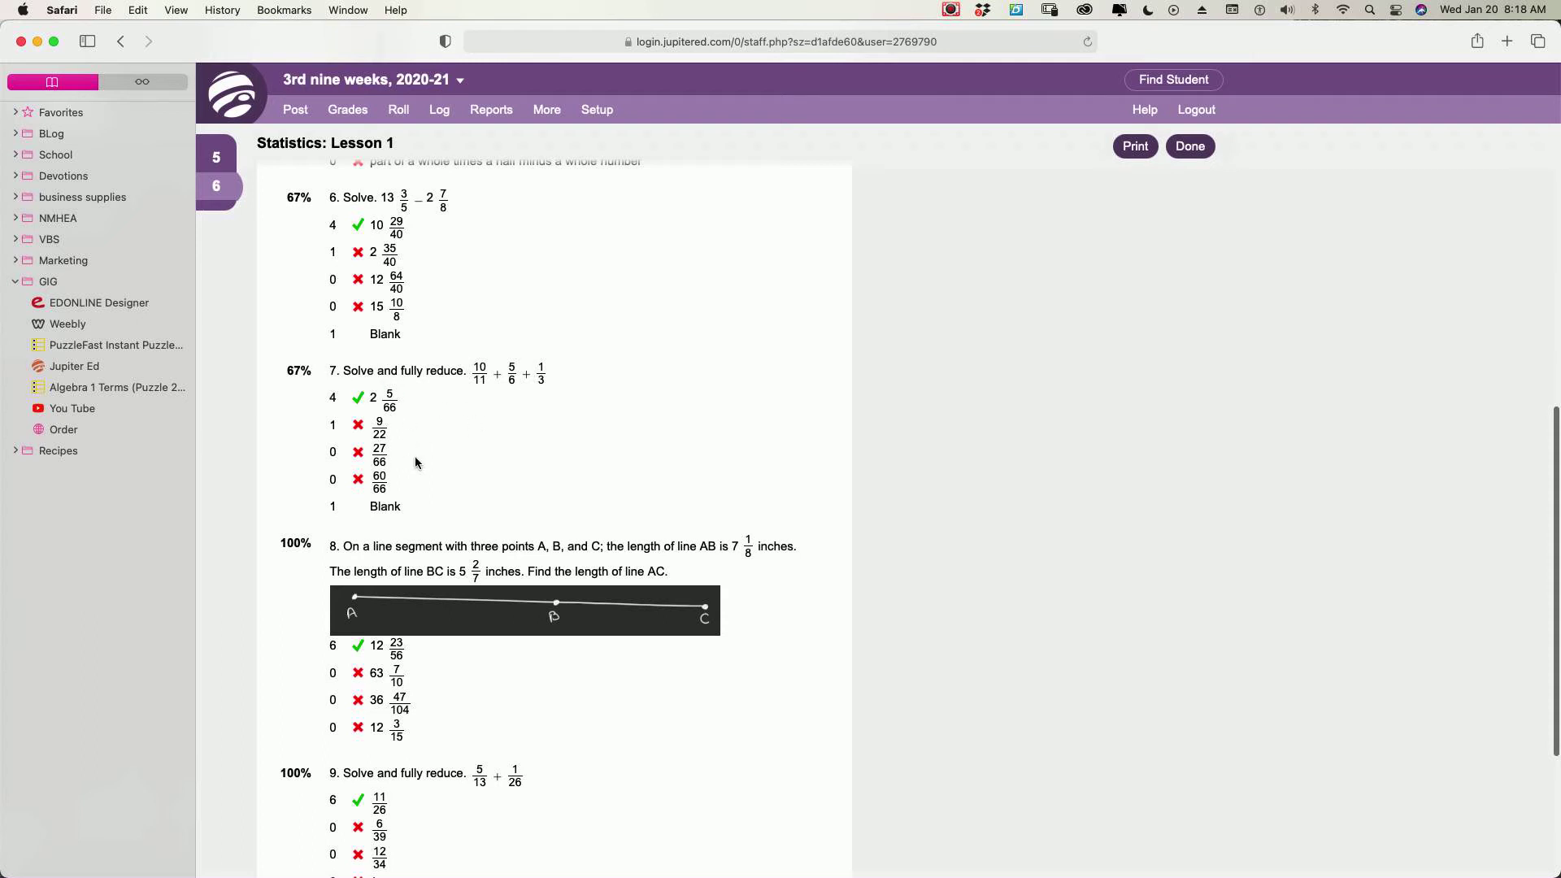
{"action": "scroll", "scroll_direction": "down", "scroll_amount": 3}
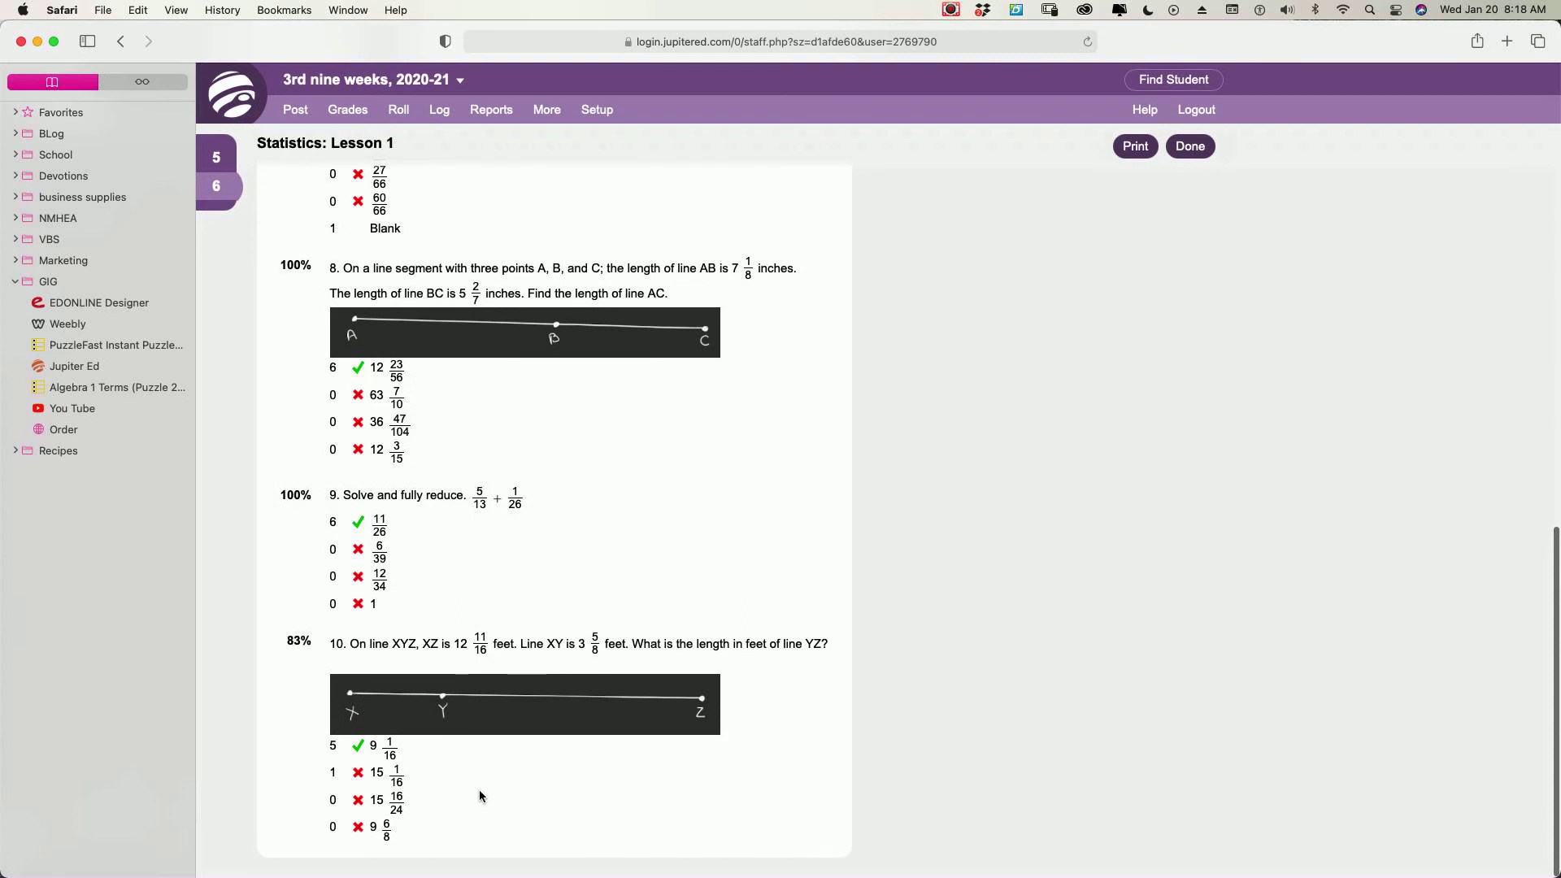
{"action": "mouse_move", "coordinate": [533, 523]}
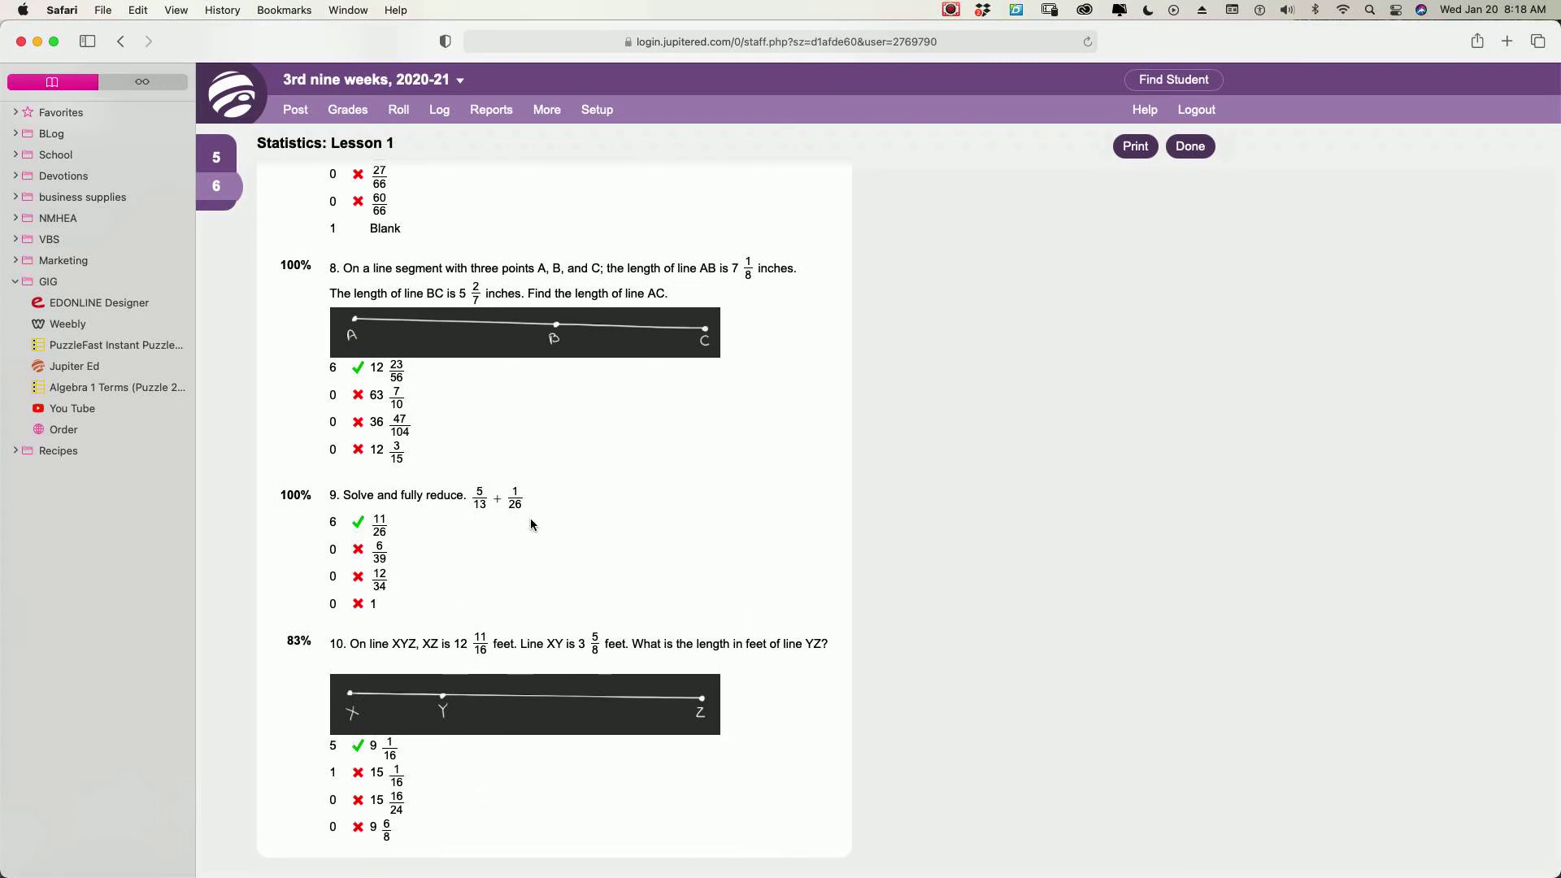
{"action": "mouse_move", "coordinate": [517, 547]}
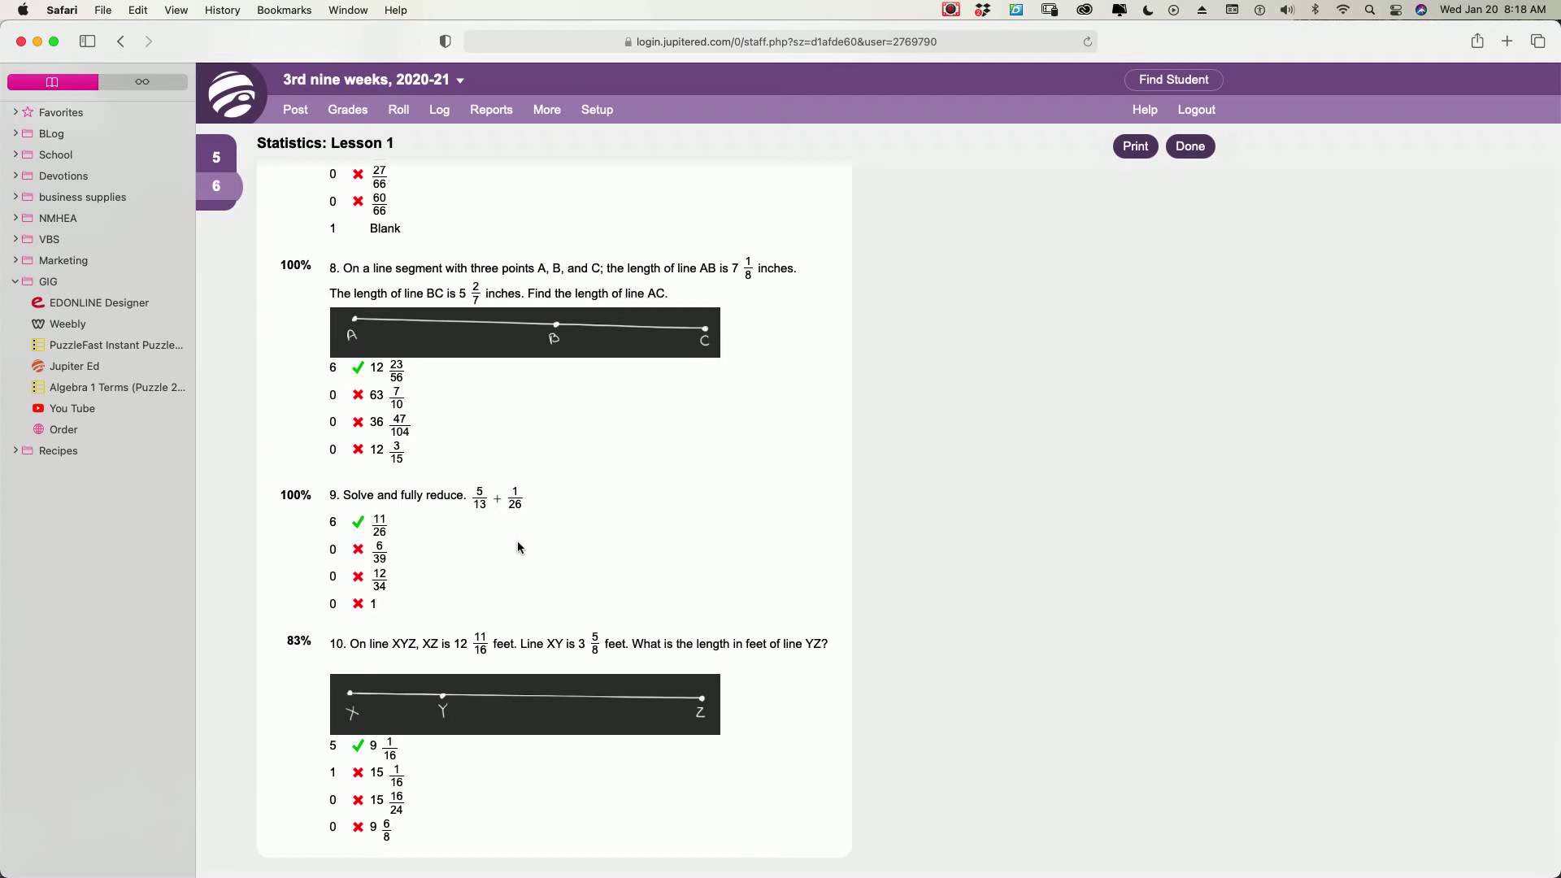
{"action": "scroll", "scroll_direction": "down", "scroll_amount": 3}
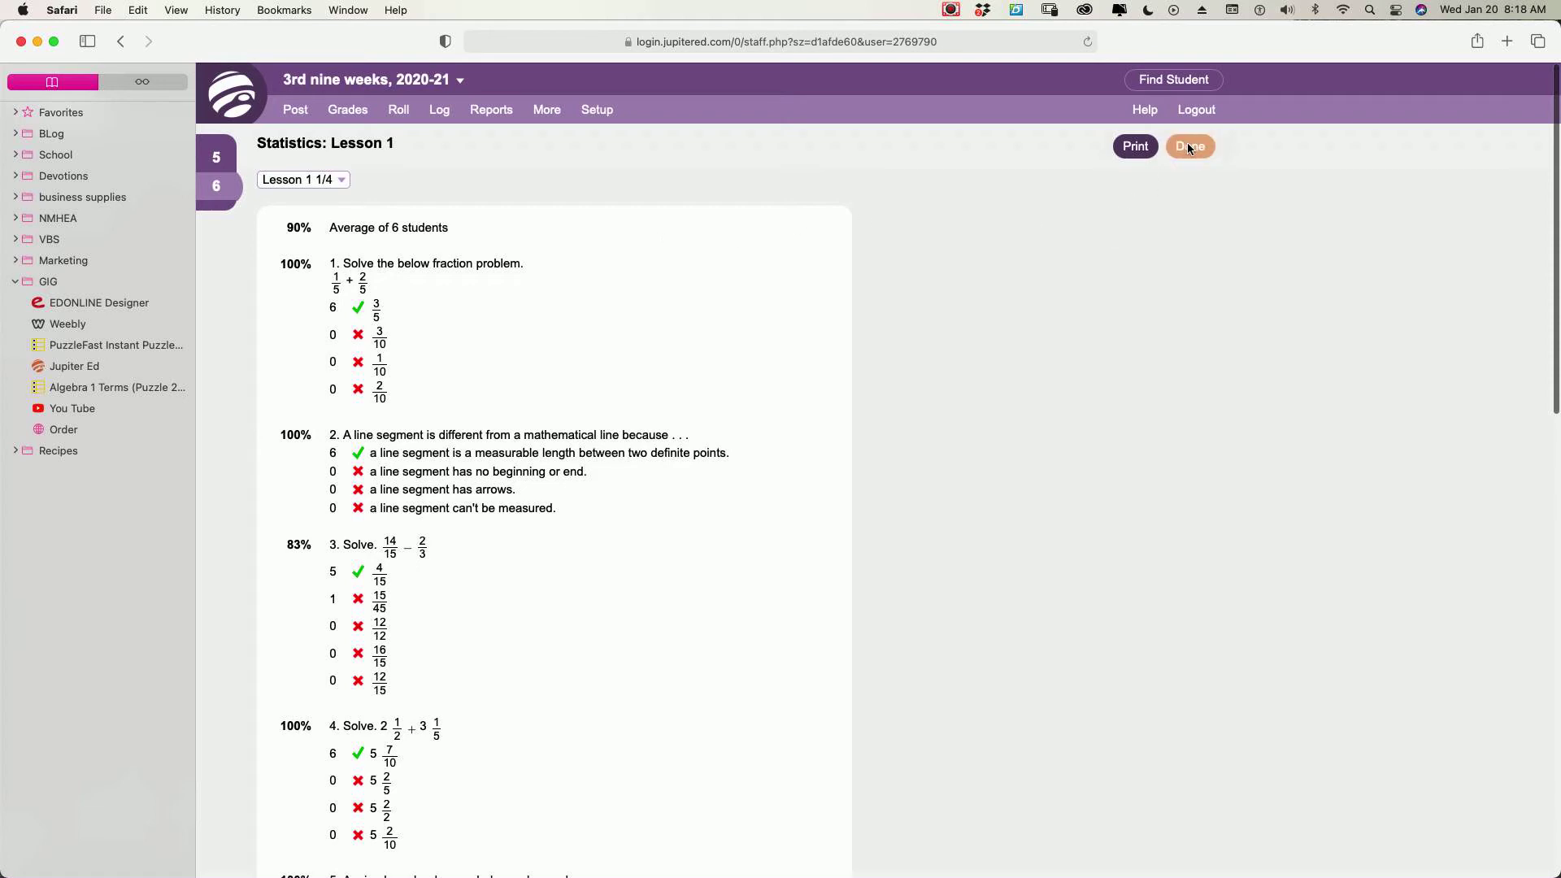
Return to the Lesson 1 gradebook and choose View Responses from one student's status menu
{"action": "left_click", "coordinate": [1190, 147]}
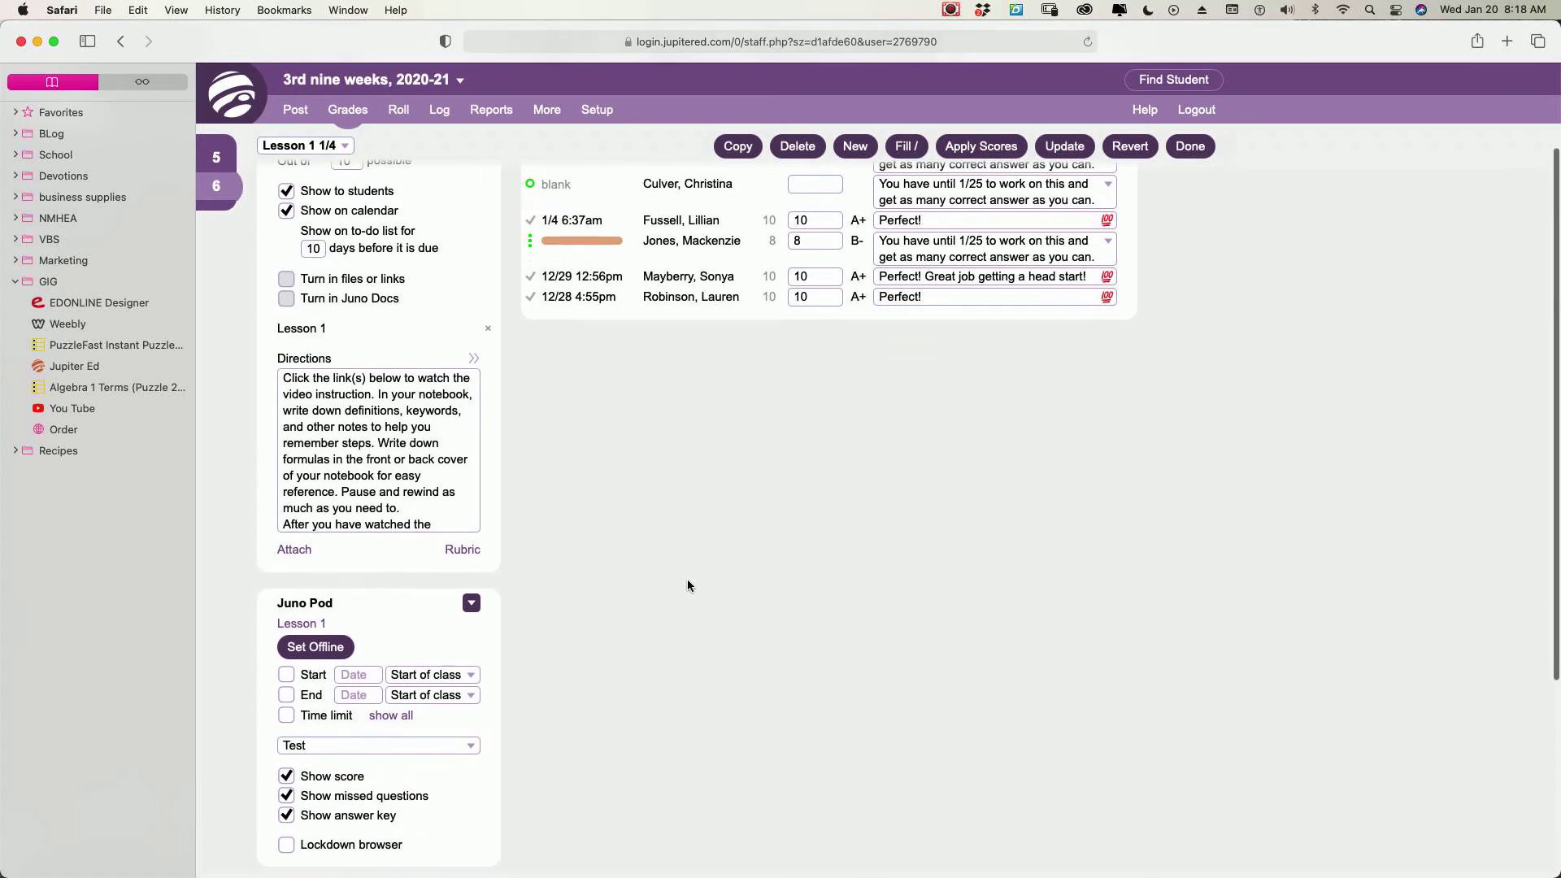
{"action": "left_click", "coordinate": [471, 404]}
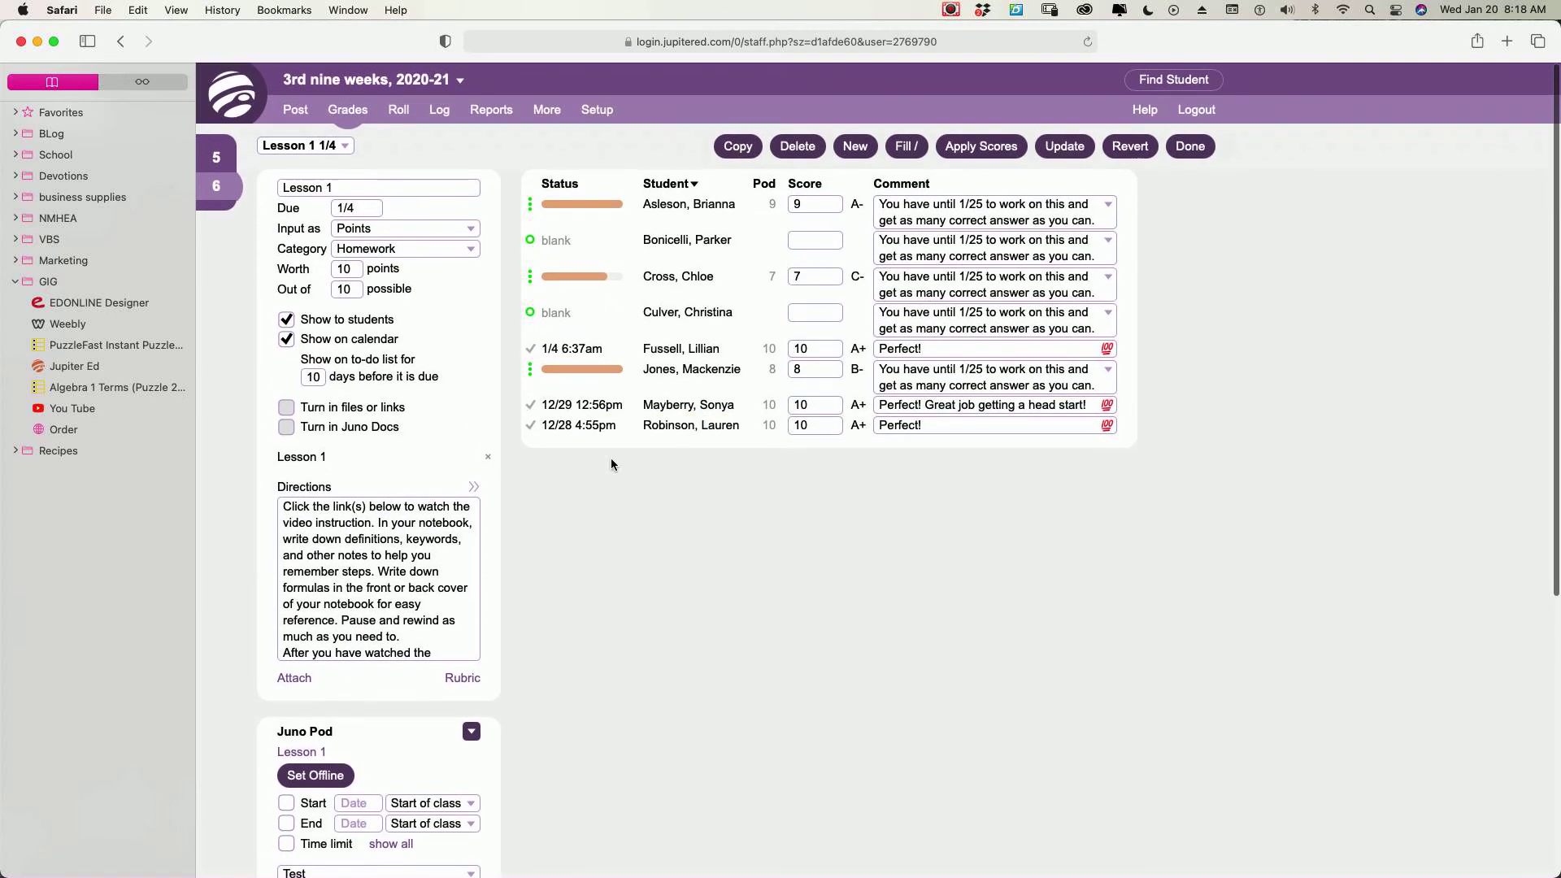
{"action": "left_click", "coordinate": [531, 425]}
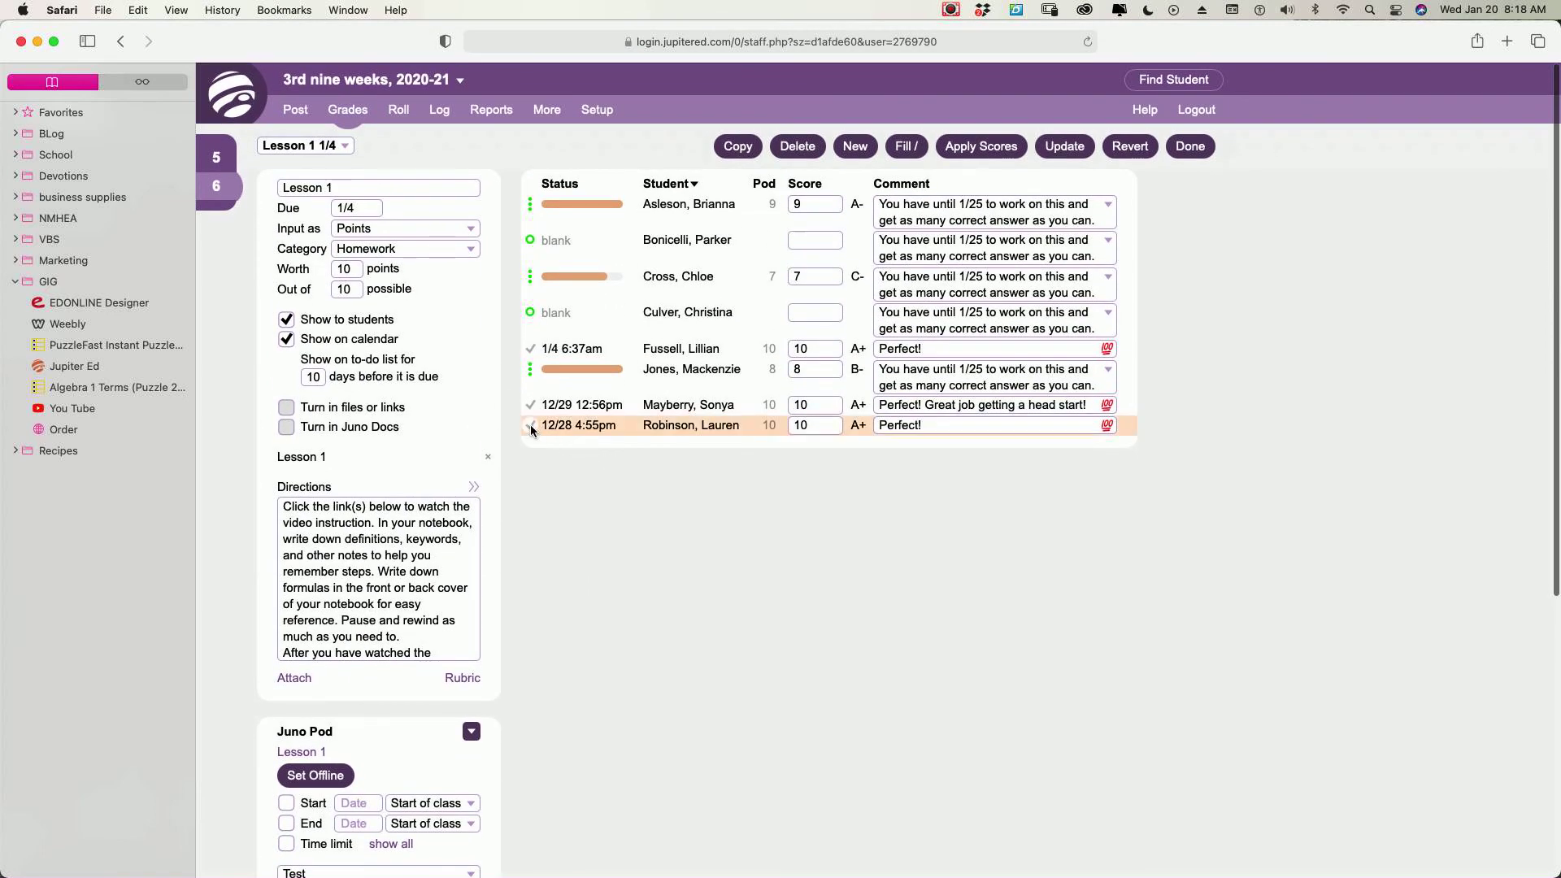
{"action": "left_click", "coordinate": [531, 425]}
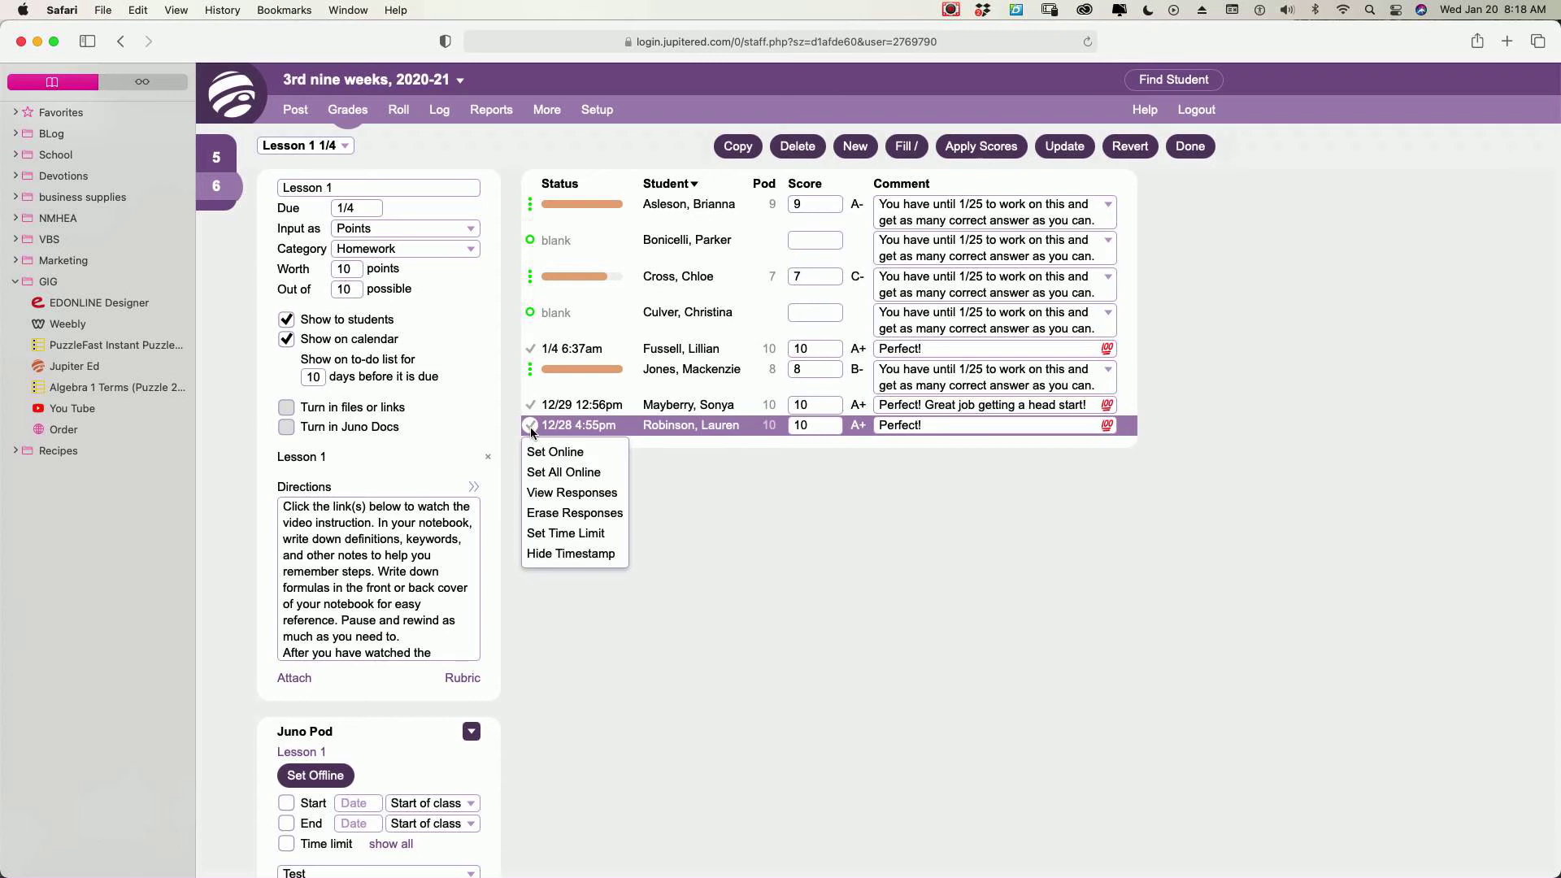
{"action": "mouse_move", "coordinate": [572, 492]}
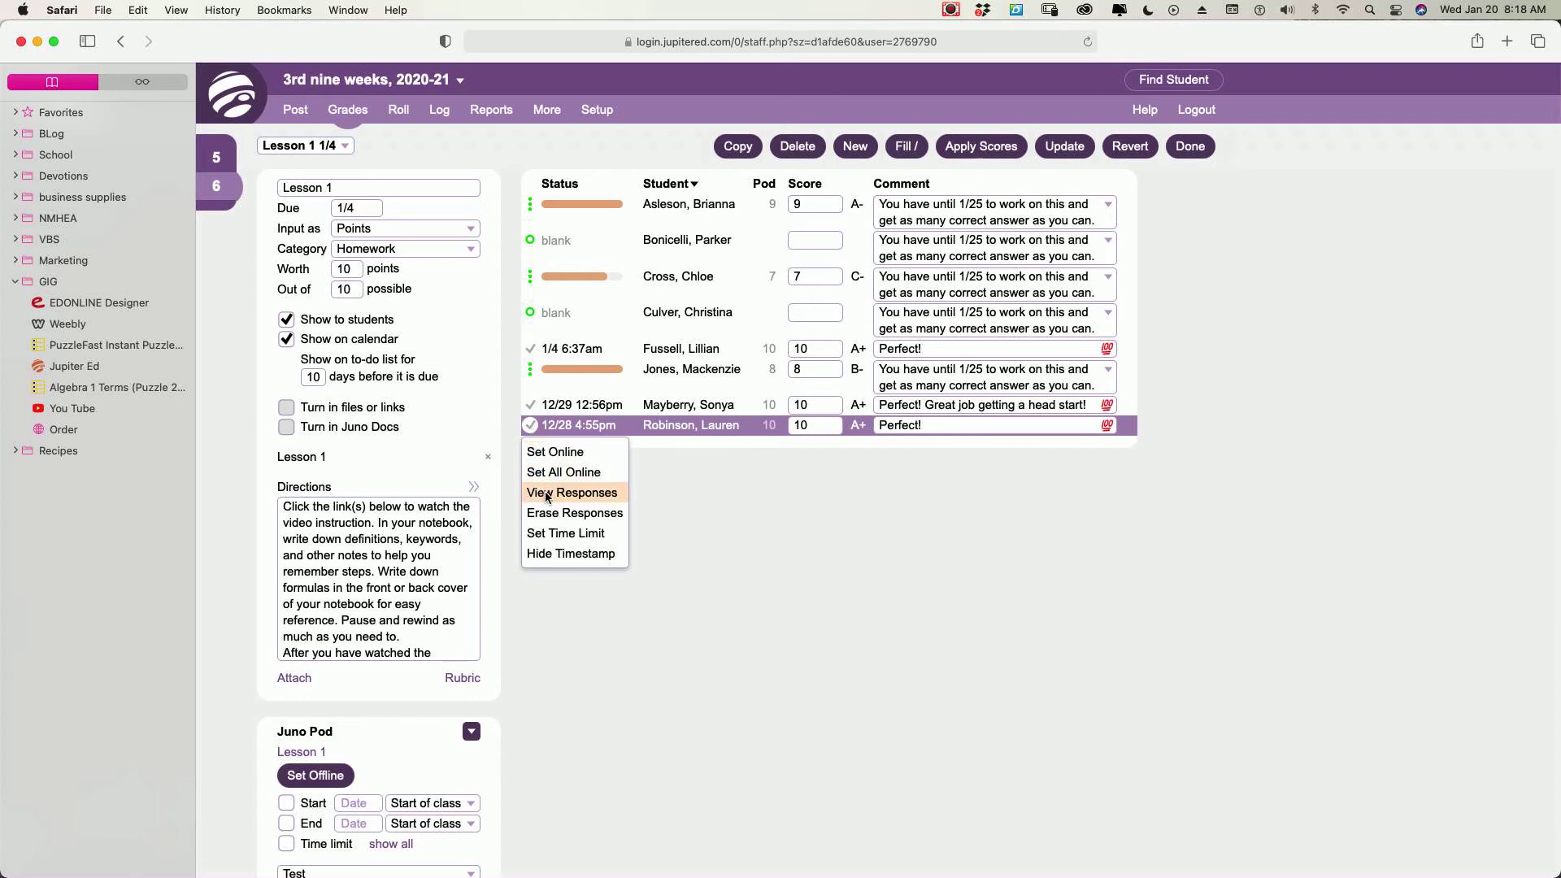
{"action": "left_click", "coordinate": [573, 492]}
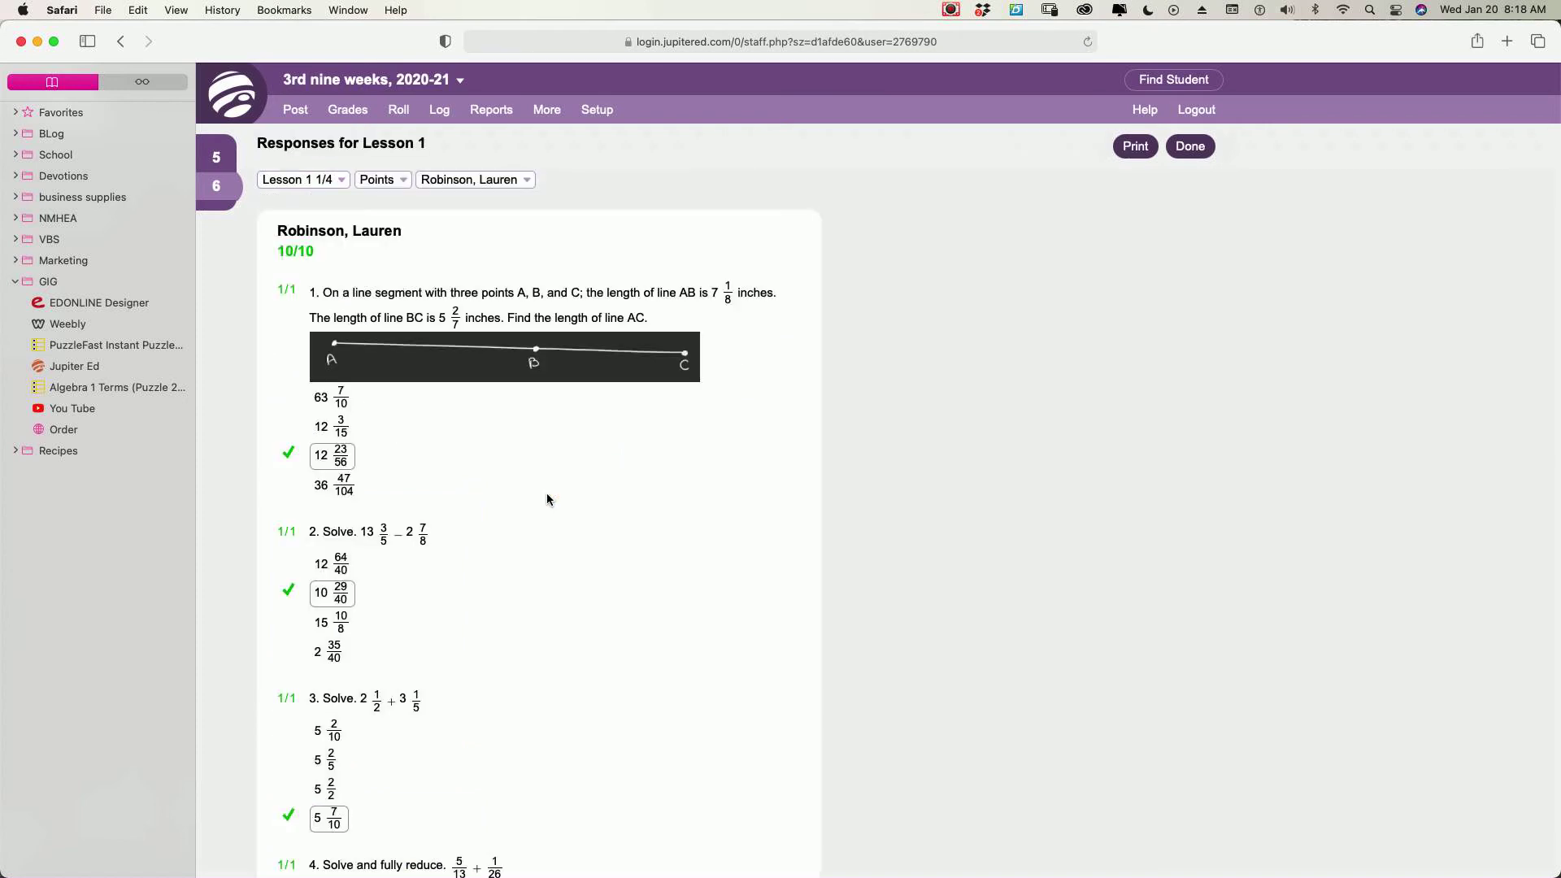
Scroll through the student's 10/10 responses with every answer marked correct
{"action": "scroll", "scroll_direction": "down", "scroll_amount": 3}
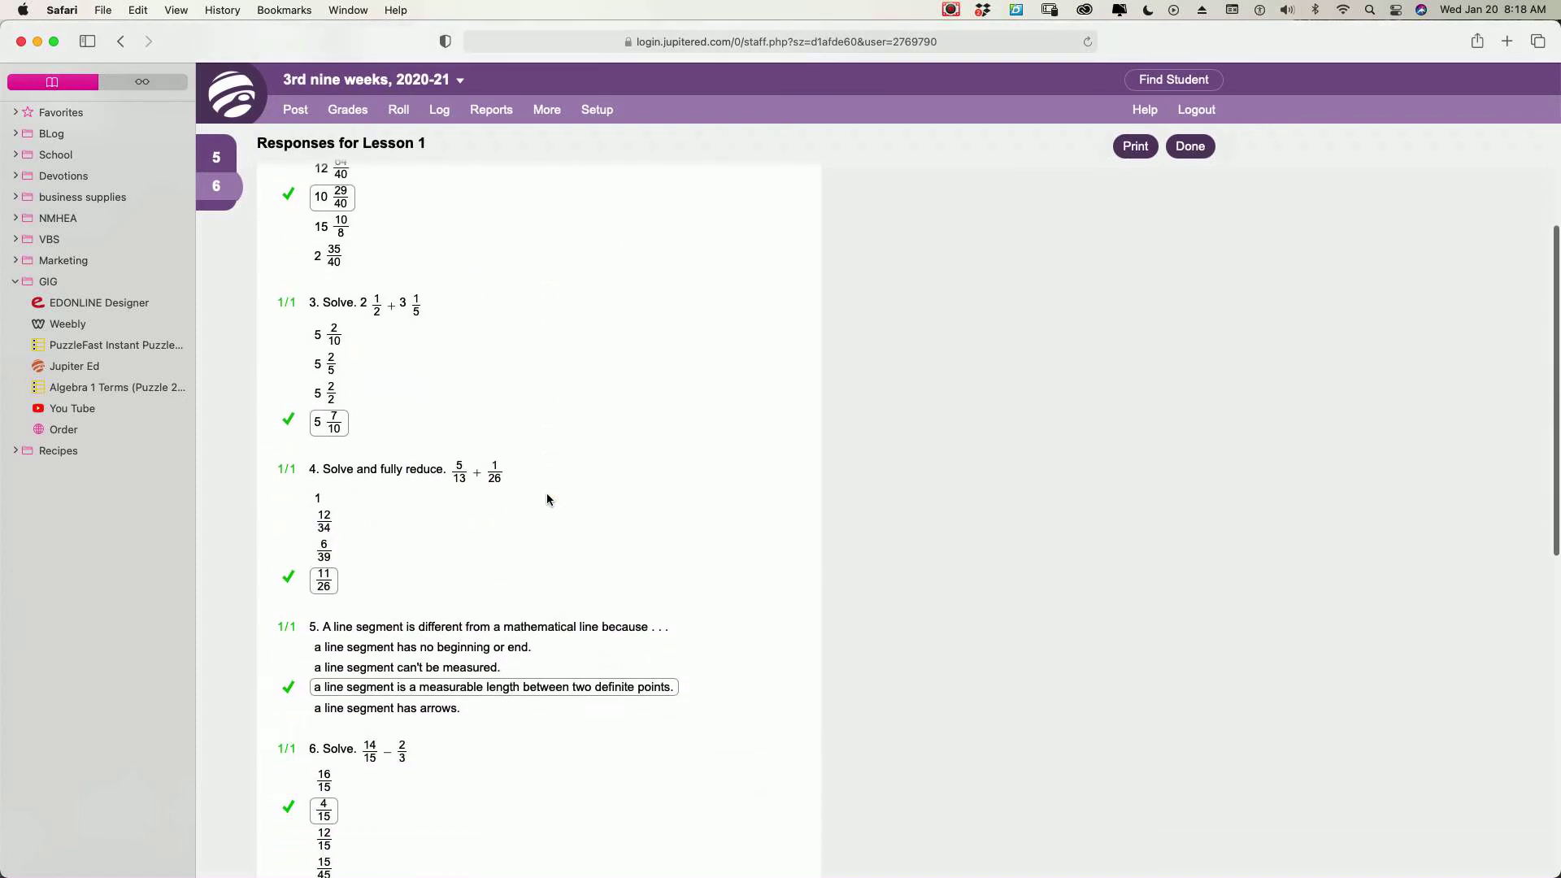
{"action": "scroll", "scroll_direction": "down", "scroll_amount": 3}
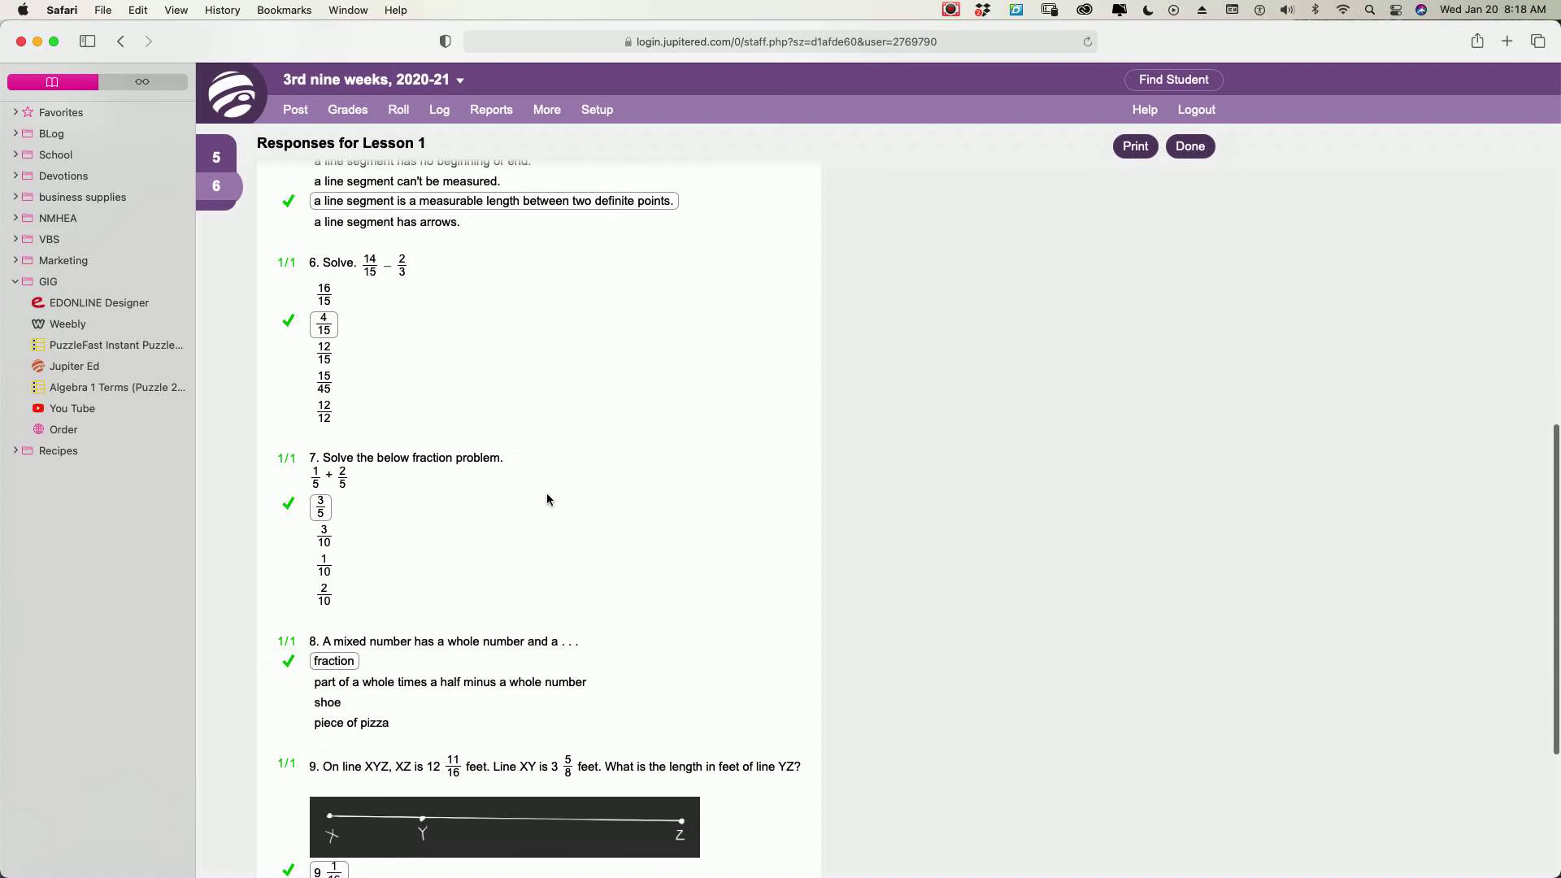
{"action": "scroll", "scroll_direction": "down", "scroll_amount": 3}
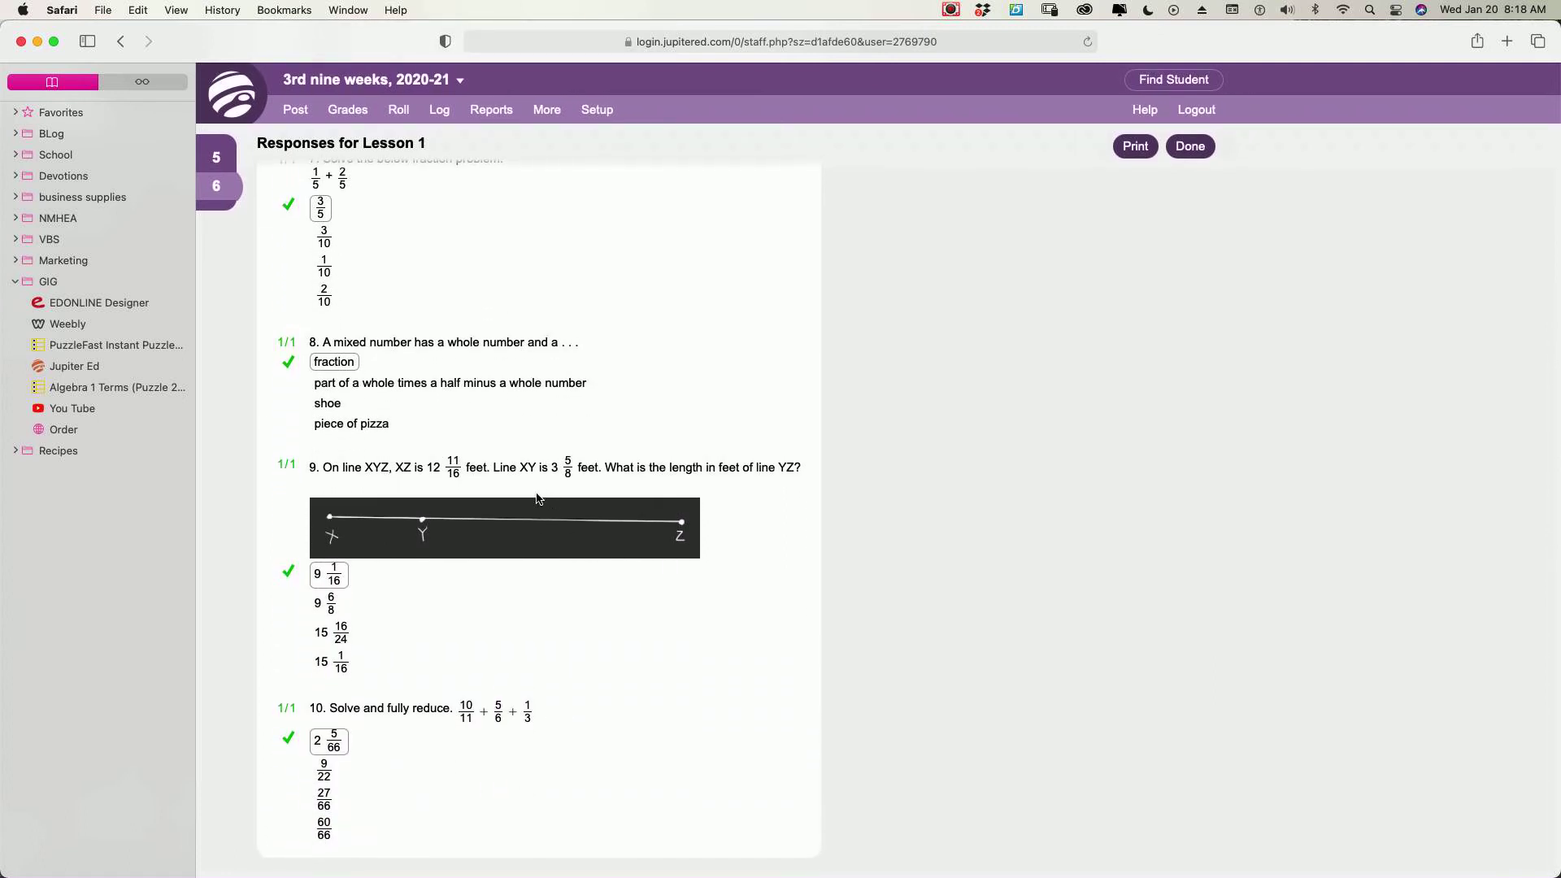
{"action": "mouse_move", "coordinate": [361, 757]}
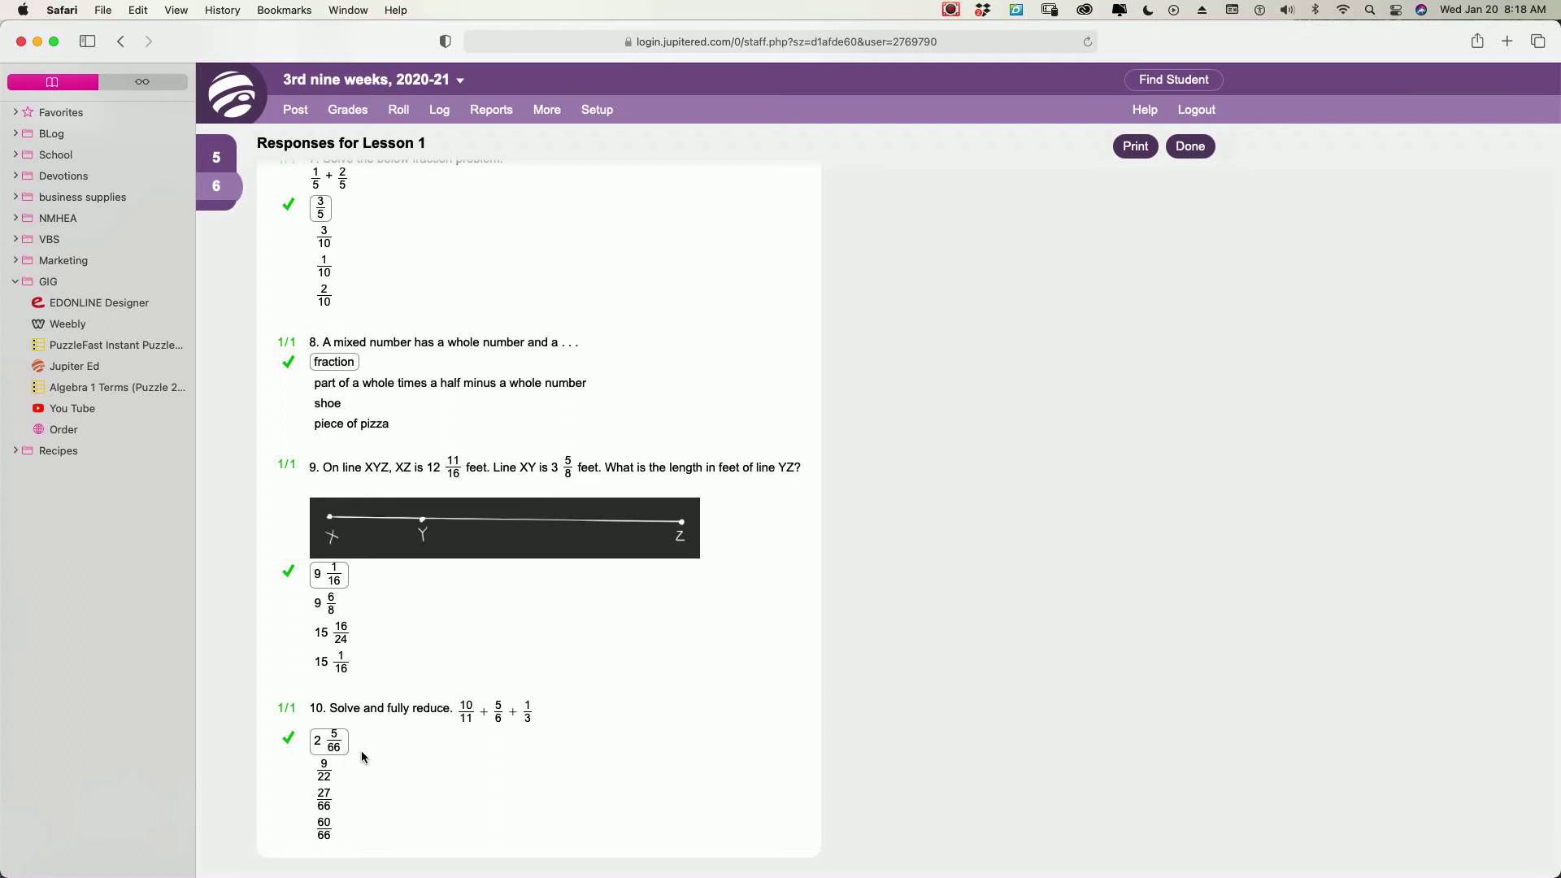
{"action": "mouse_move", "coordinate": [329, 746]}
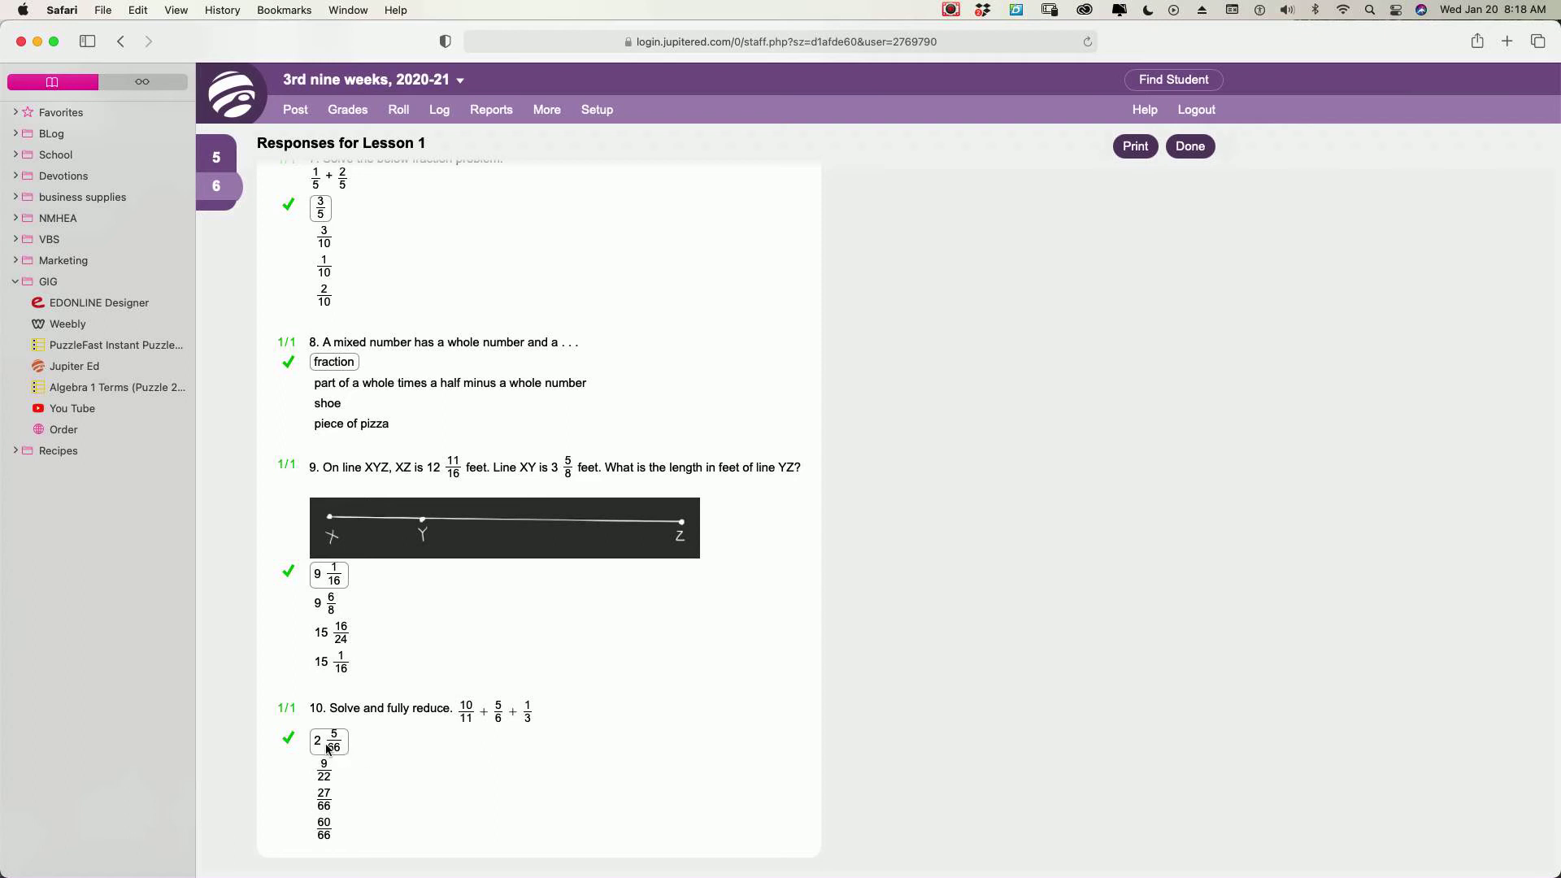
{"action": "mouse_move", "coordinate": [418, 754]}
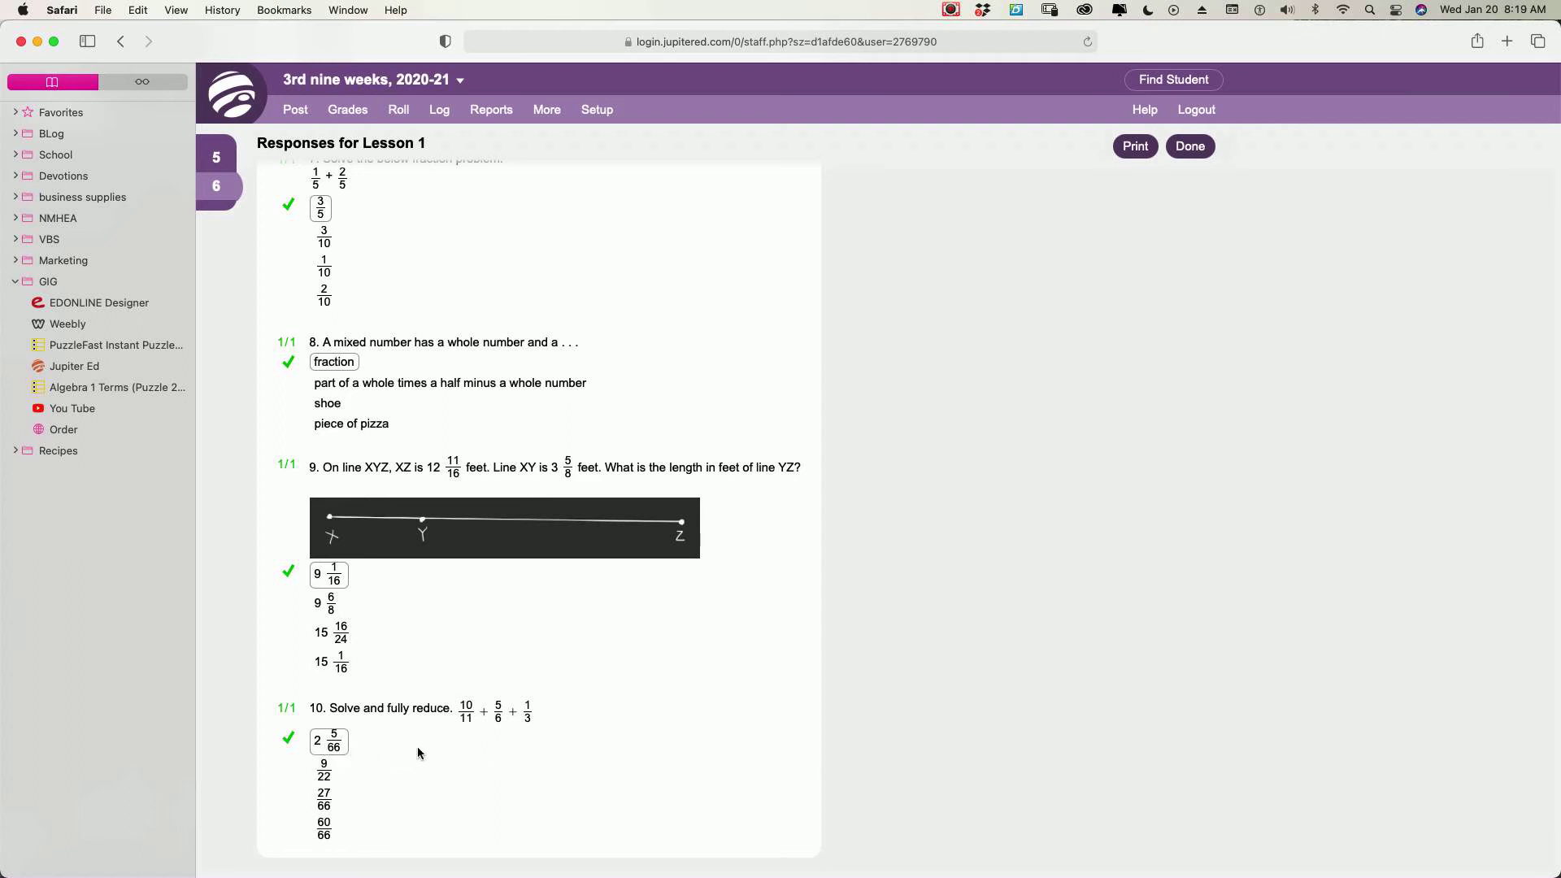
{"action": "mouse_move", "coordinate": [403, 760]}
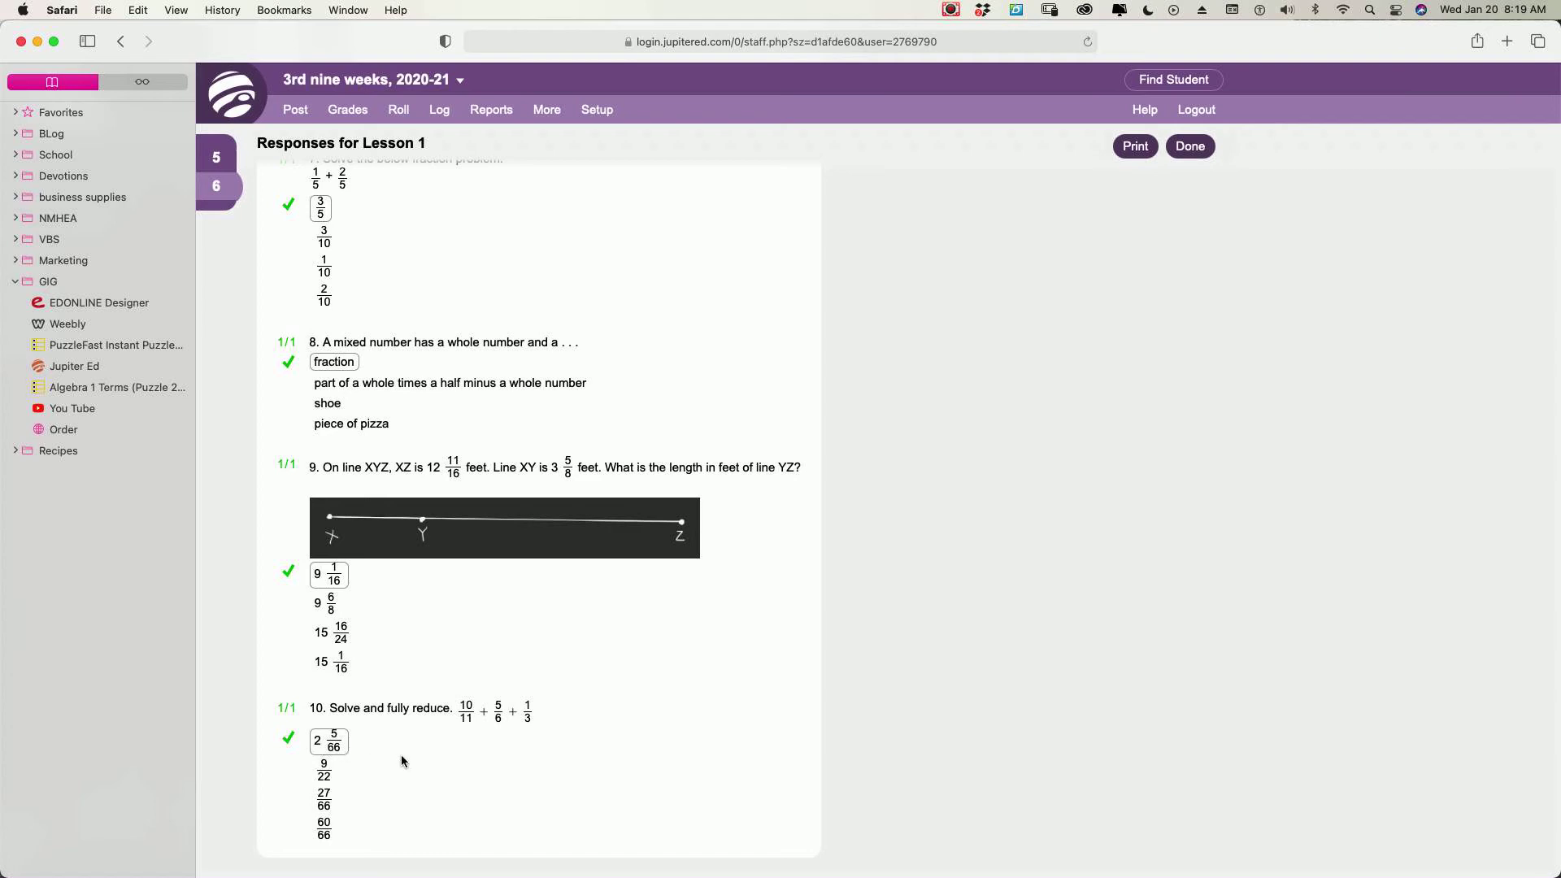
{"action": "mouse_move", "coordinate": [336, 751]}
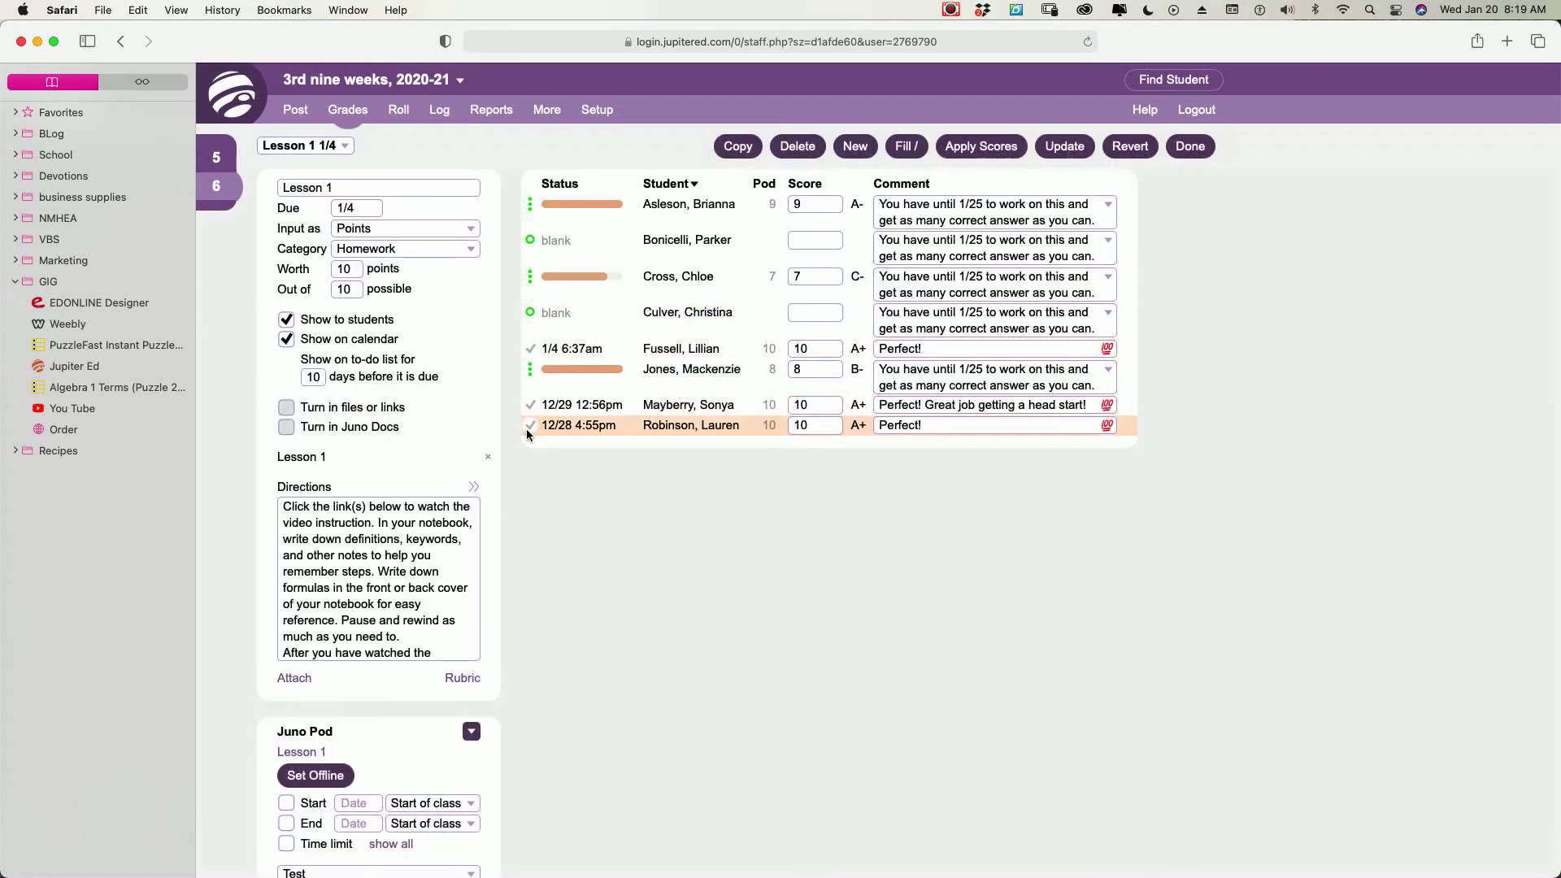
Set that student's Lesson 1 pod online, then back offline, and update to save the status
{"action": "left_click", "coordinate": [530, 425]}
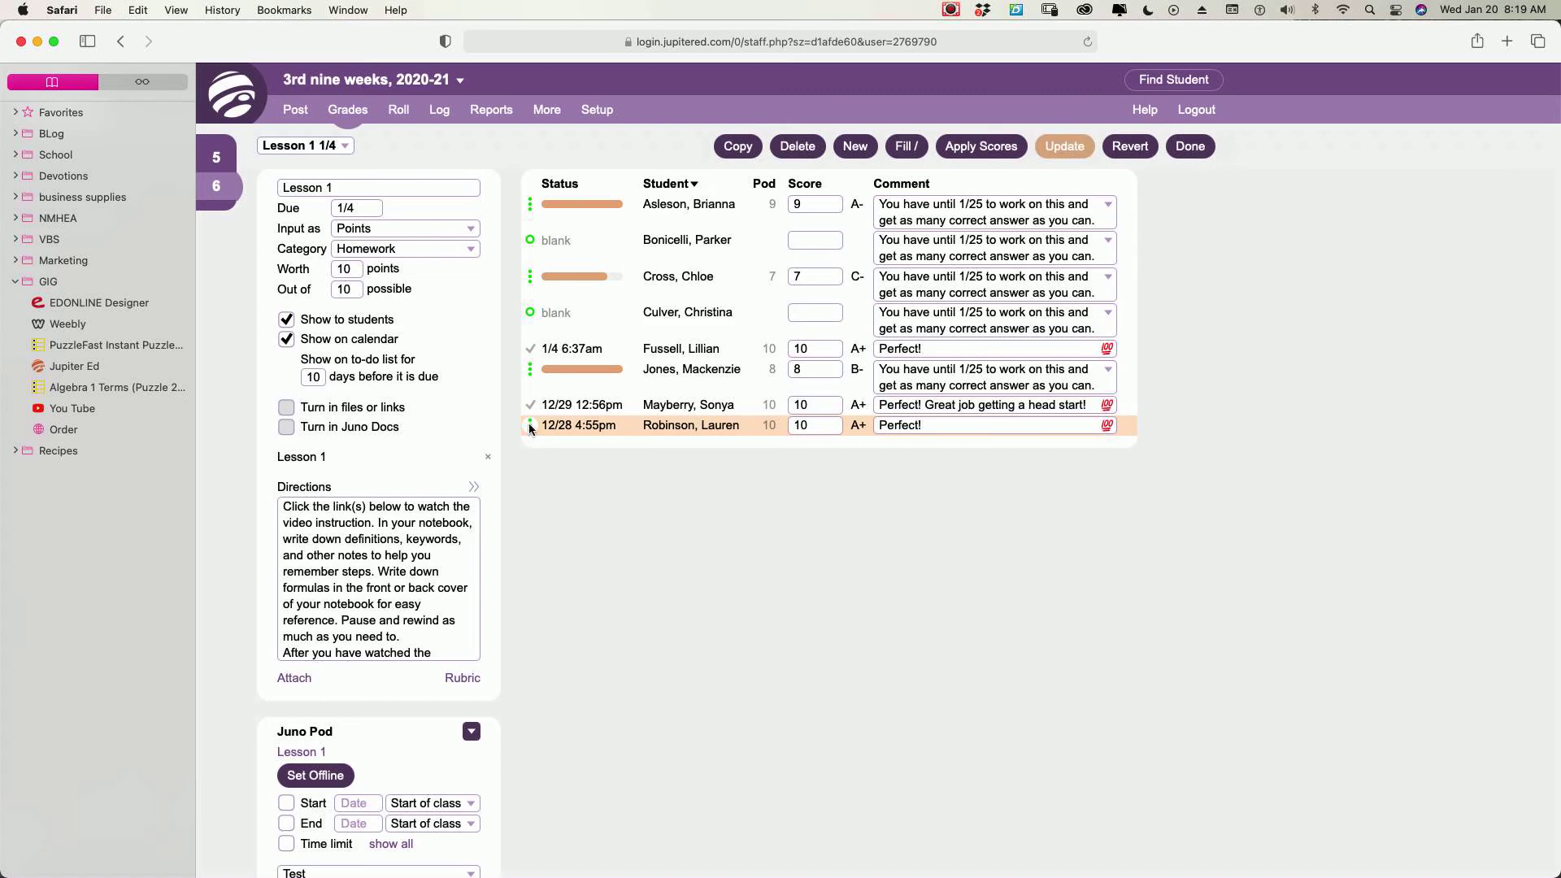
{"action": "left_click", "coordinate": [529, 426]}
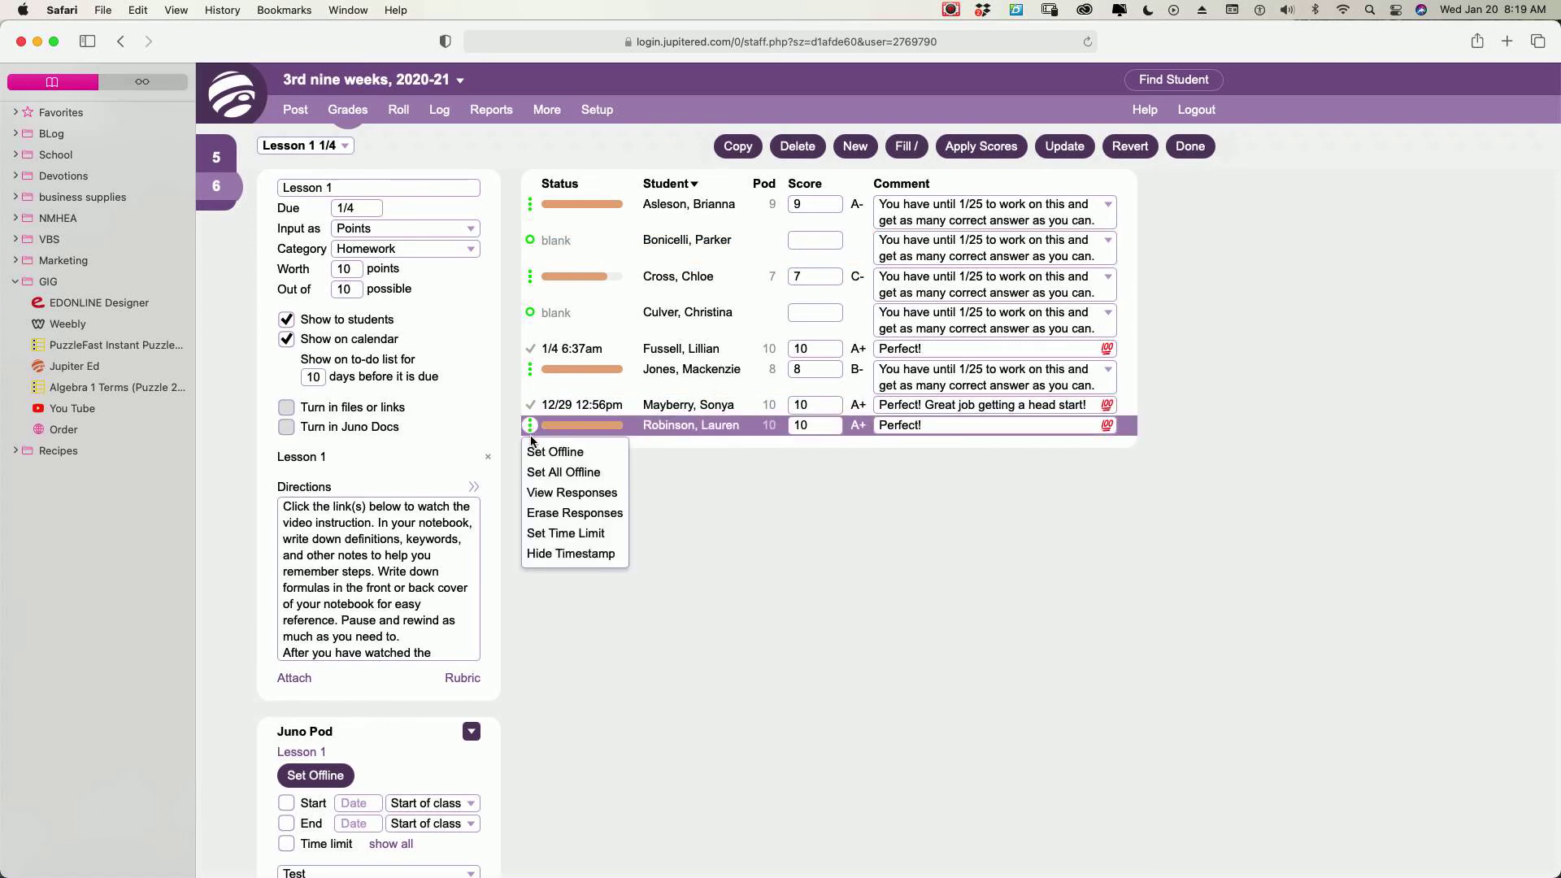
{"action": "mouse_move", "coordinate": [571, 492]}
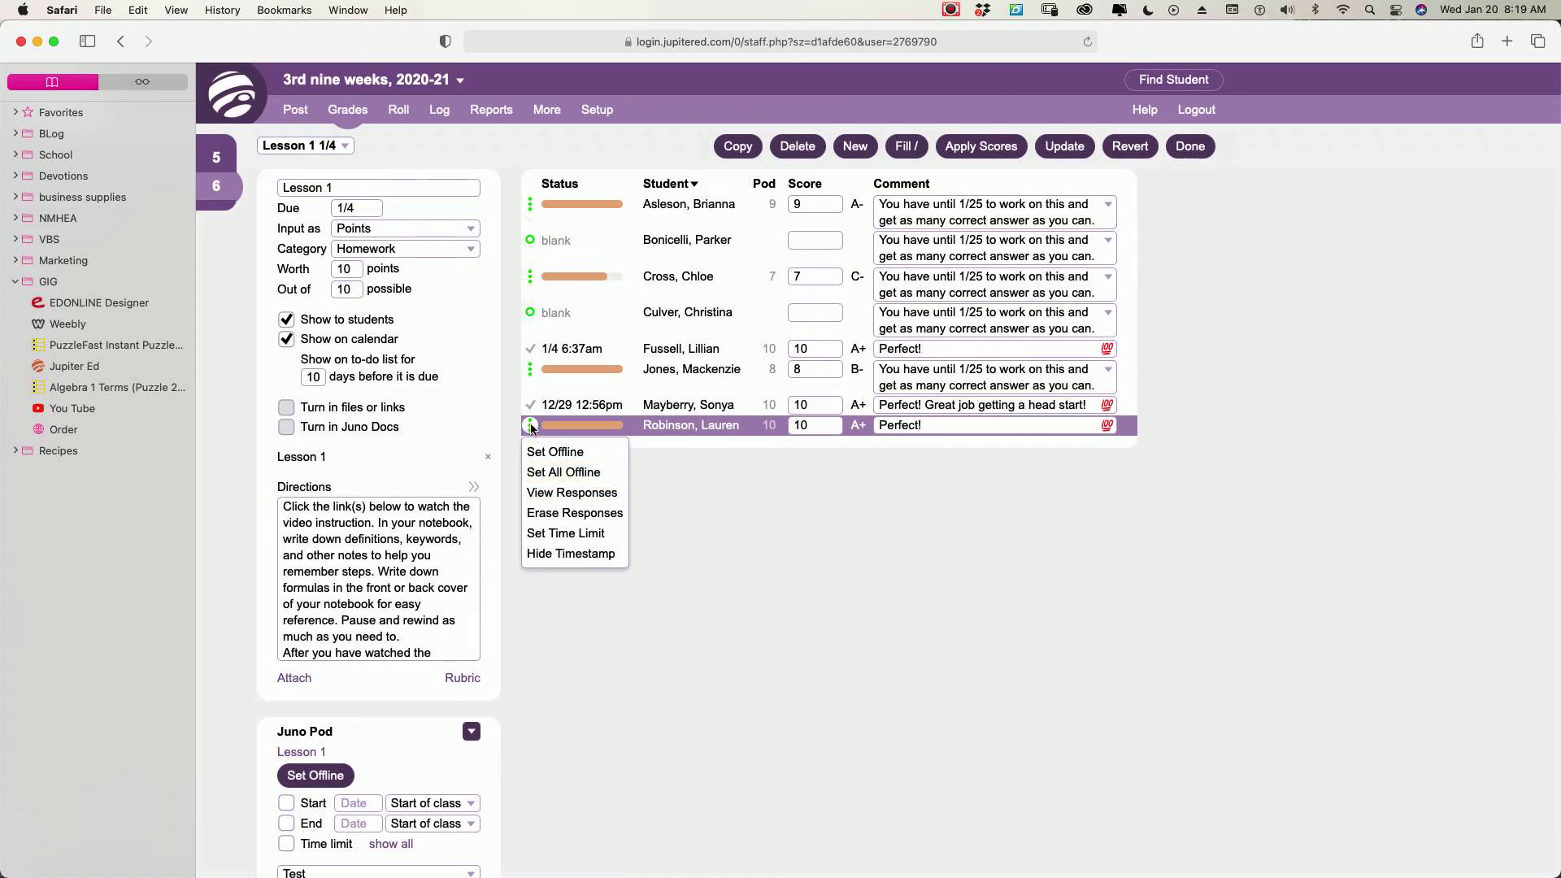
{"action": "left_click", "coordinate": [555, 451]}
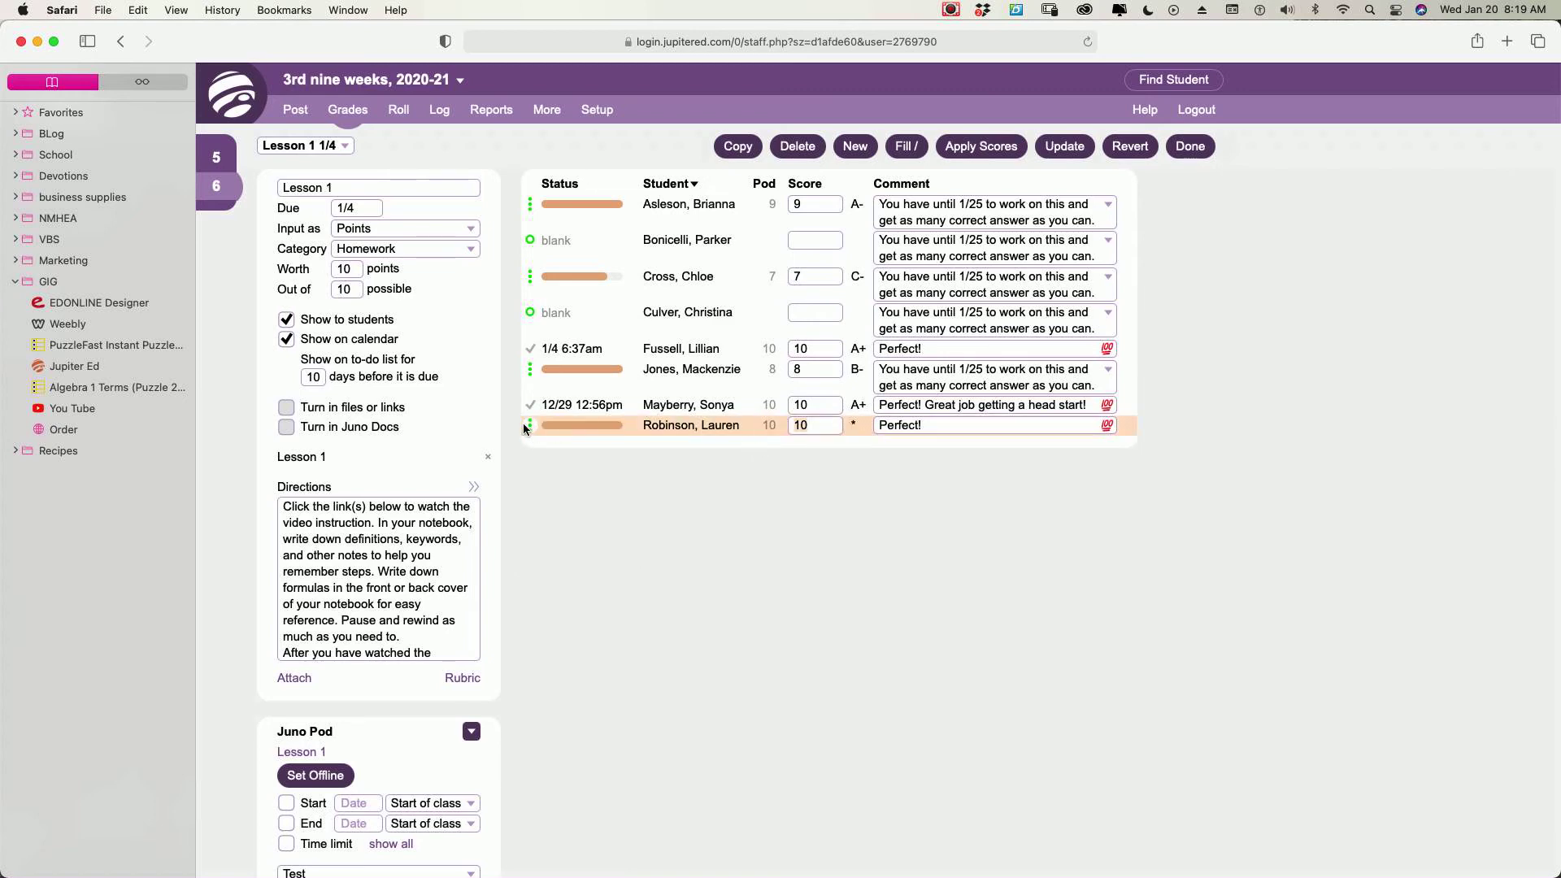
{"action": "left_click", "coordinate": [529, 425]}
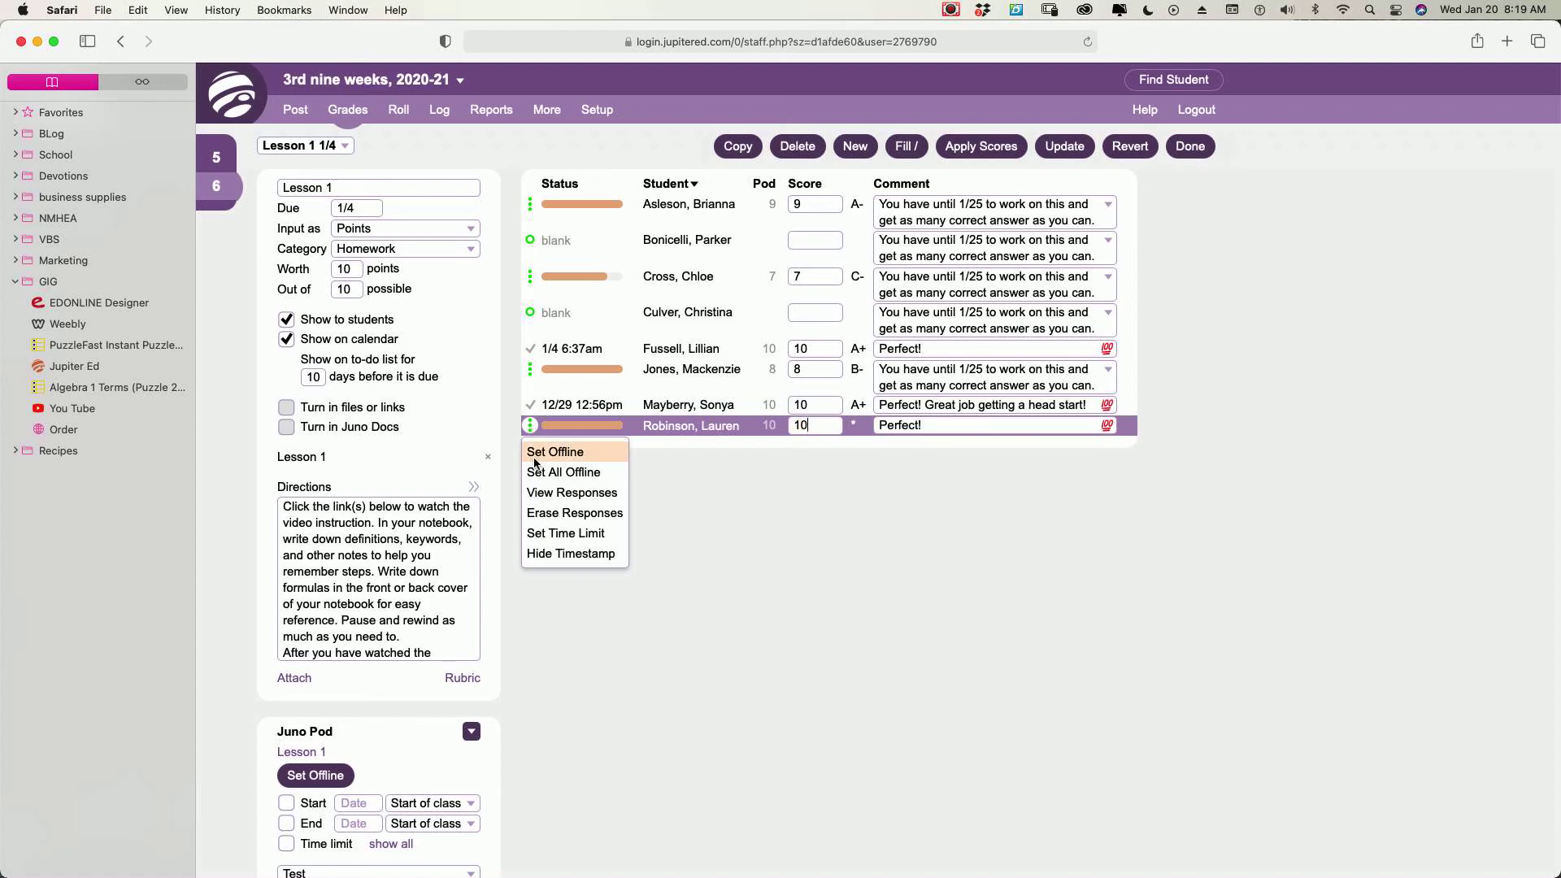
{"action": "left_click", "coordinate": [554, 452]}
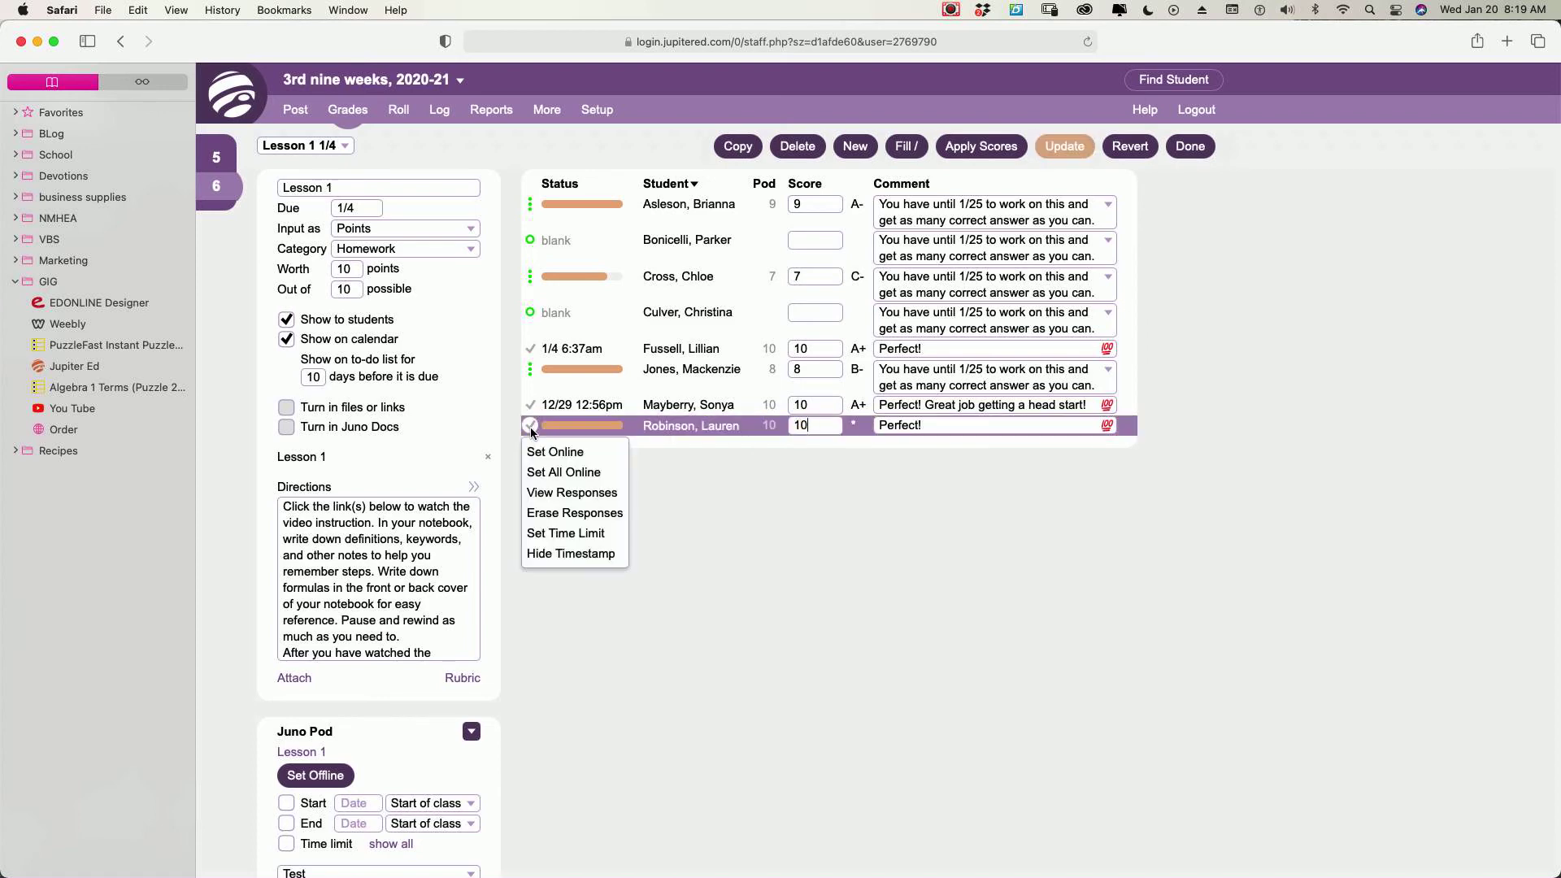
{"action": "left_click", "coordinate": [531, 369]}
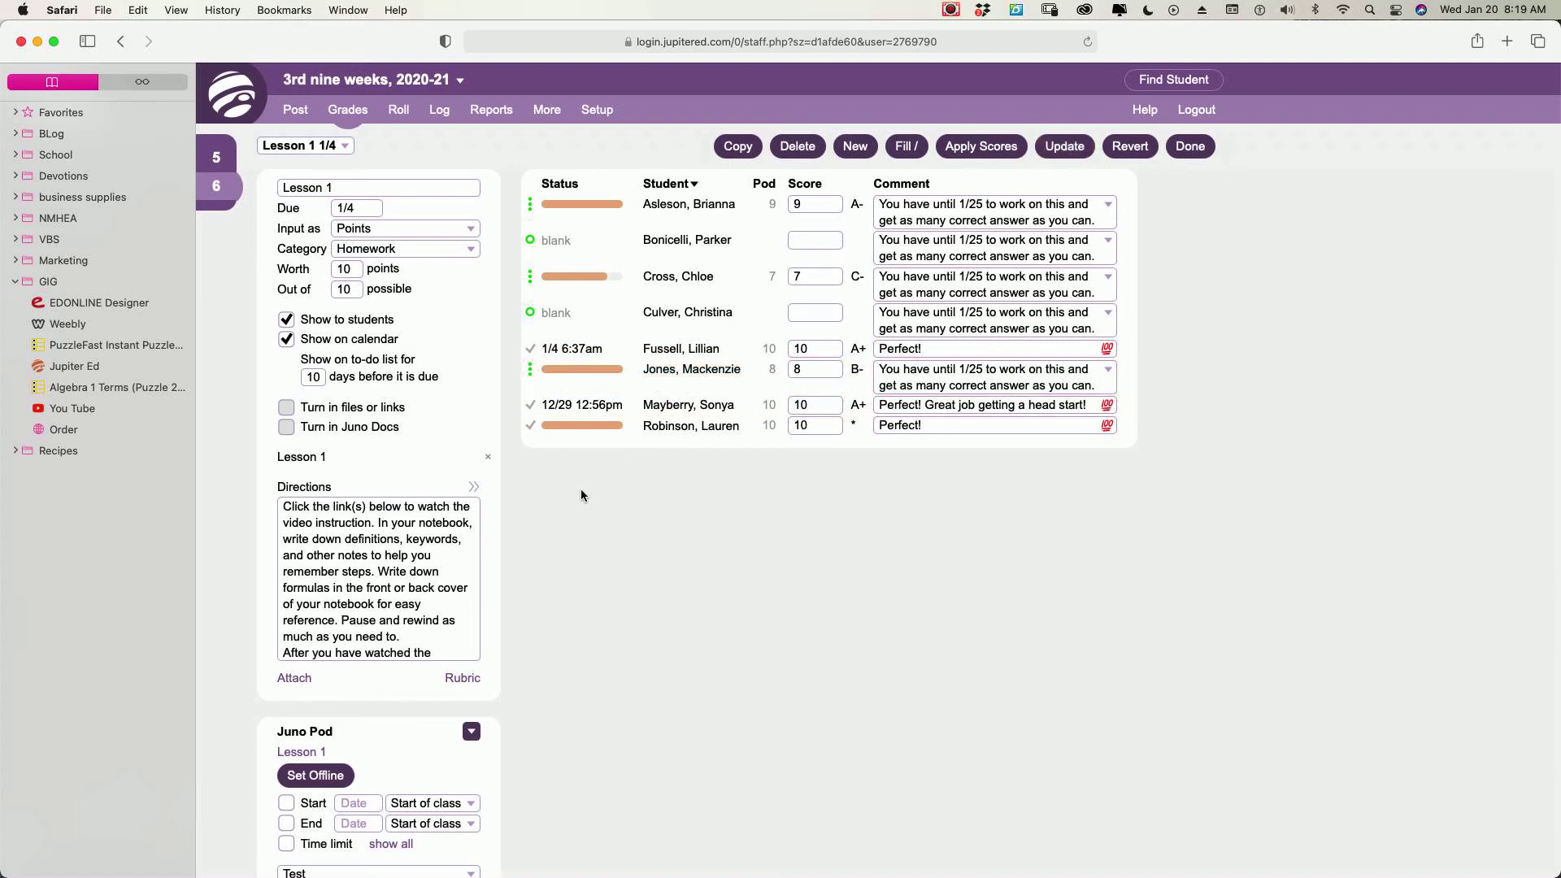
{"action": "left_click", "coordinate": [1064, 147]}
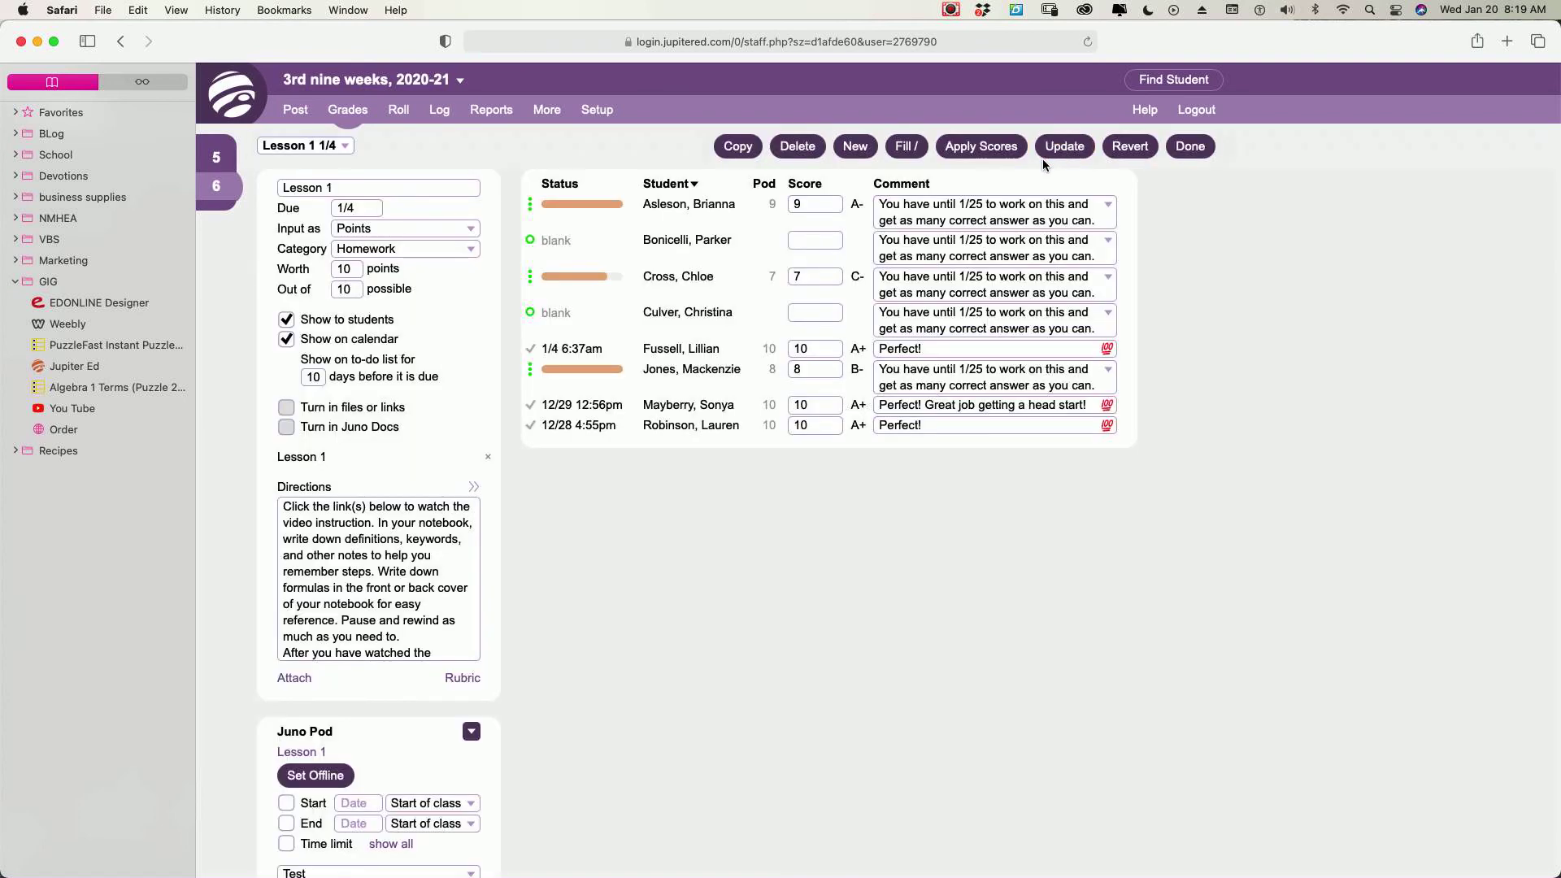
{"action": "left_click", "coordinate": [531, 240]}
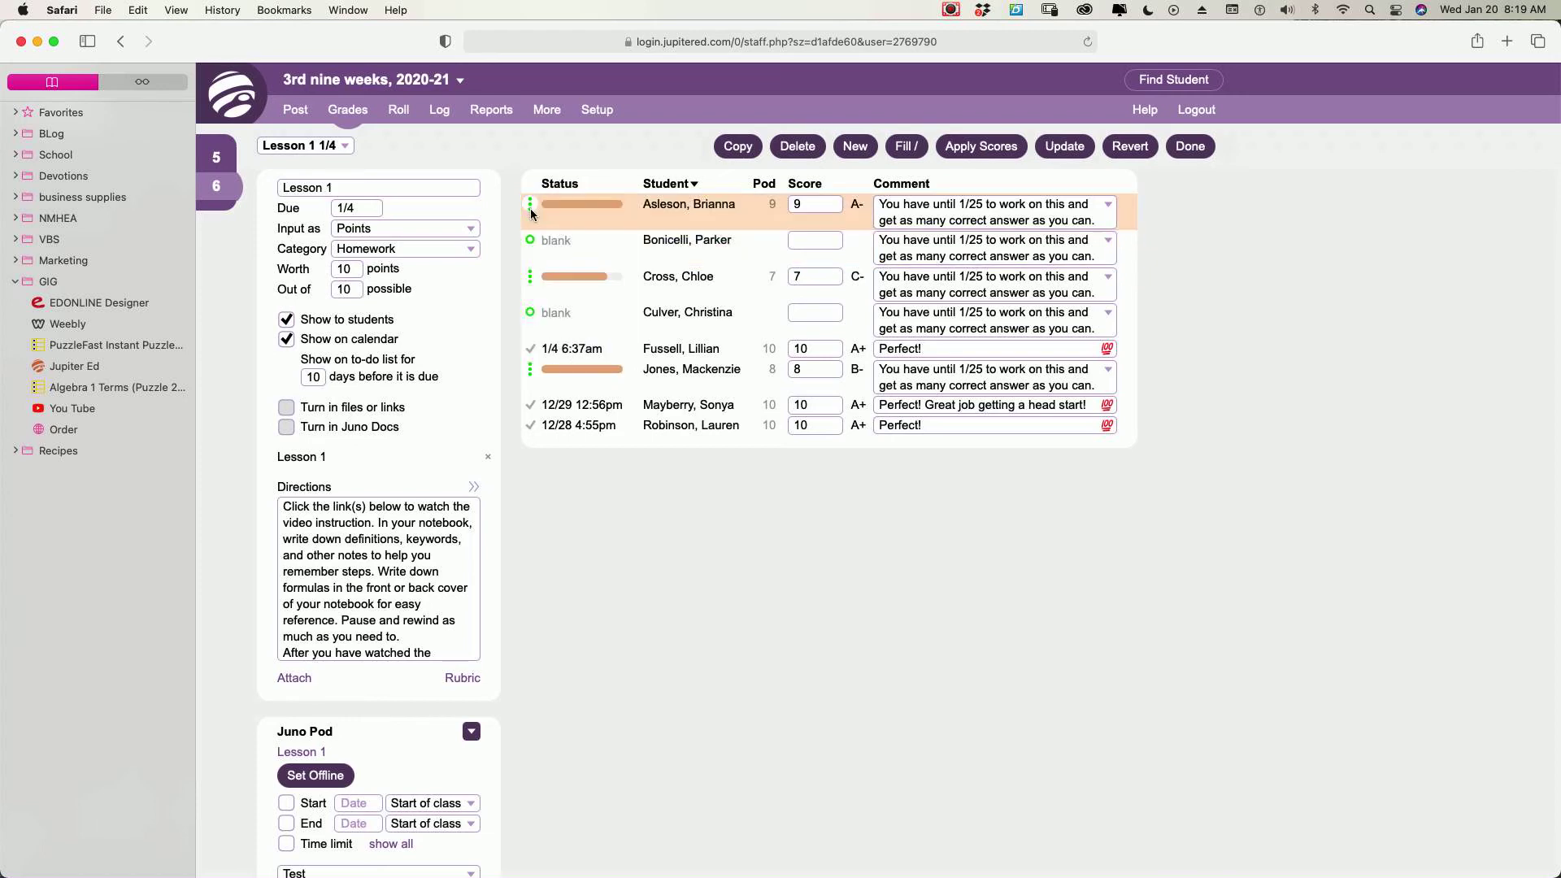
{"action": "left_click", "coordinate": [531, 349]}
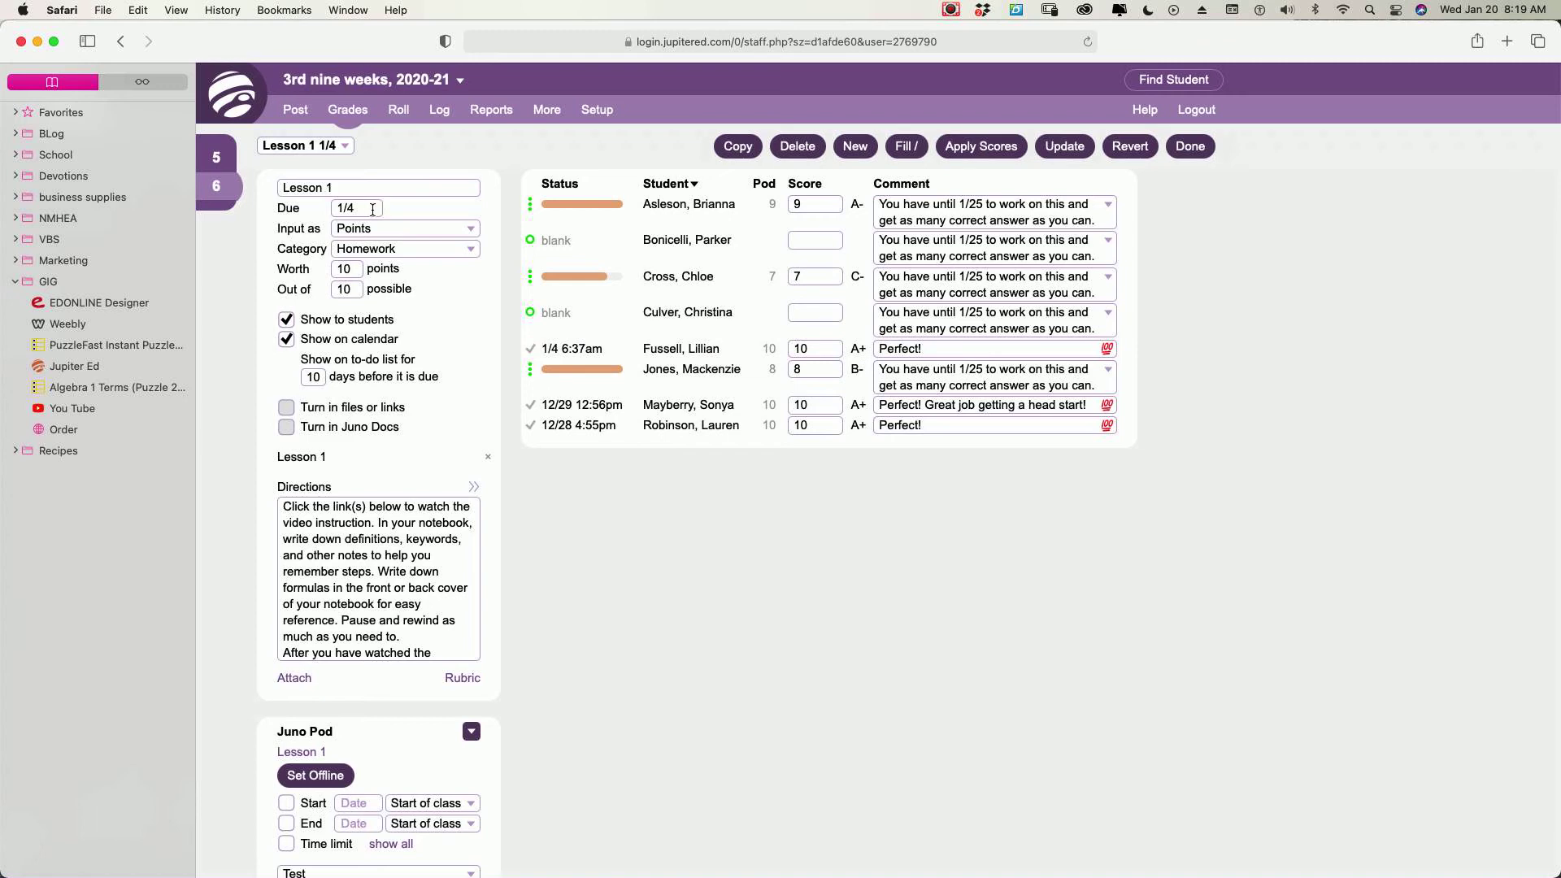
Switch assignments and show the status menu actions for the last student's Juno Pod responses
{"action": "left_click", "coordinate": [345, 146]}
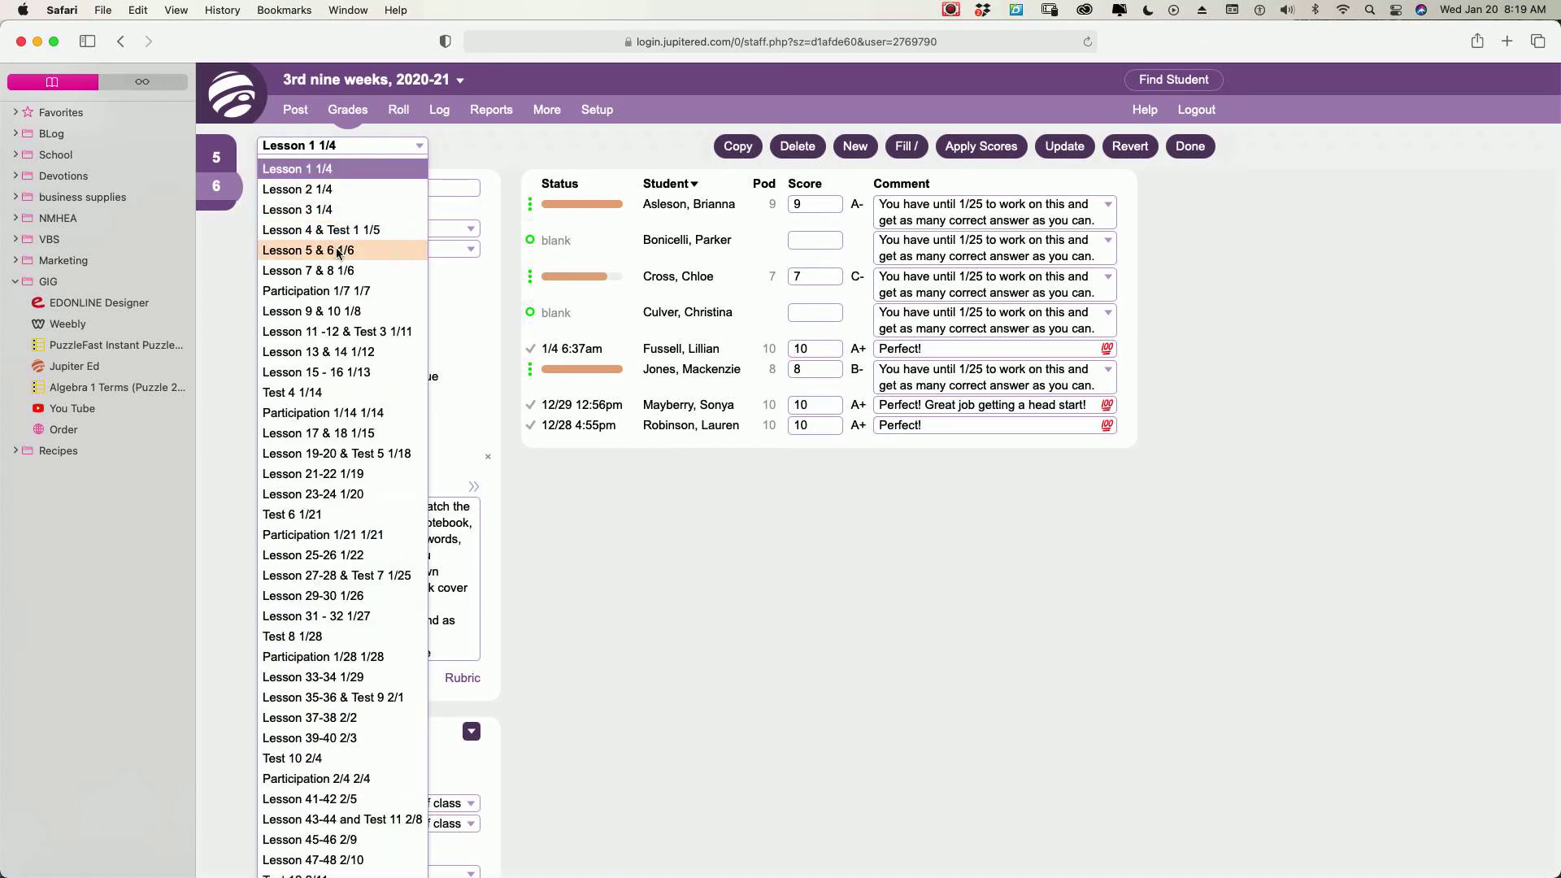
{"action": "left_click", "coordinate": [308, 270]}
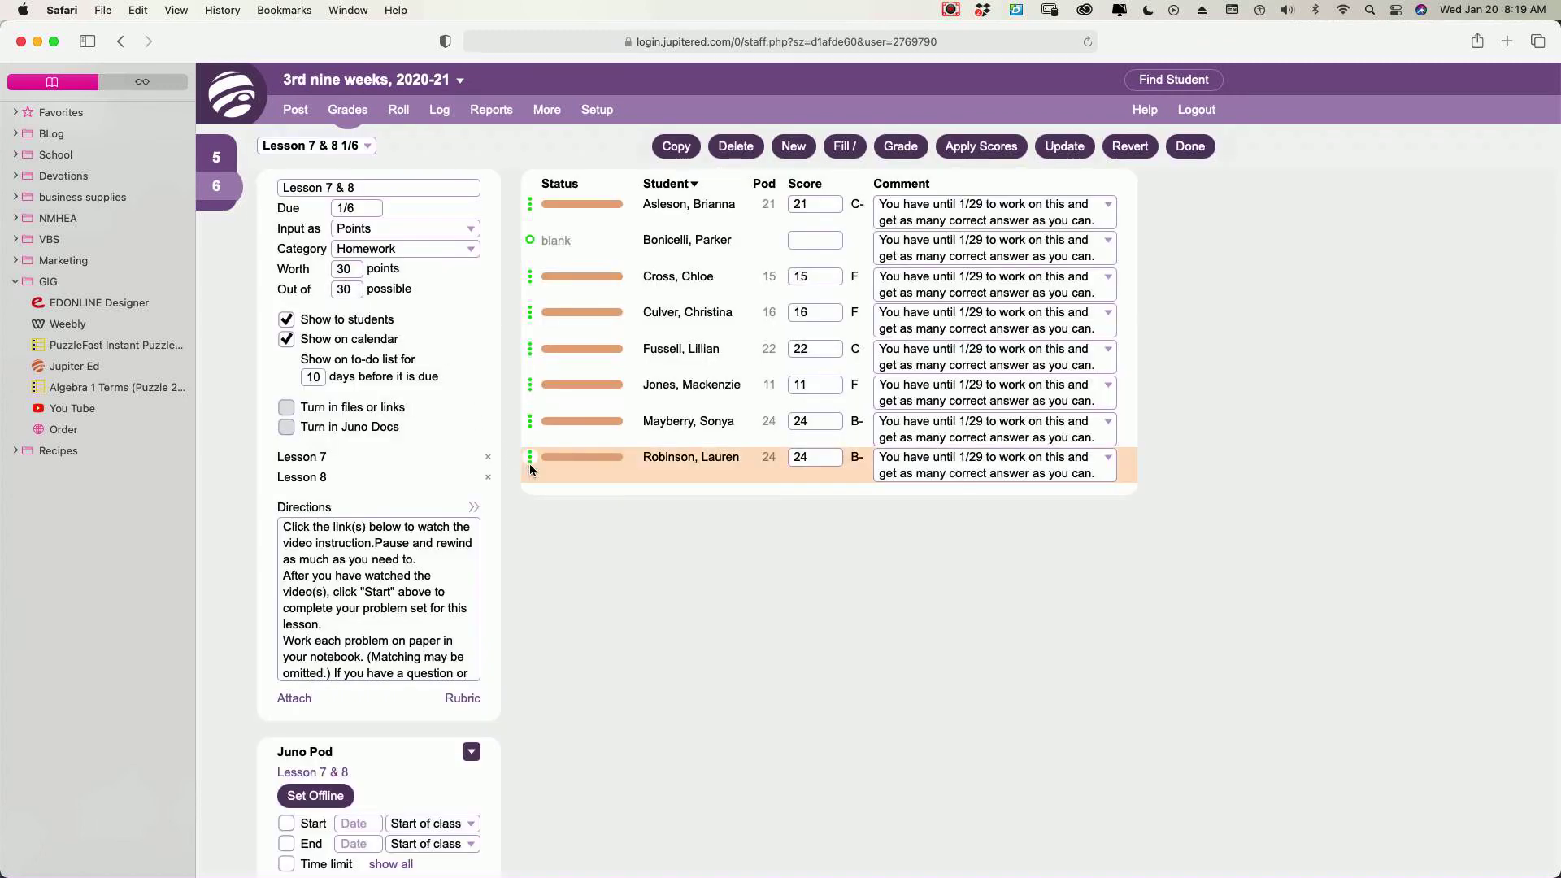
{"action": "left_click", "coordinate": [531, 457]}
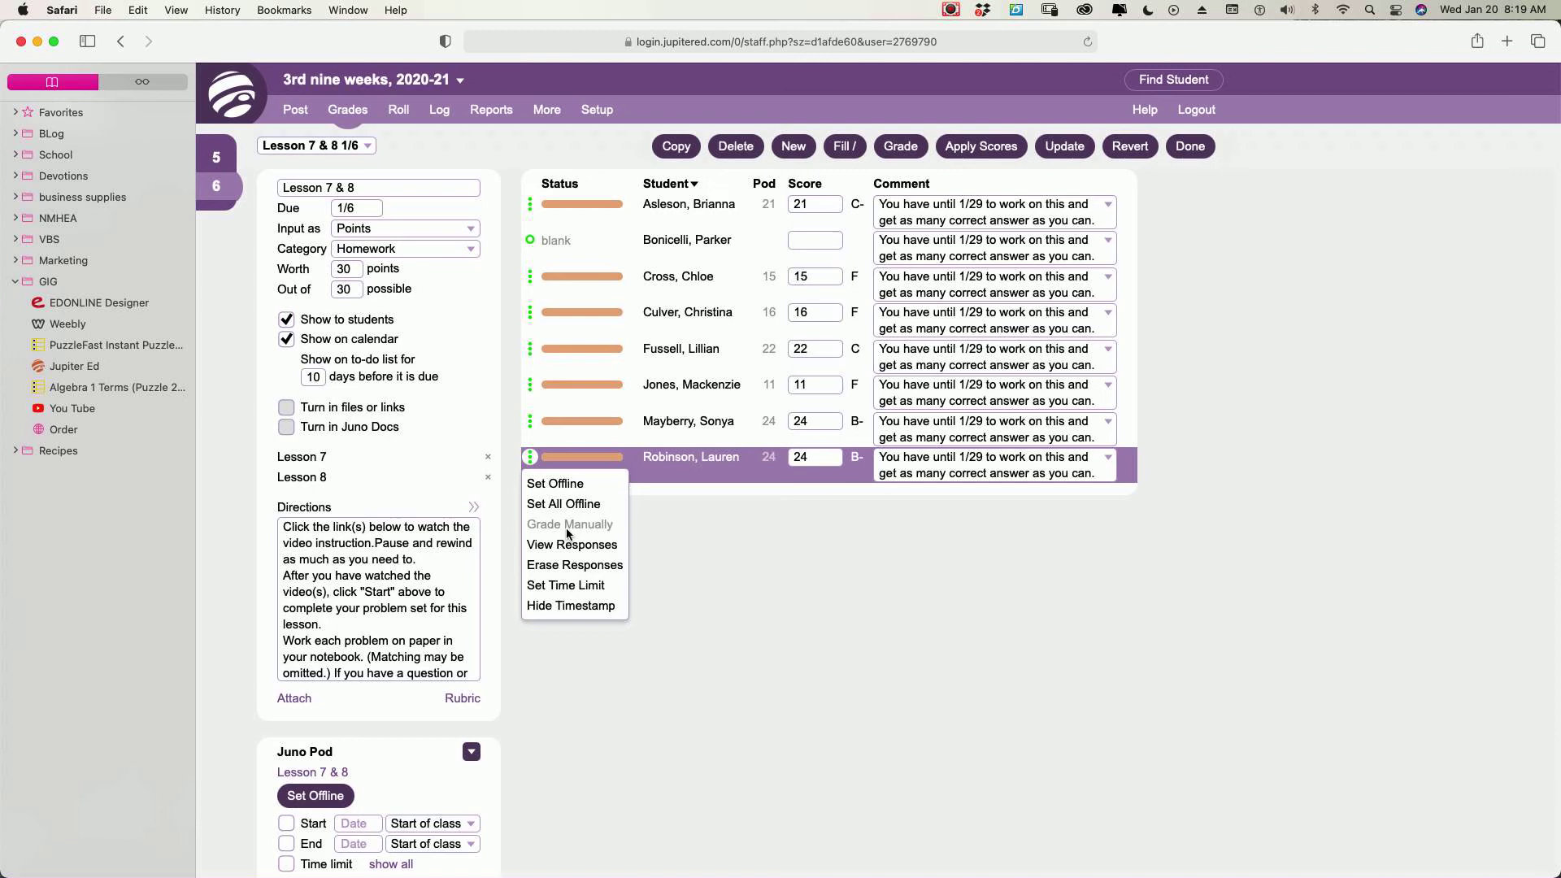
{"action": "mouse_move", "coordinate": [566, 533]}
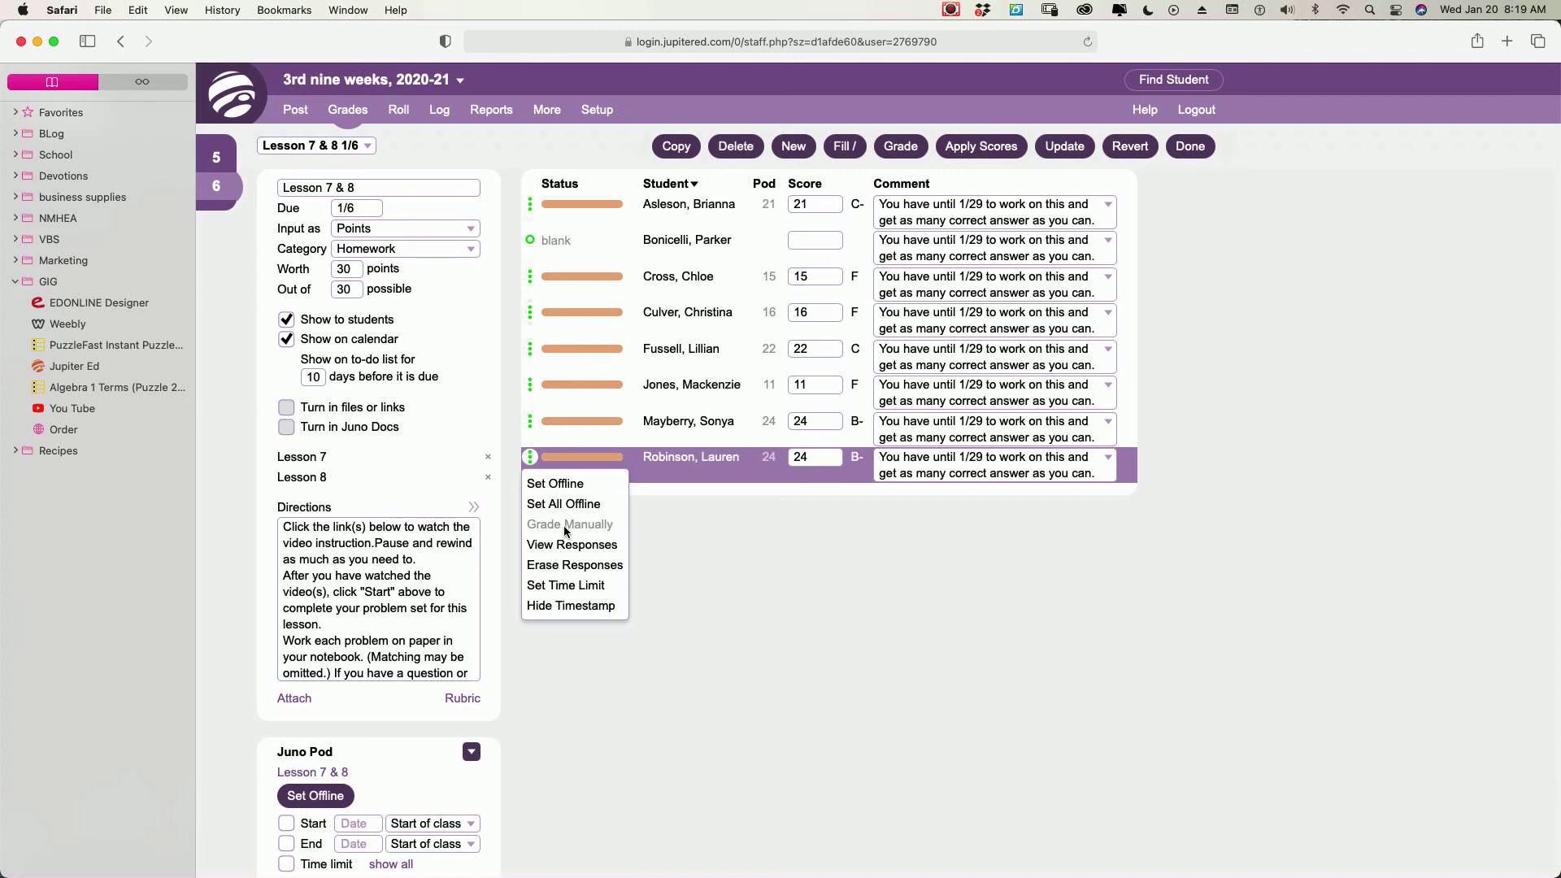
{"action": "mouse_move", "coordinate": [566, 533]}
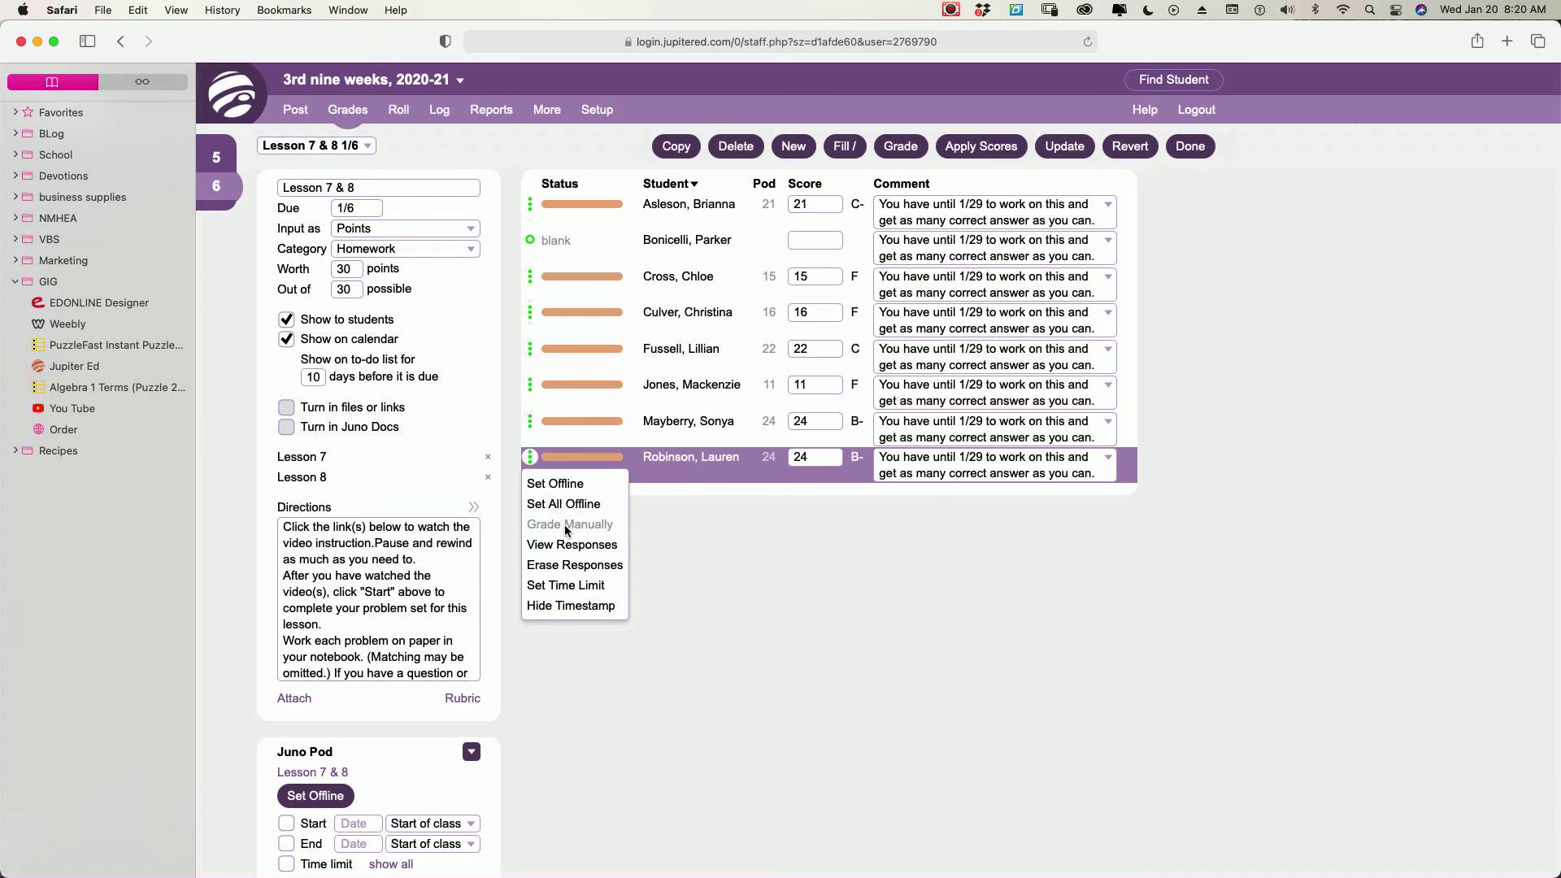
{"action": "mouse_move", "coordinate": [563, 538]}
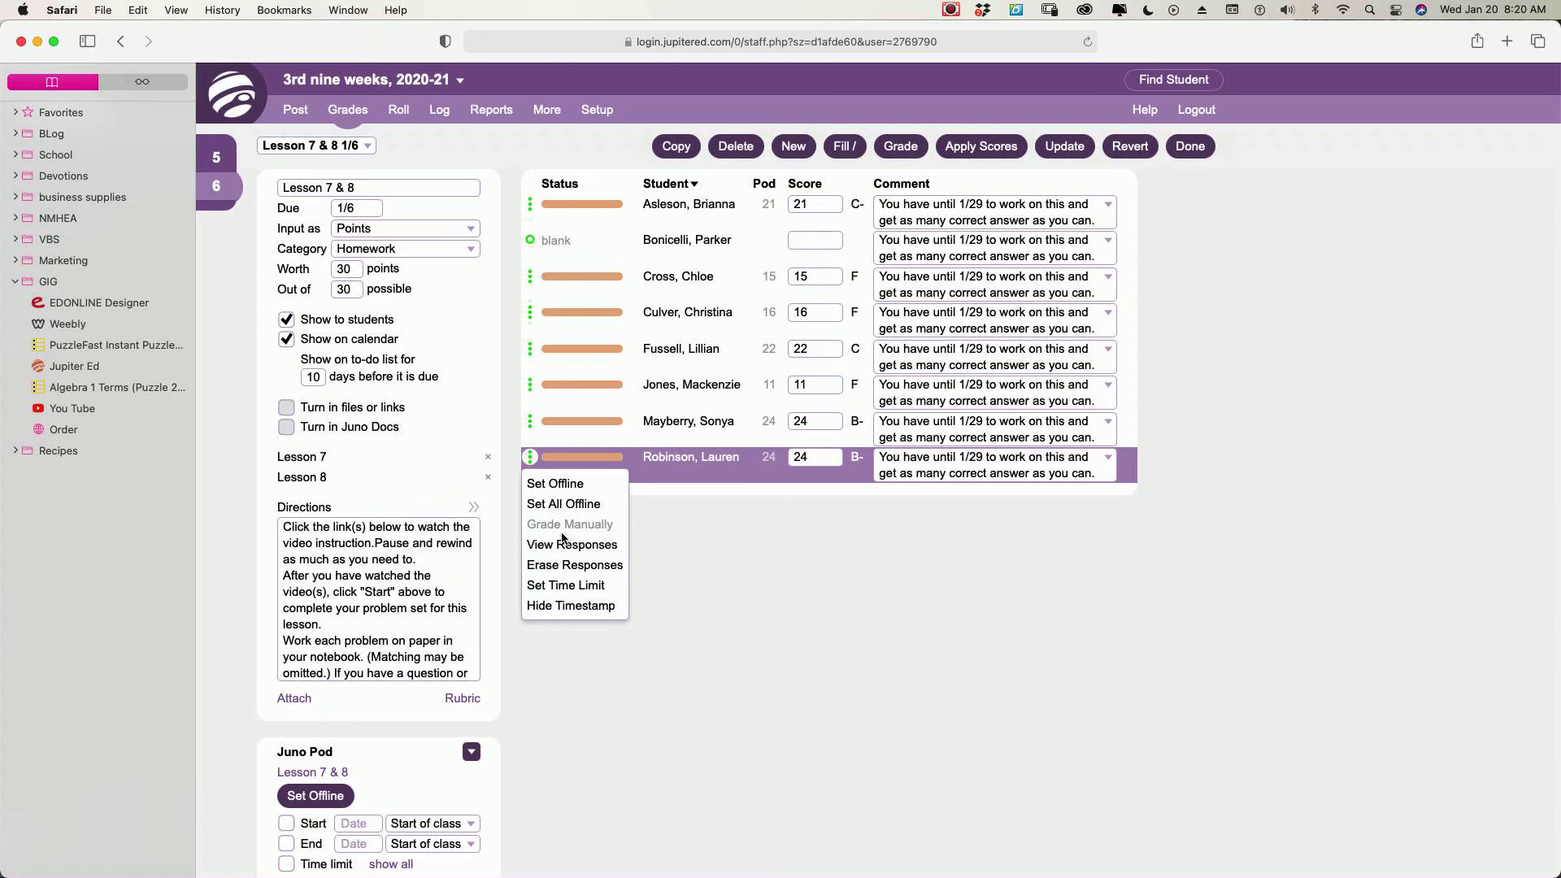
{"action": "mouse_move", "coordinate": [574, 535]}
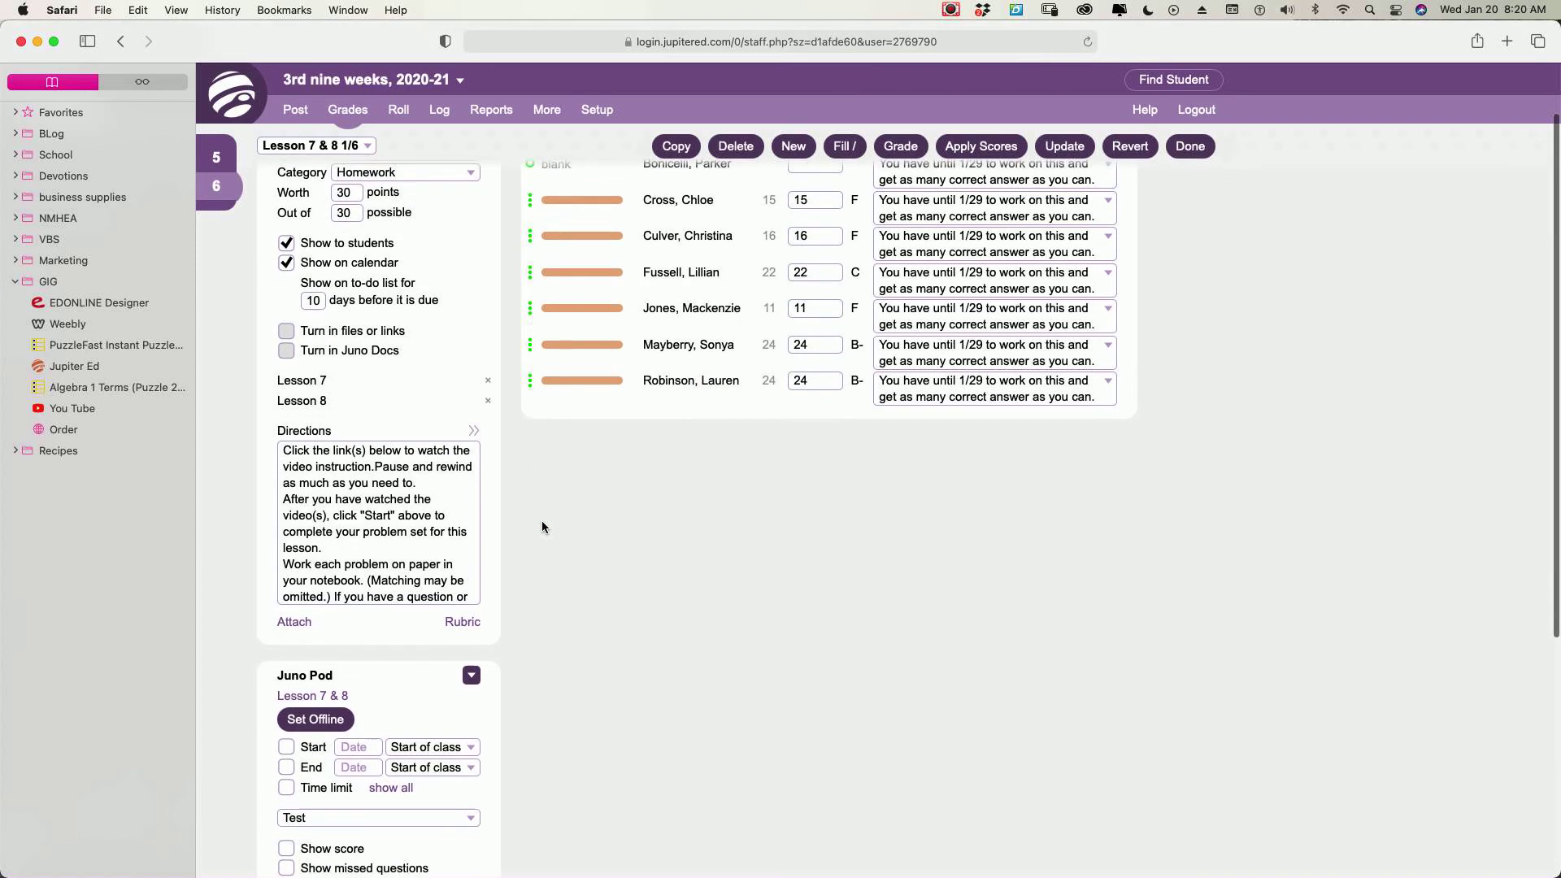
Print Master from the Lesson 7 & 8 Juno Pod's options, showing answer key 5 filled in
{"action": "left_click", "coordinate": [471, 515]}
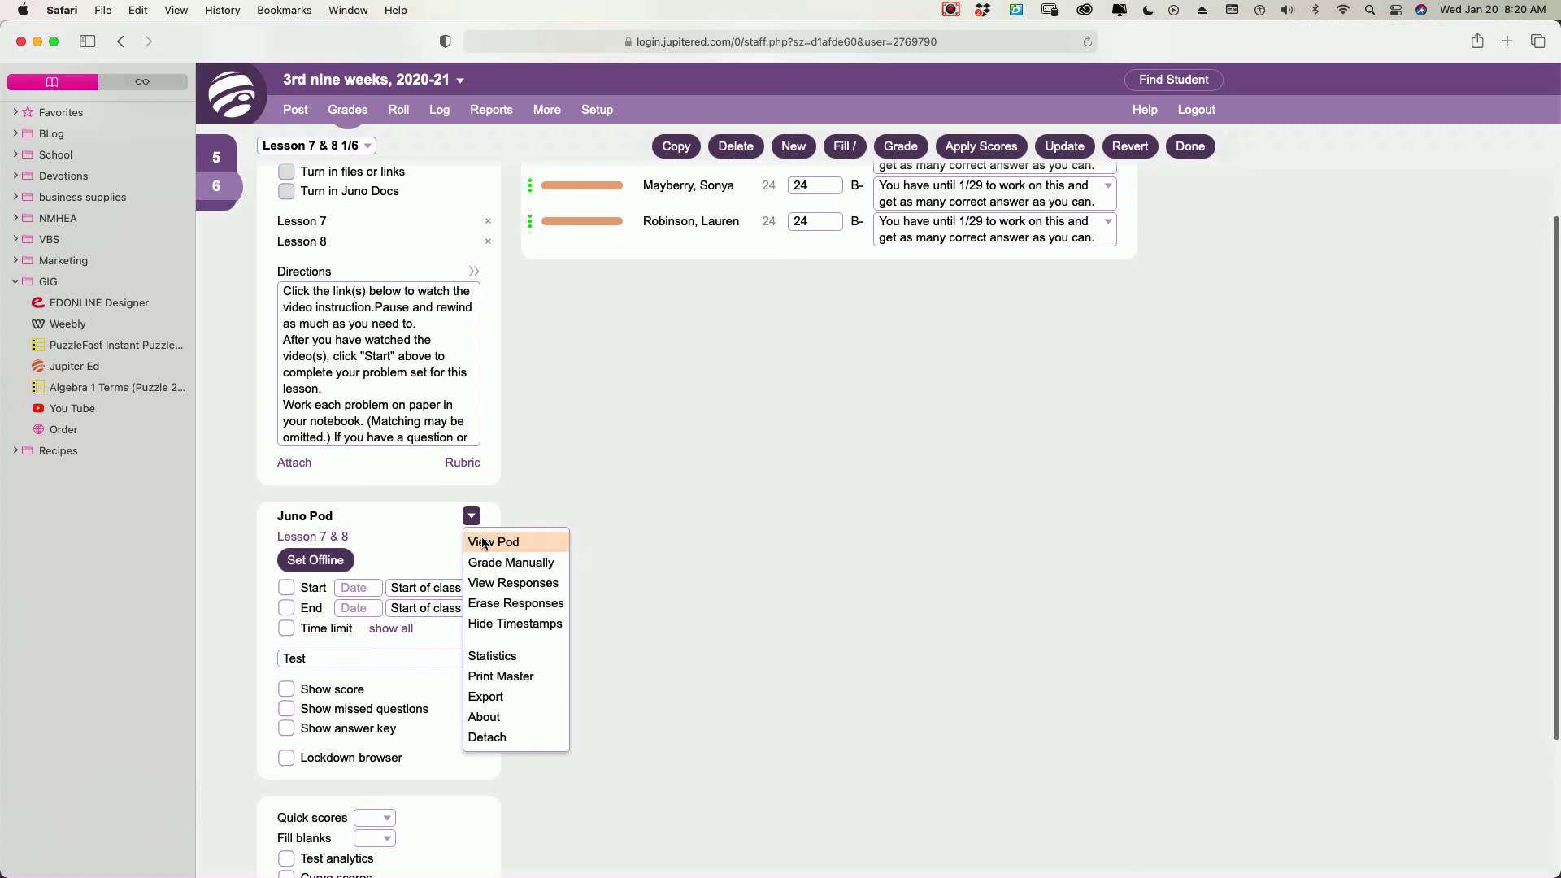
{"action": "left_click", "coordinate": [493, 541]}
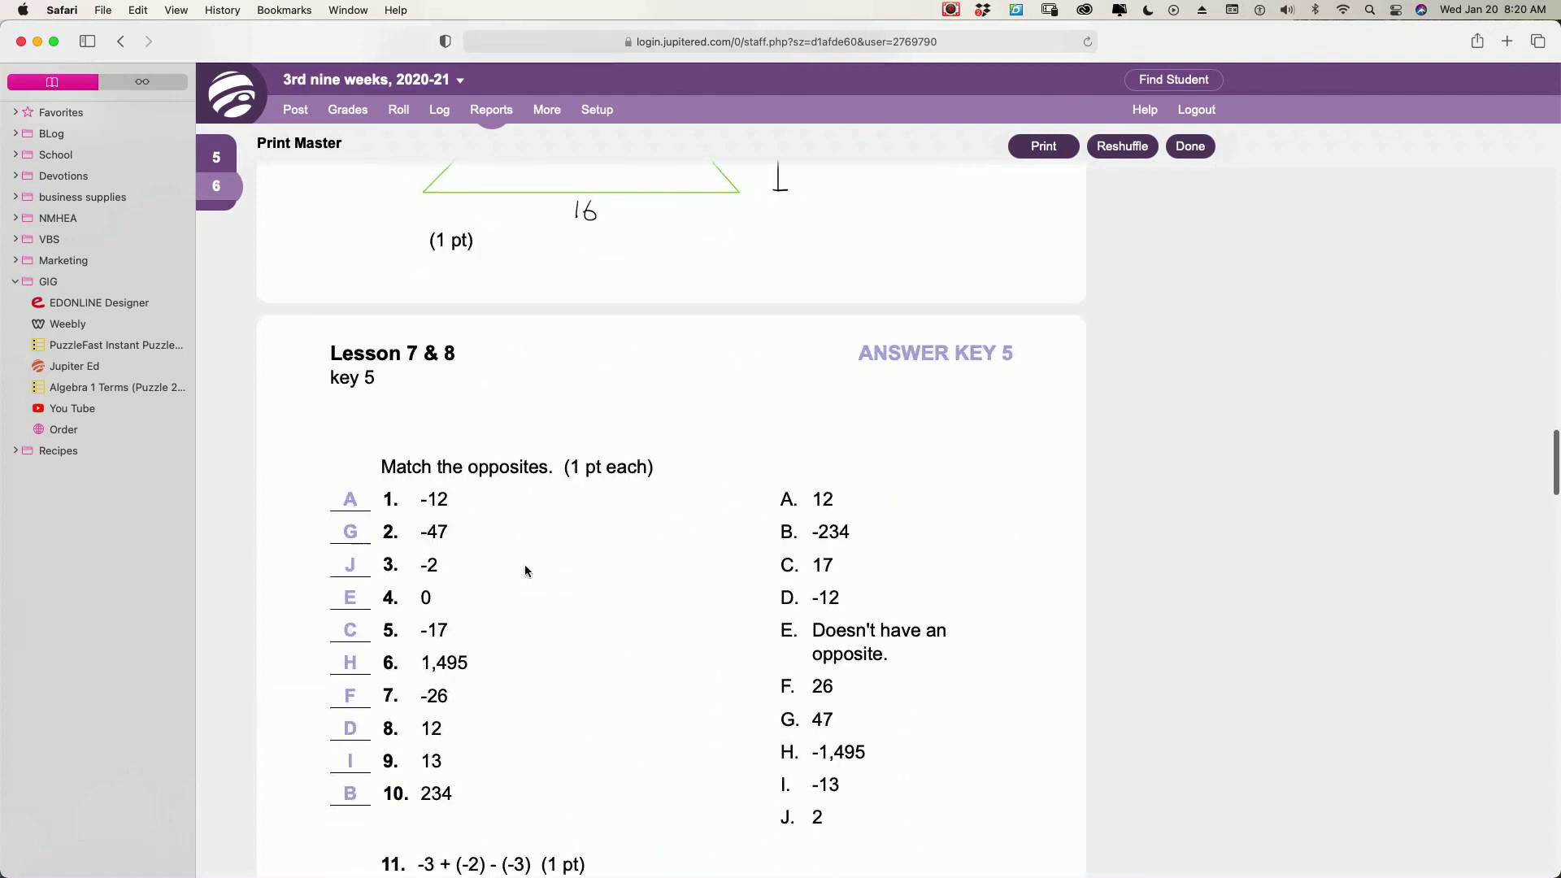
{"action": "scroll", "scroll_direction": "down", "scroll_amount": 3}
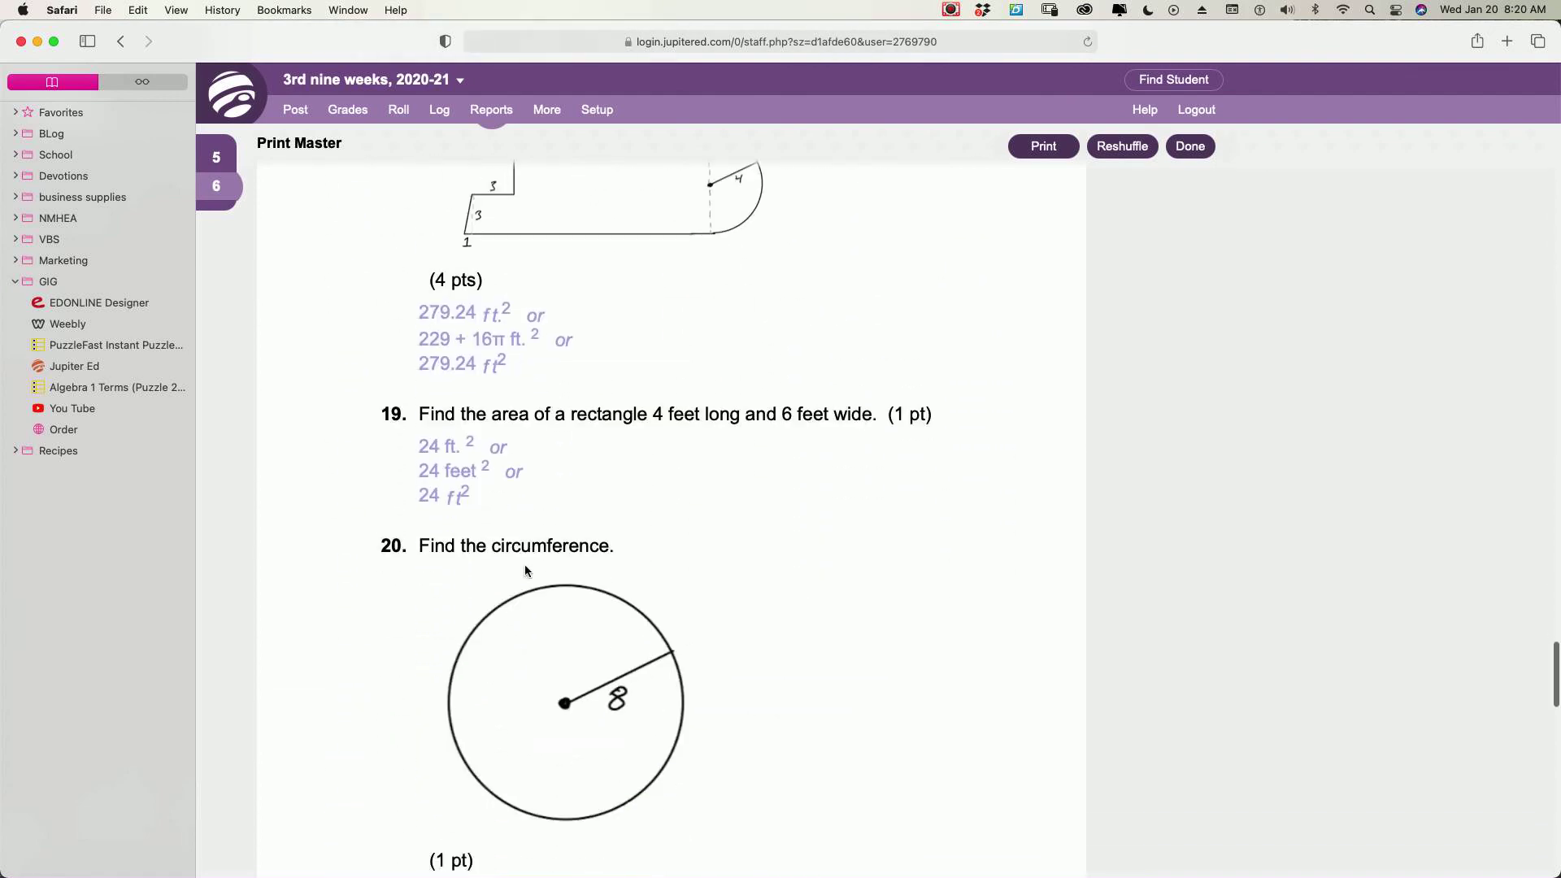
{"action": "scroll", "scroll_direction": "down", "scroll_amount": 3}
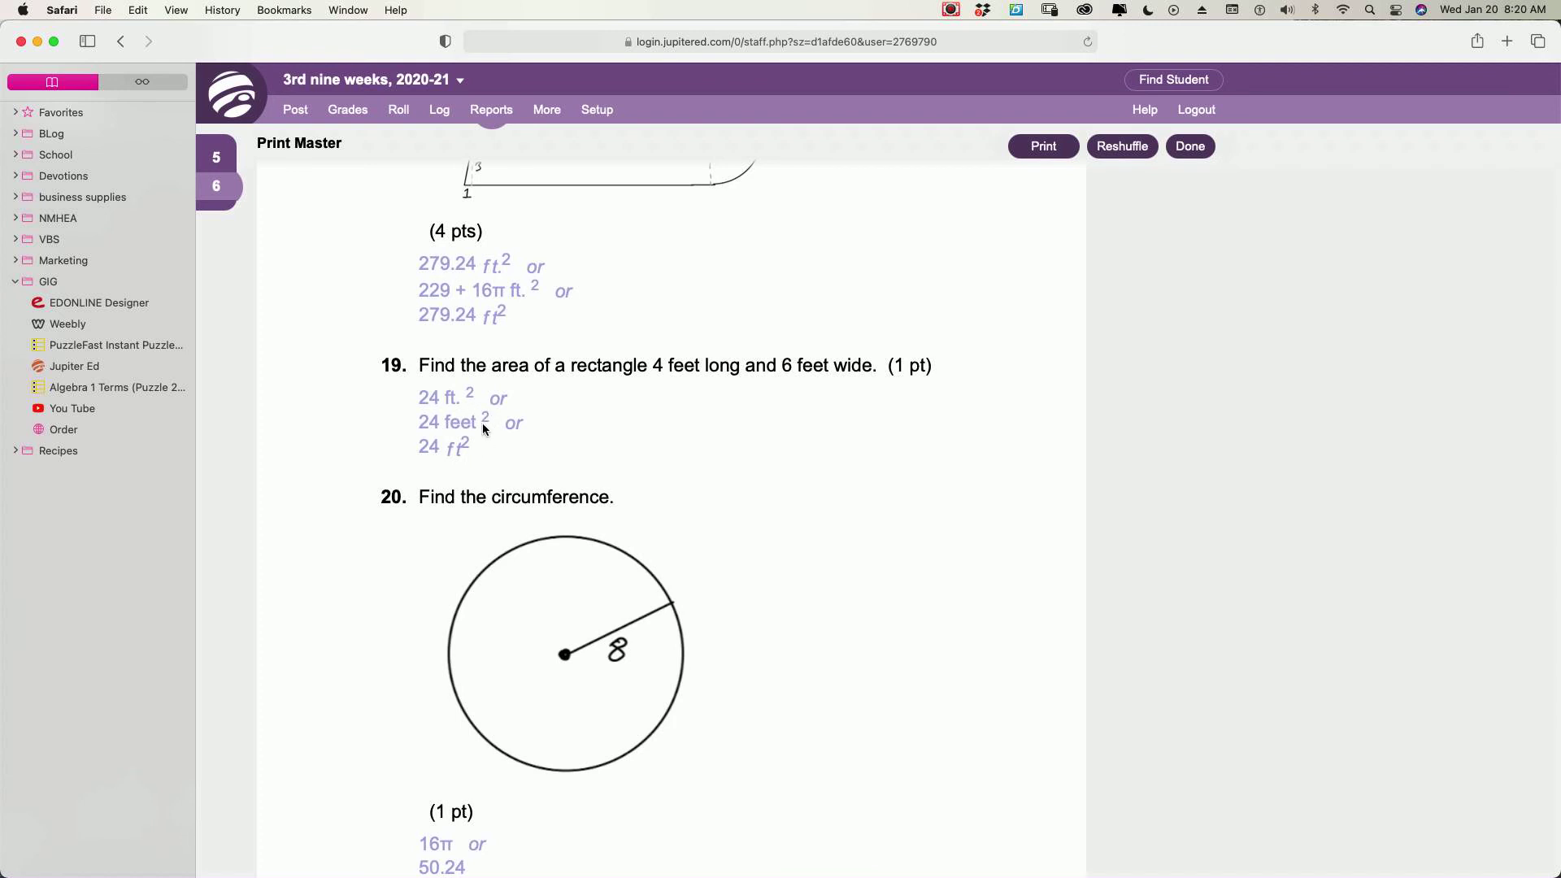
{"action": "mouse_move", "coordinate": [482, 435]}
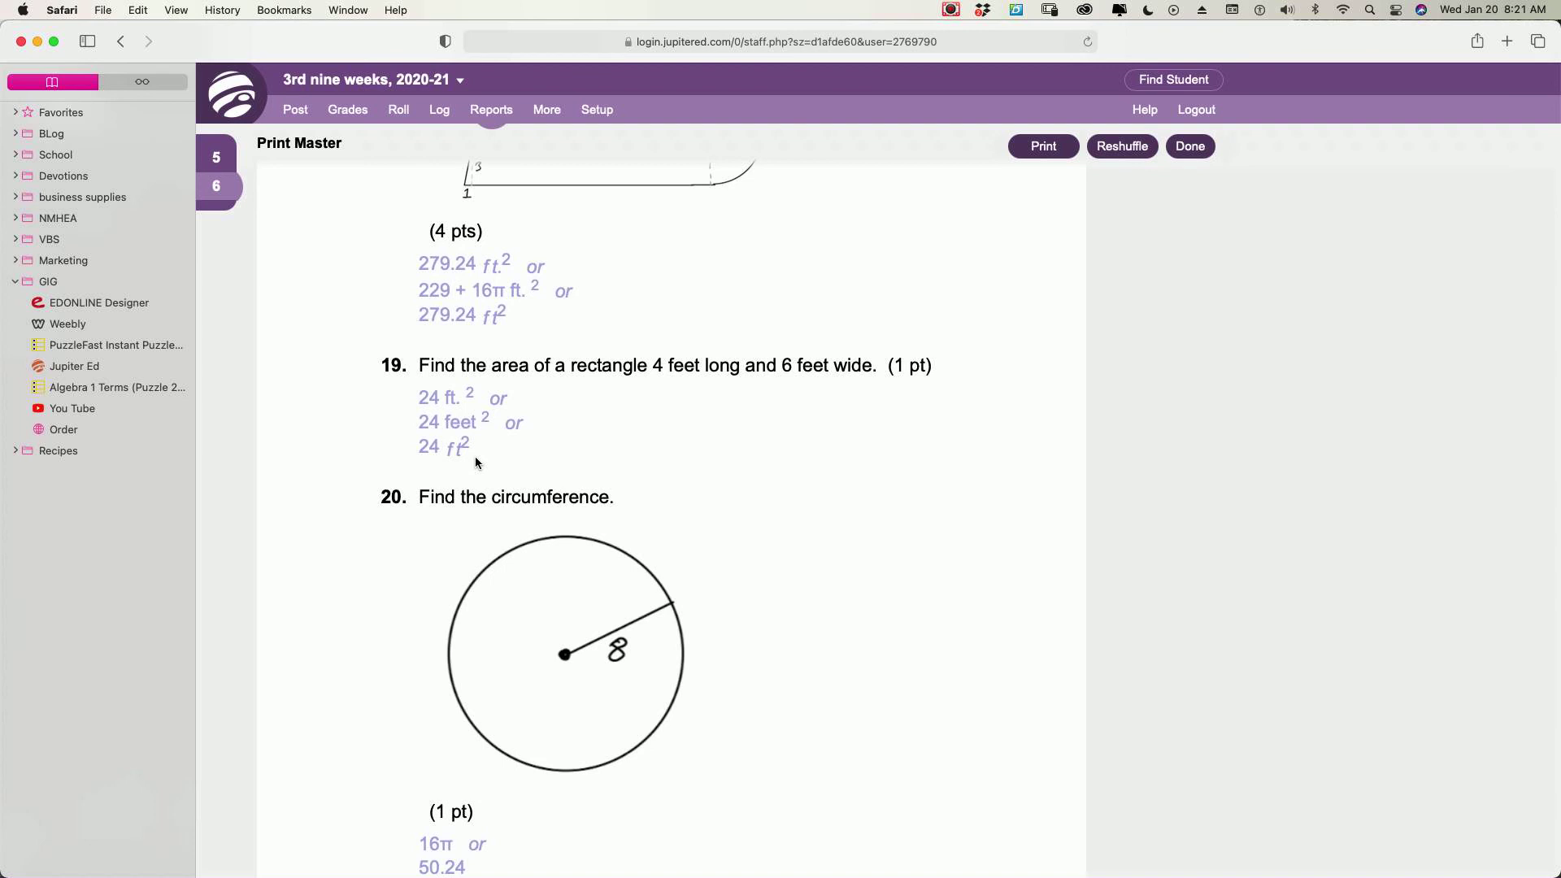
{"action": "mouse_move", "coordinate": [479, 414]}
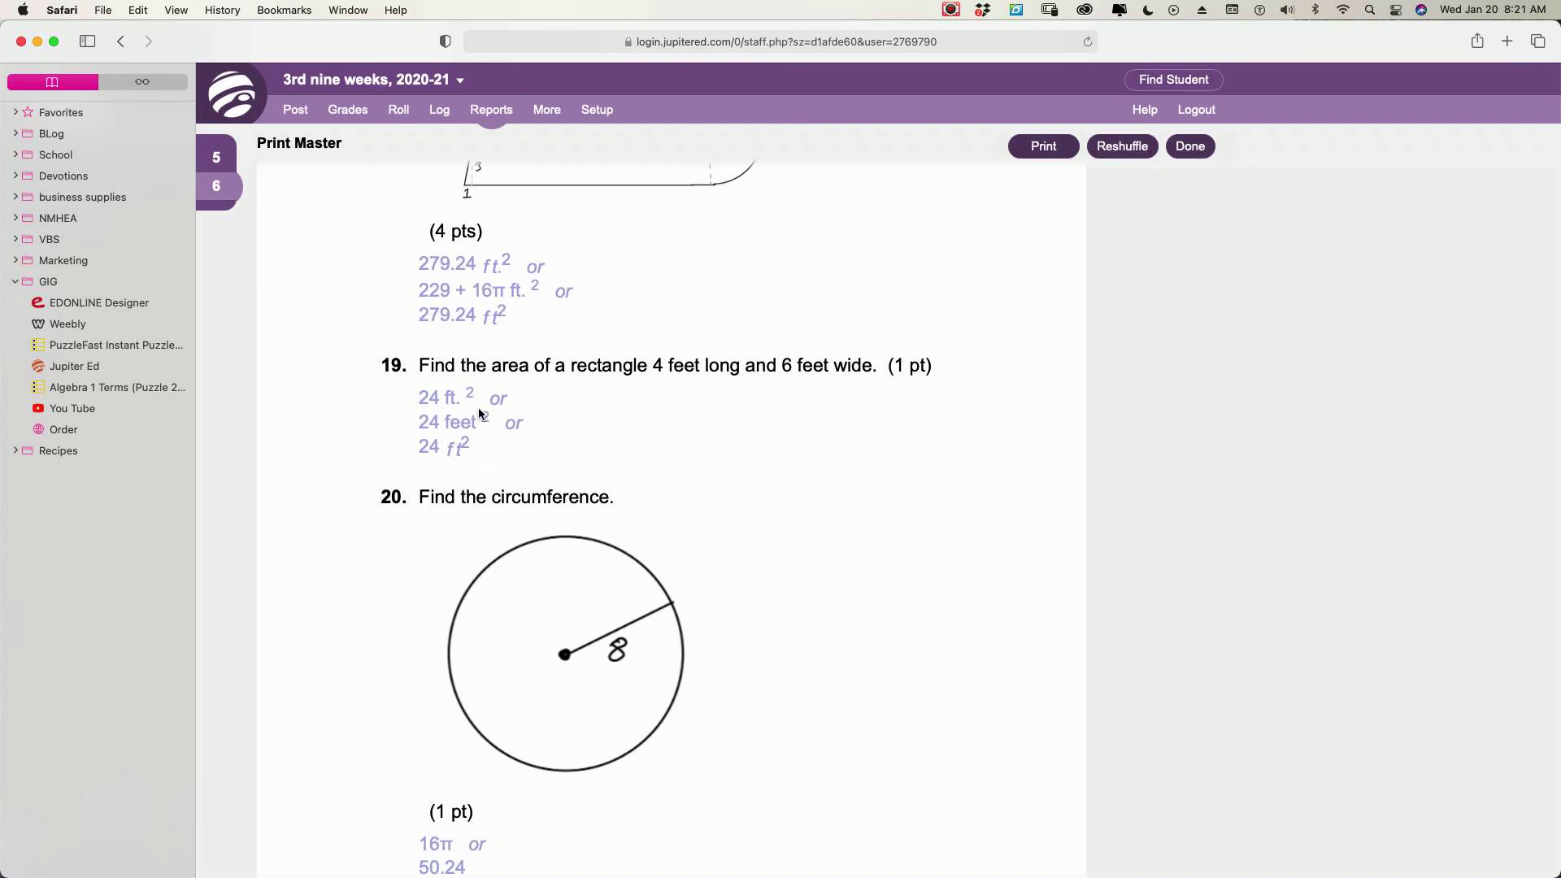
{"action": "mouse_move", "coordinate": [476, 460]}
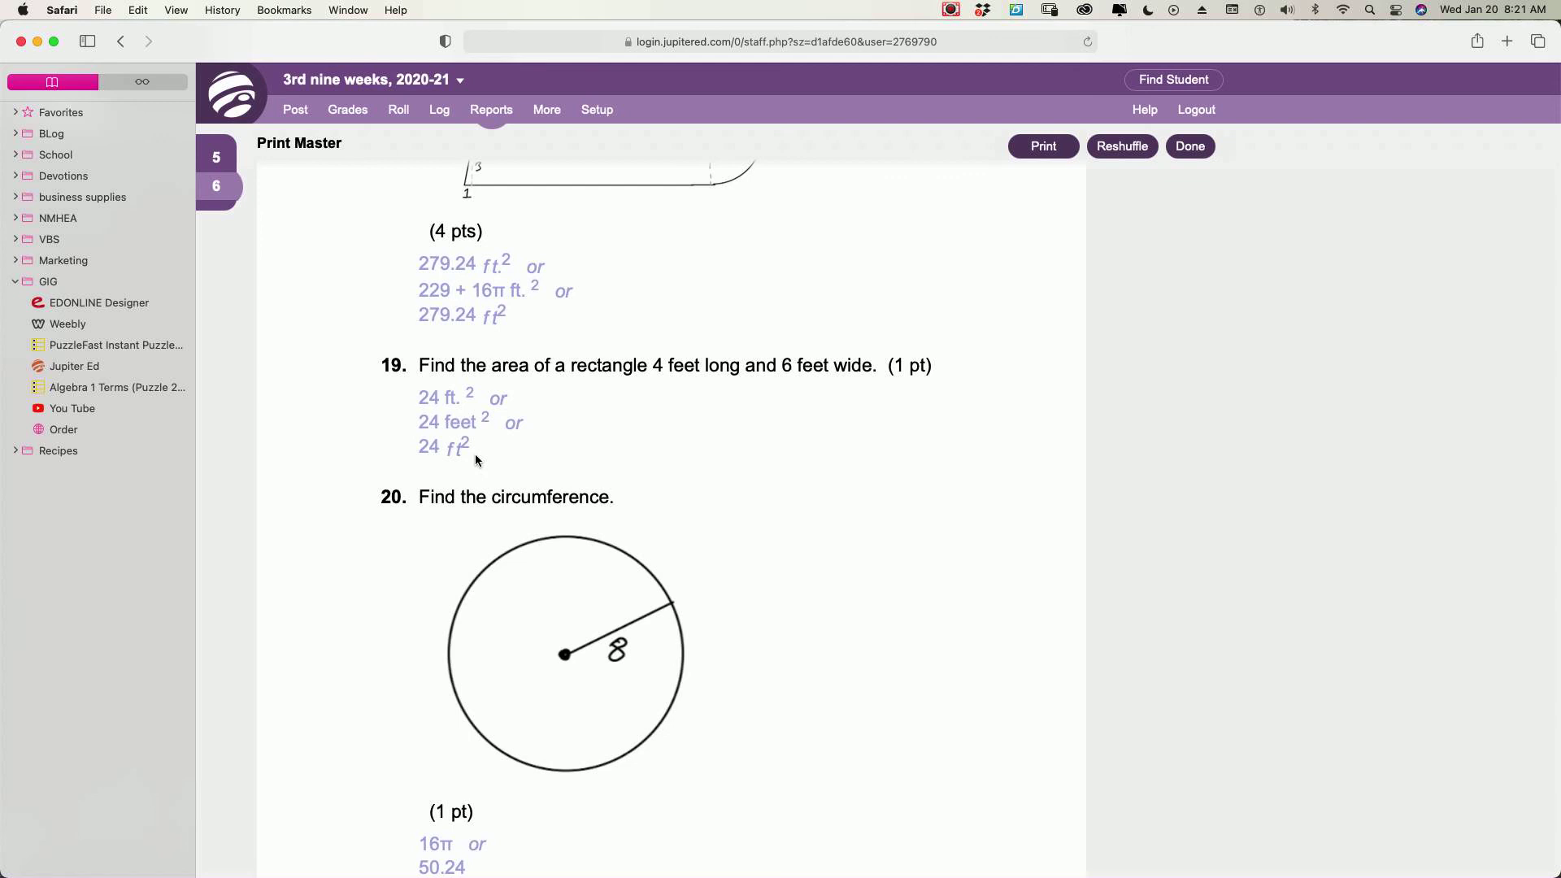
{"action": "mouse_move", "coordinate": [675, 453]}
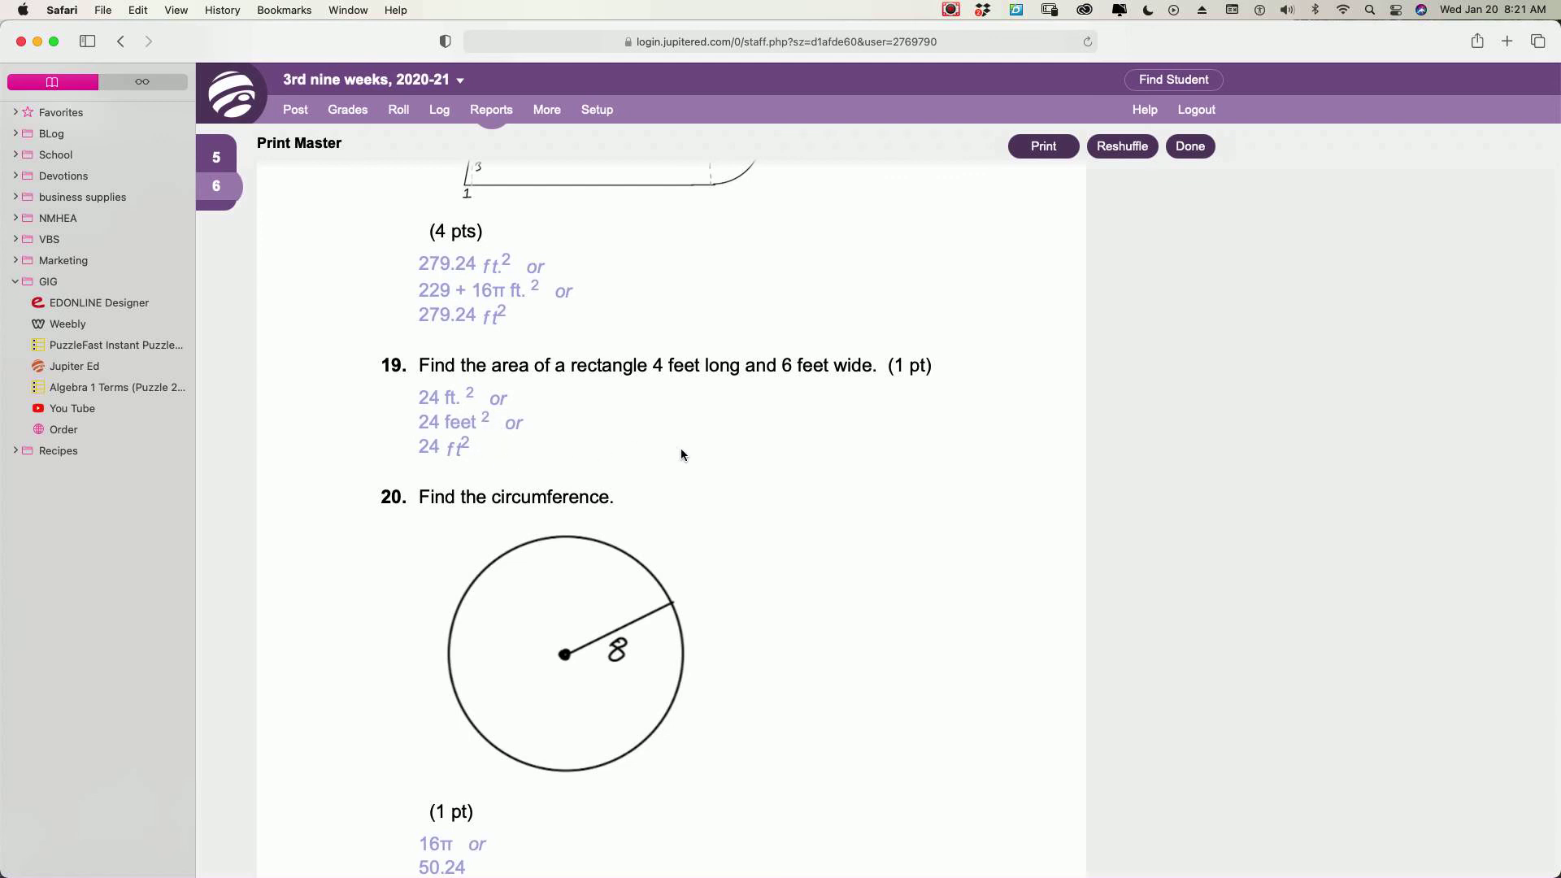
{"action": "scroll", "scroll_direction": "down", "scroll_amount": 3}
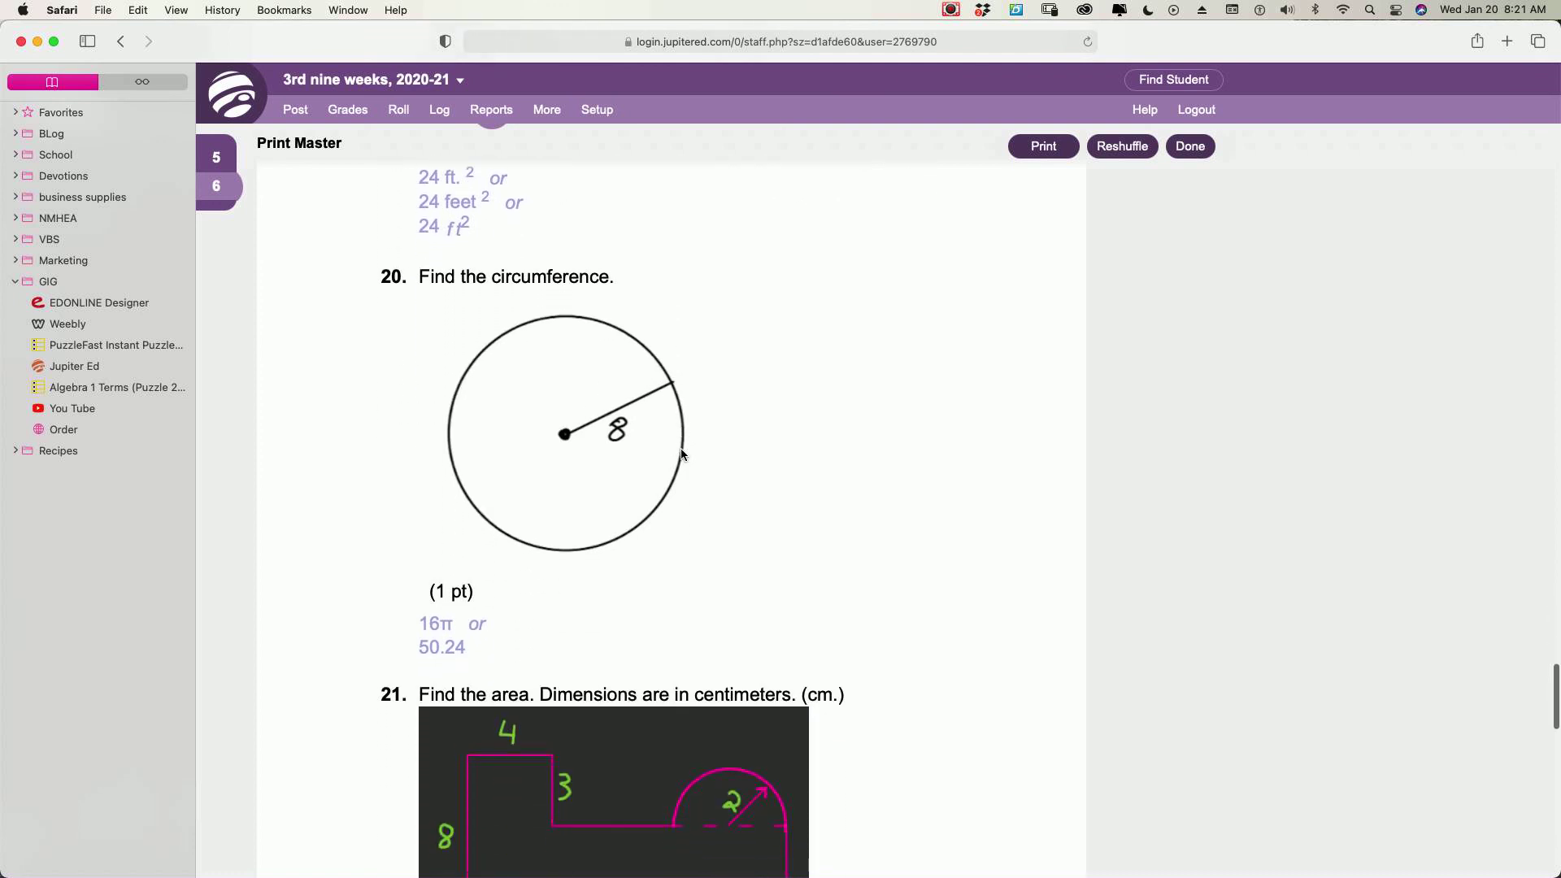
{"action": "scroll", "scroll_direction": "down", "scroll_amount": 3}
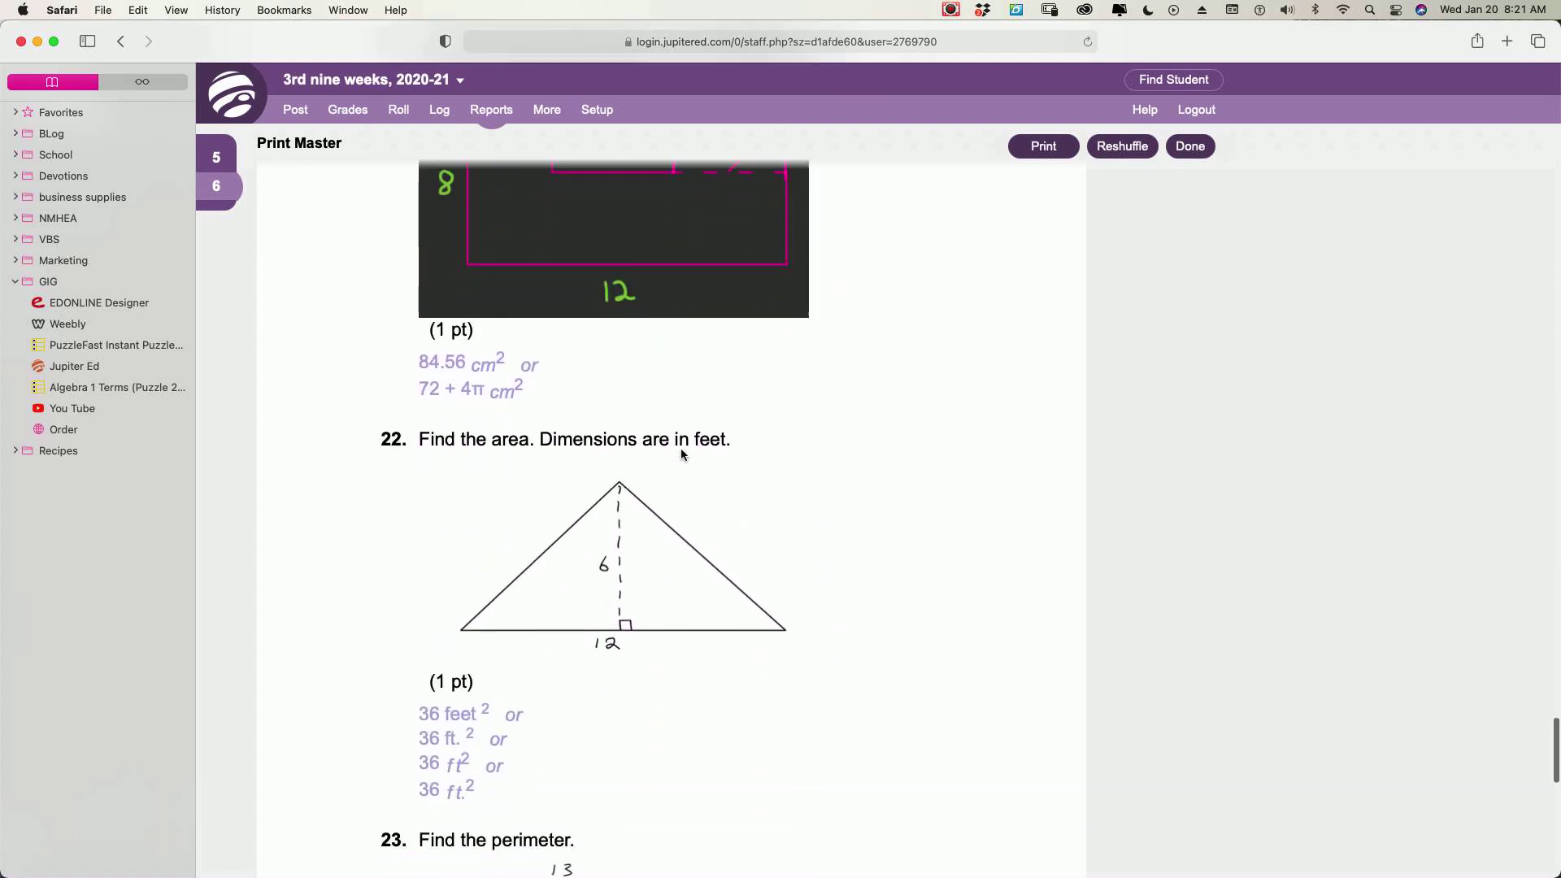
{"action": "scroll", "scroll_direction": "down", "scroll_amount": 3}
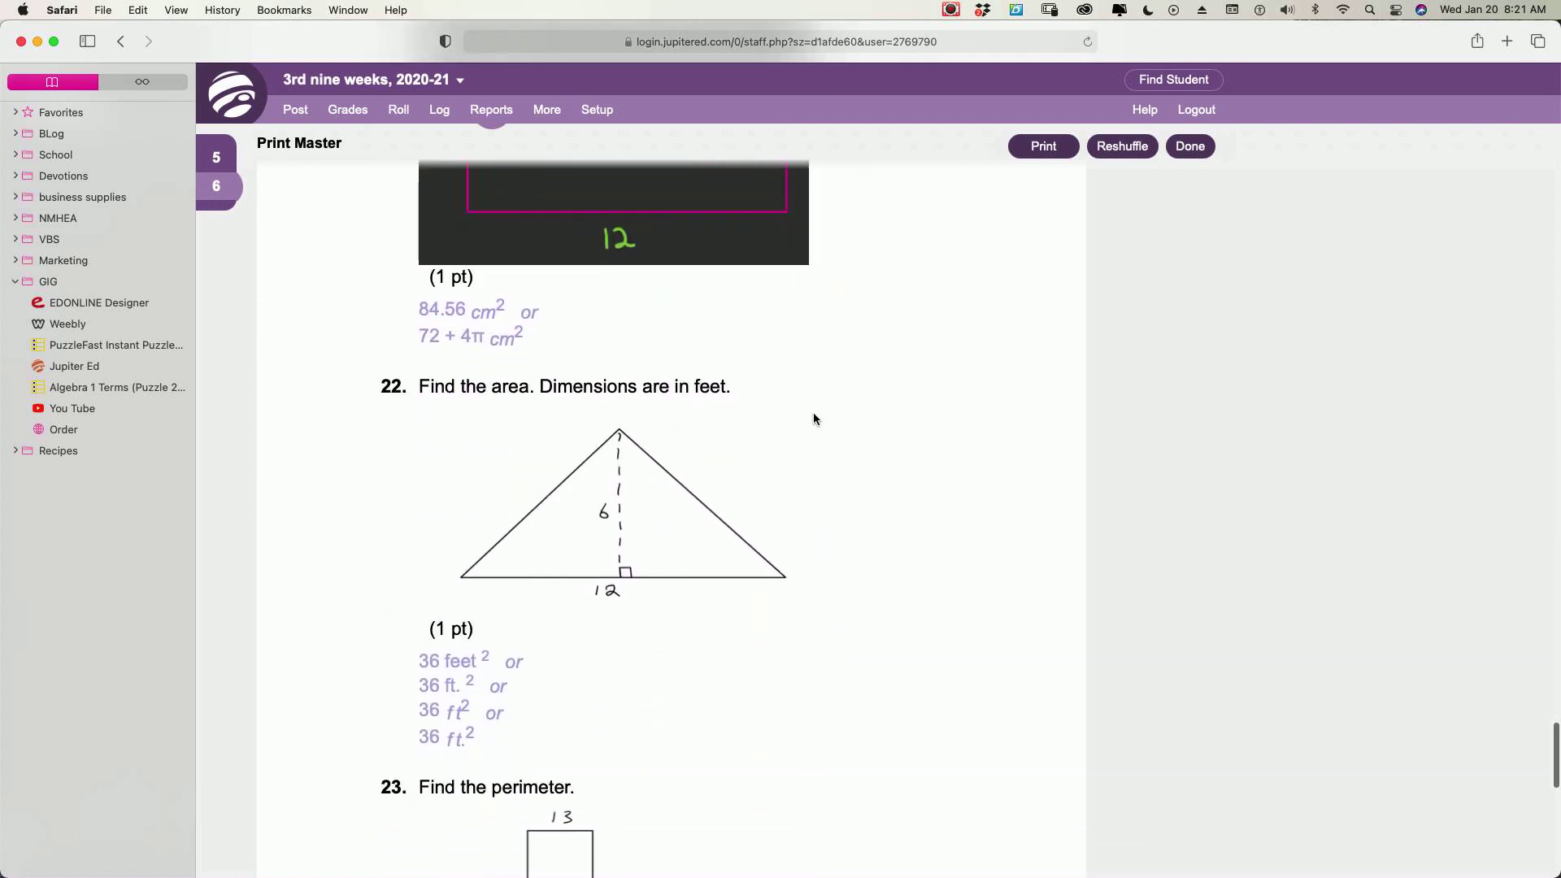
{"action": "scroll", "scroll_direction": "down", "scroll_amount": 3}
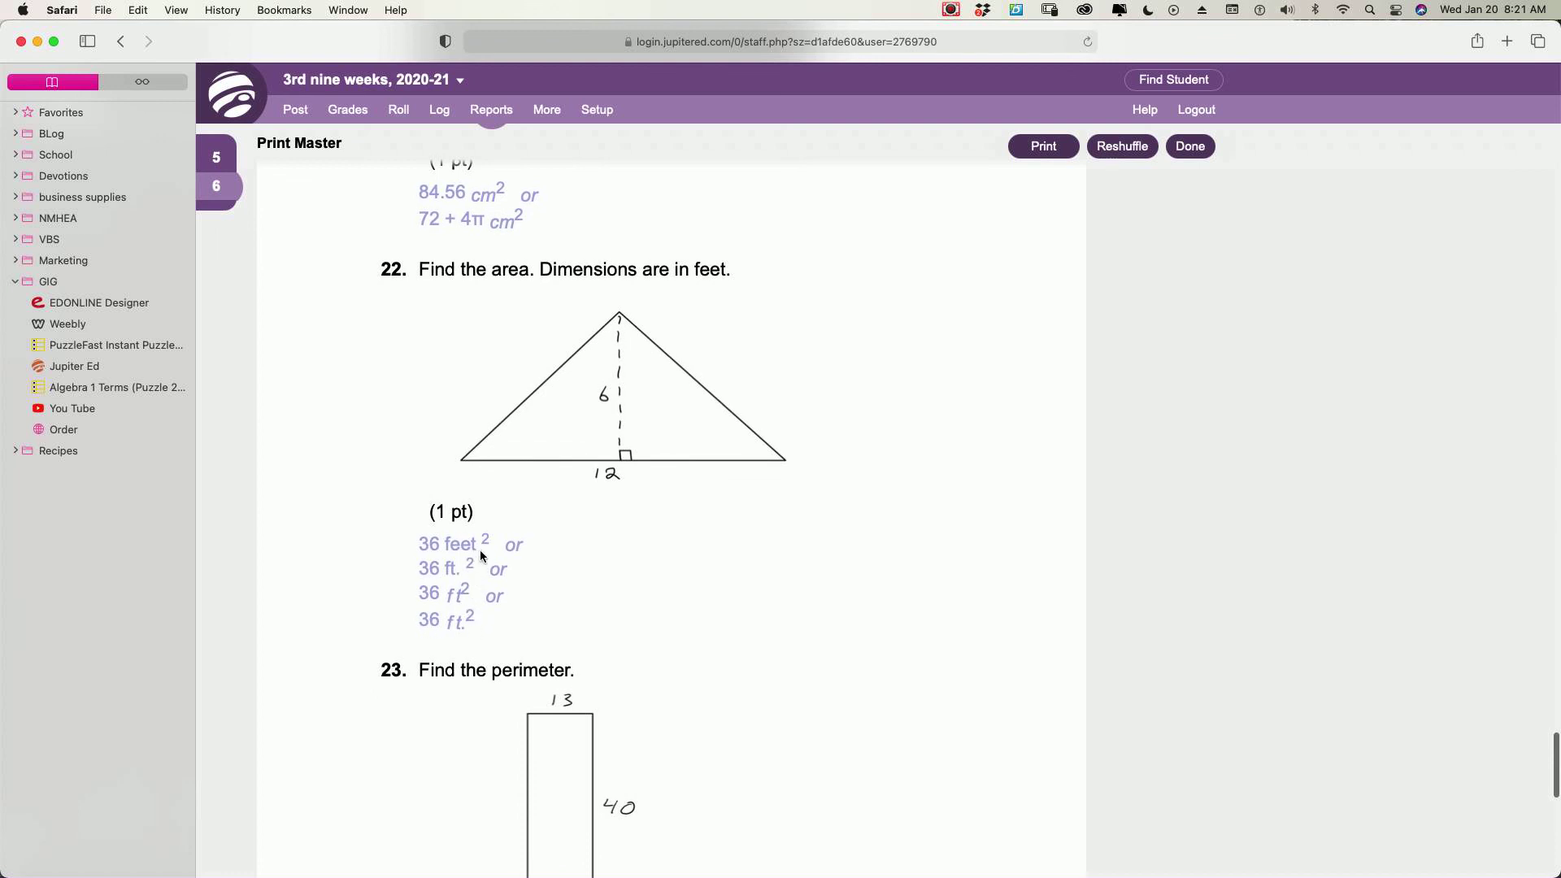
{"action": "scroll", "scroll_direction": "down", "scroll_amount": 3}
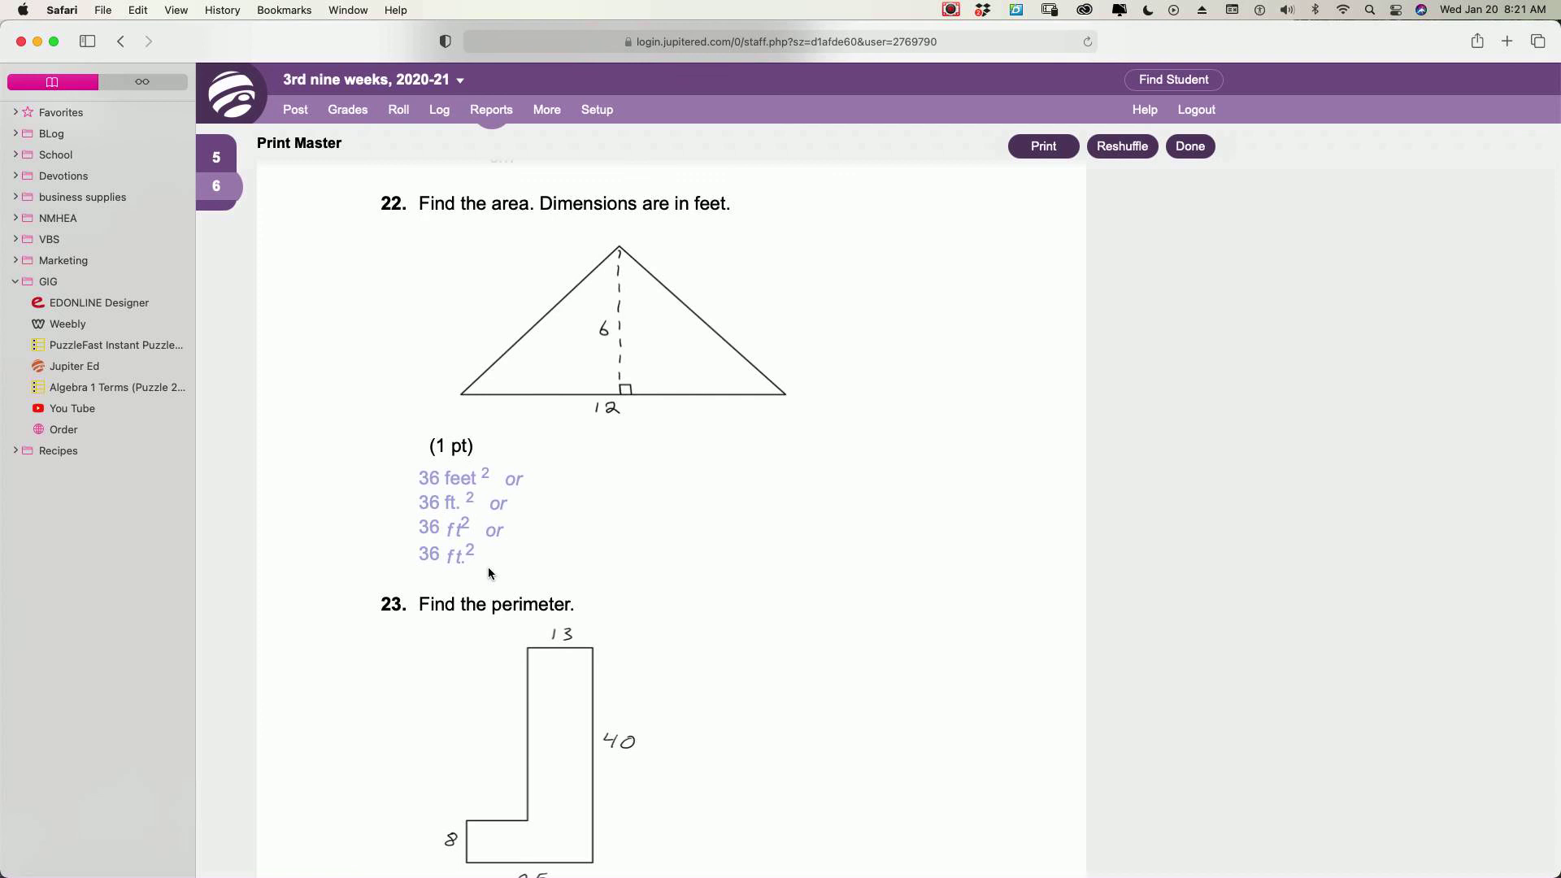
{"action": "mouse_move", "coordinate": [572, 563]}
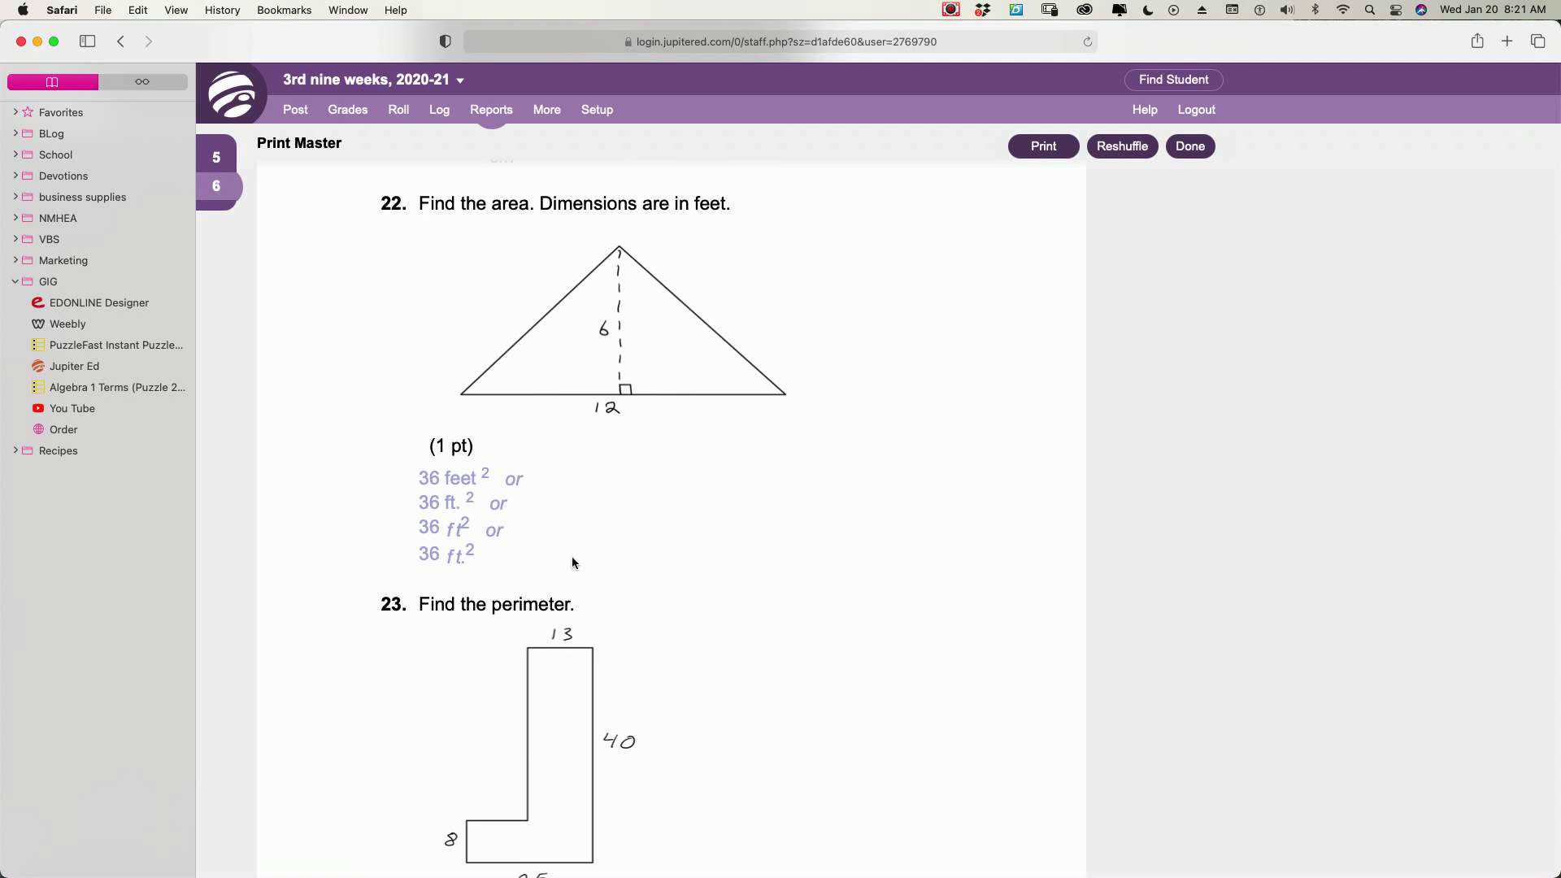
{"action": "scroll", "scroll_direction": "down", "scroll_amount": 3}
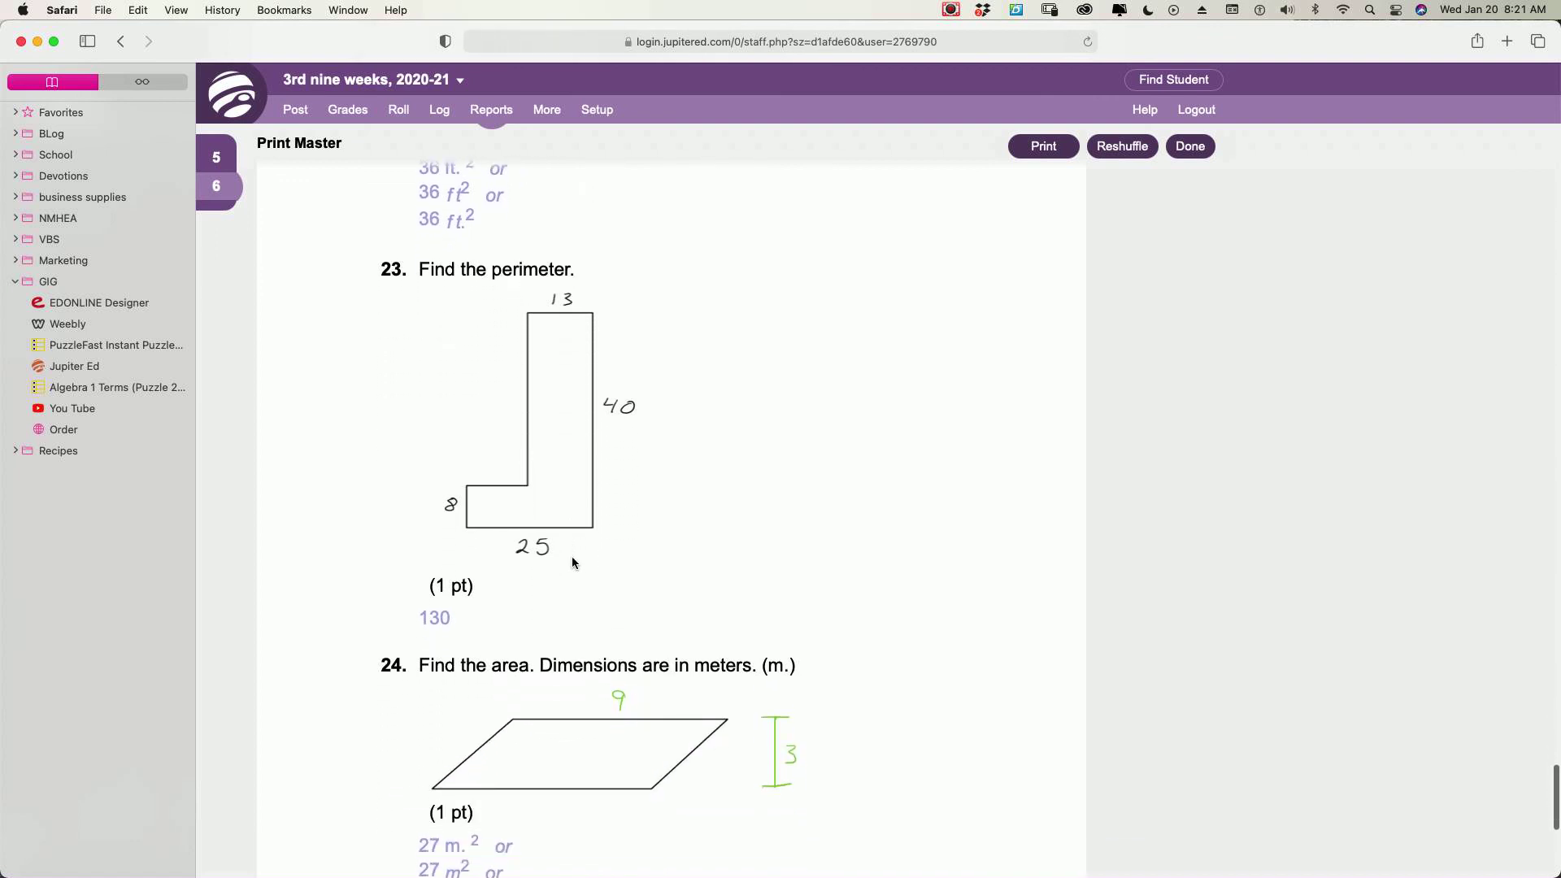
{"action": "scroll", "scroll_direction": "down", "scroll_amount": 3}
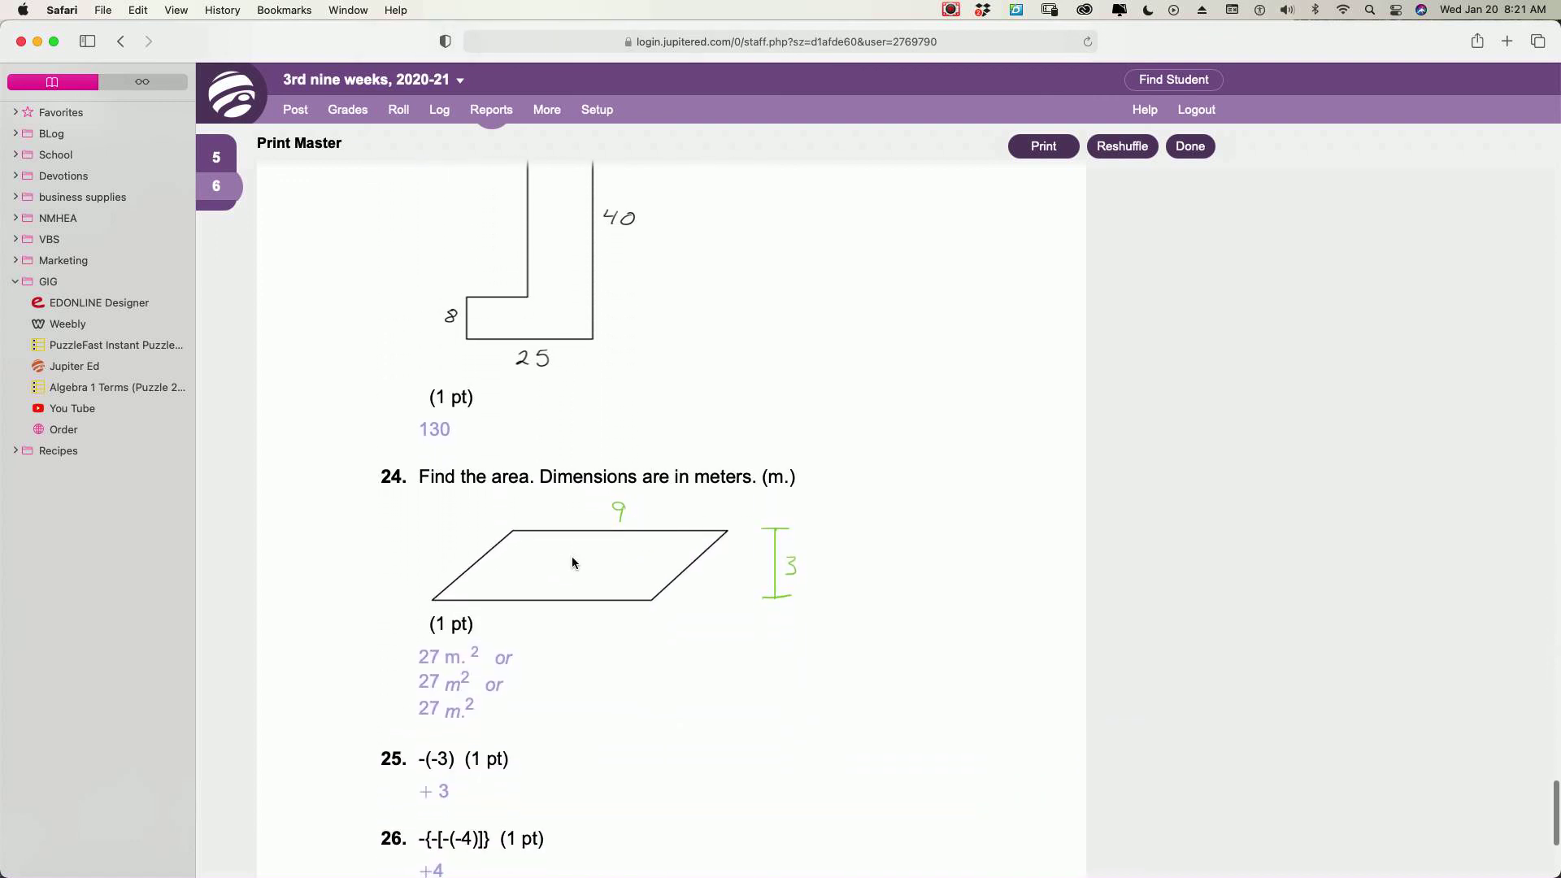
{"action": "scroll", "scroll_direction": "down", "scroll_amount": 3}
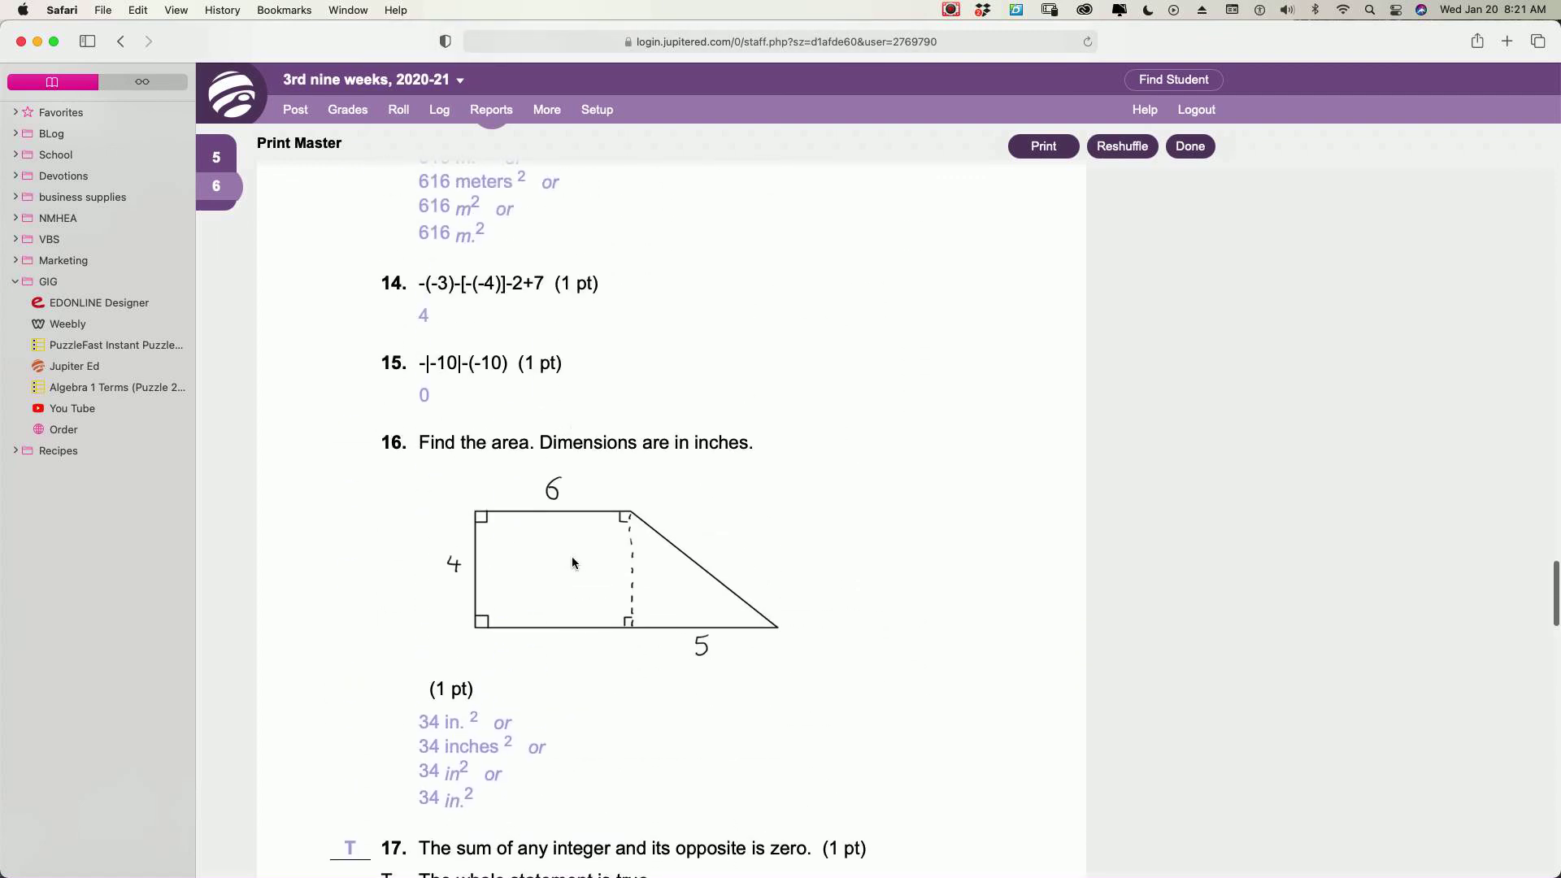
{"action": "scroll", "scroll_direction": "down", "scroll_amount": 3}
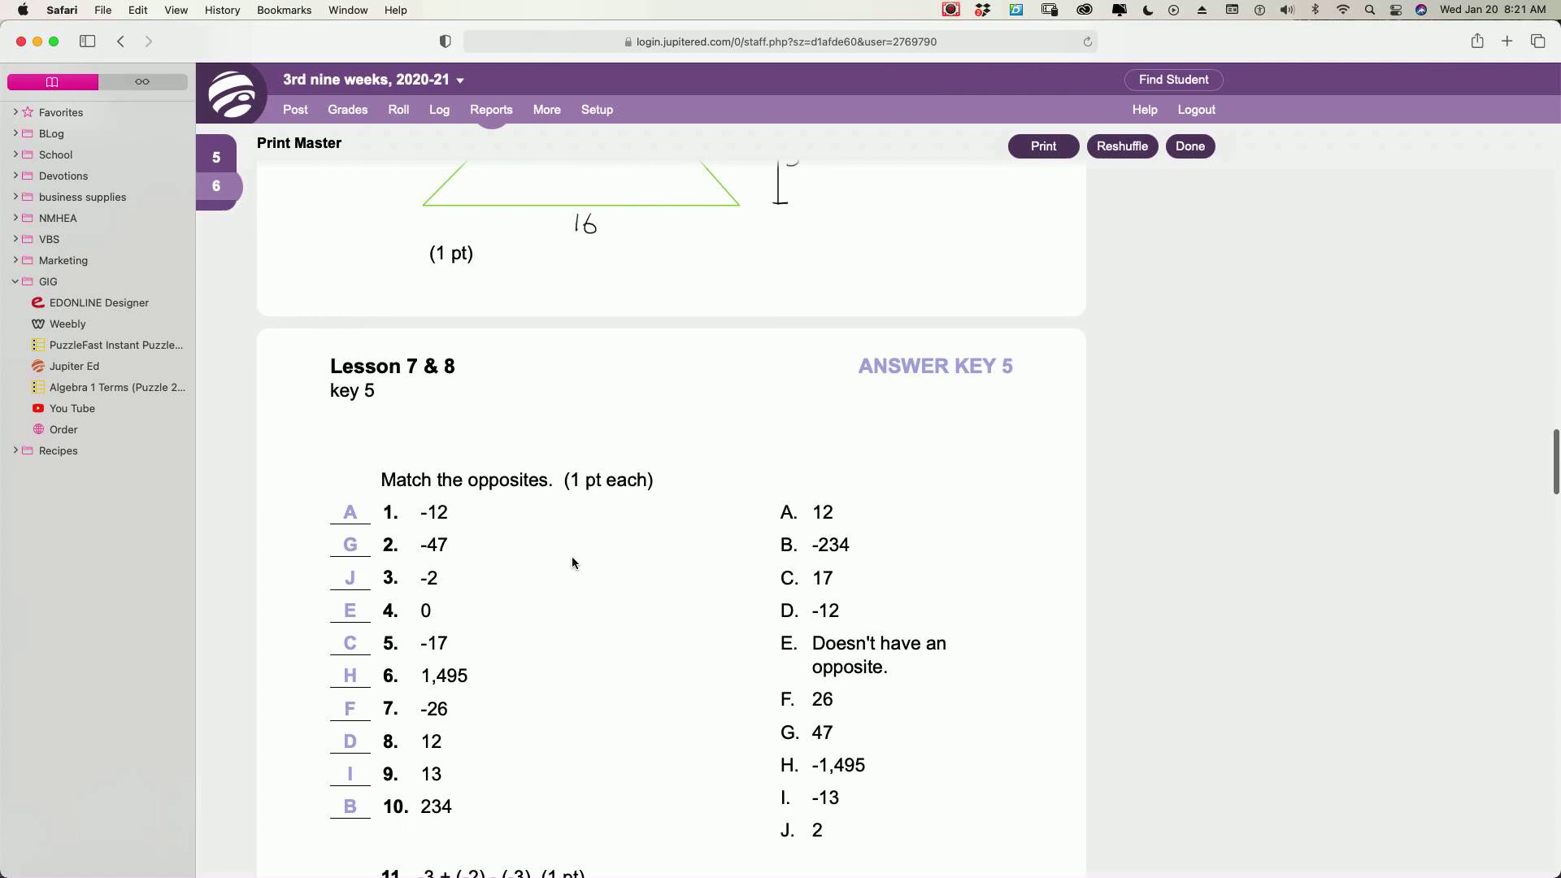
{"action": "scroll", "scroll_direction": "down", "scroll_amount": 3}
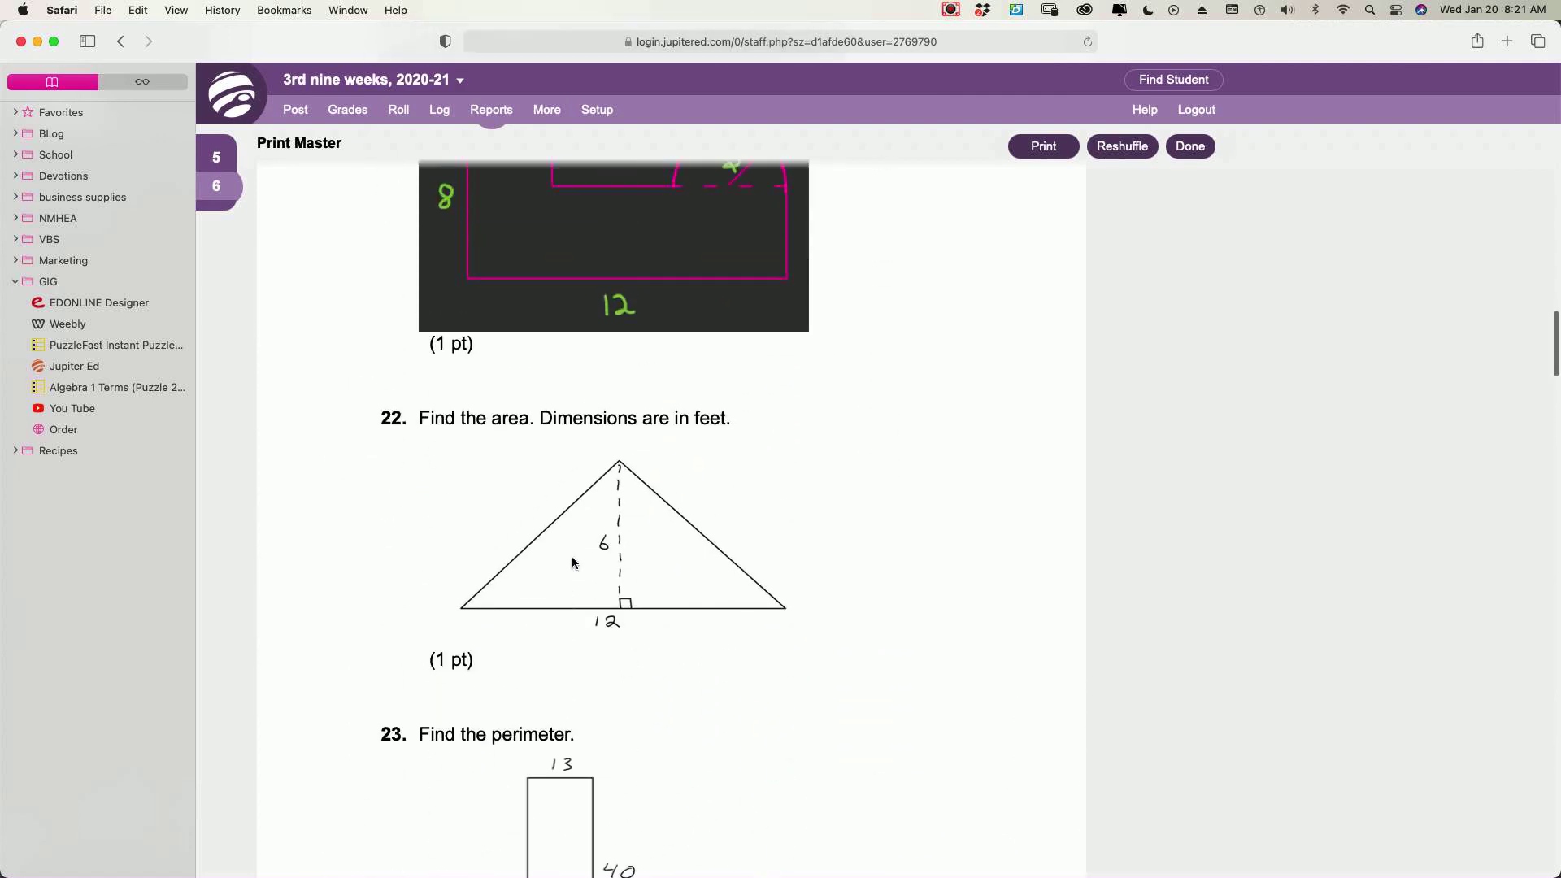